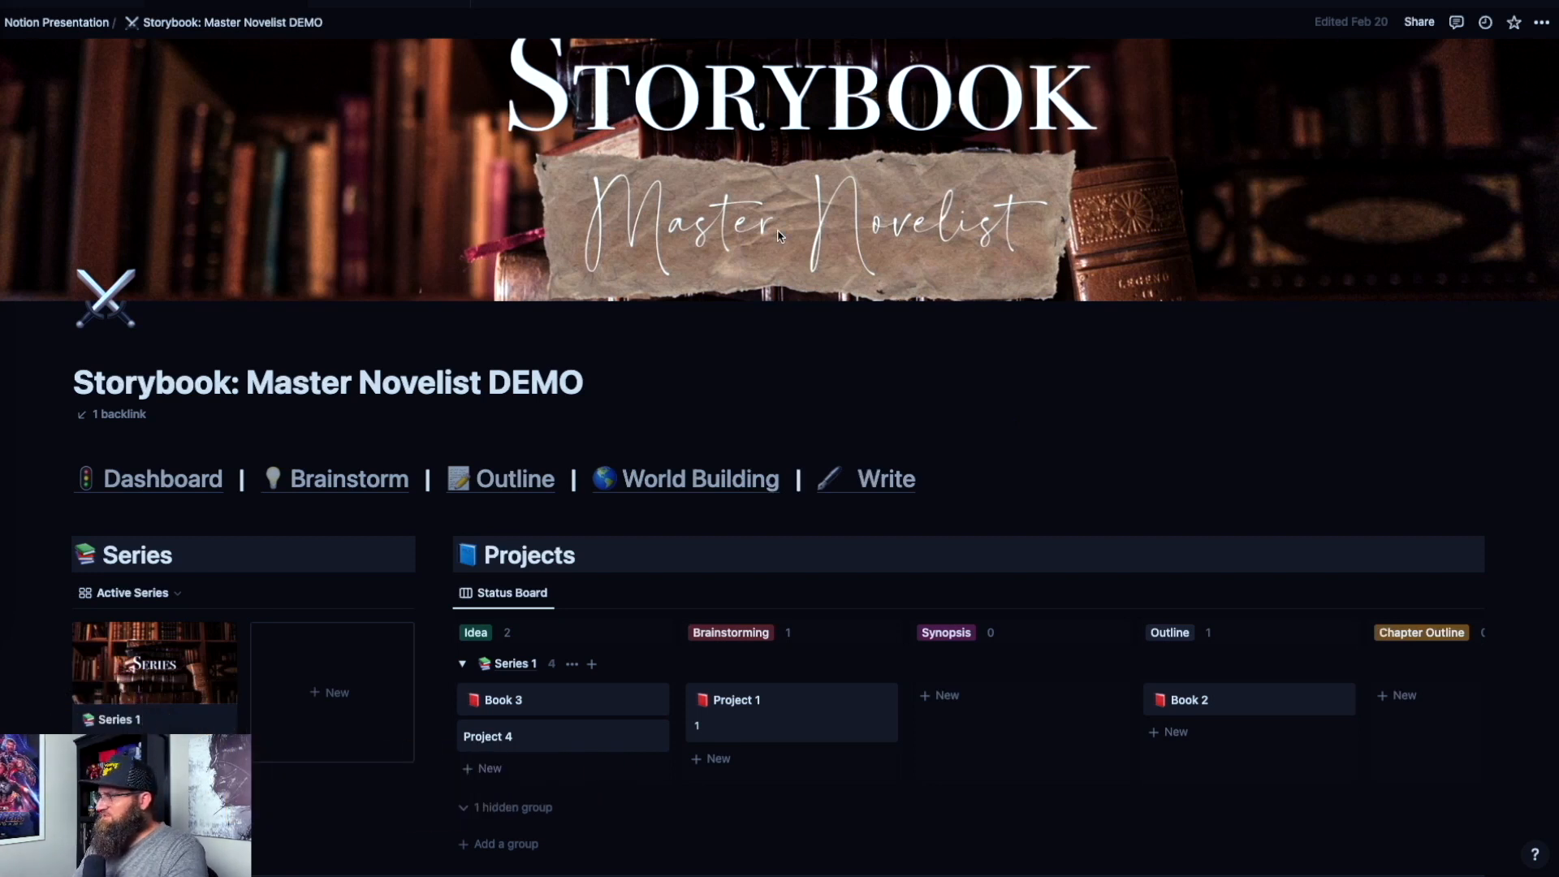
Step: Open the World Building page from the dashboard and scan its Geography and History, Society and Culture, and Items sections
scroll(down, 3)
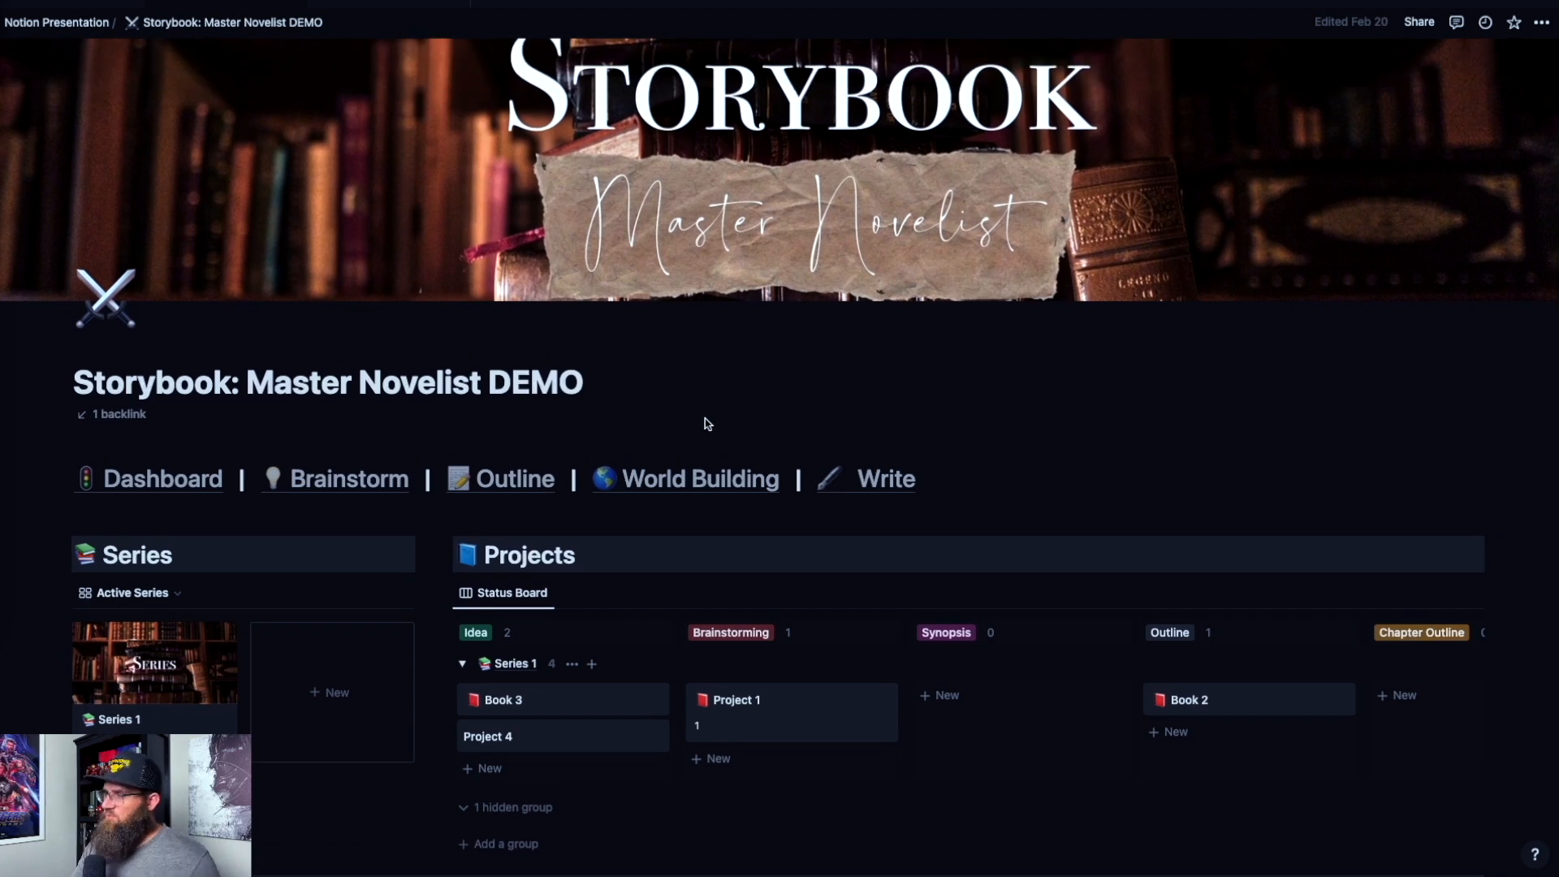
mouse_move(648, 487)
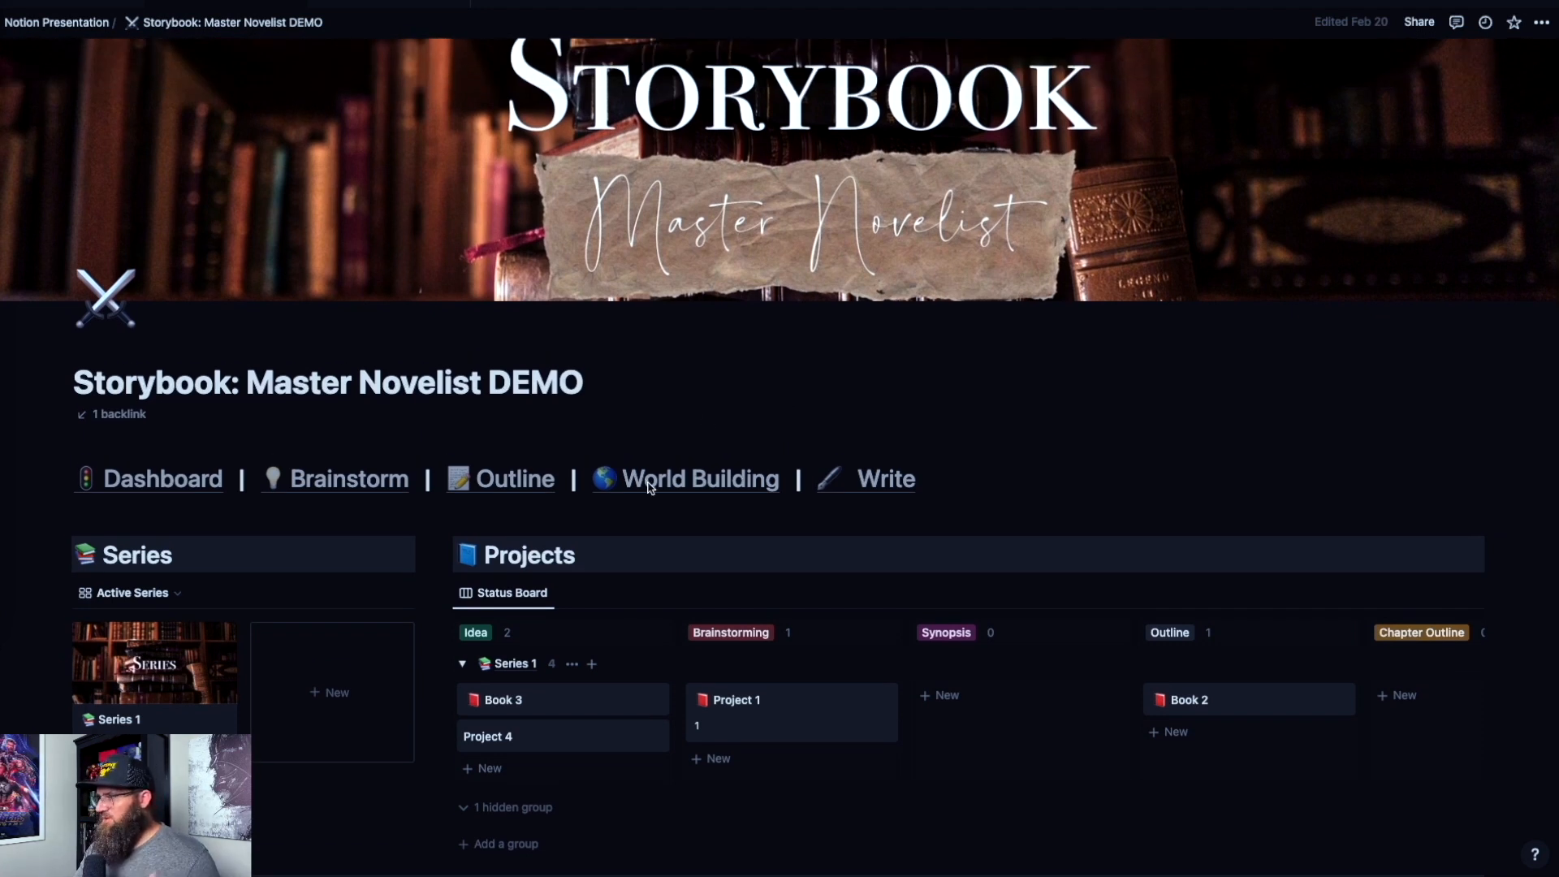
mouse_move(742, 393)
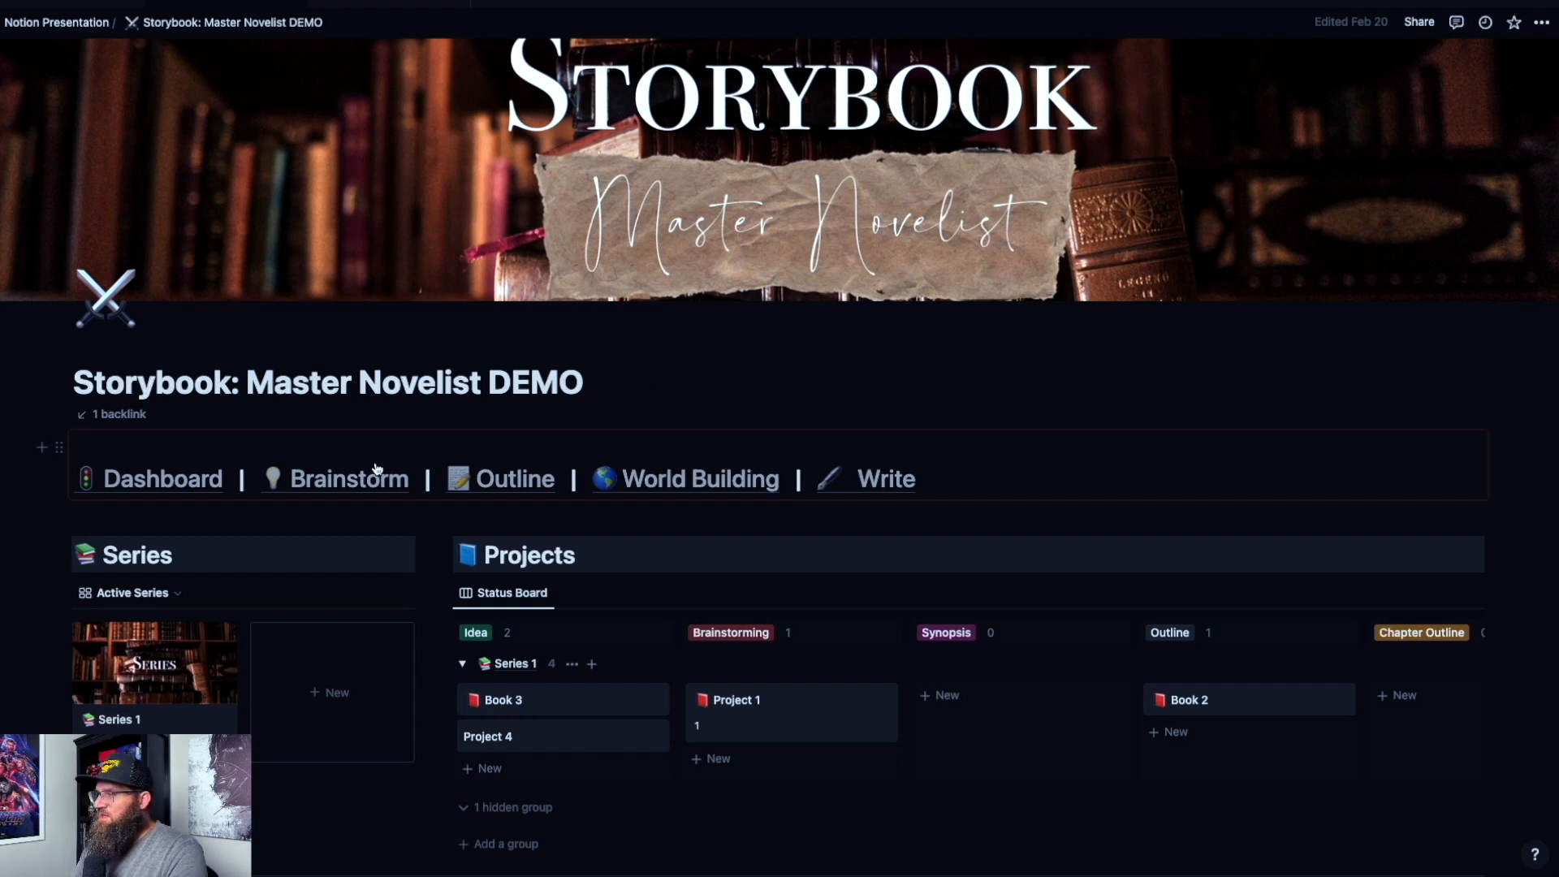
scroll(down, 3)
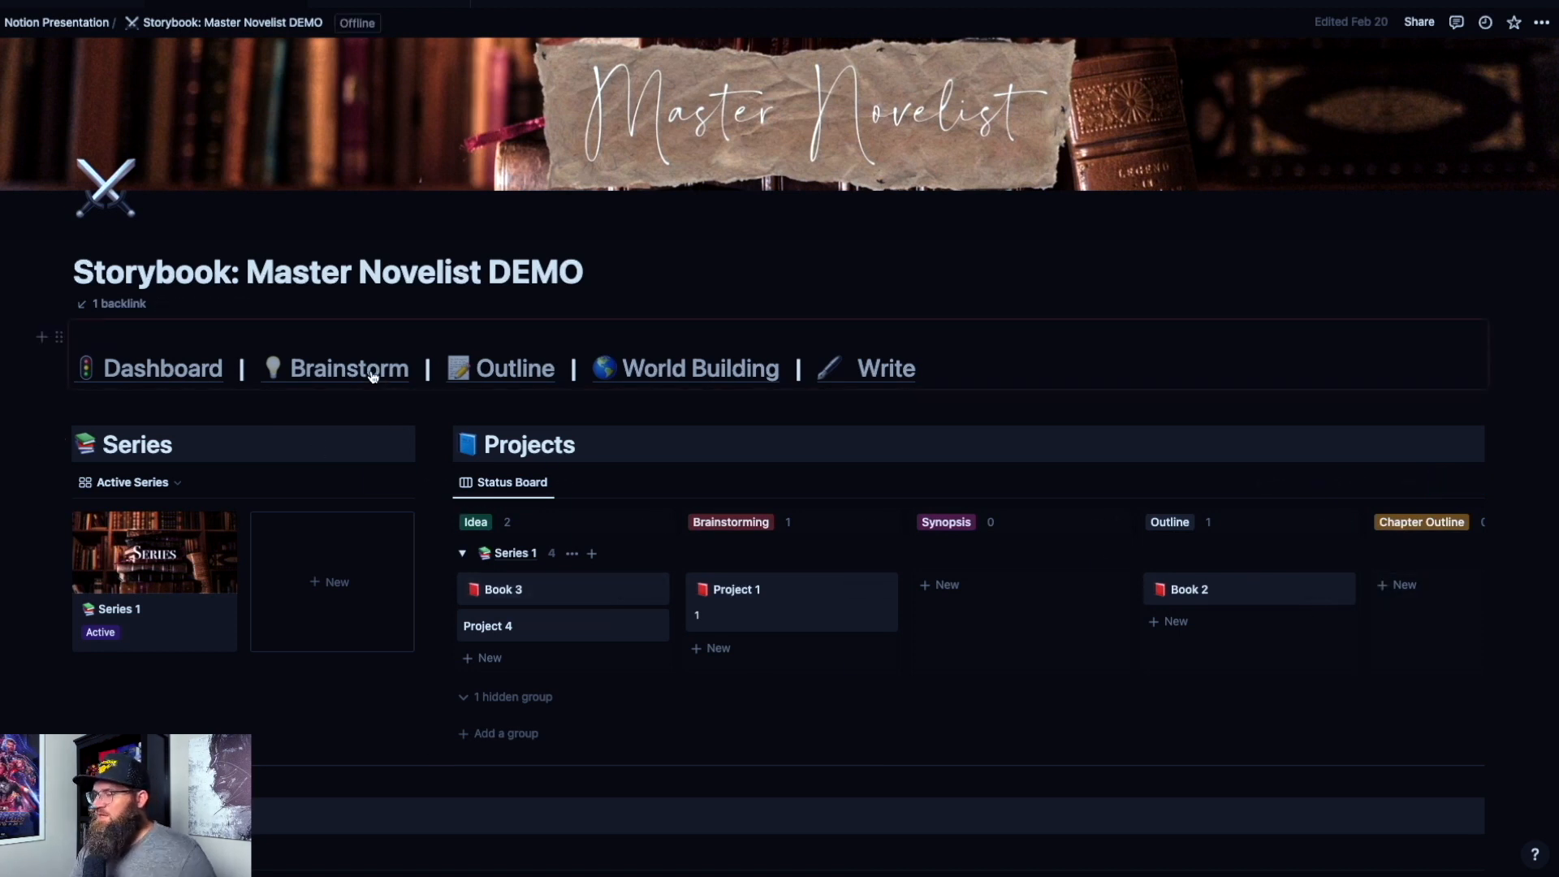
mouse_move(349, 368)
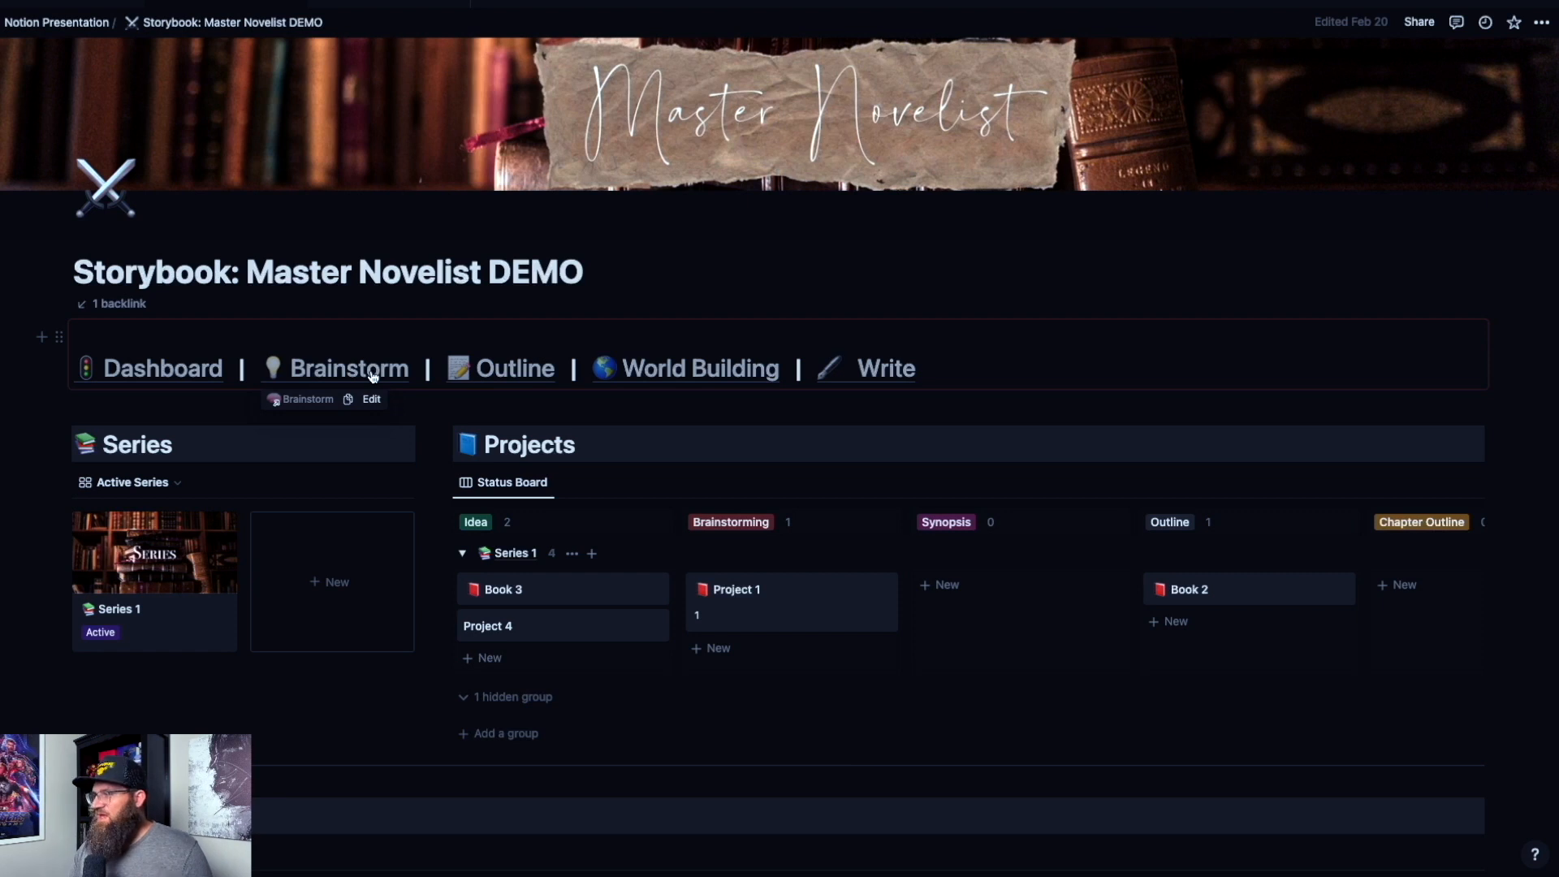
mouse_move(502, 368)
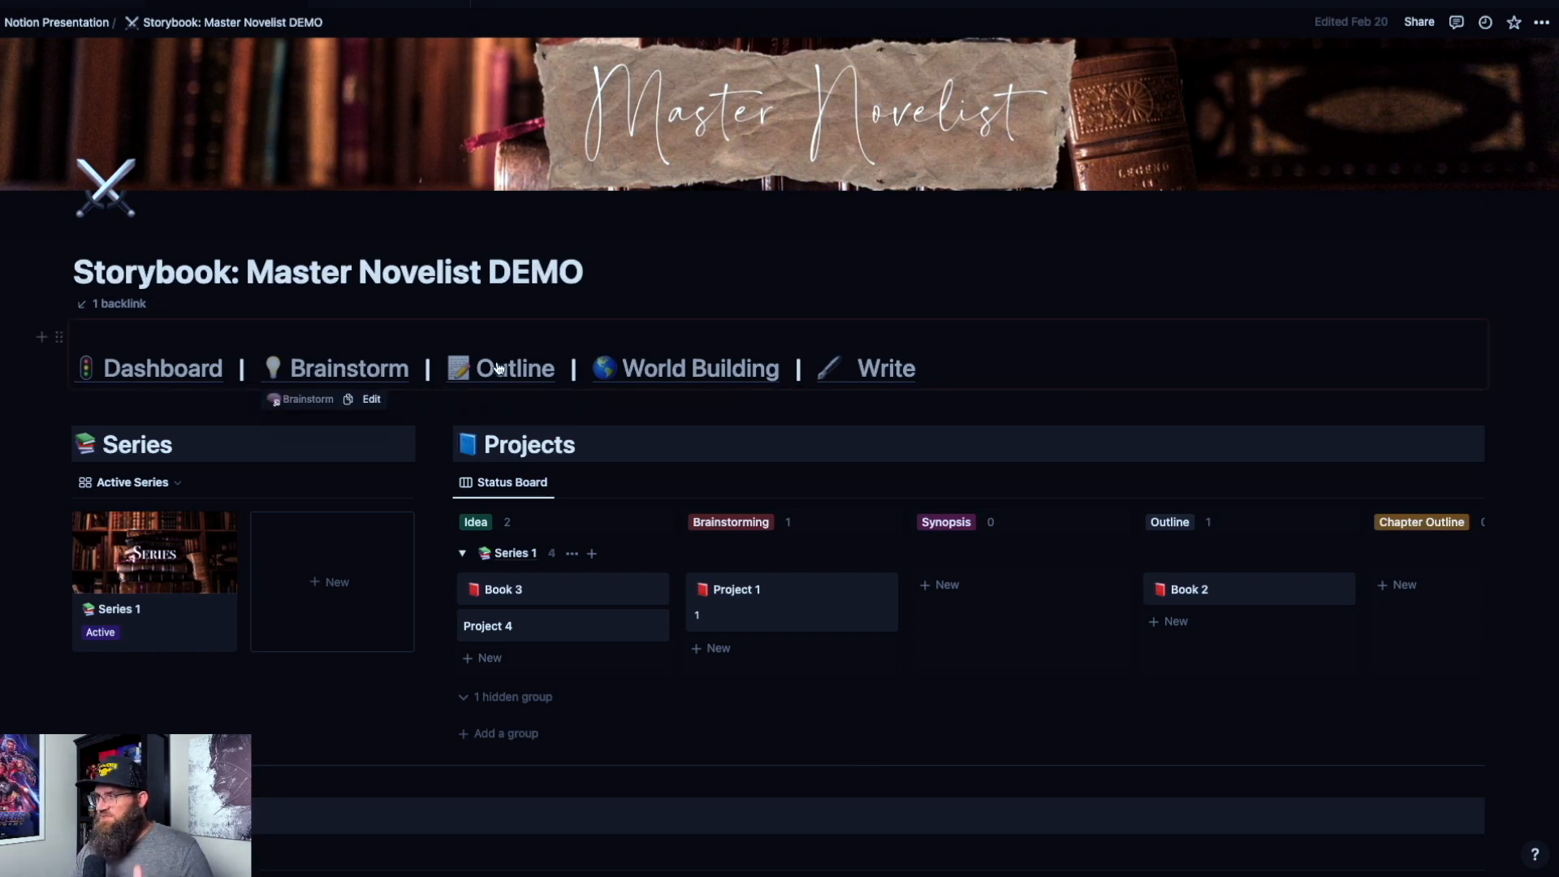
mouse_move(500, 369)
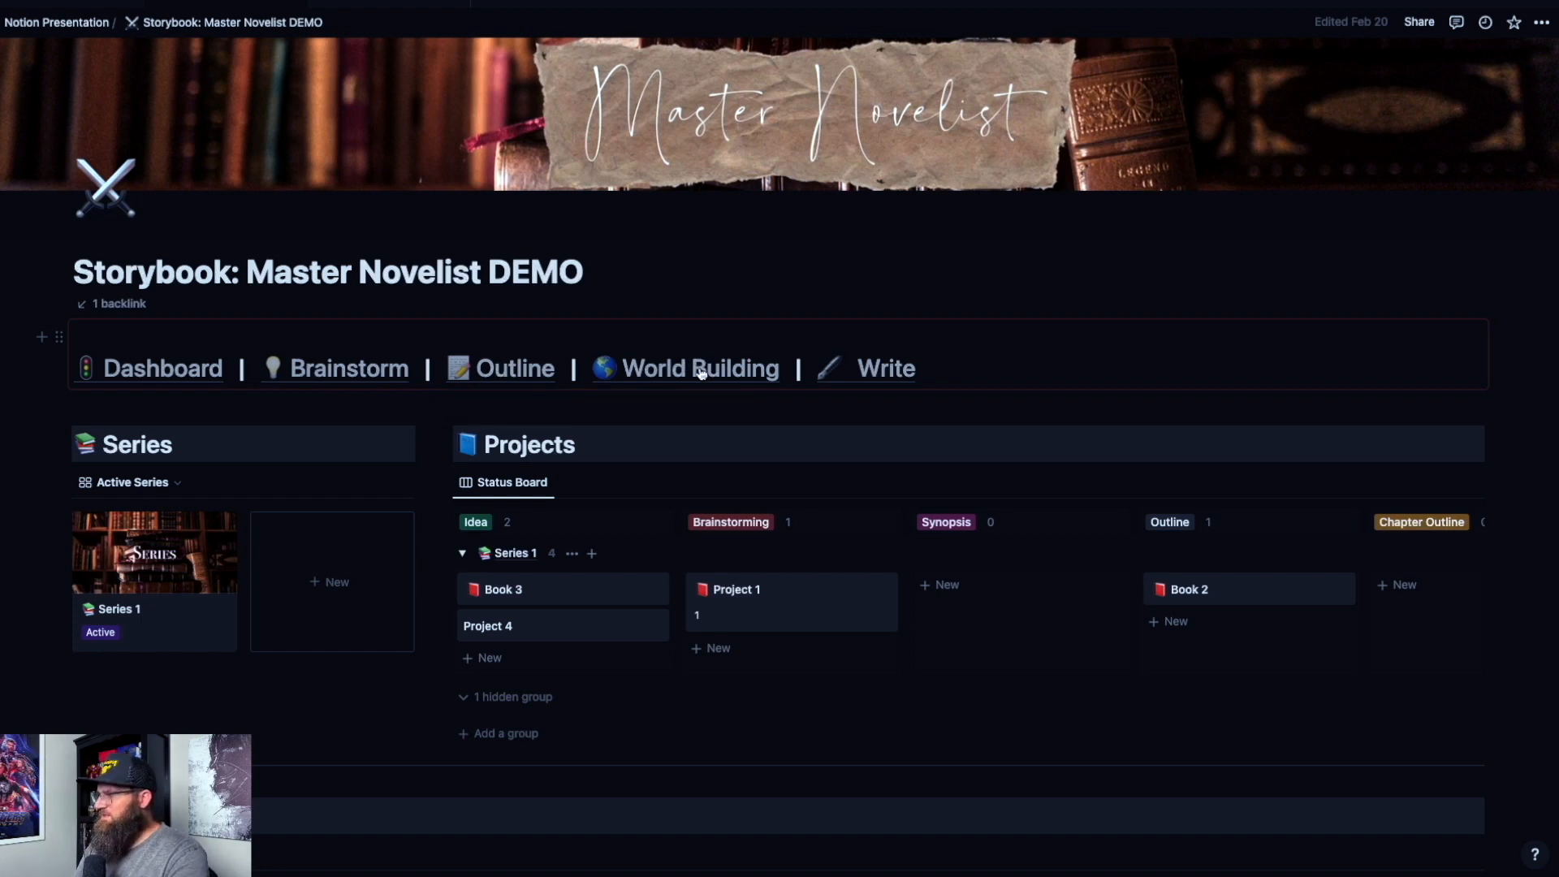
click(698, 369)
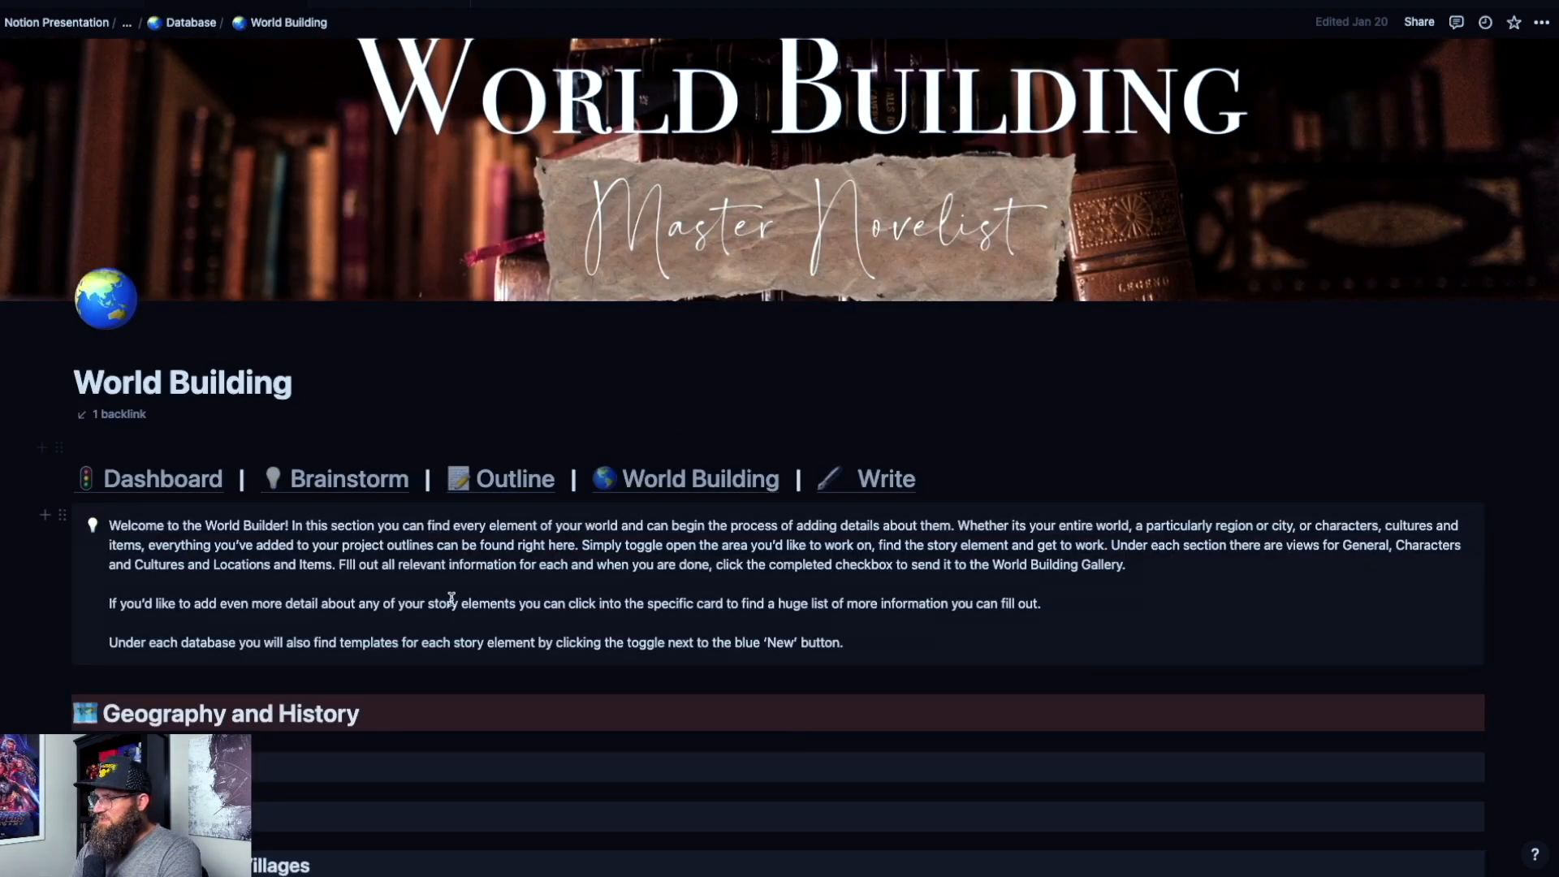
scroll(down, 3)
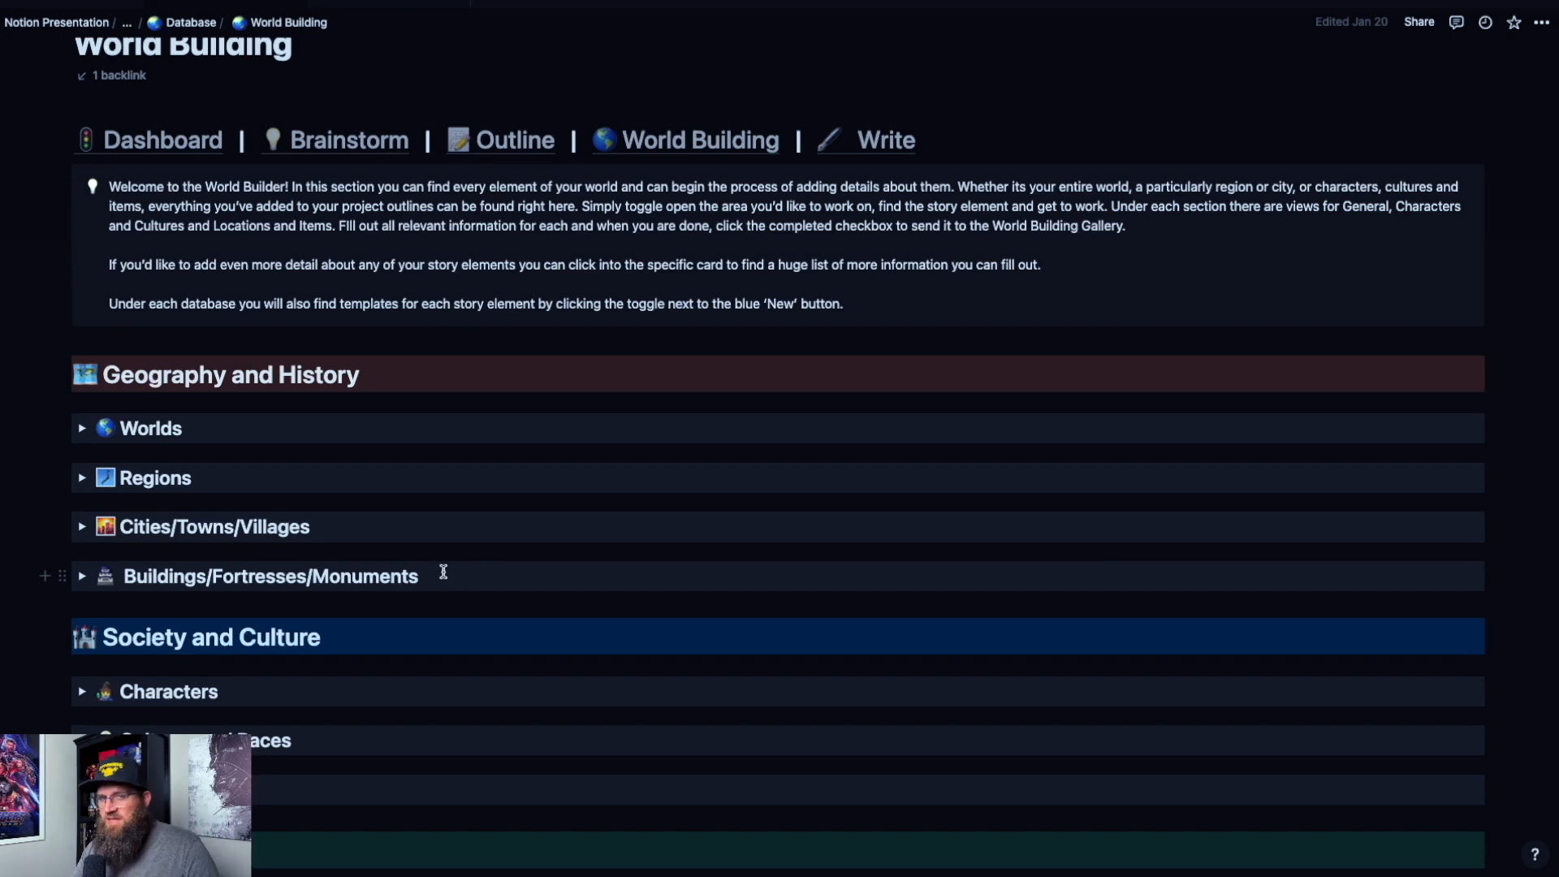
mouse_move(382, 516)
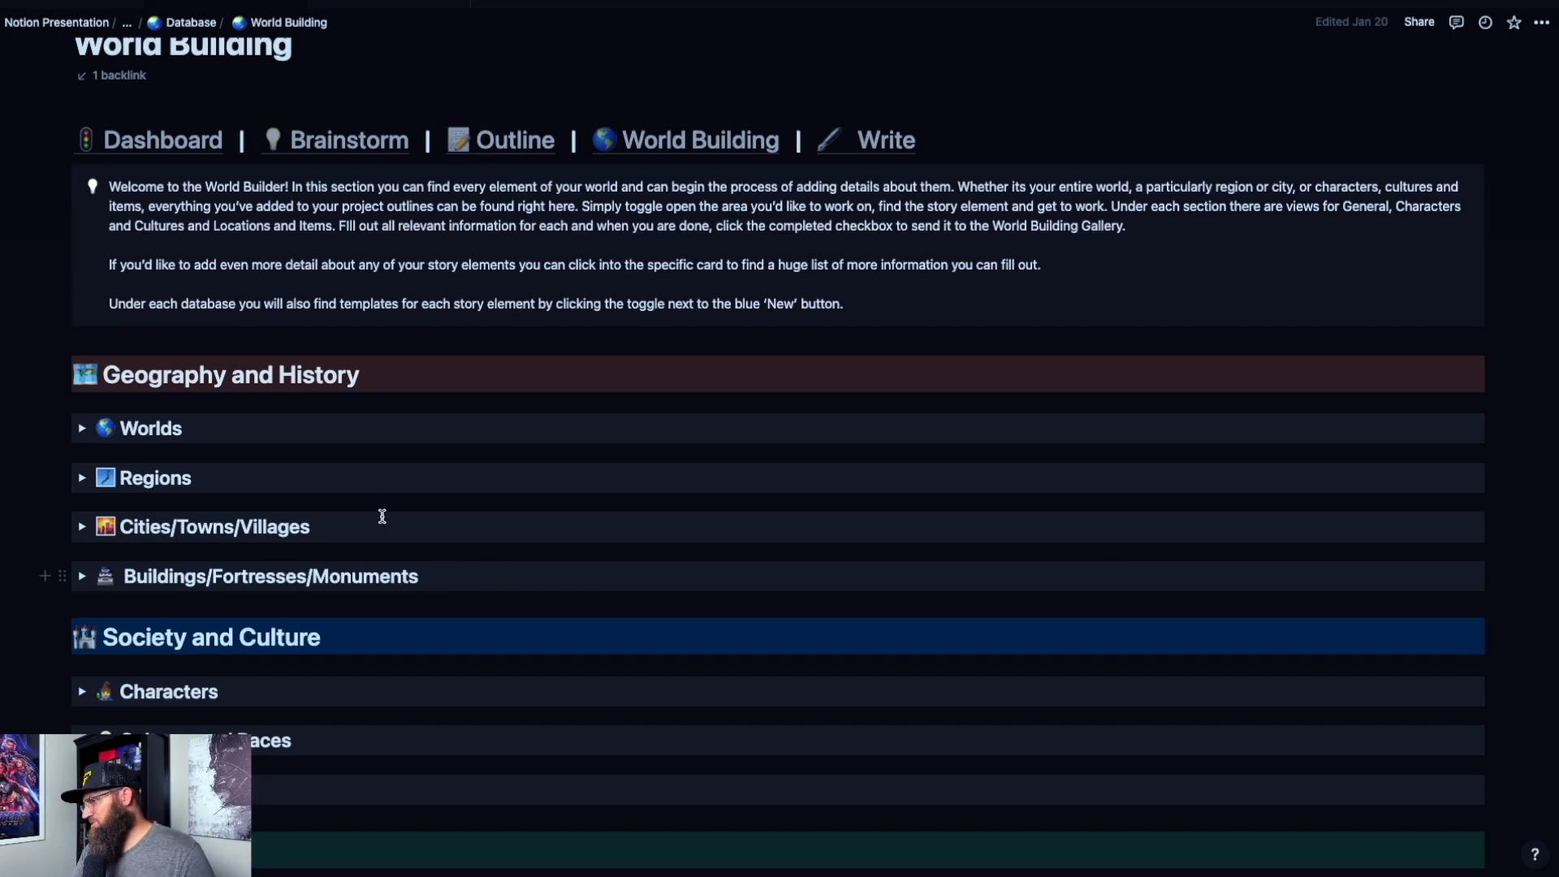
scroll(down, 3)
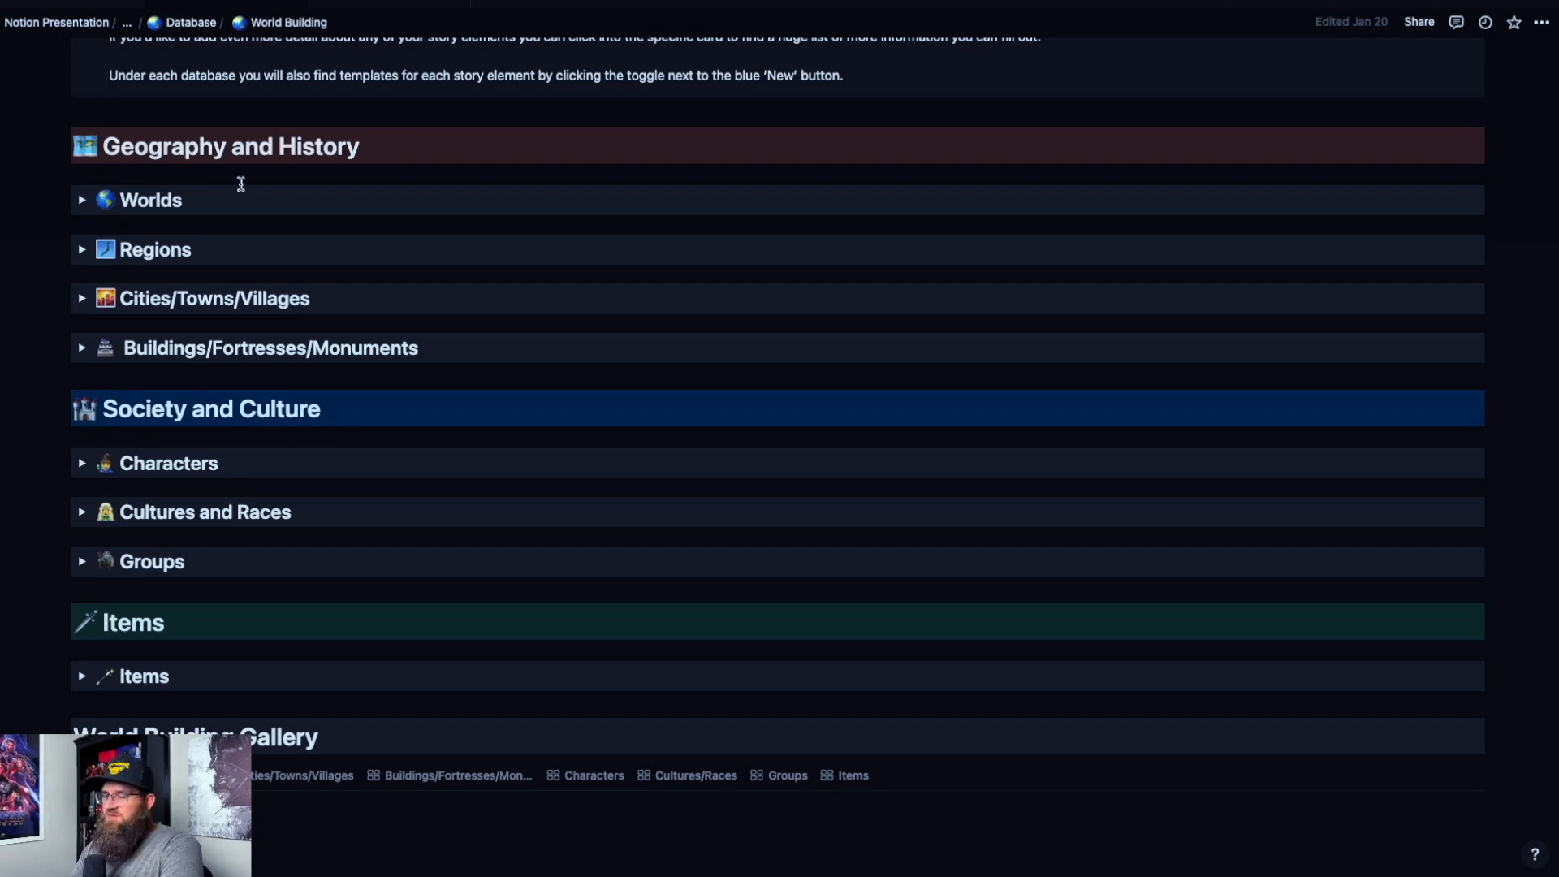
mouse_move(135, 210)
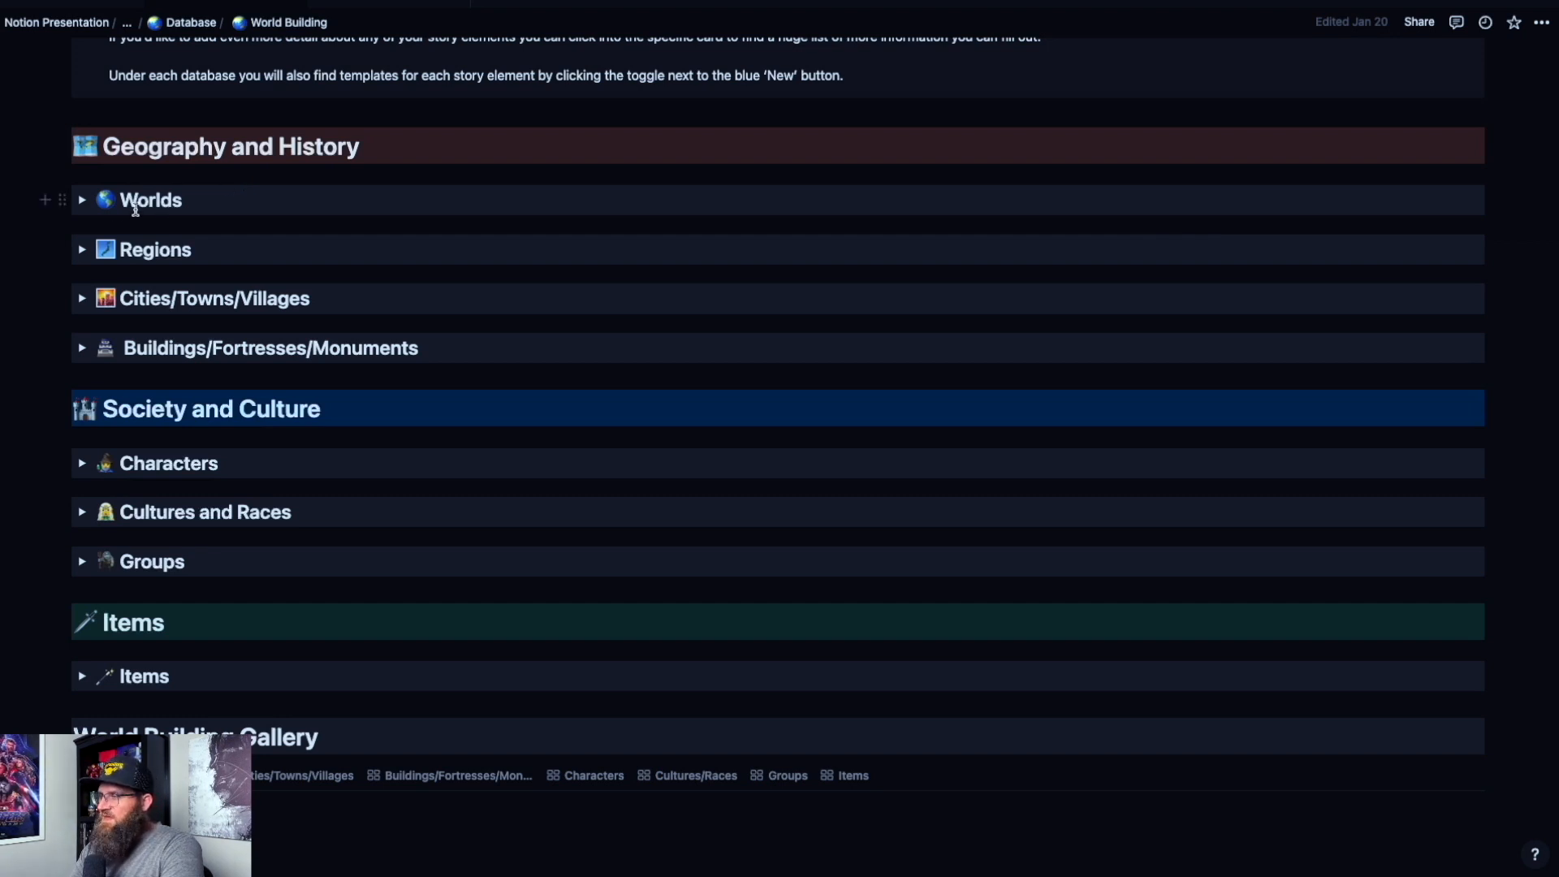
scroll(down, 3)
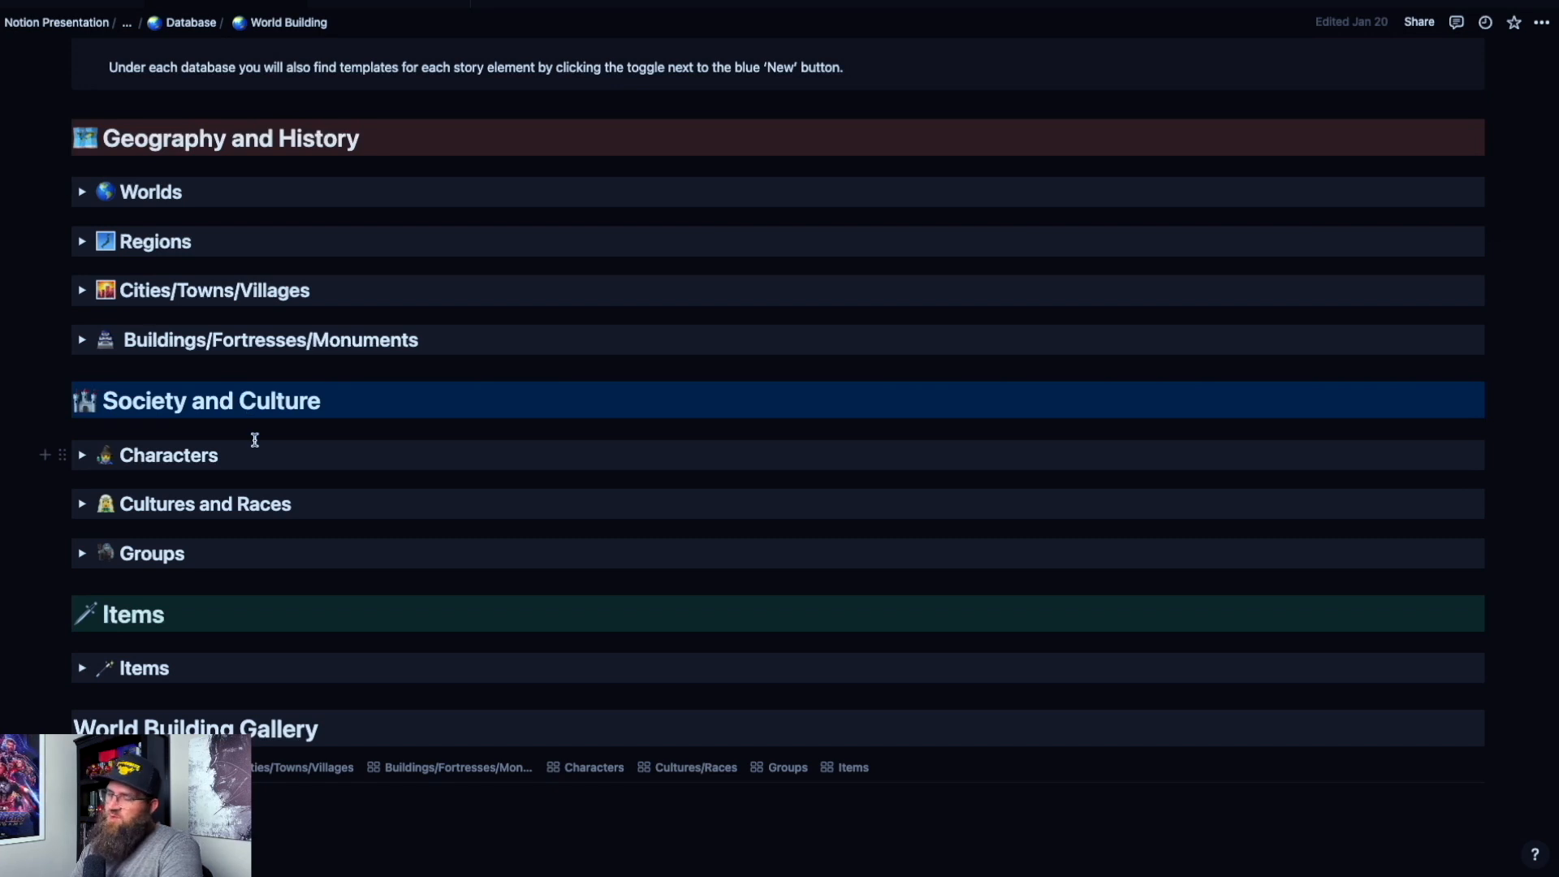
scroll(up, 3)
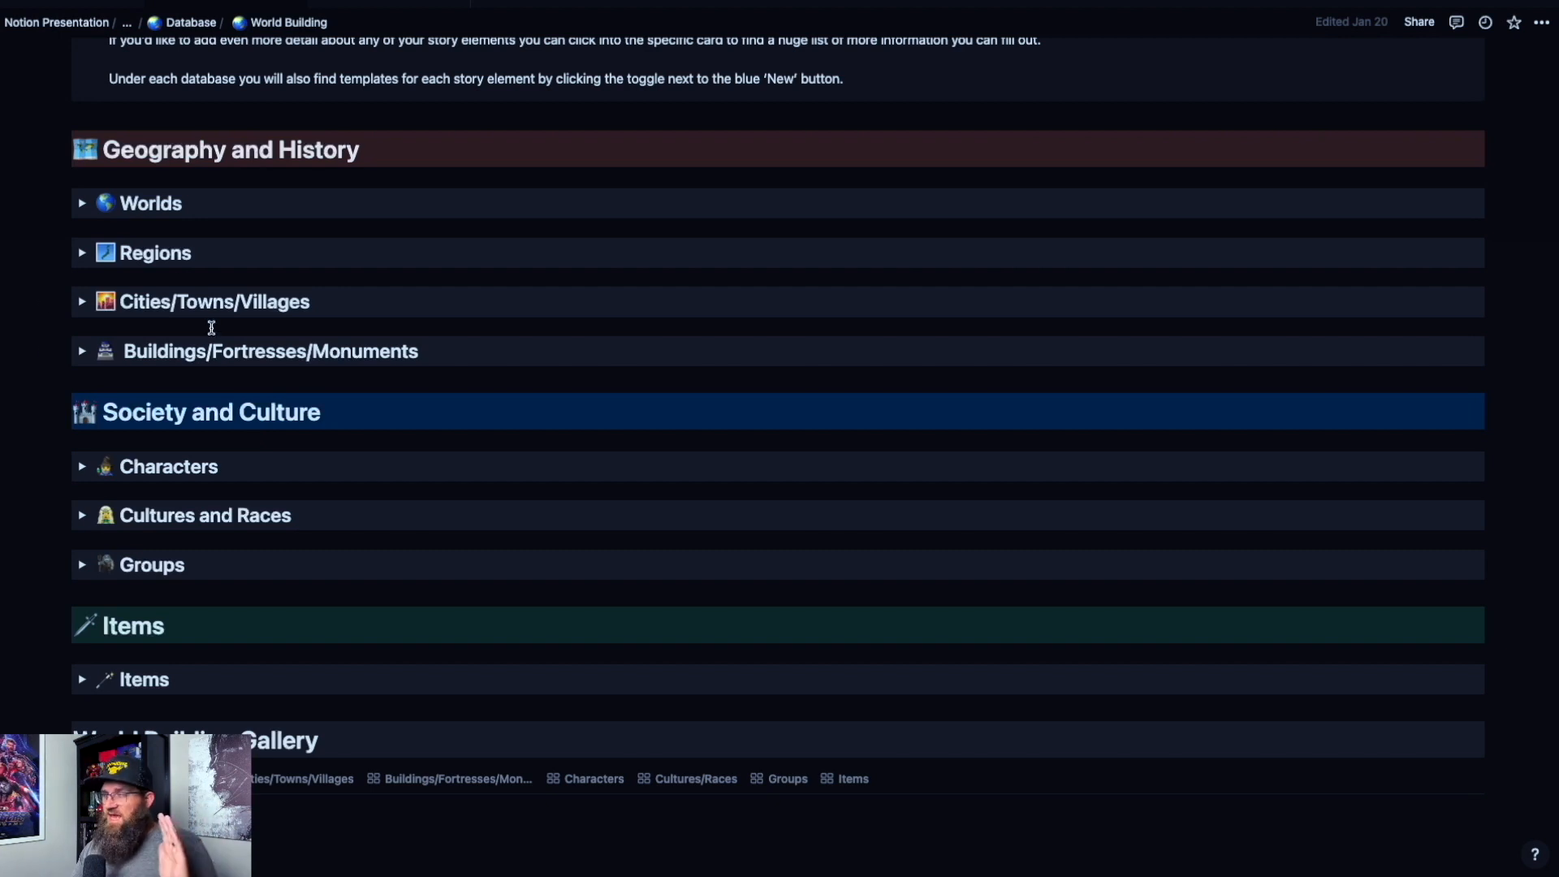
mouse_move(83, 203)
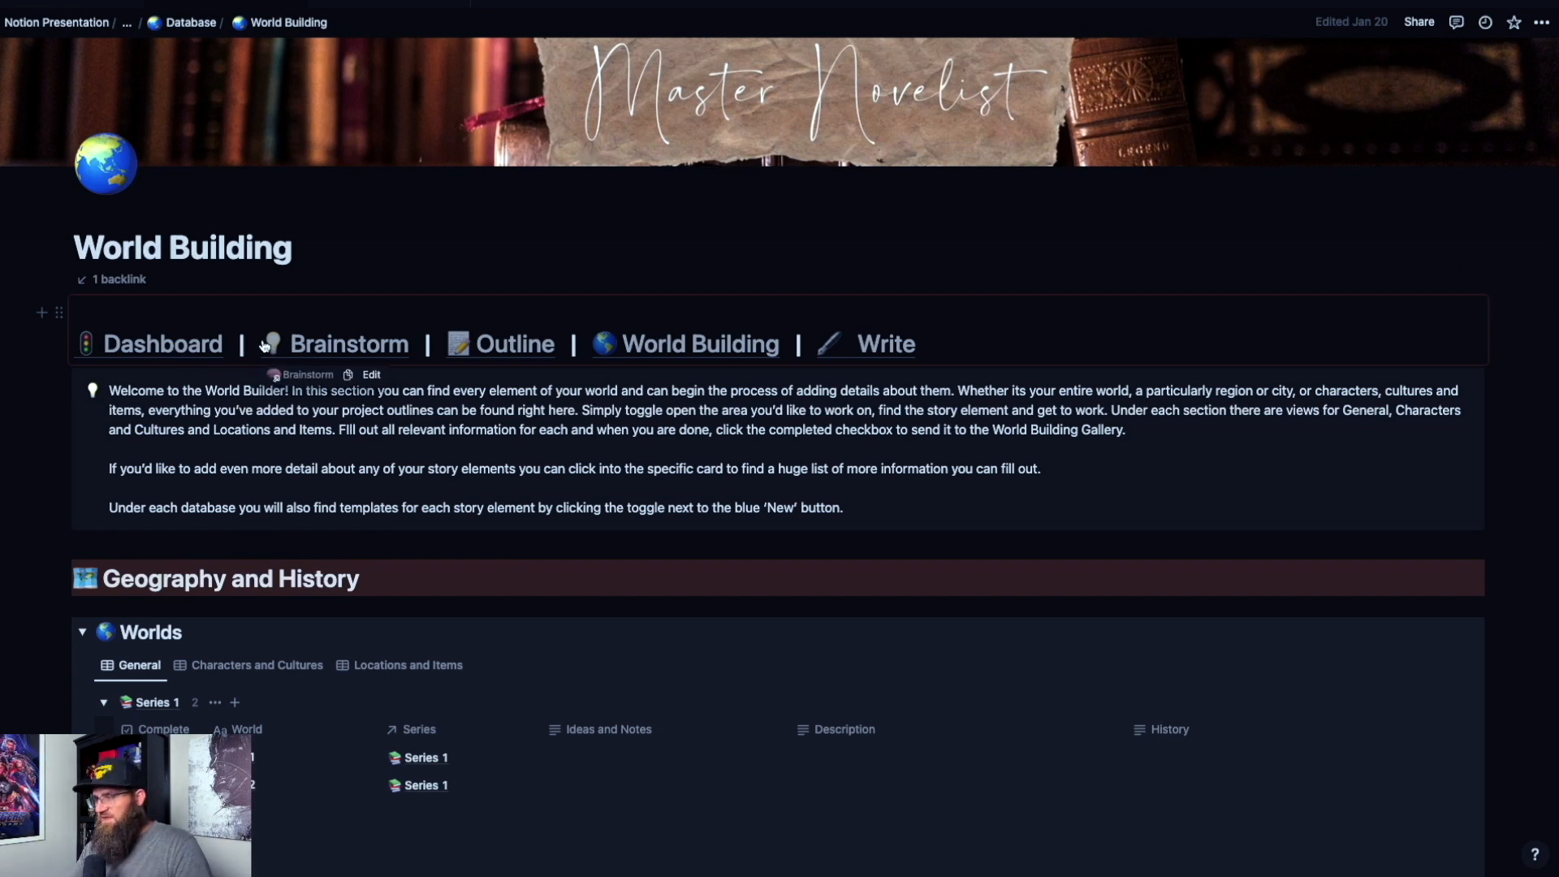
Step: Scroll to the Worlds list and briefly reveal, then hide, the empty No Series group
scroll(down, 3)
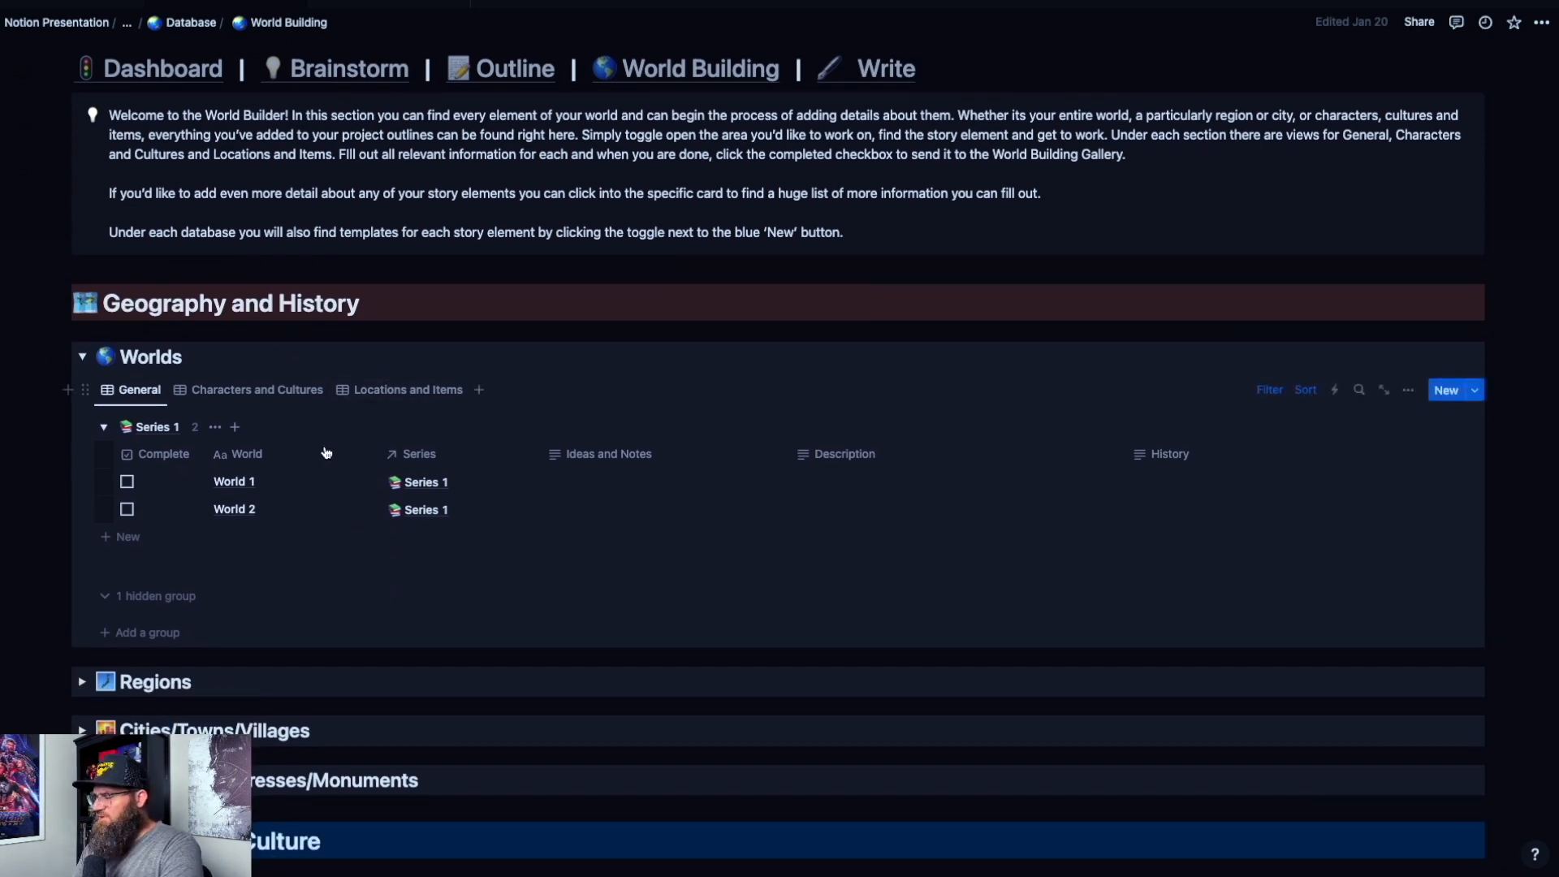
scroll(down, 3)
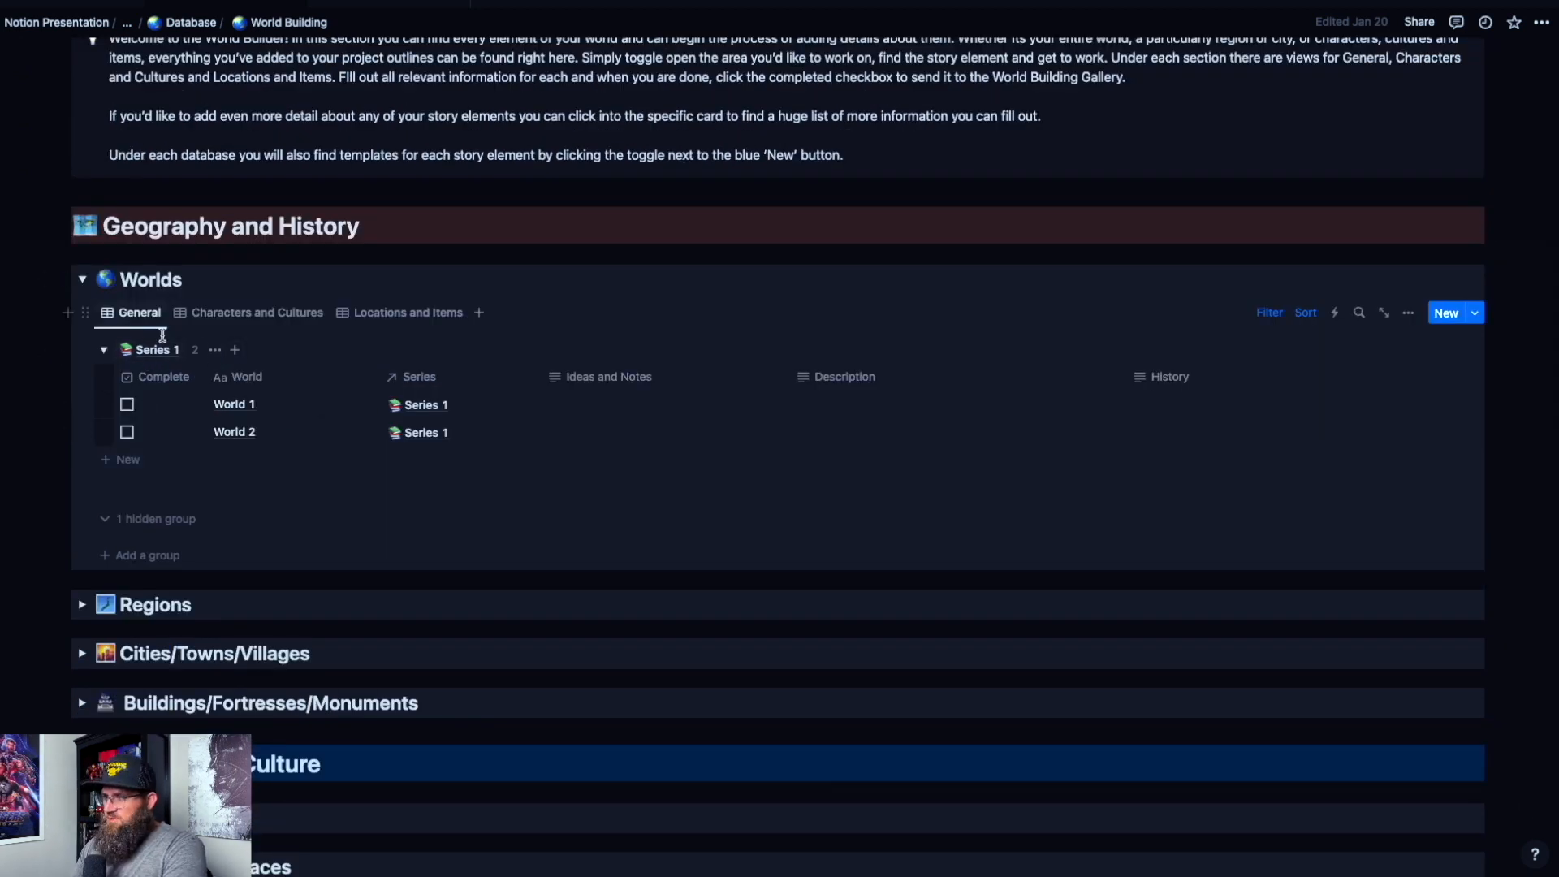
scroll(down, 3)
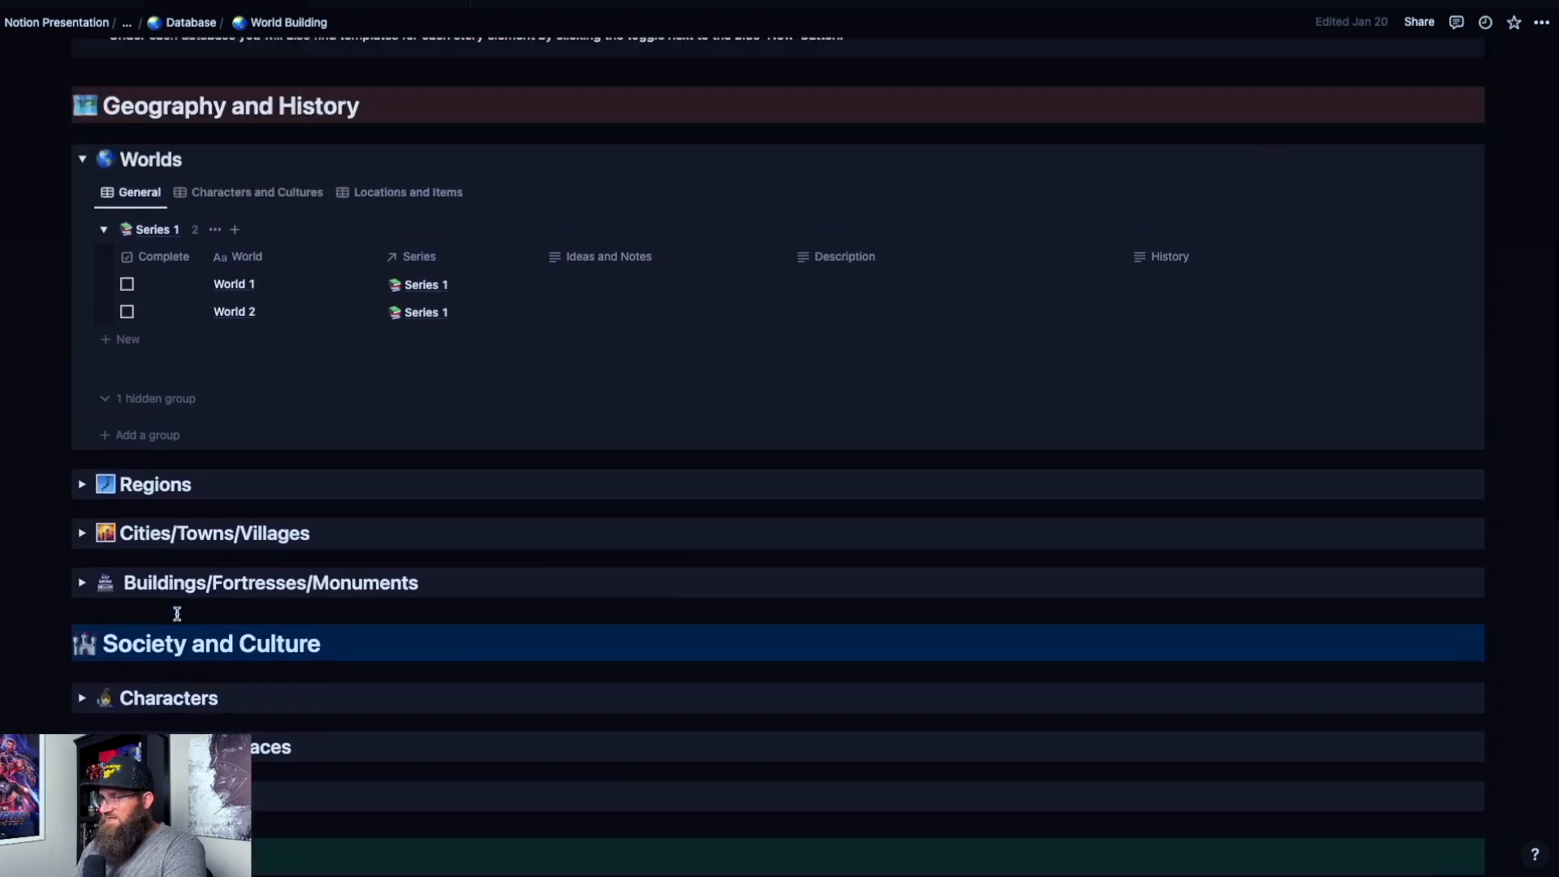
scroll(down, 3)
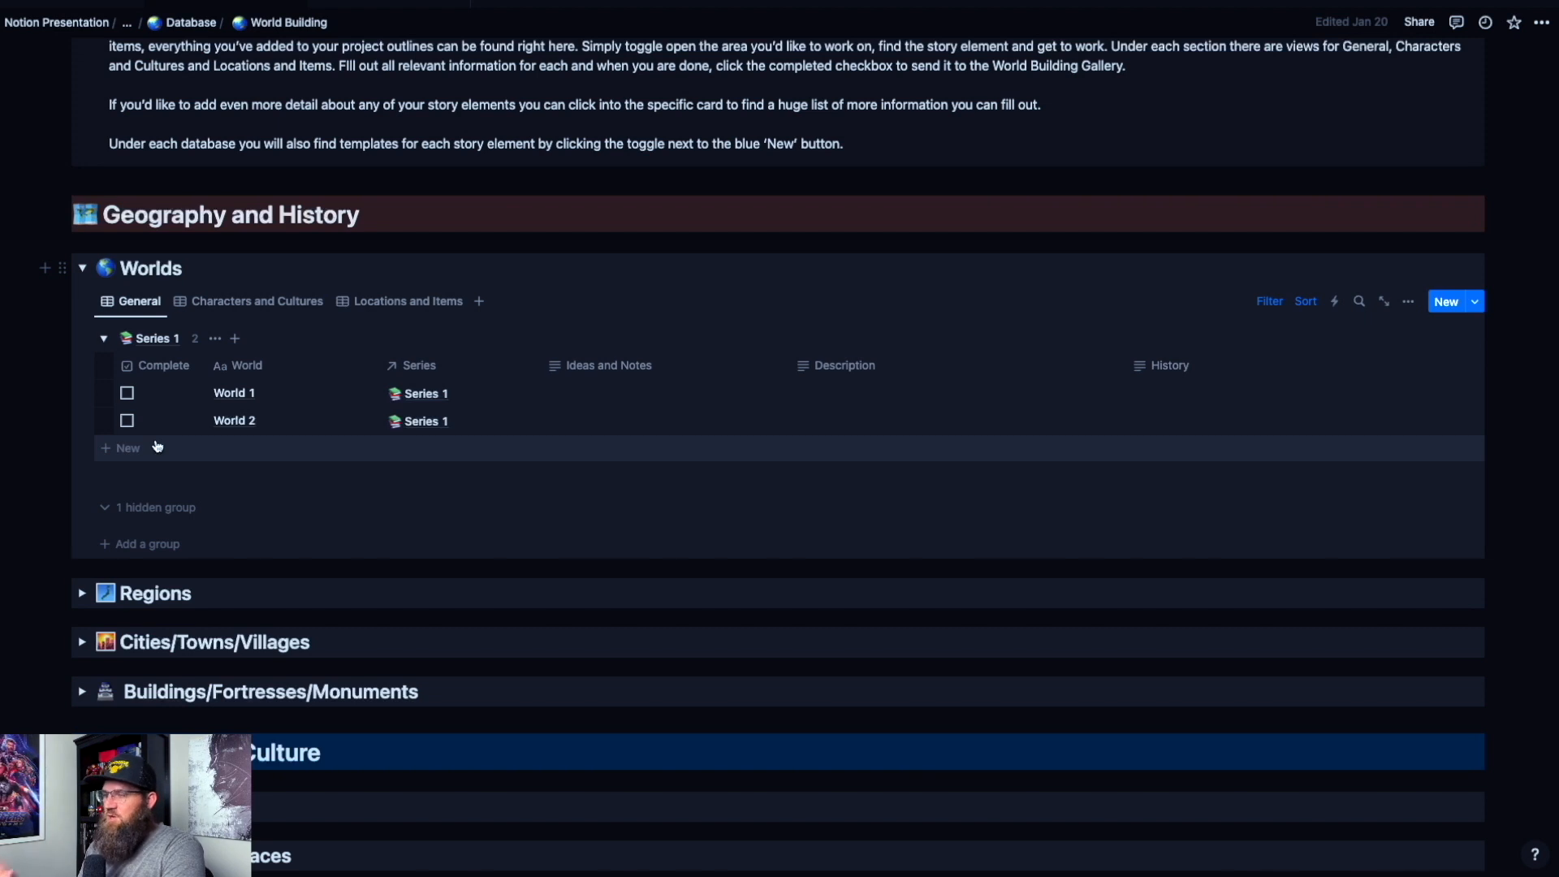
click(156, 507)
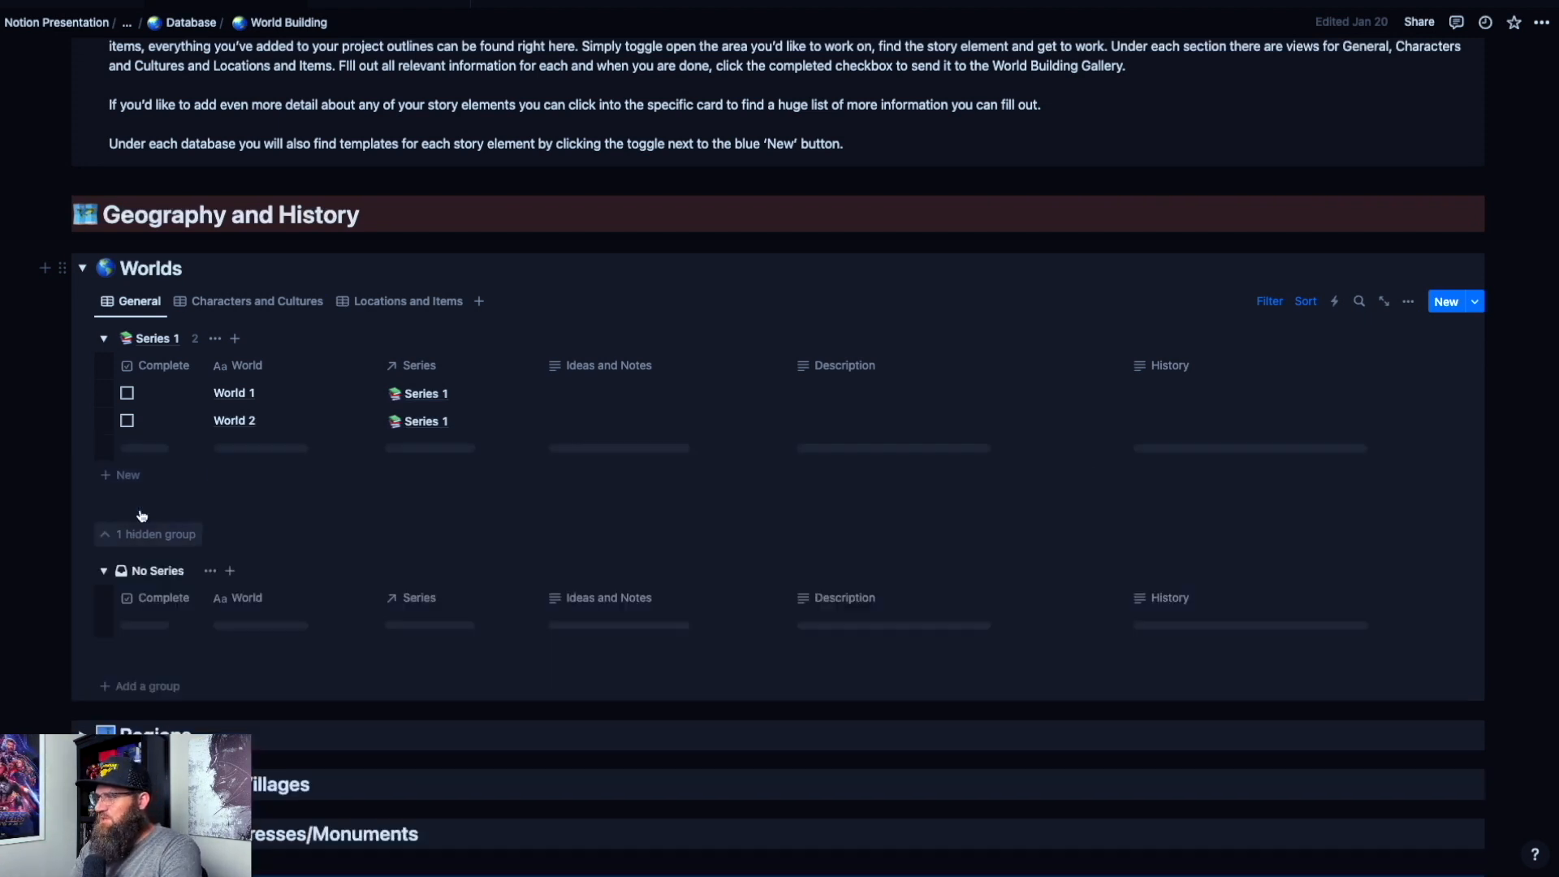
click(104, 534)
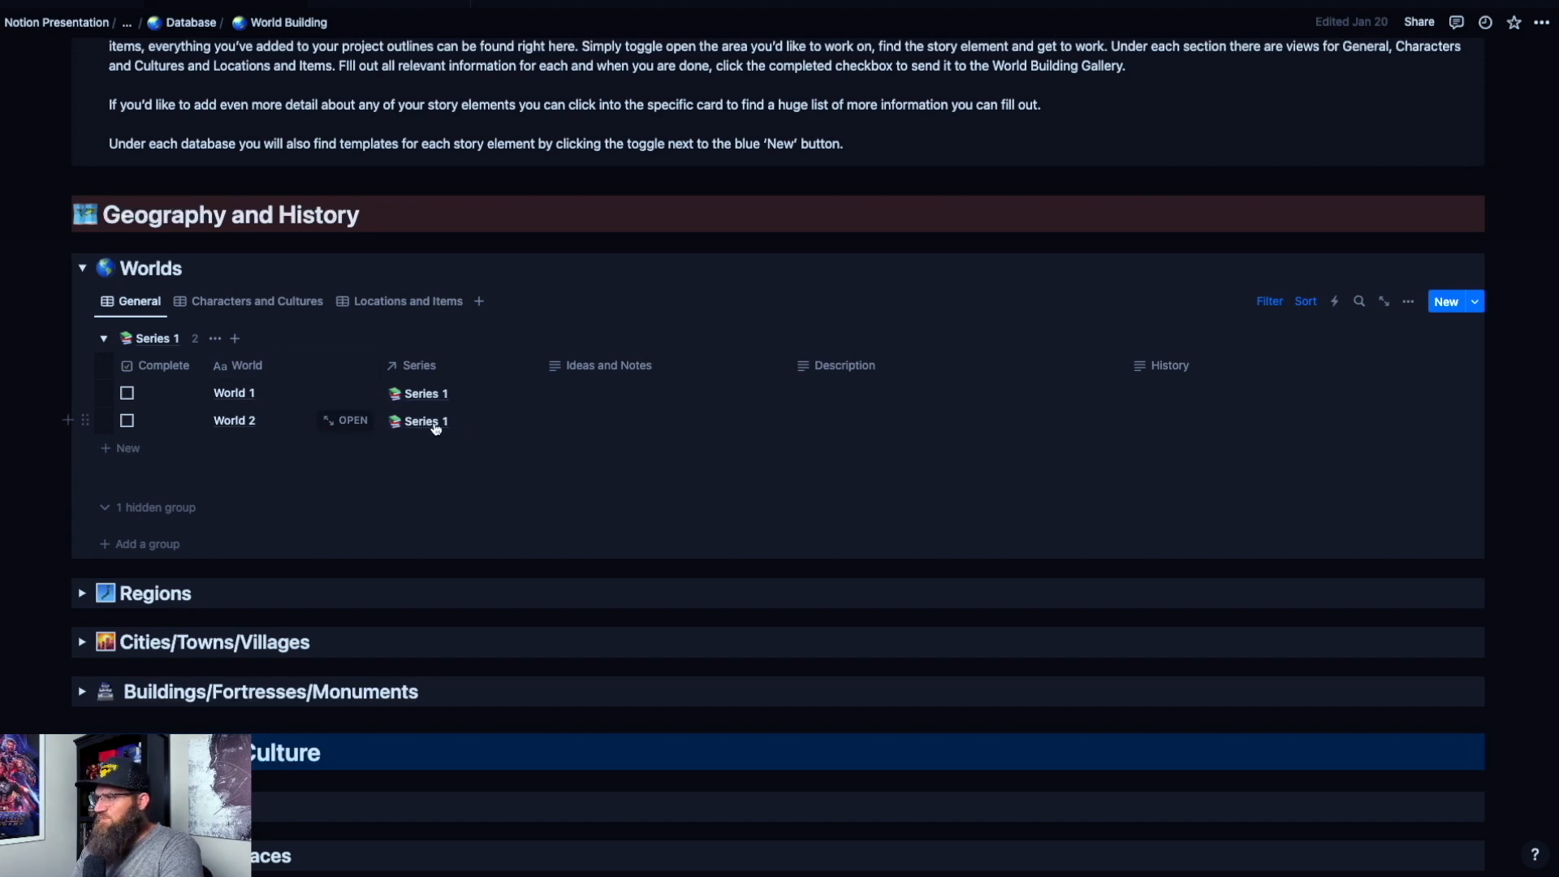
Step: Link World 2 to a newly created Series 2 and remove its Series 1 link
click(426, 419)
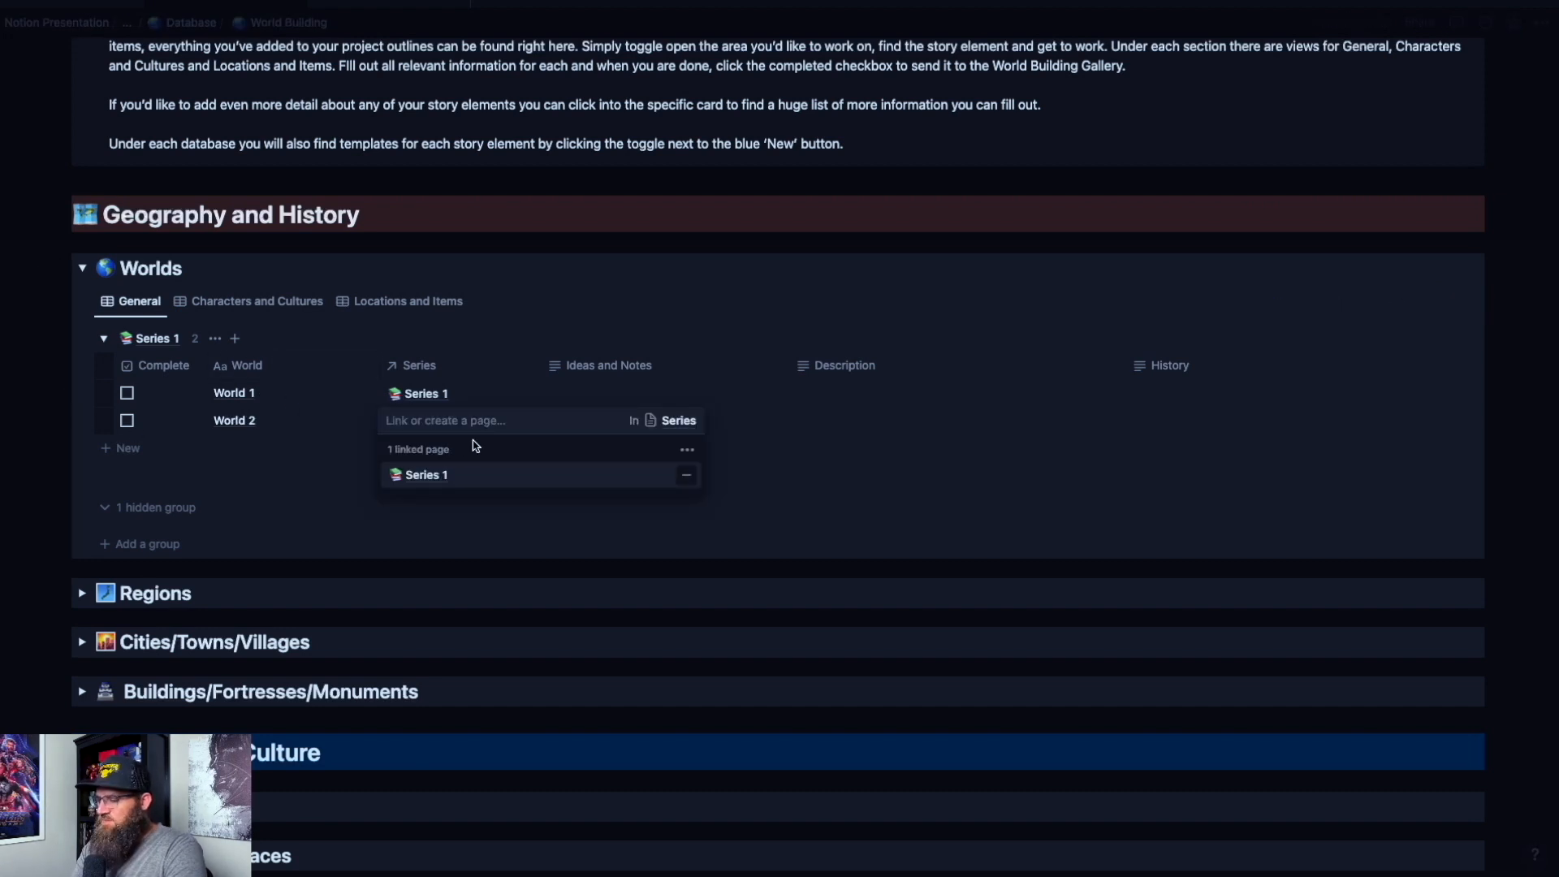
text(Series 2)
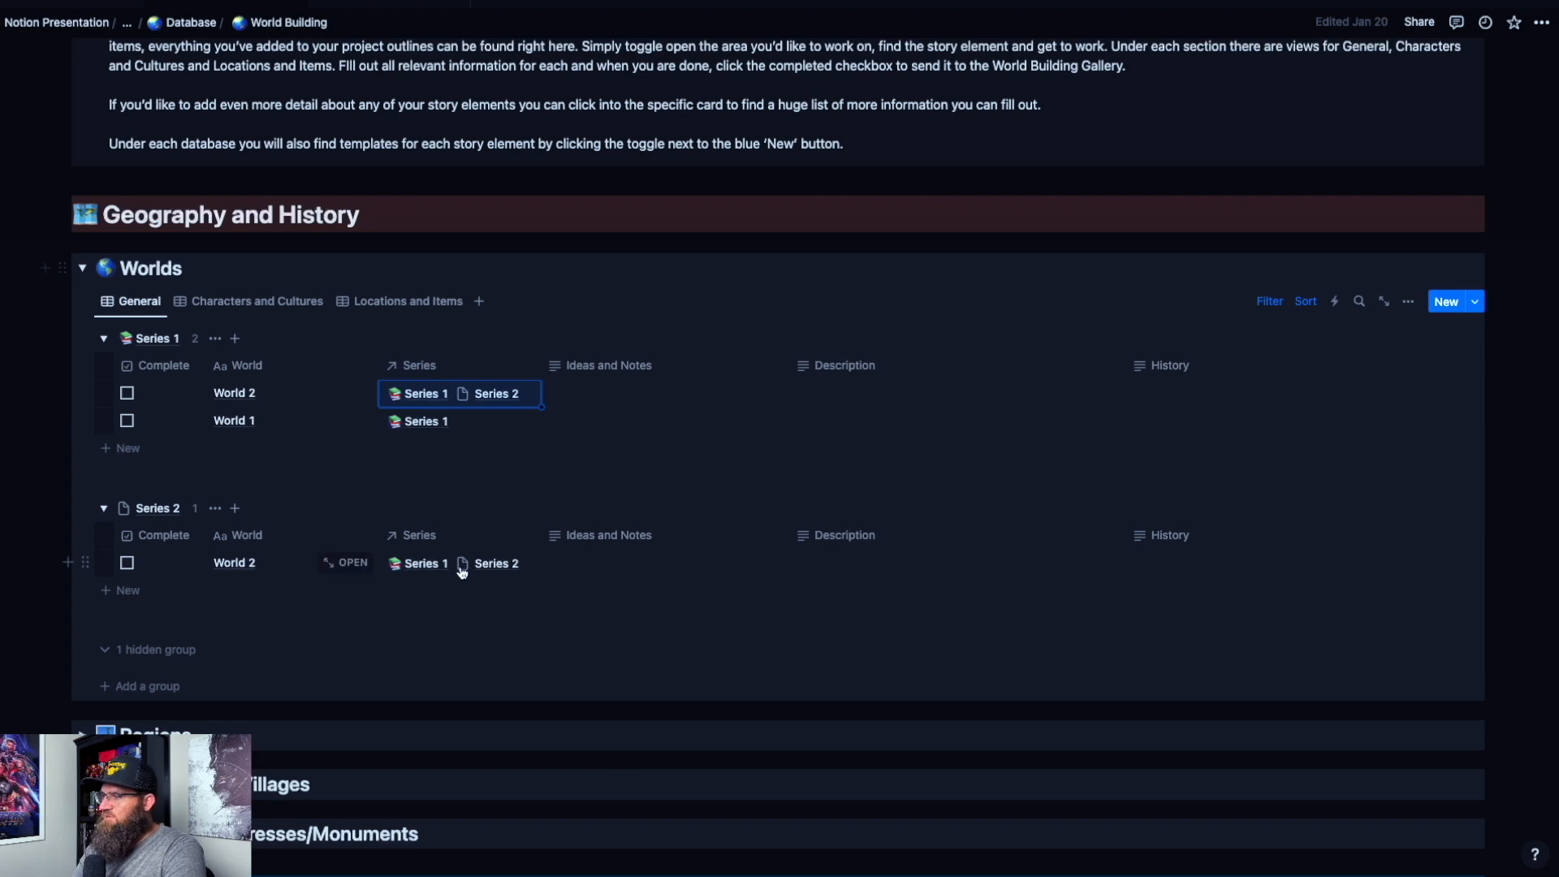
mouse_move(236, 445)
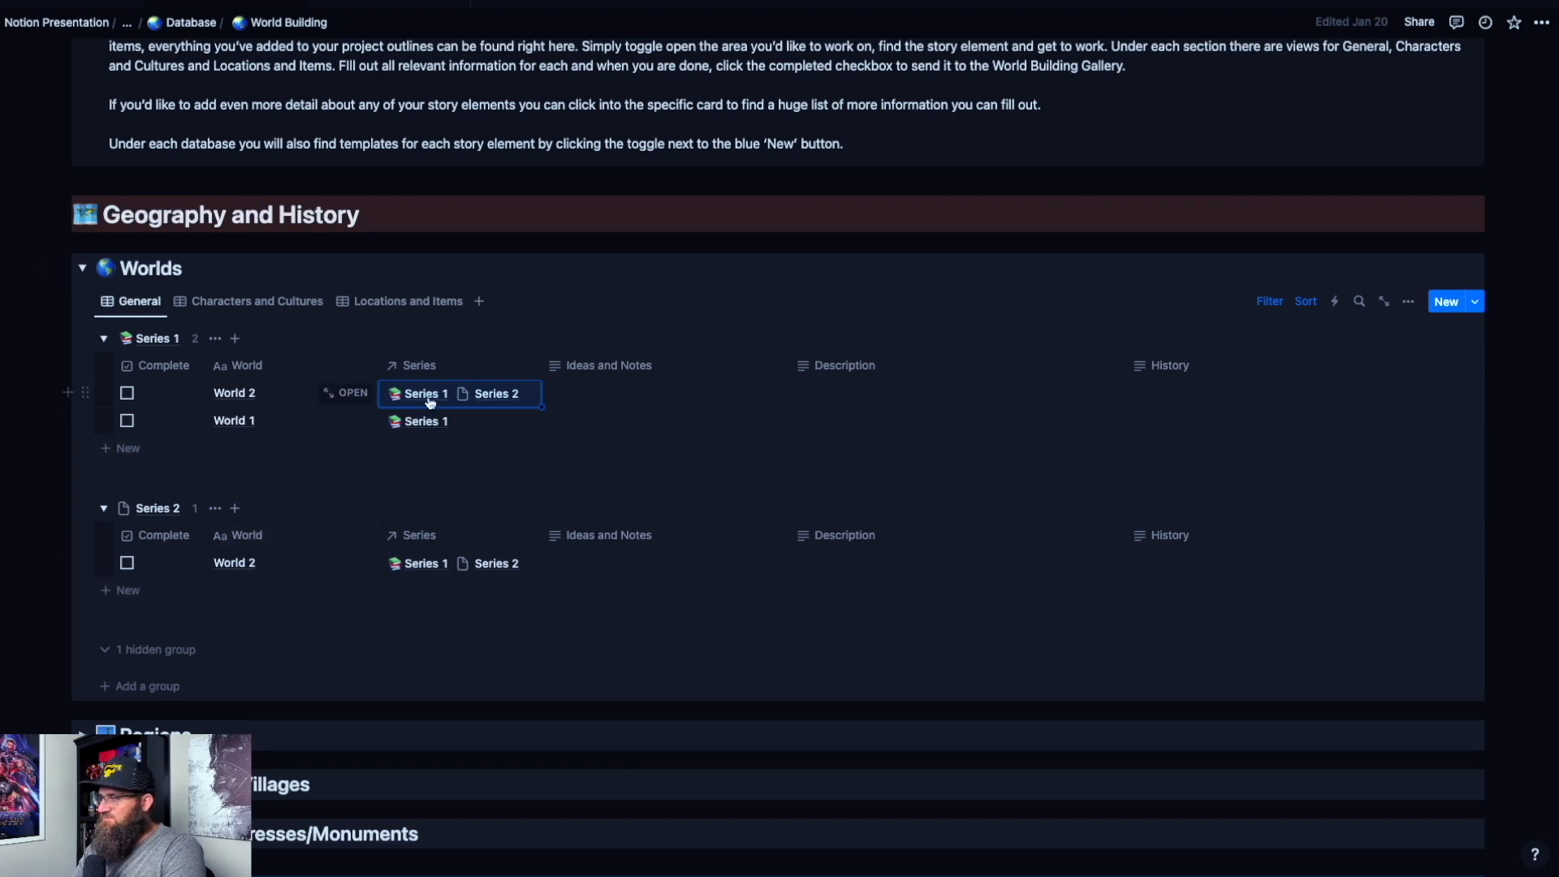
click(427, 393)
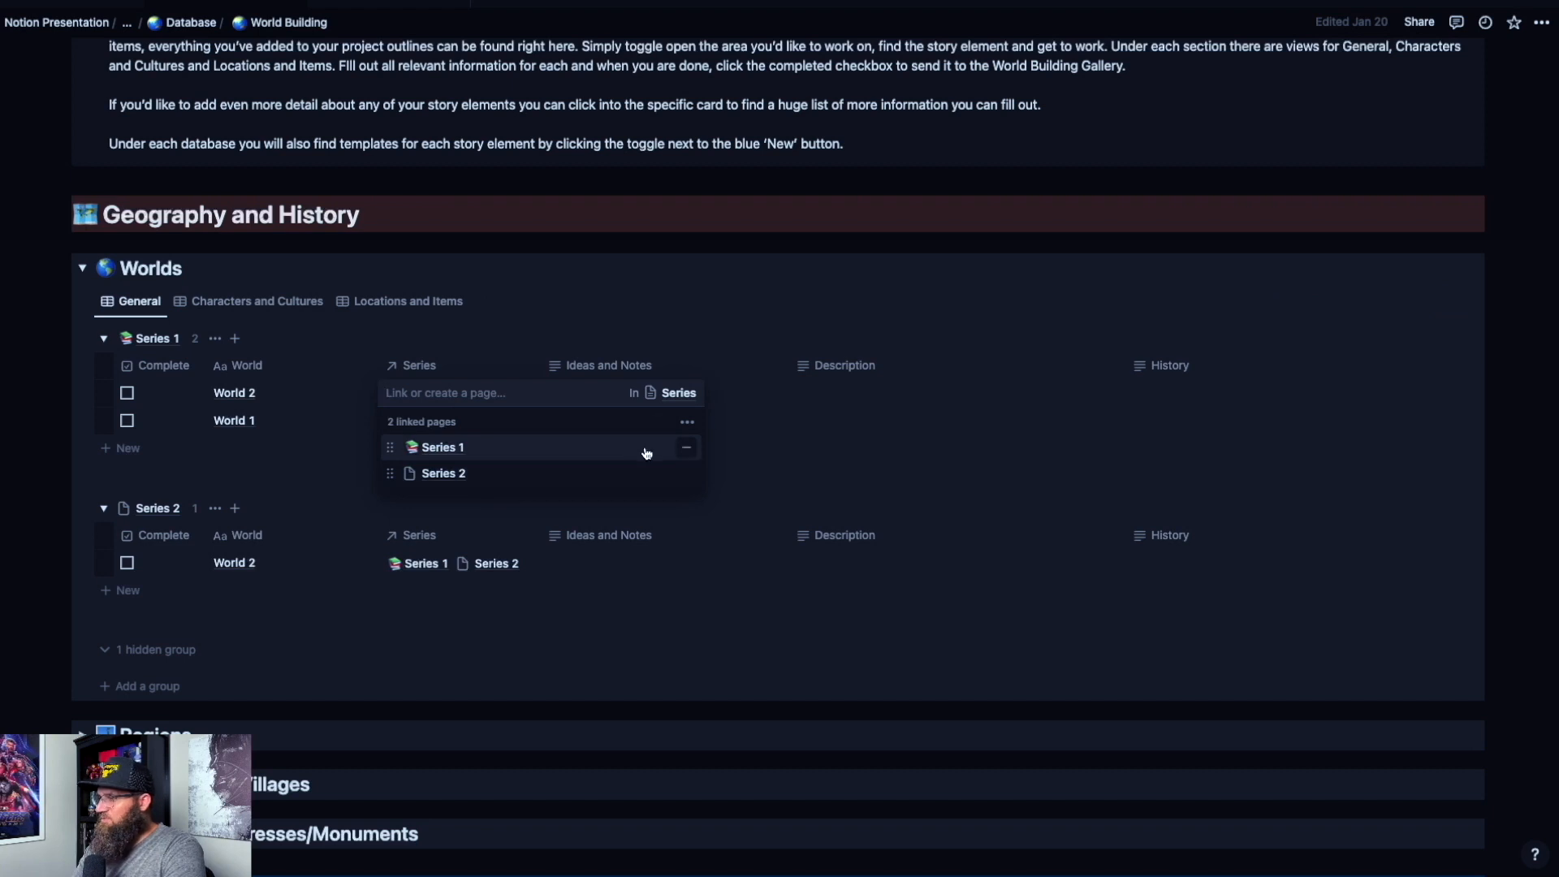
click(685, 447)
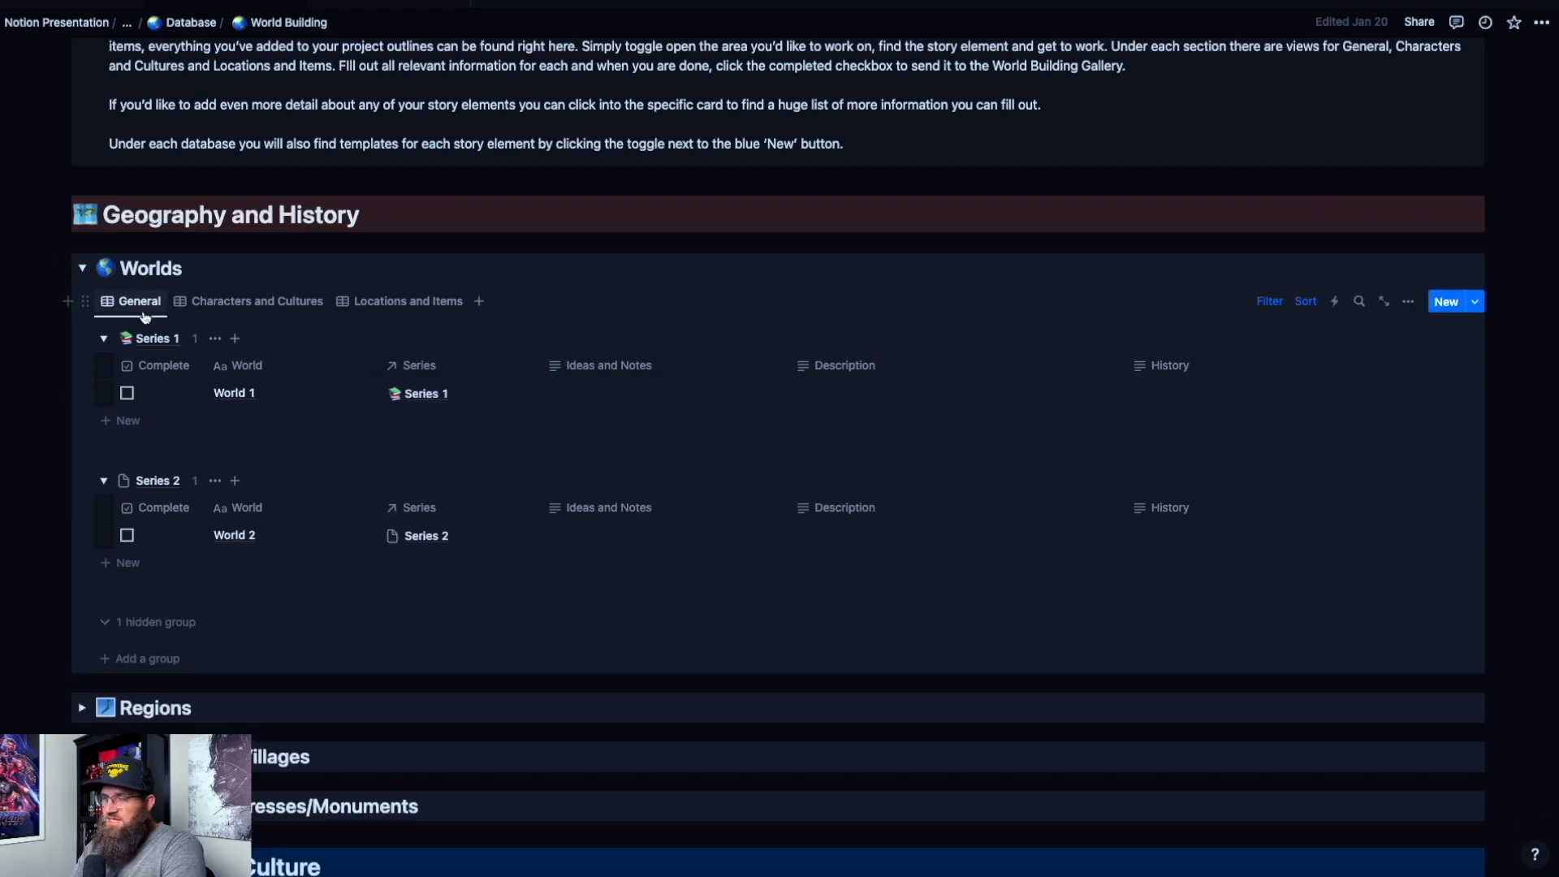
Step: Expand Worlds and give World 1 the note "This is a Note" in Ideas and Notes
click(83, 268)
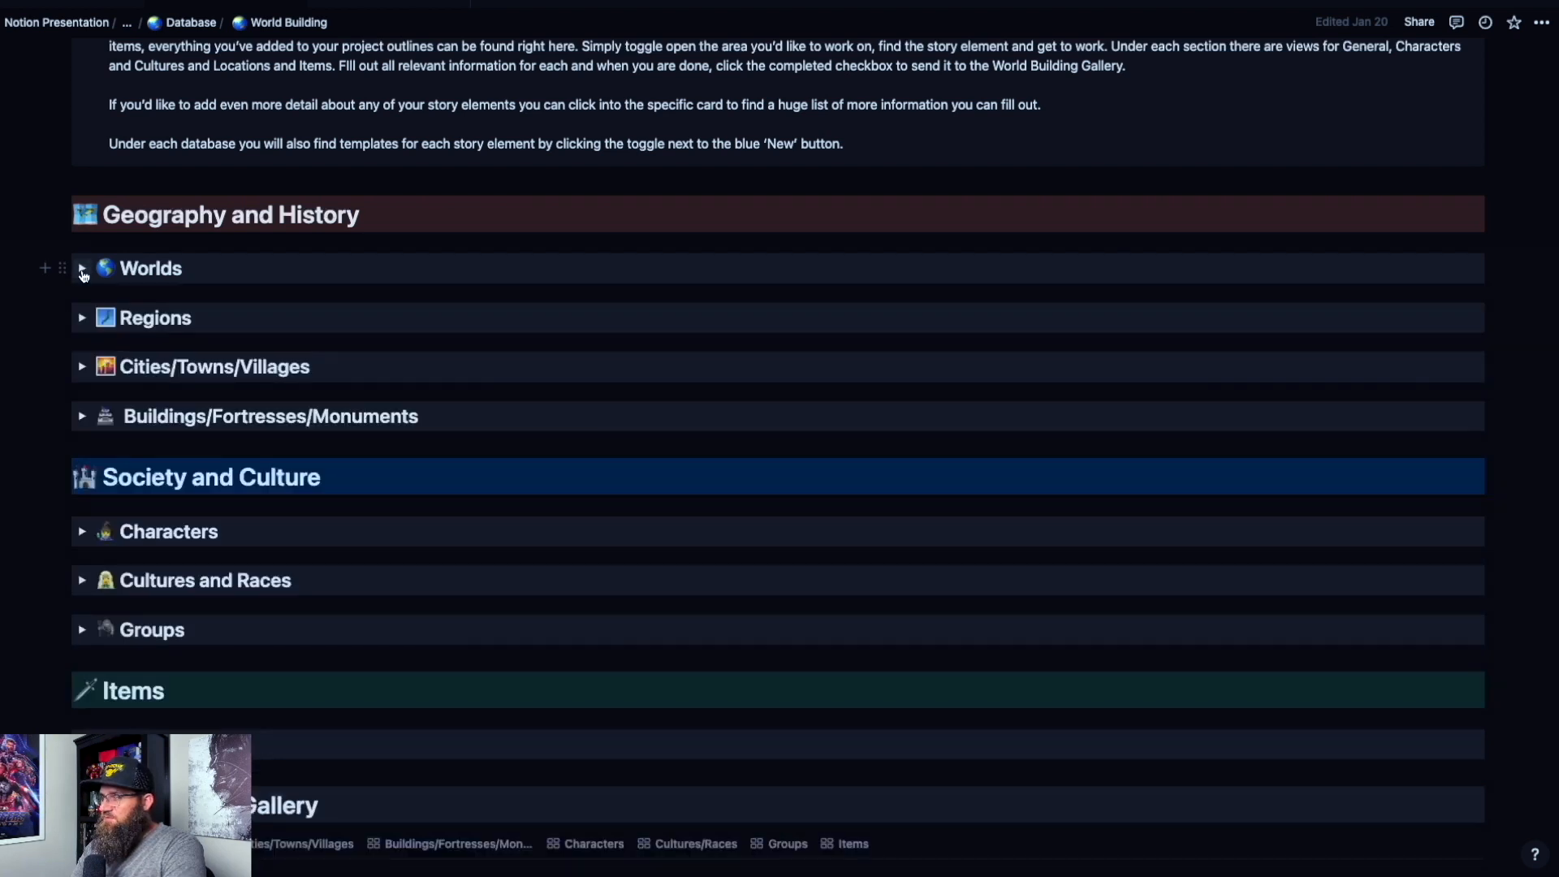
click(82, 268)
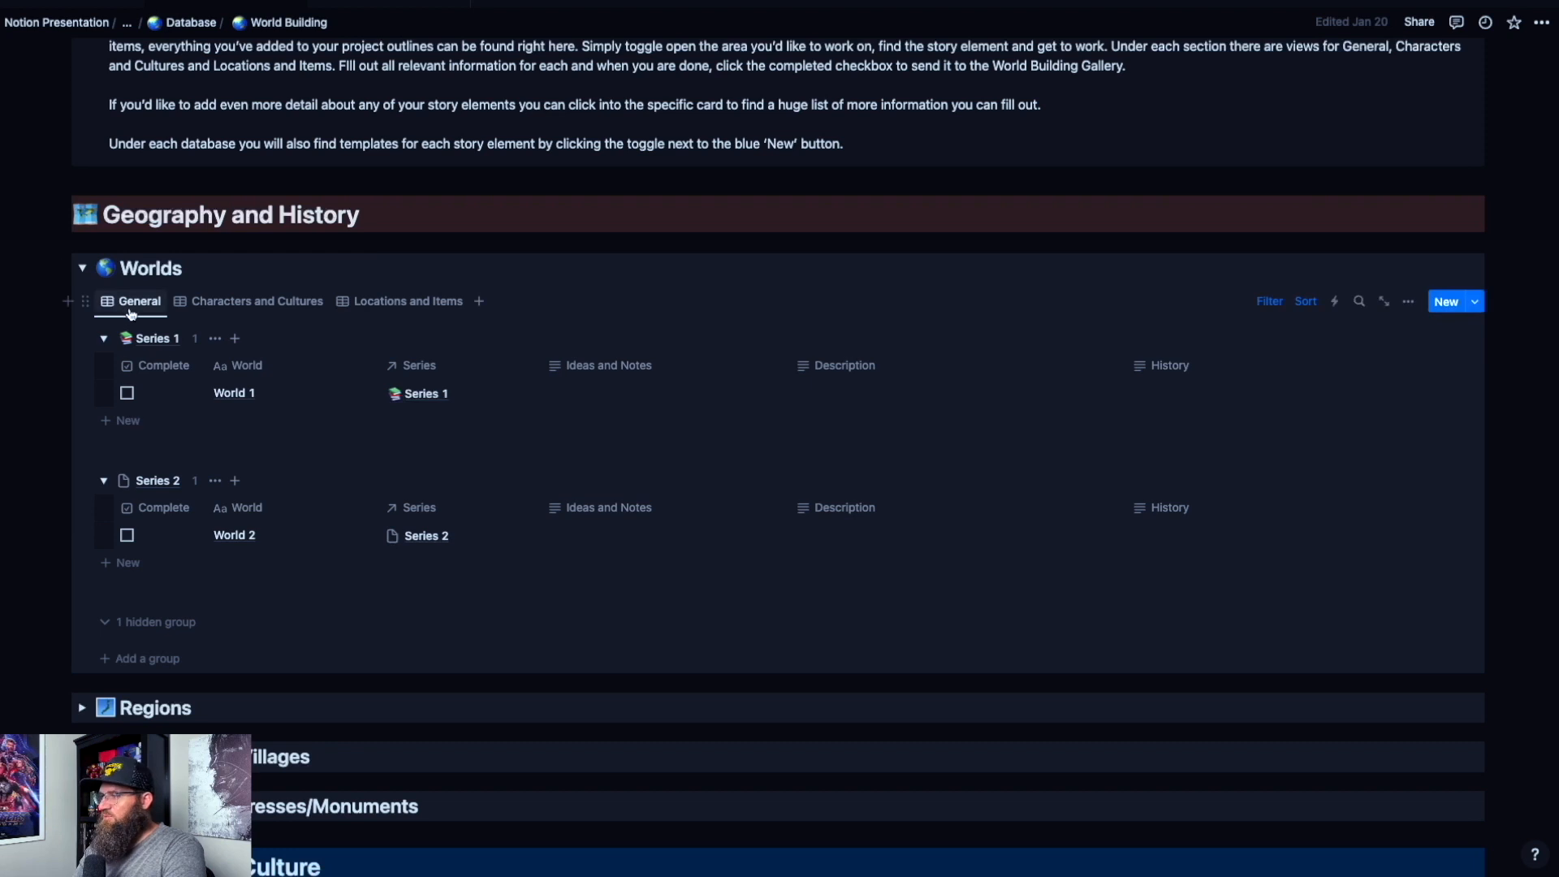
mouse_move(571, 396)
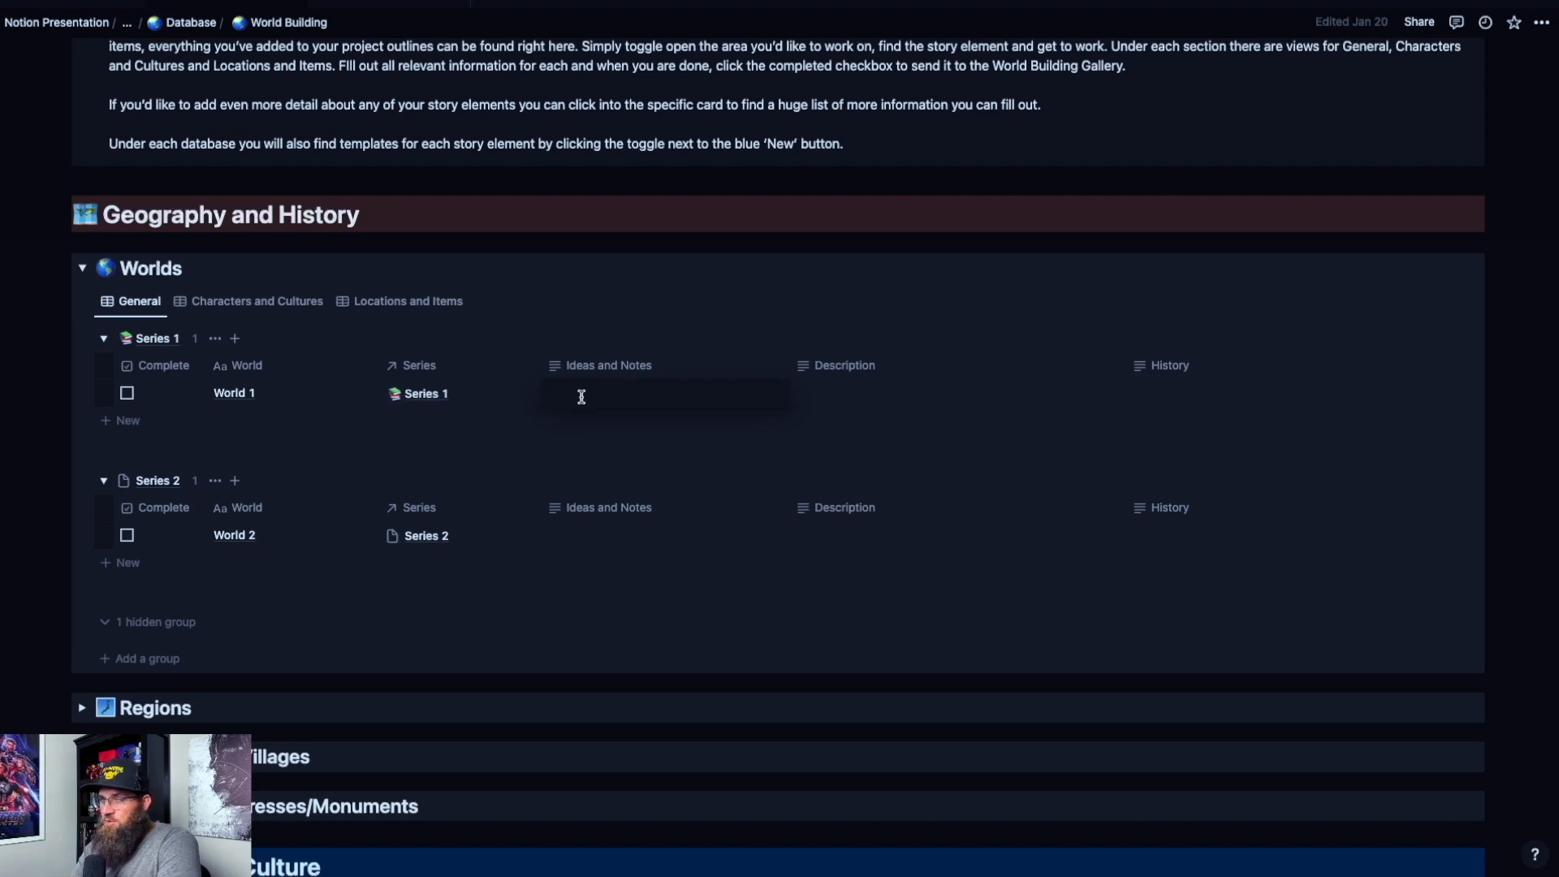
mouse_move(741, 352)
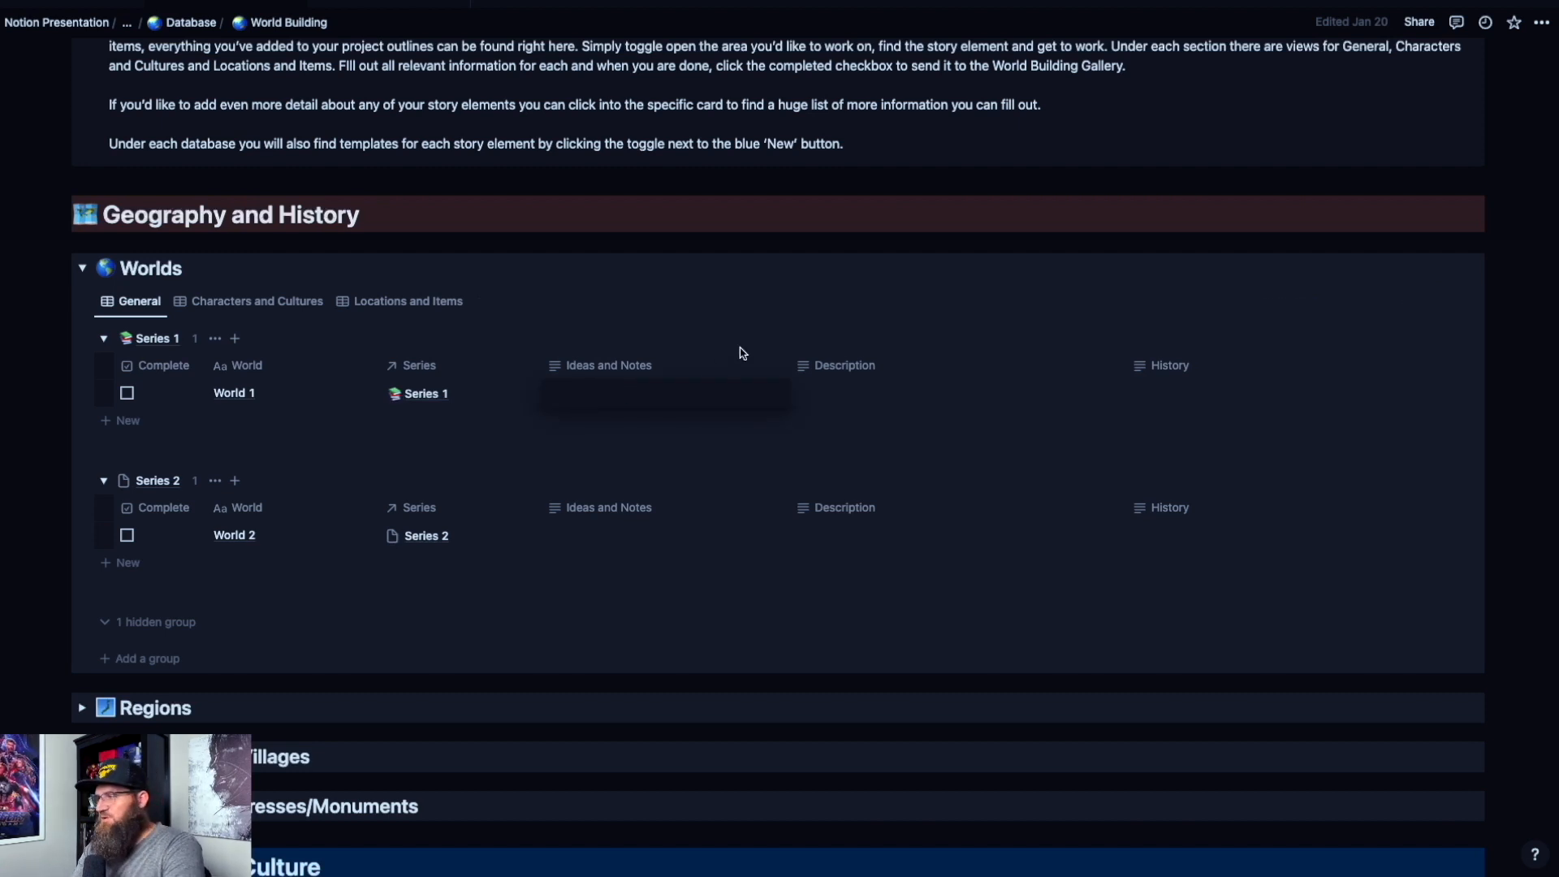
click(666, 393)
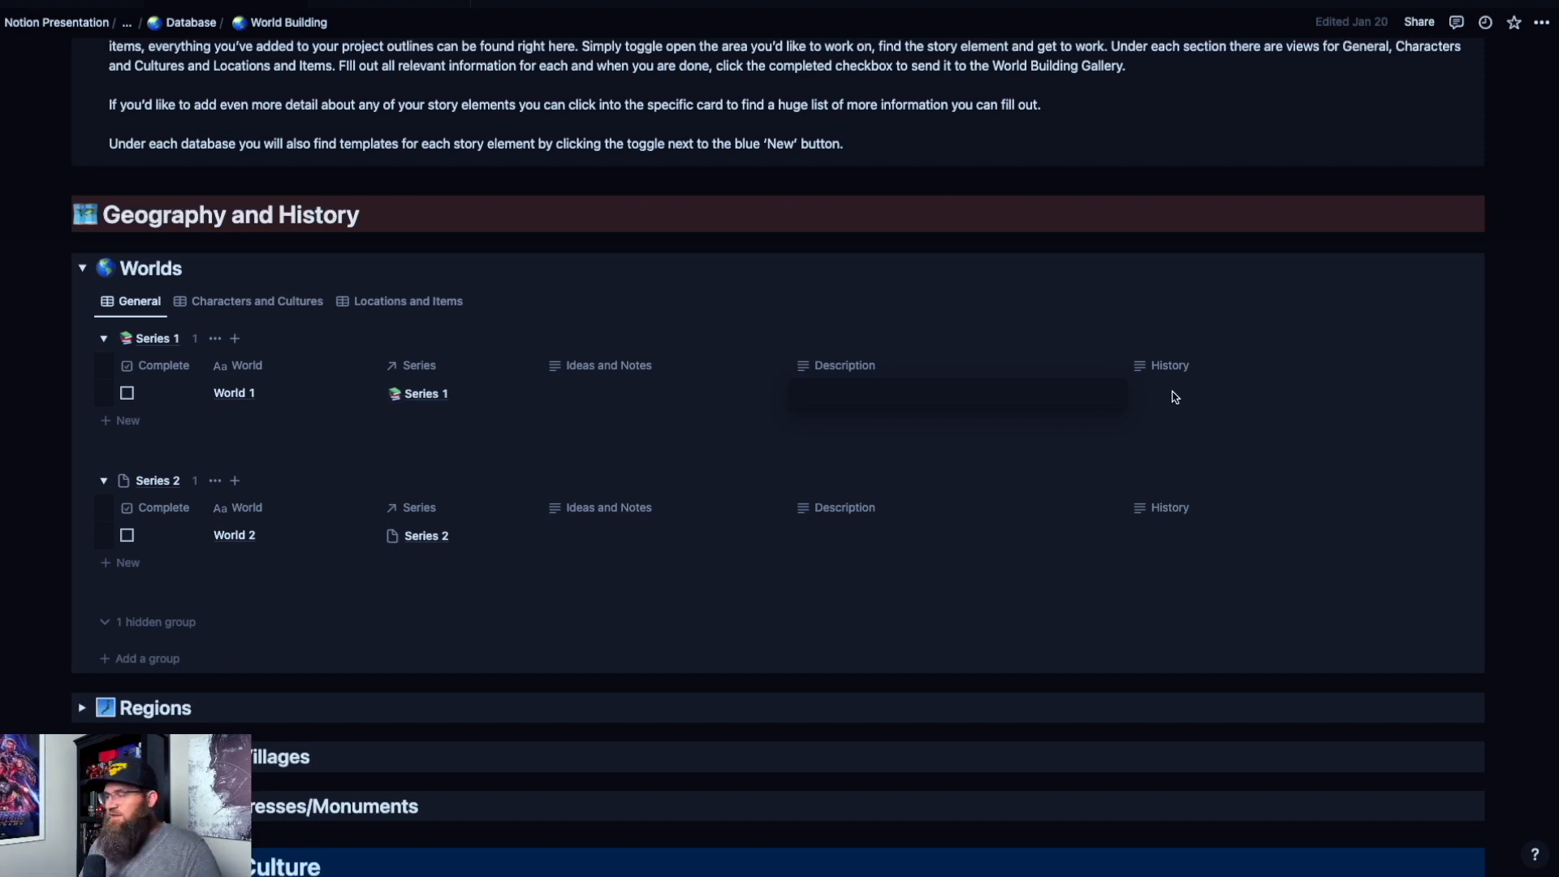
mouse_move(654, 415)
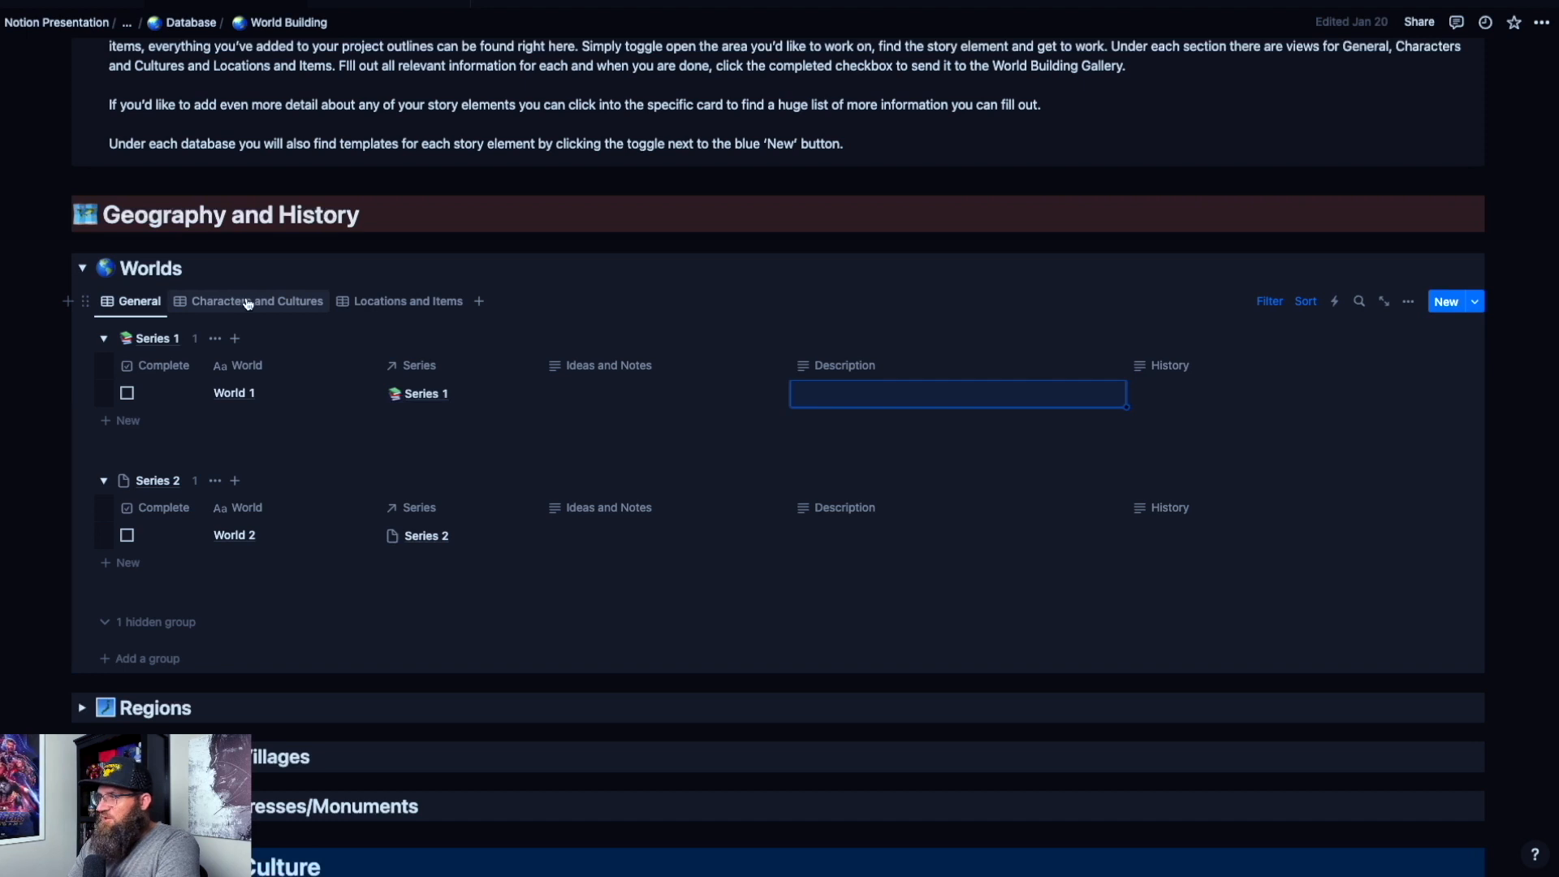
click(257, 302)
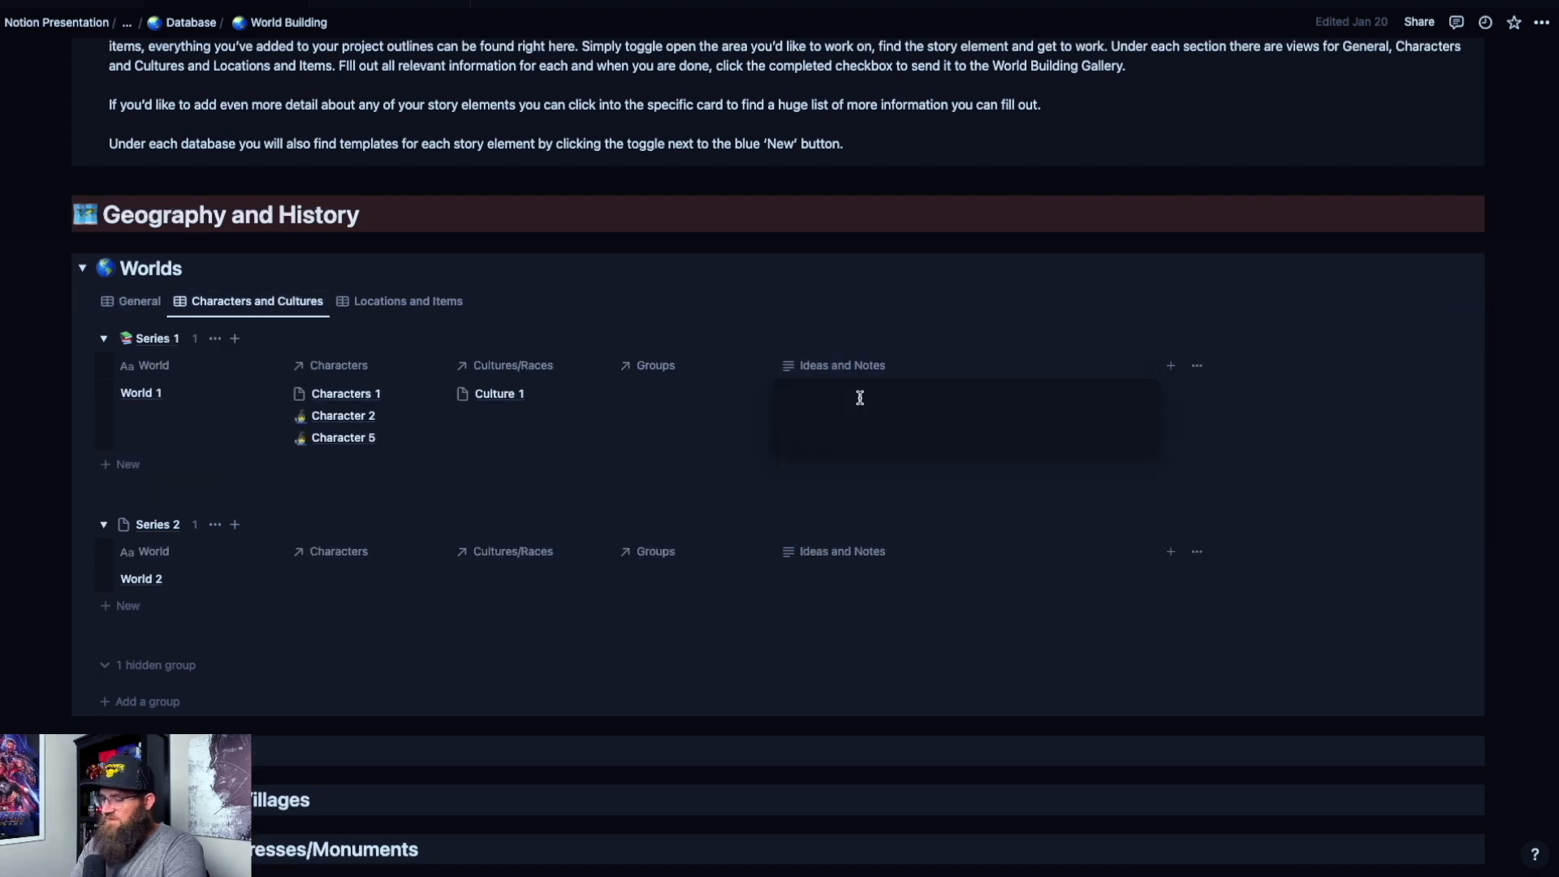
text(This is a)
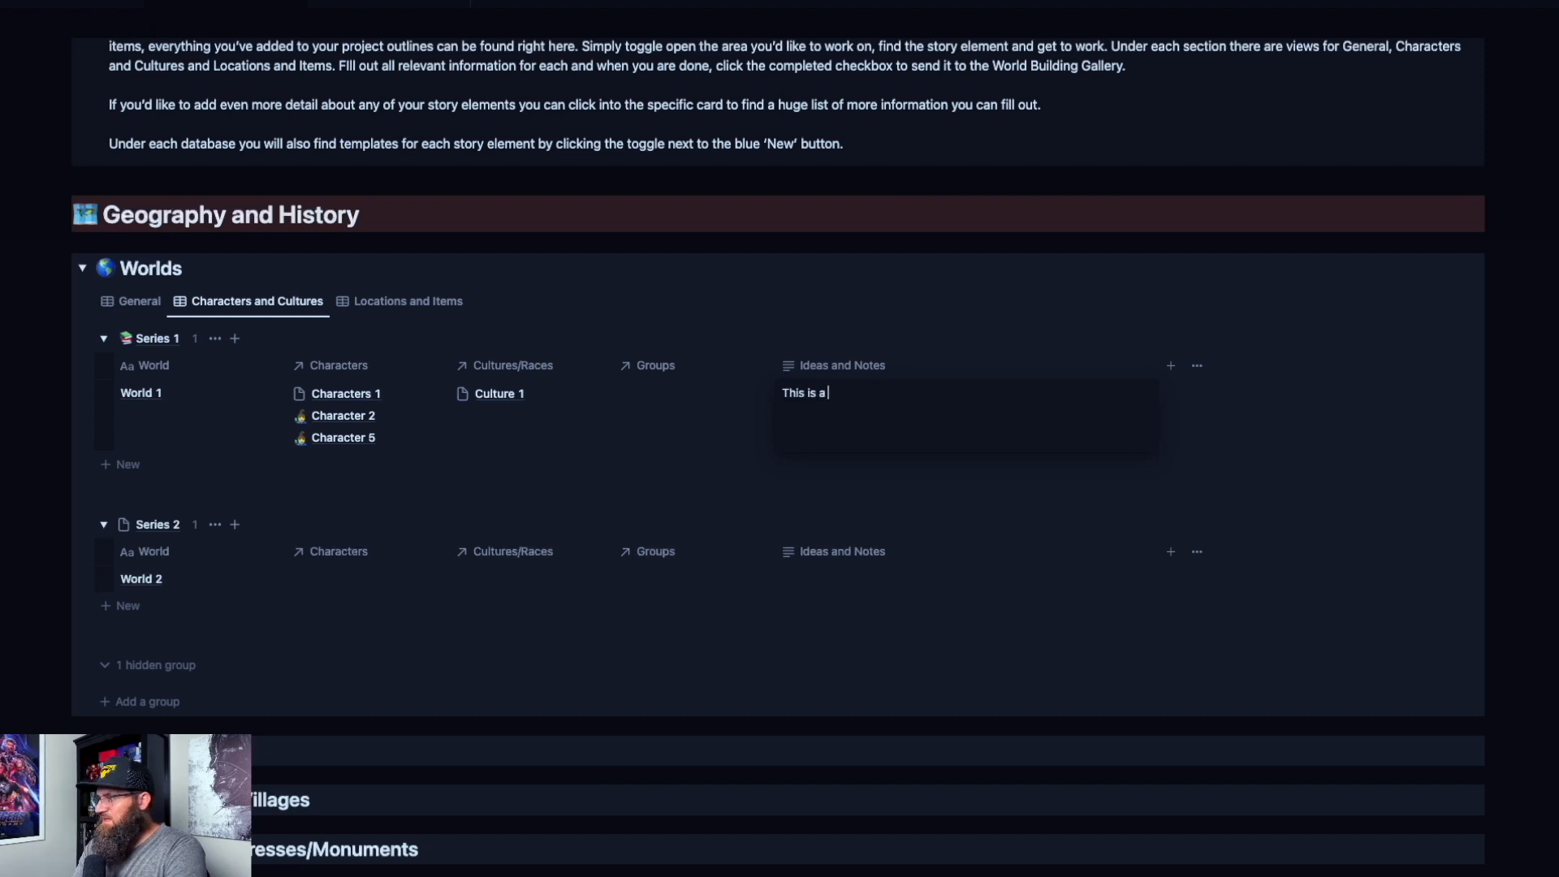
text(Note)
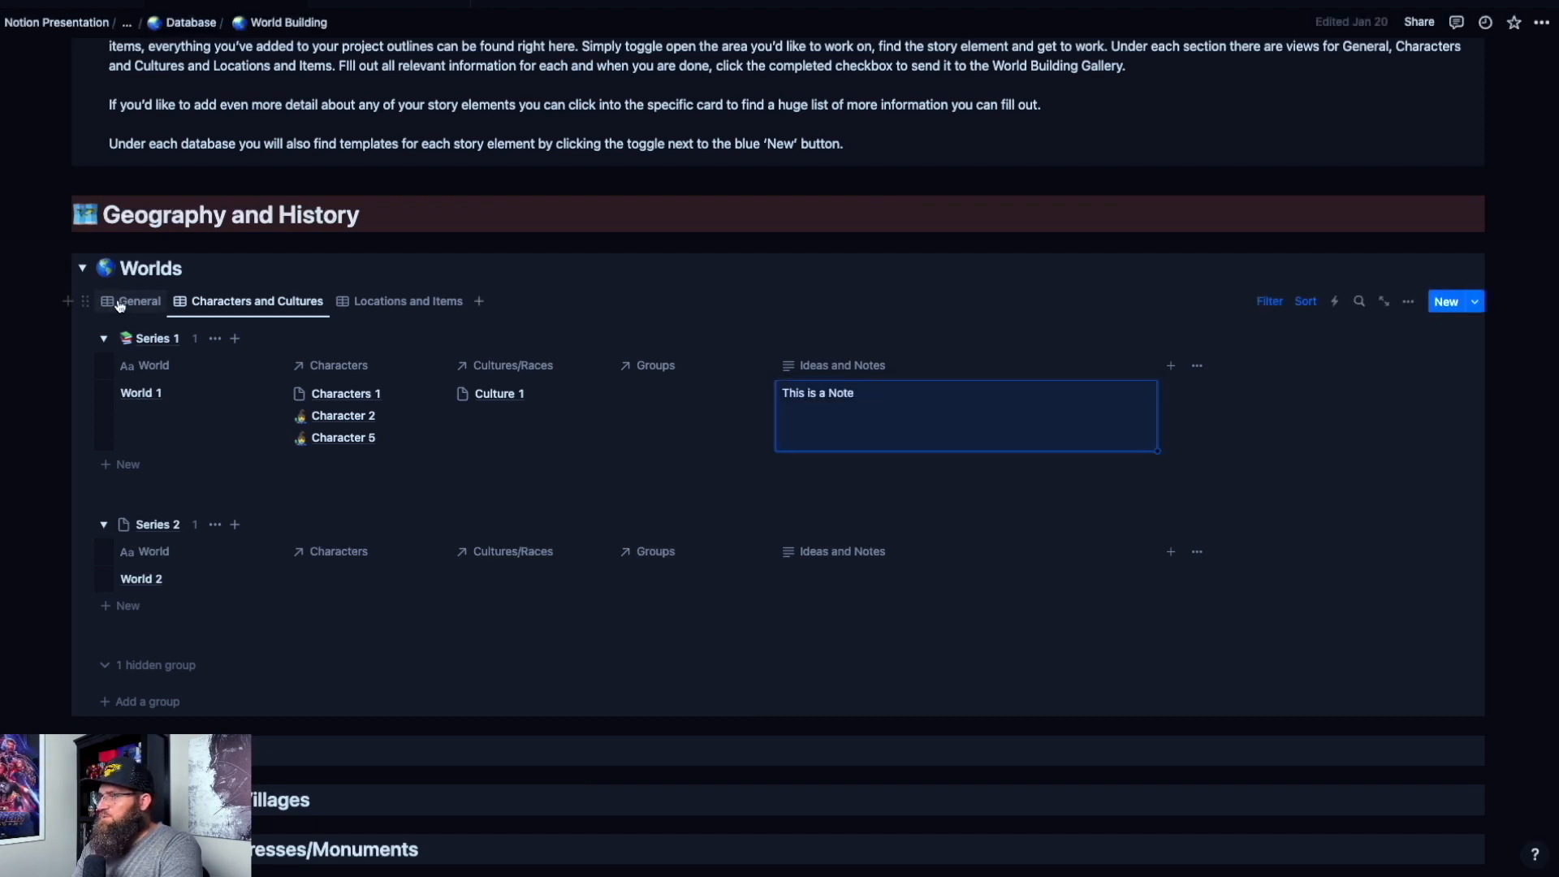
Step: Link Character 3, Character 4, Race 1 and Group 1 to World 1 in the Characters and Cultures view
click(140, 300)
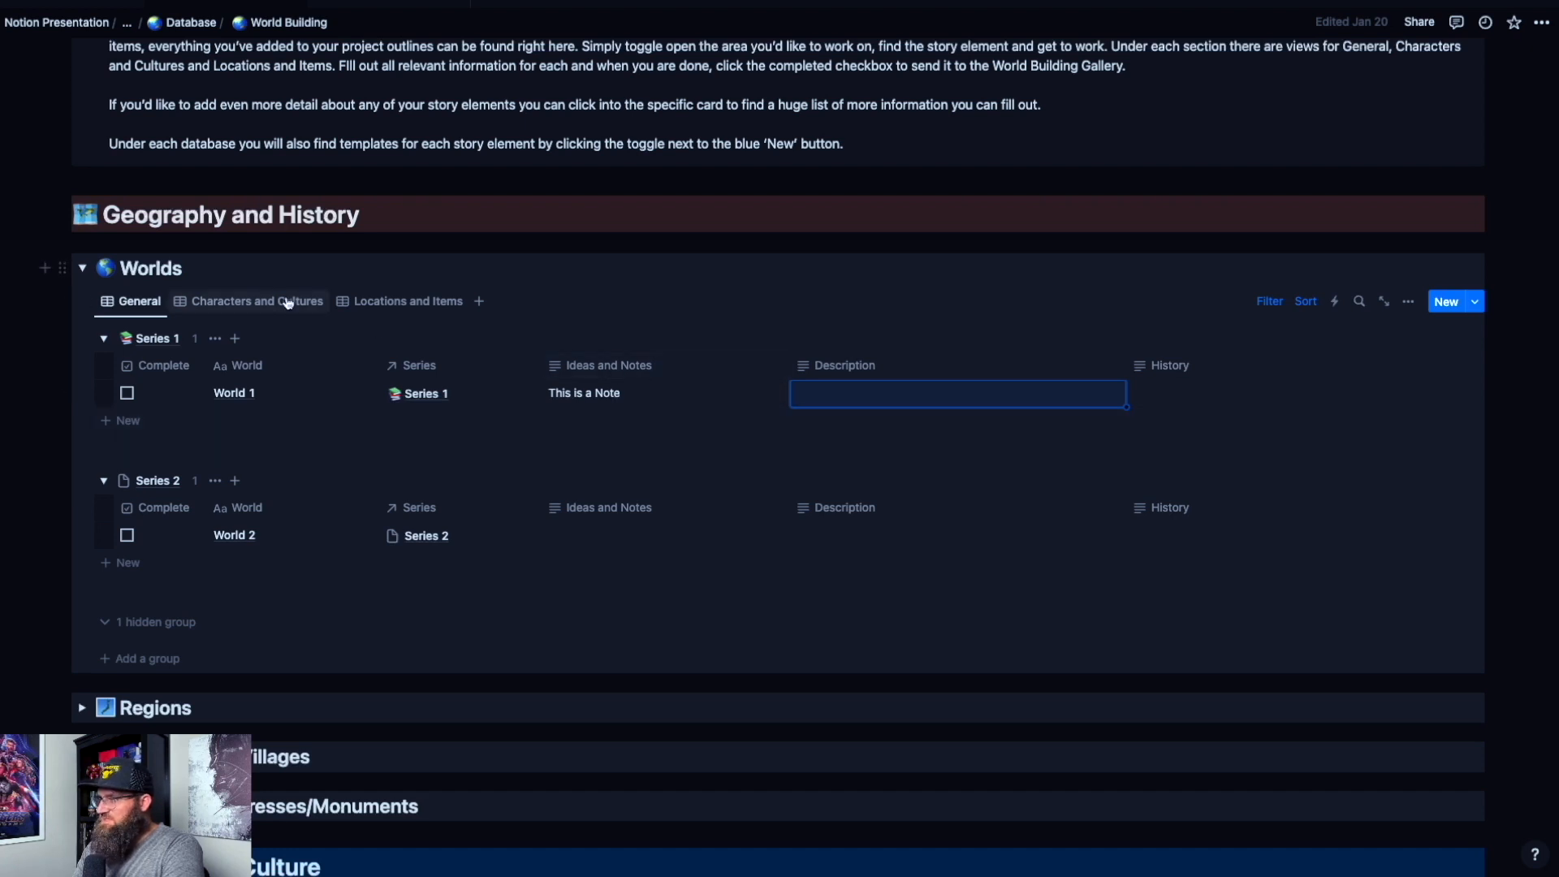
click(256, 302)
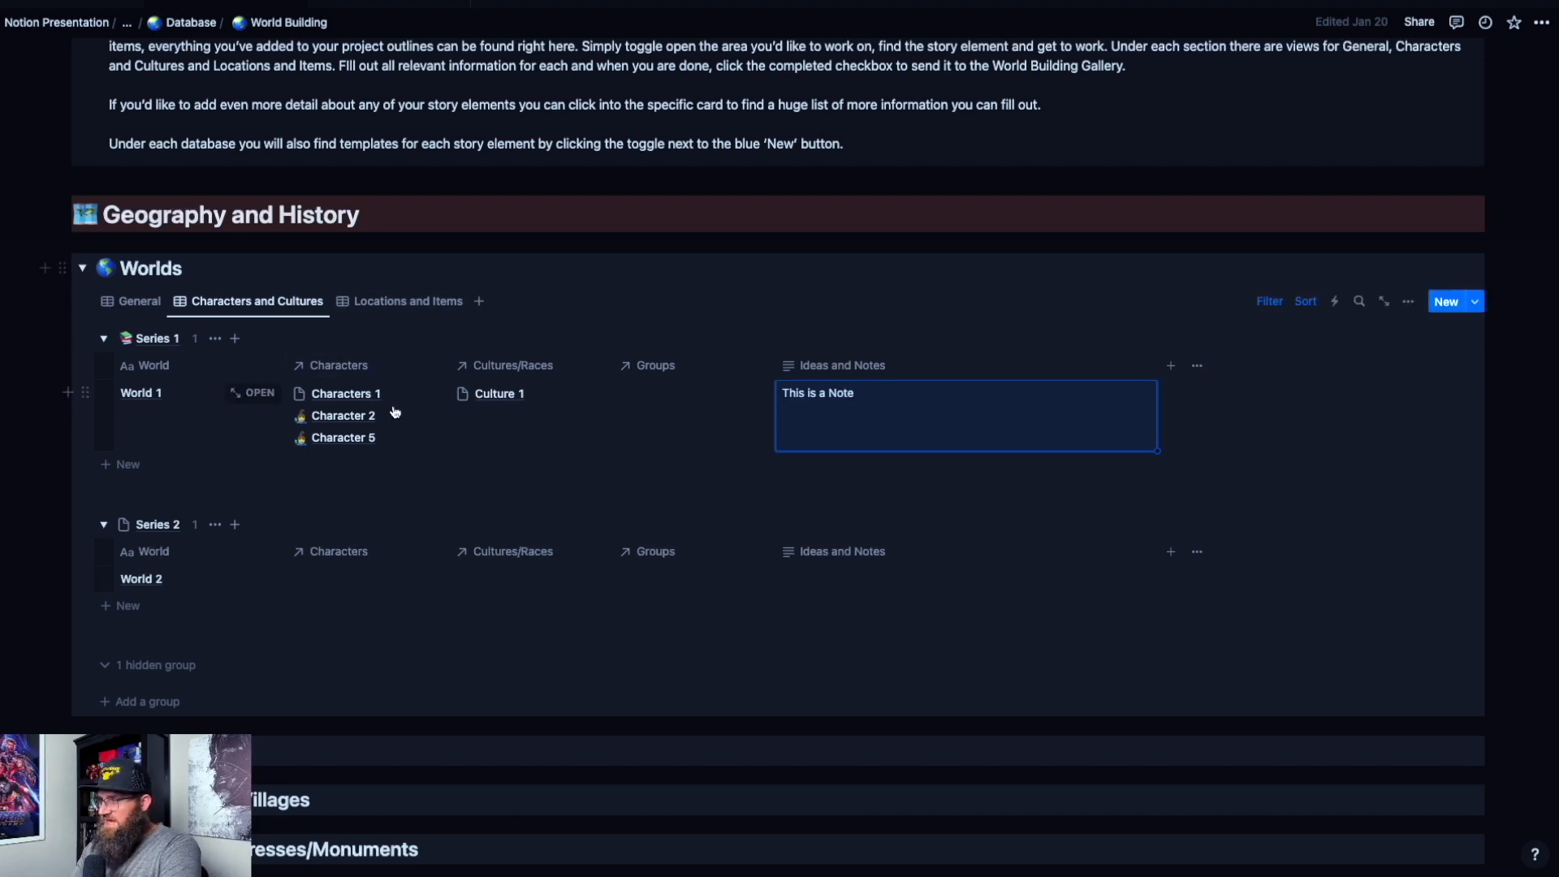
click(338, 393)
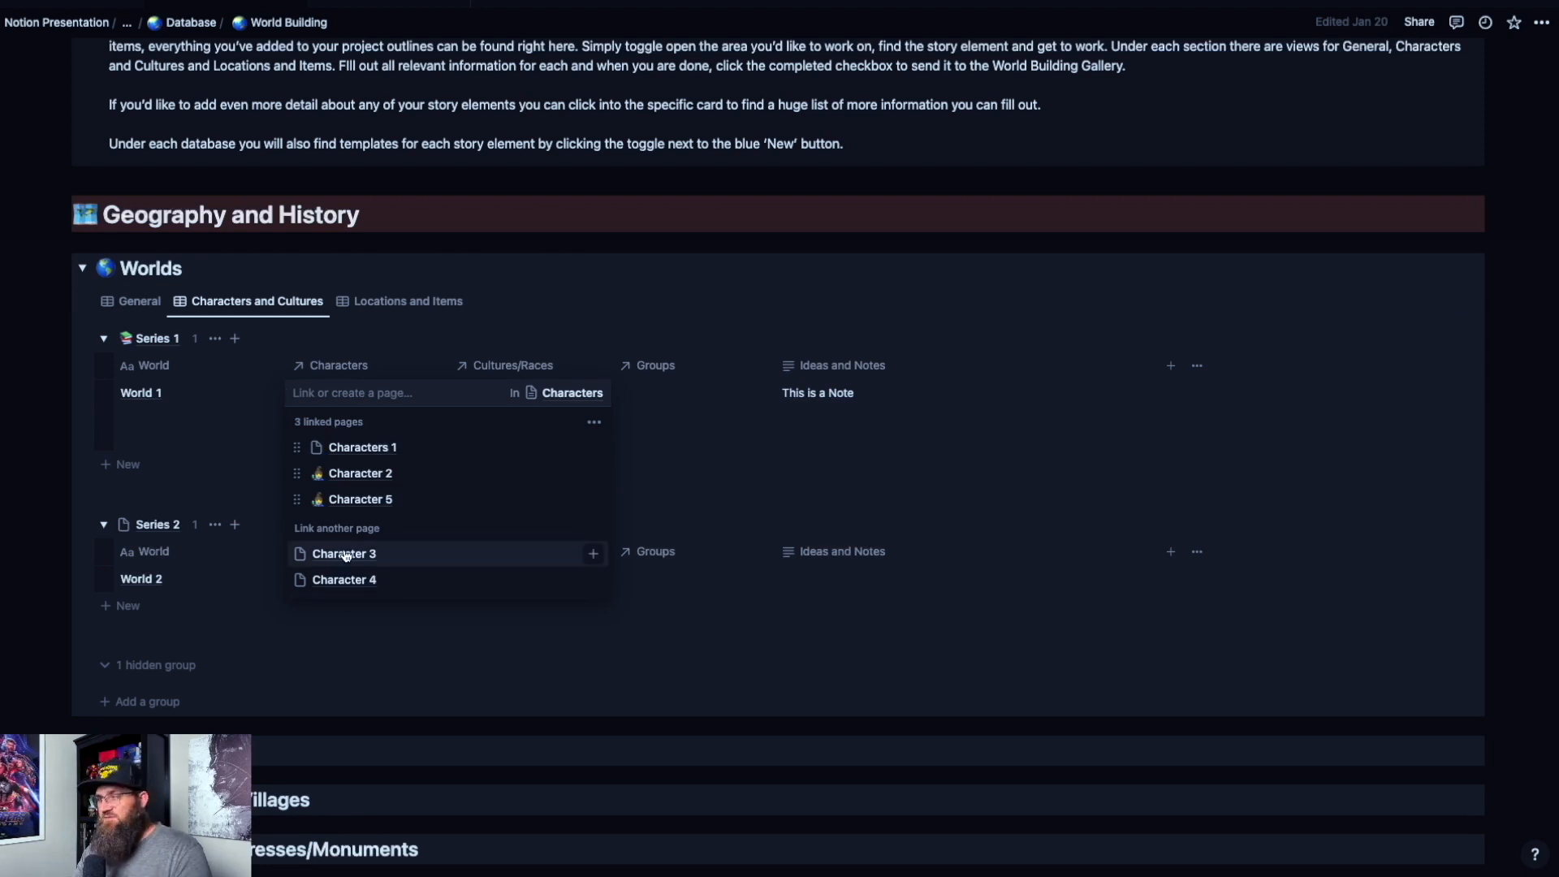
click(342, 553)
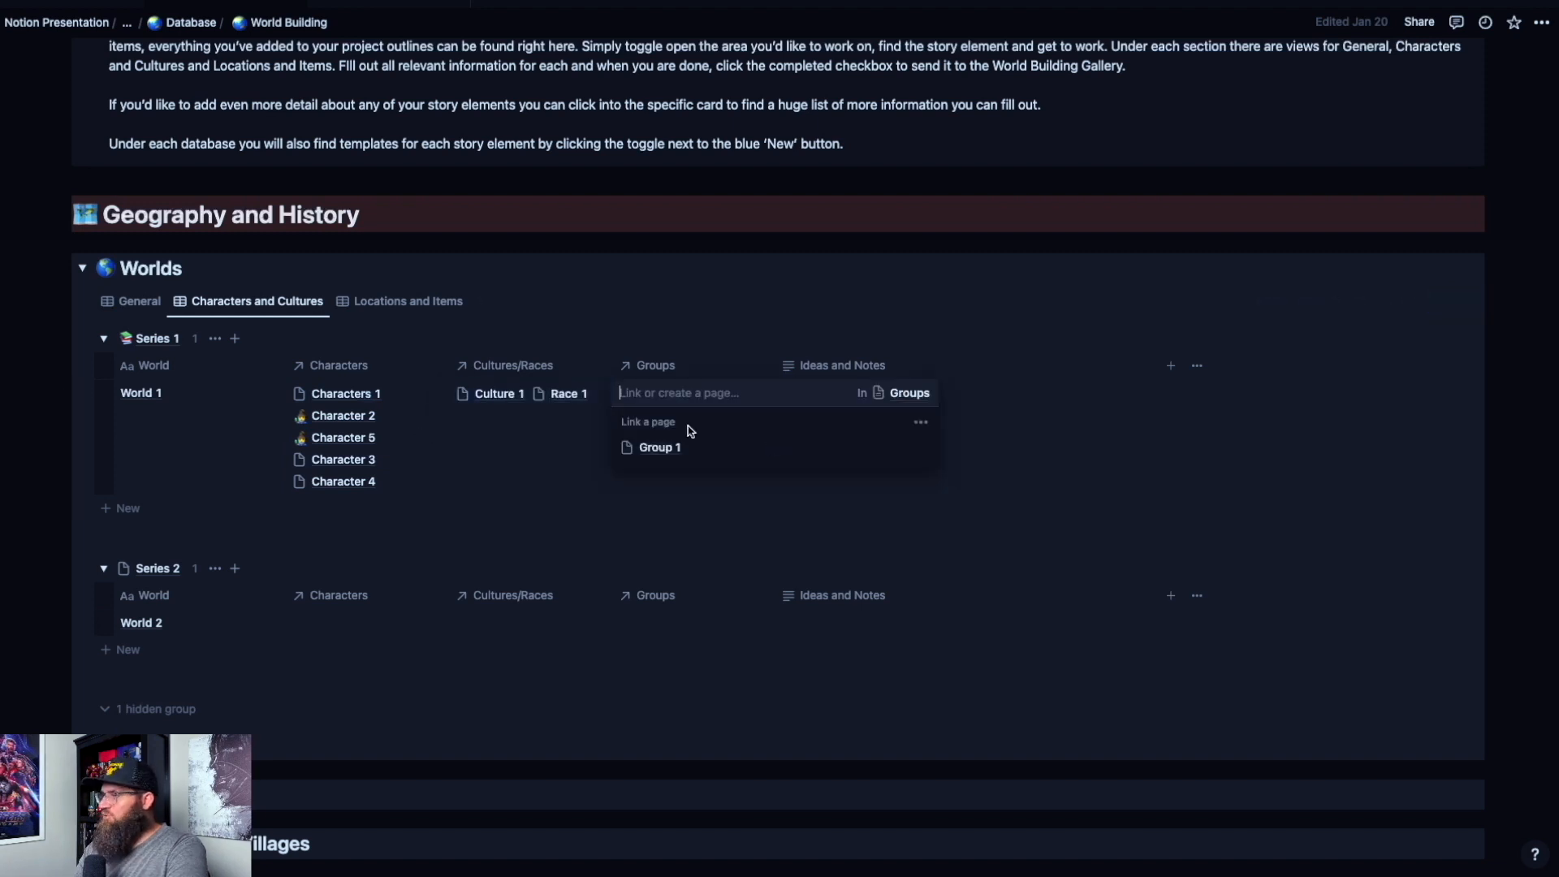
click(659, 447)
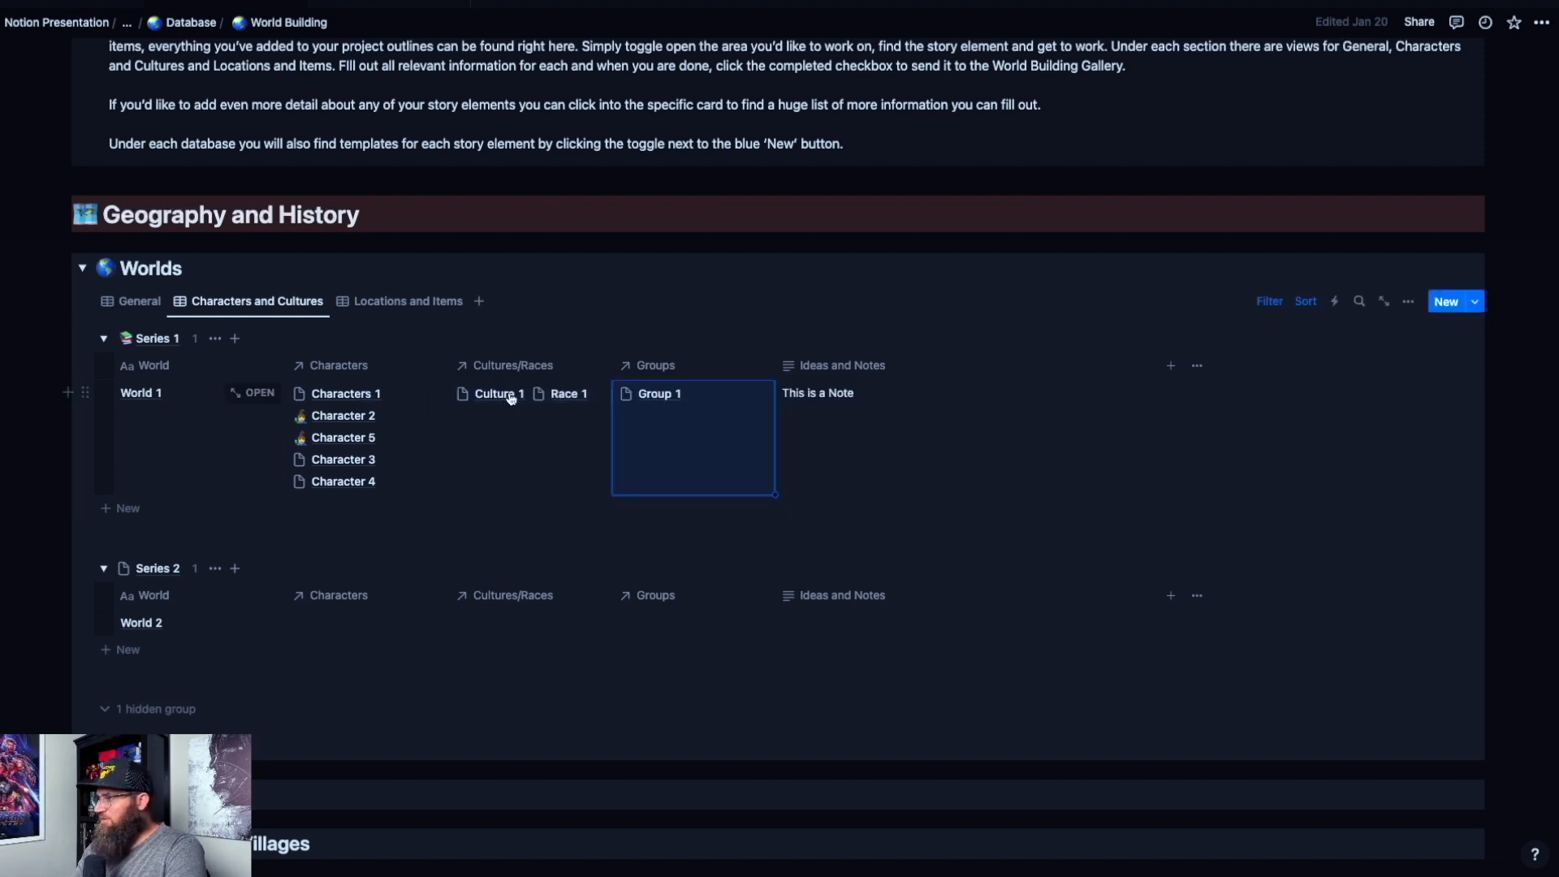
Step: Link Region 1, City 1 and Building 1 to World 1 in the Locations and Items view
click(408, 300)
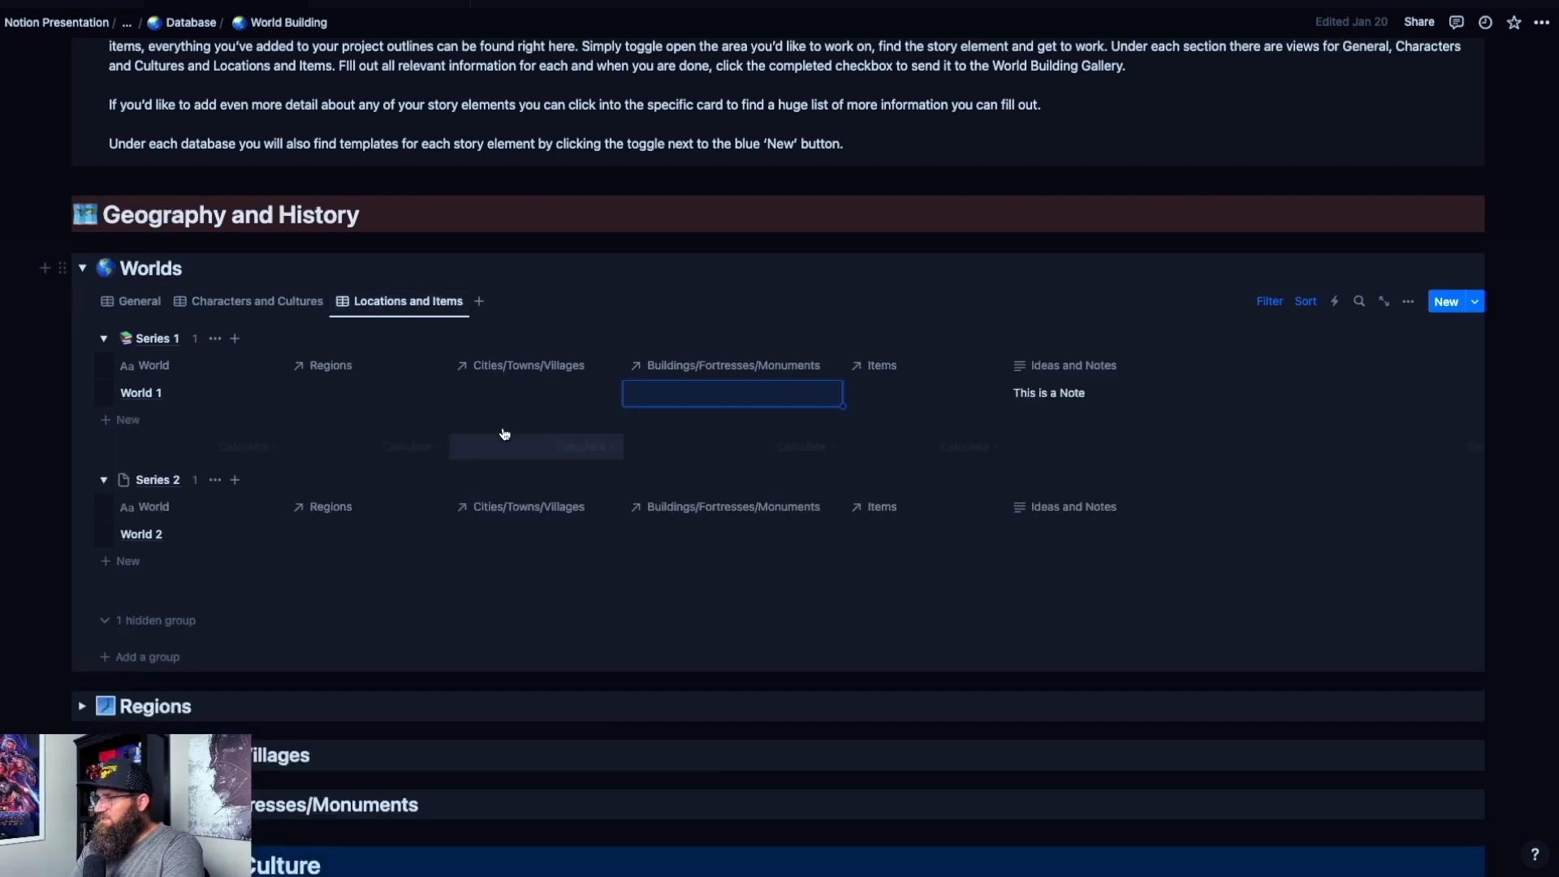
click(348, 391)
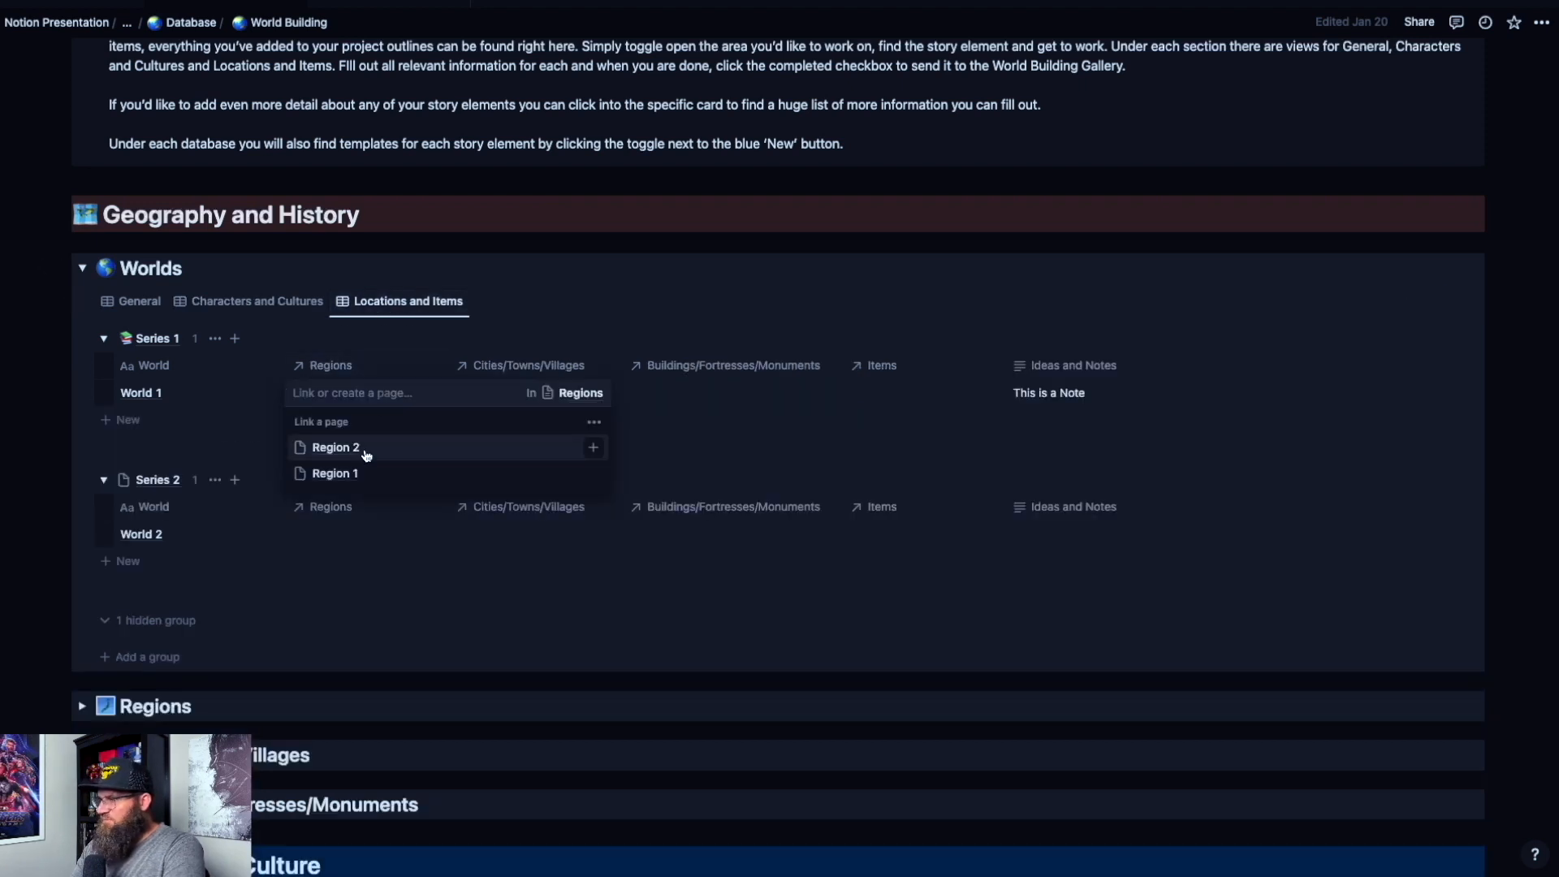
click(334, 472)
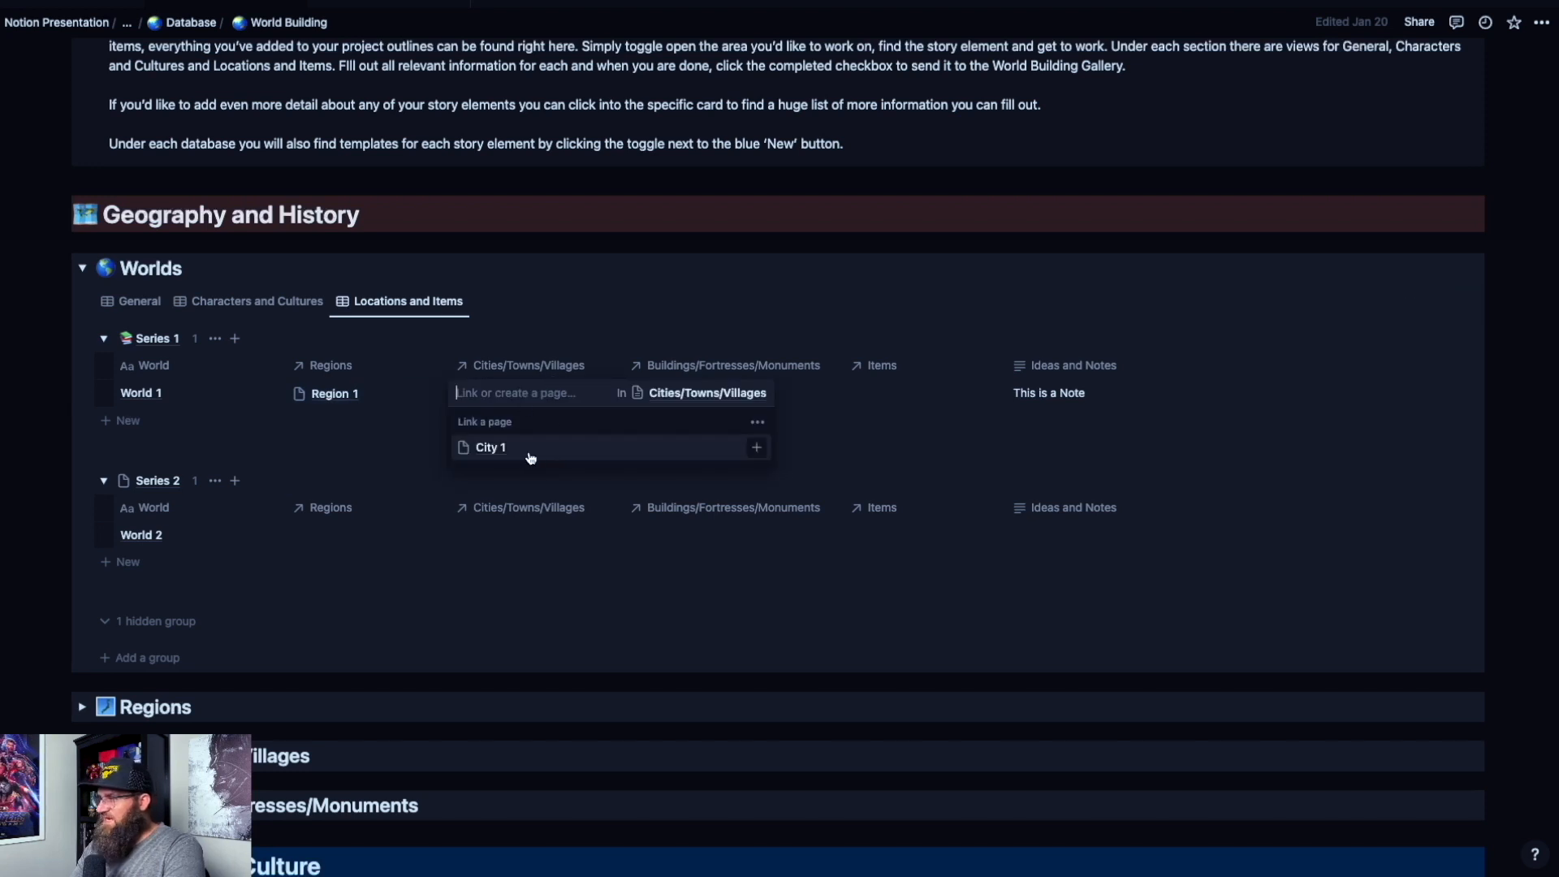
click(491, 446)
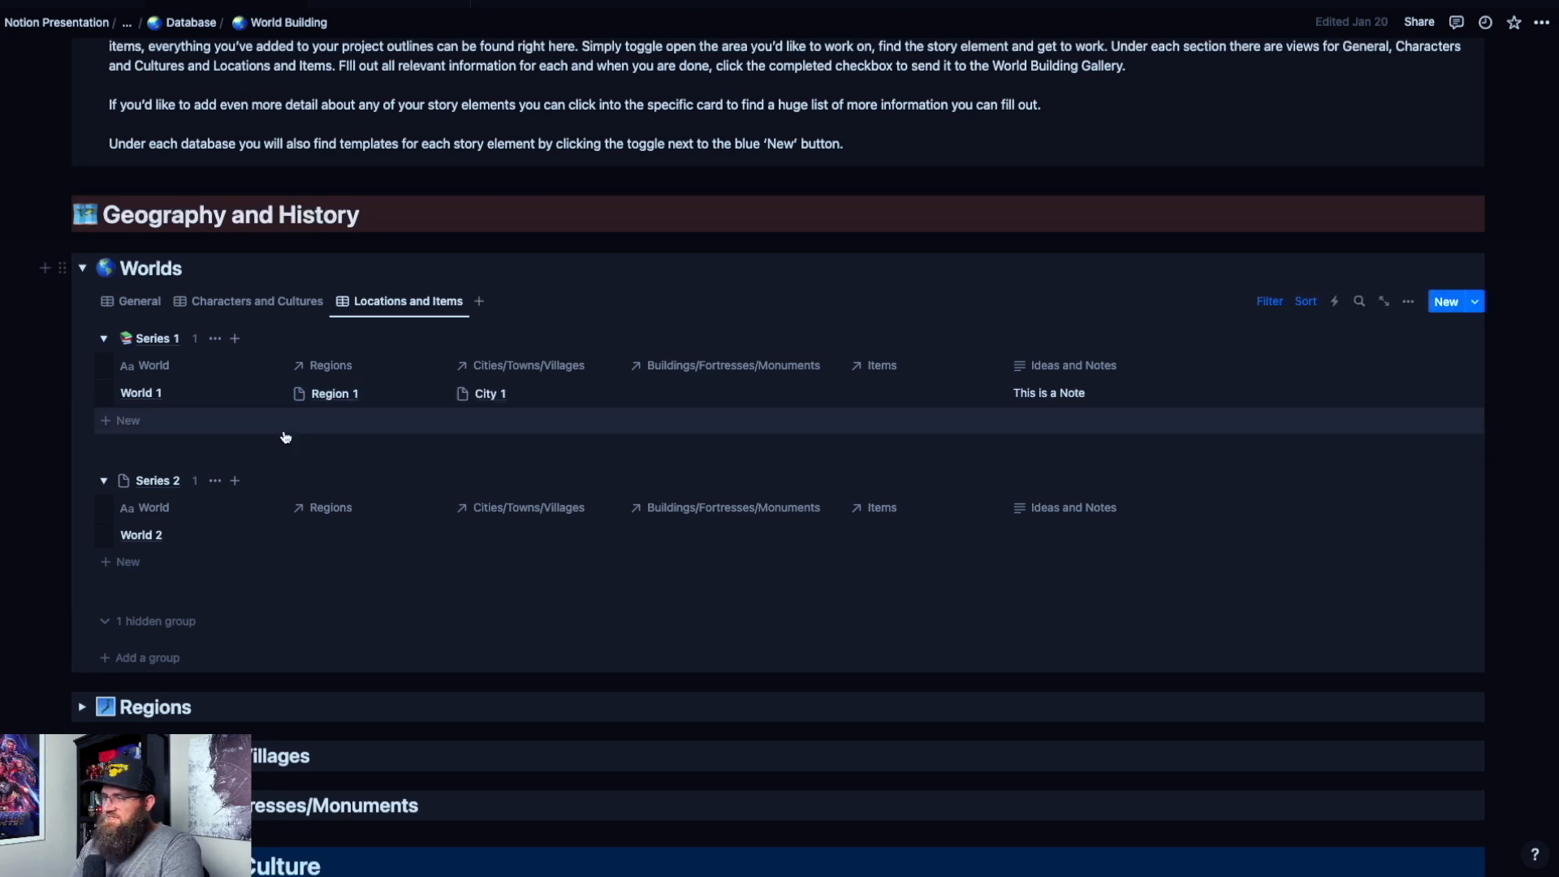
mouse_move(183, 398)
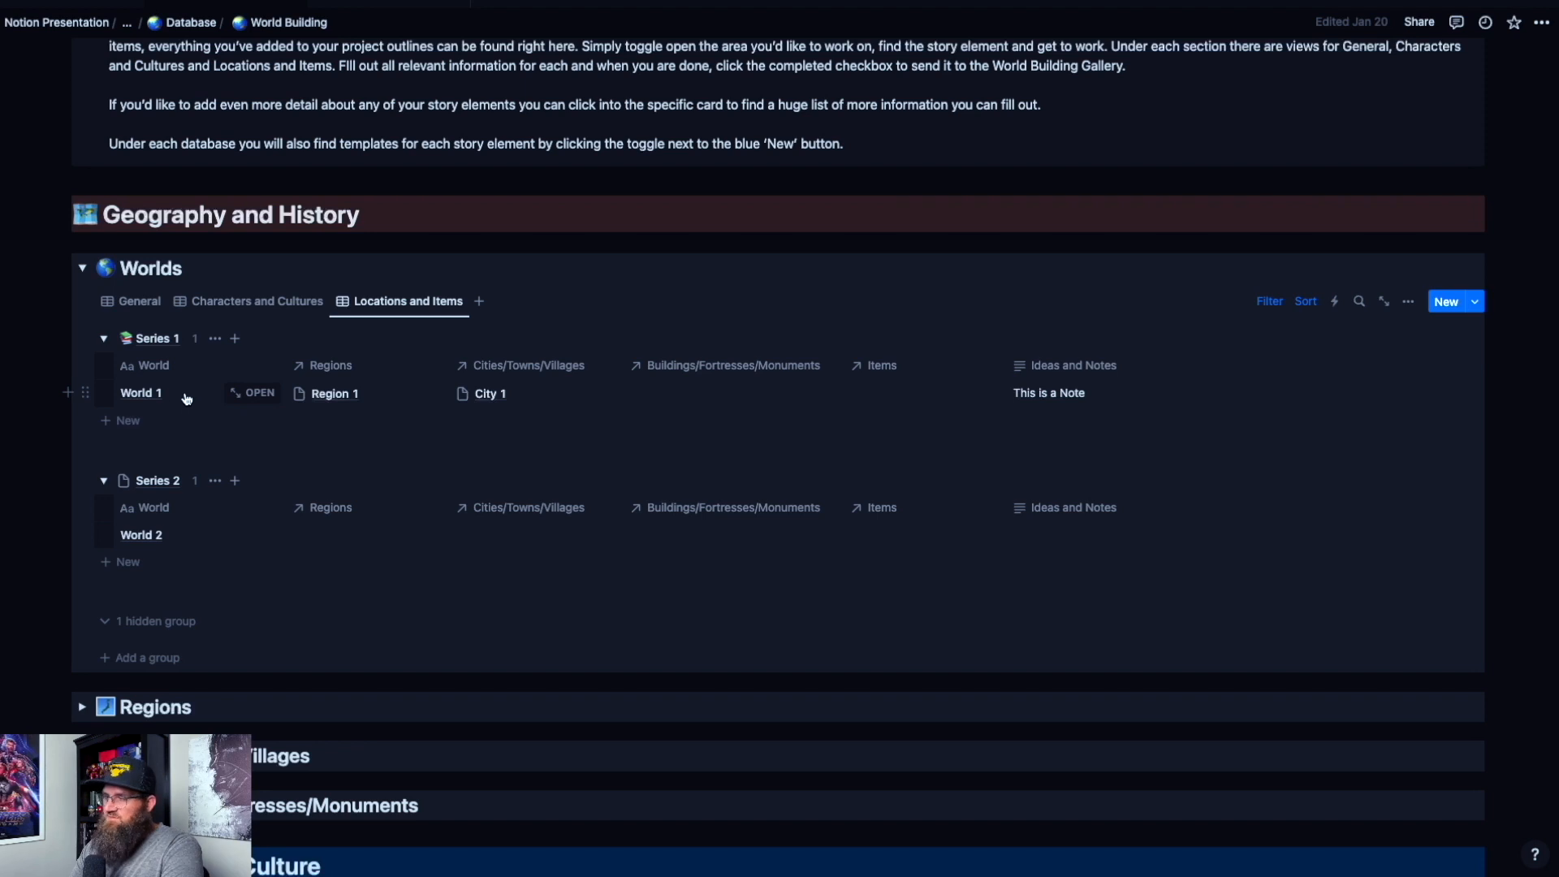
mouse_move(282, 401)
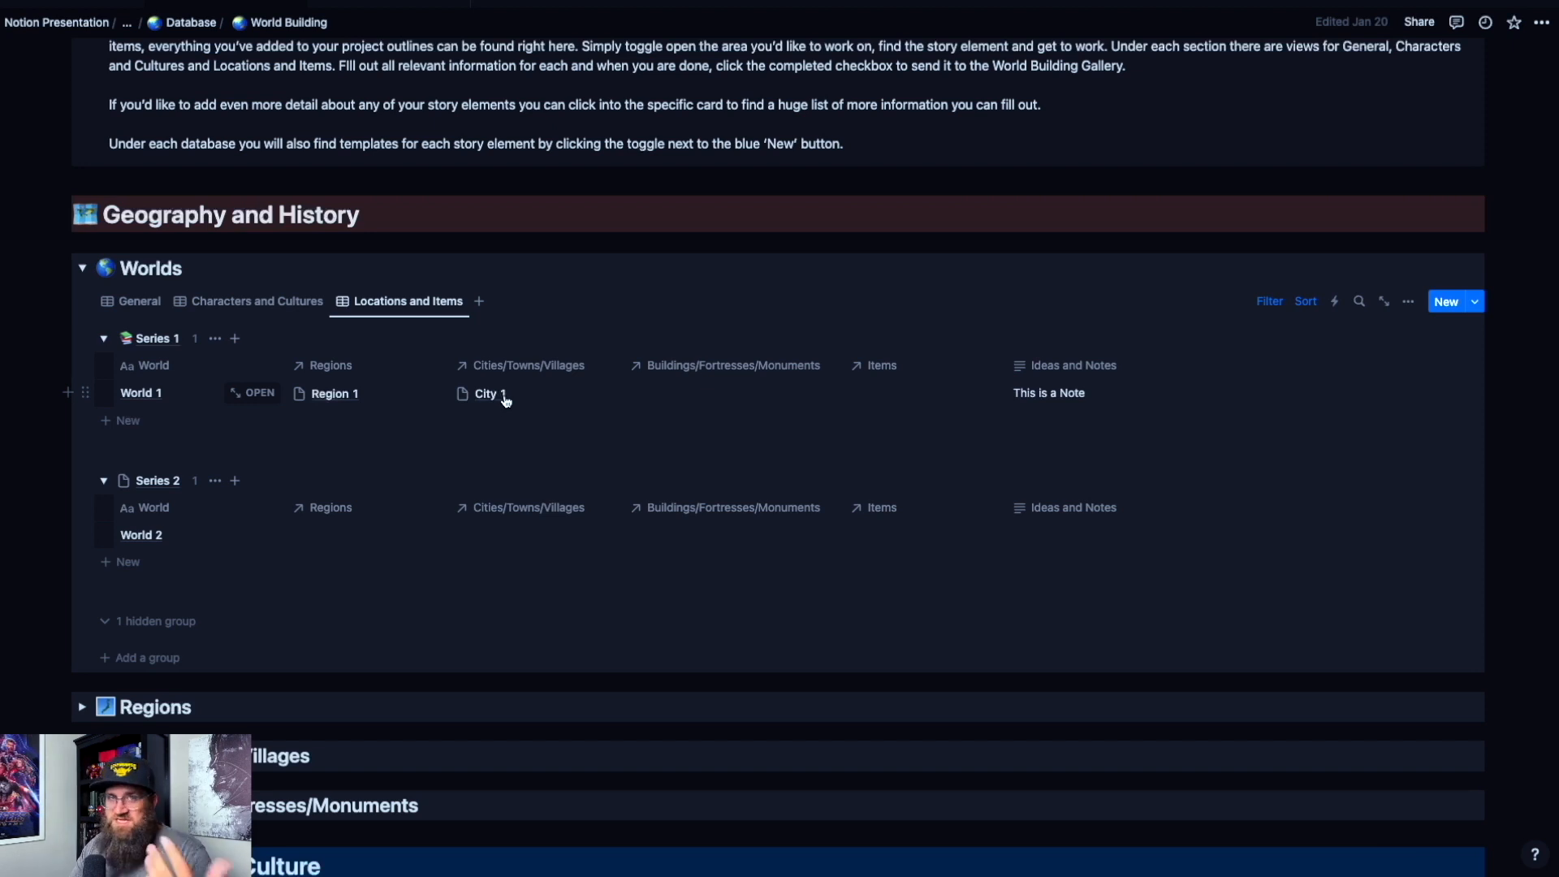
mouse_move(699, 405)
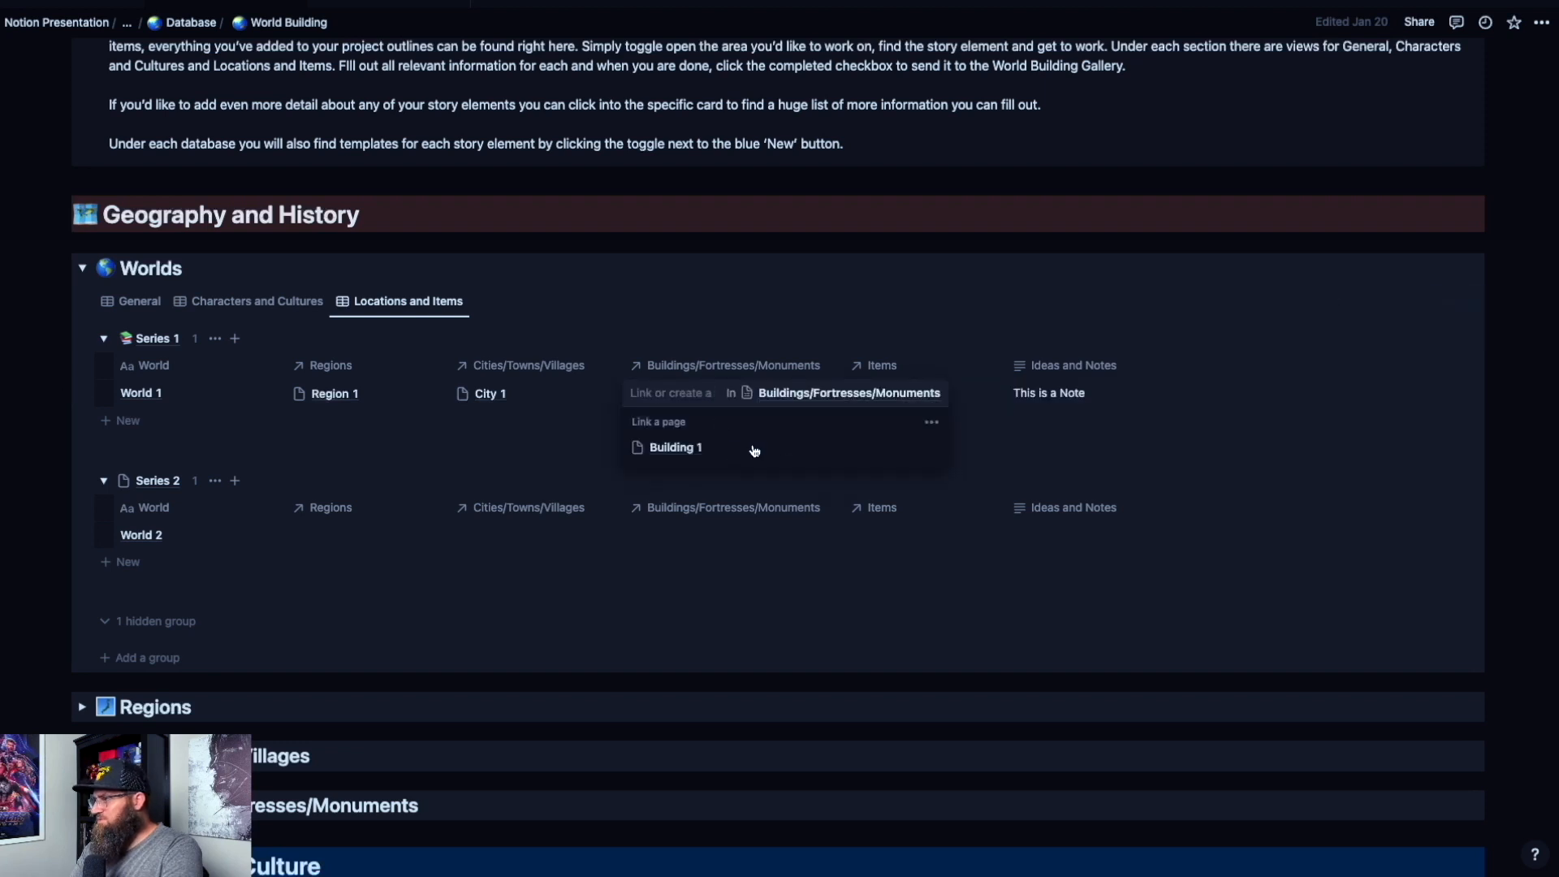
click(674, 446)
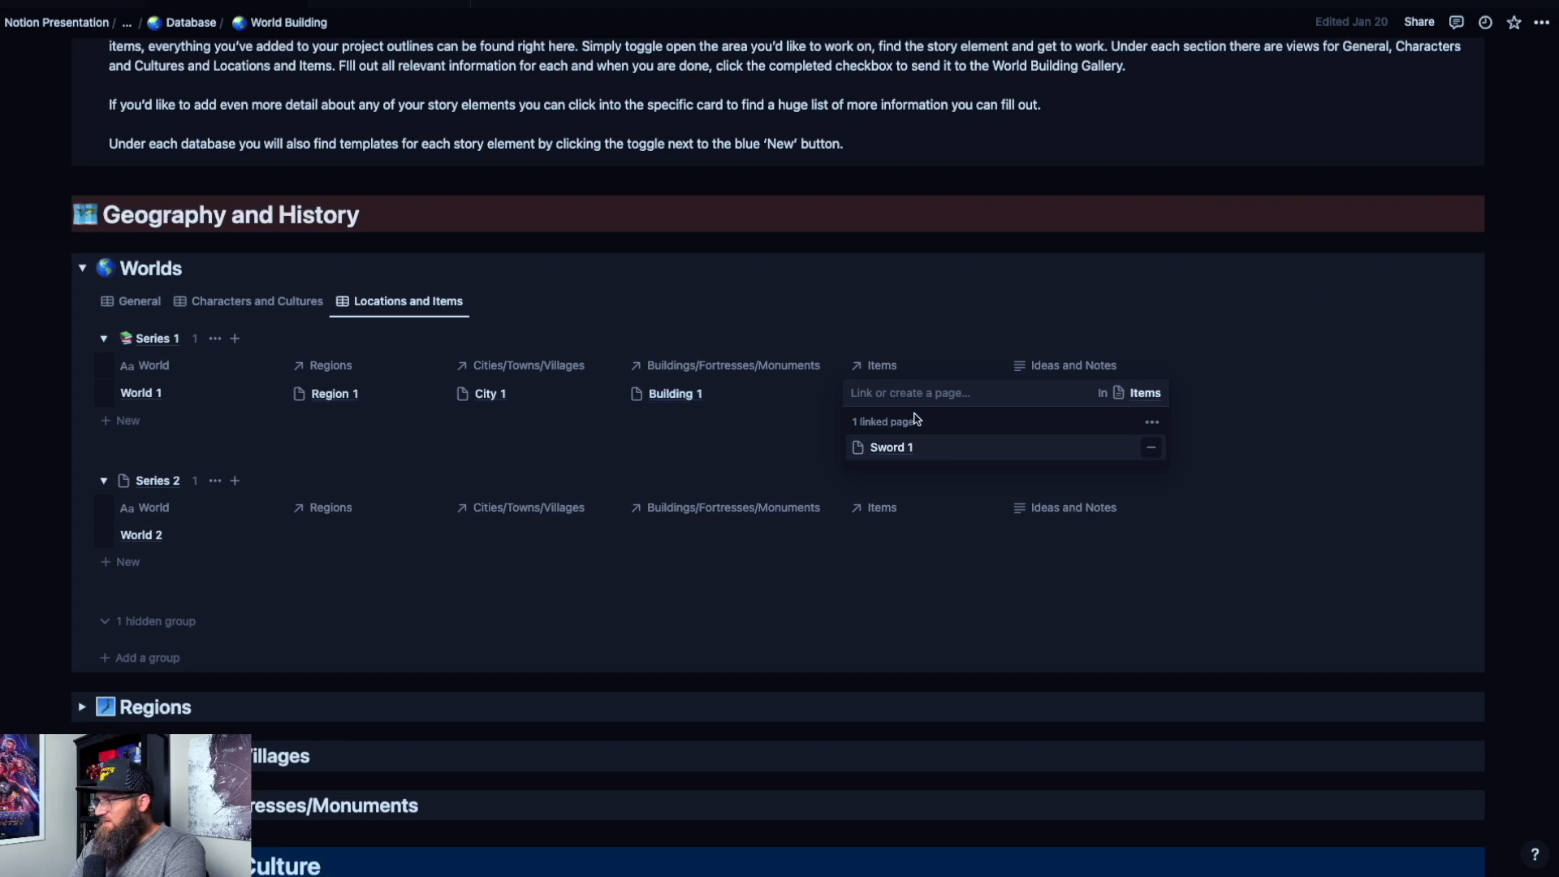
Step: Create new items Sword 2d and Staff 1 and link them to World 1
text(Sword 2d)
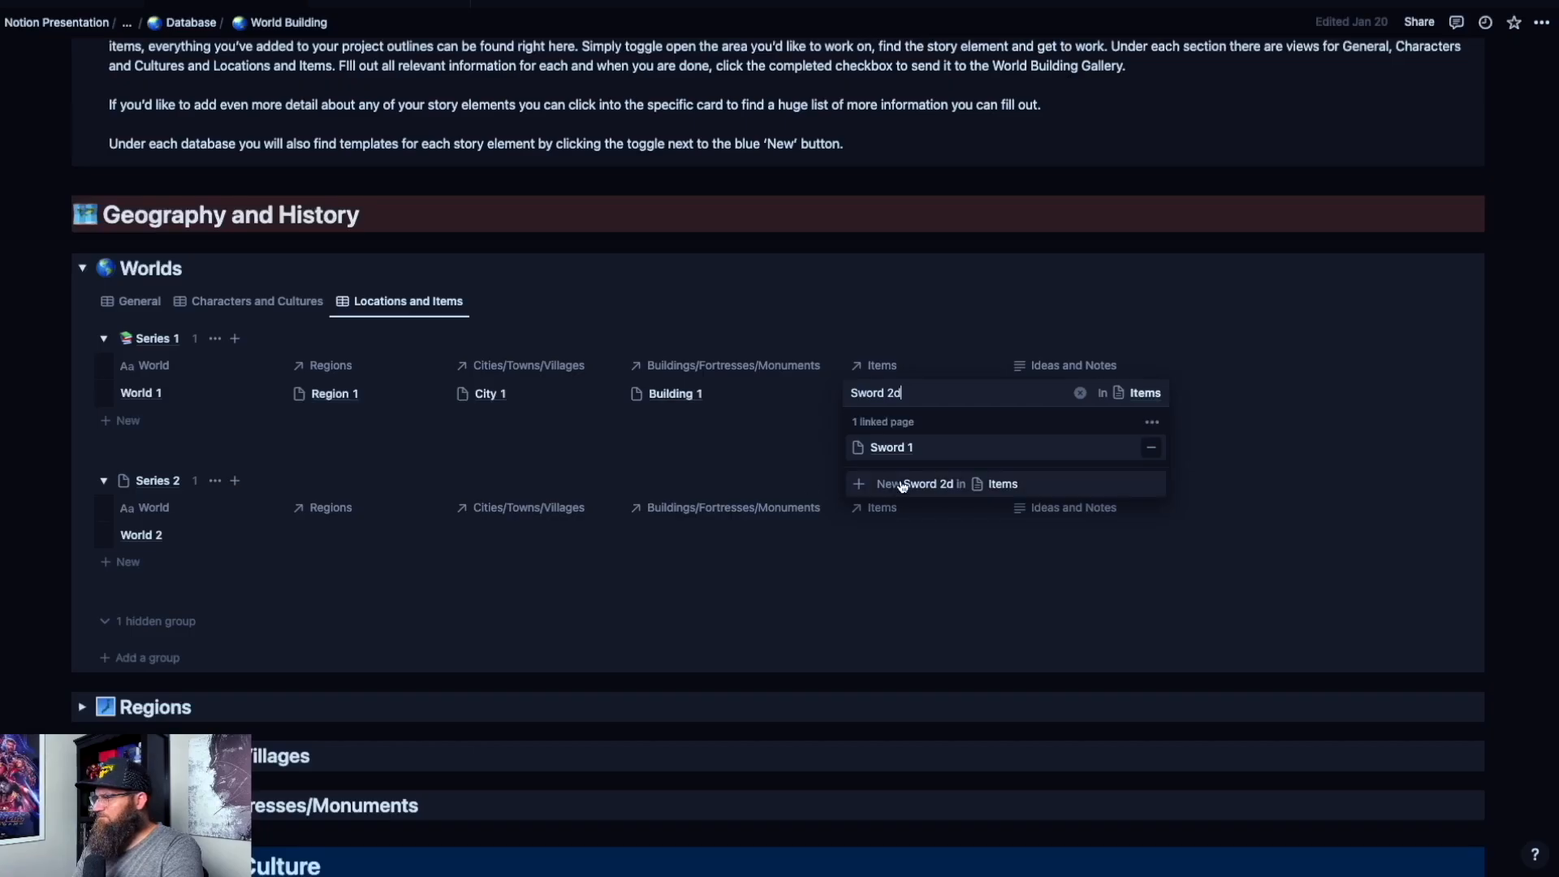
click(945, 484)
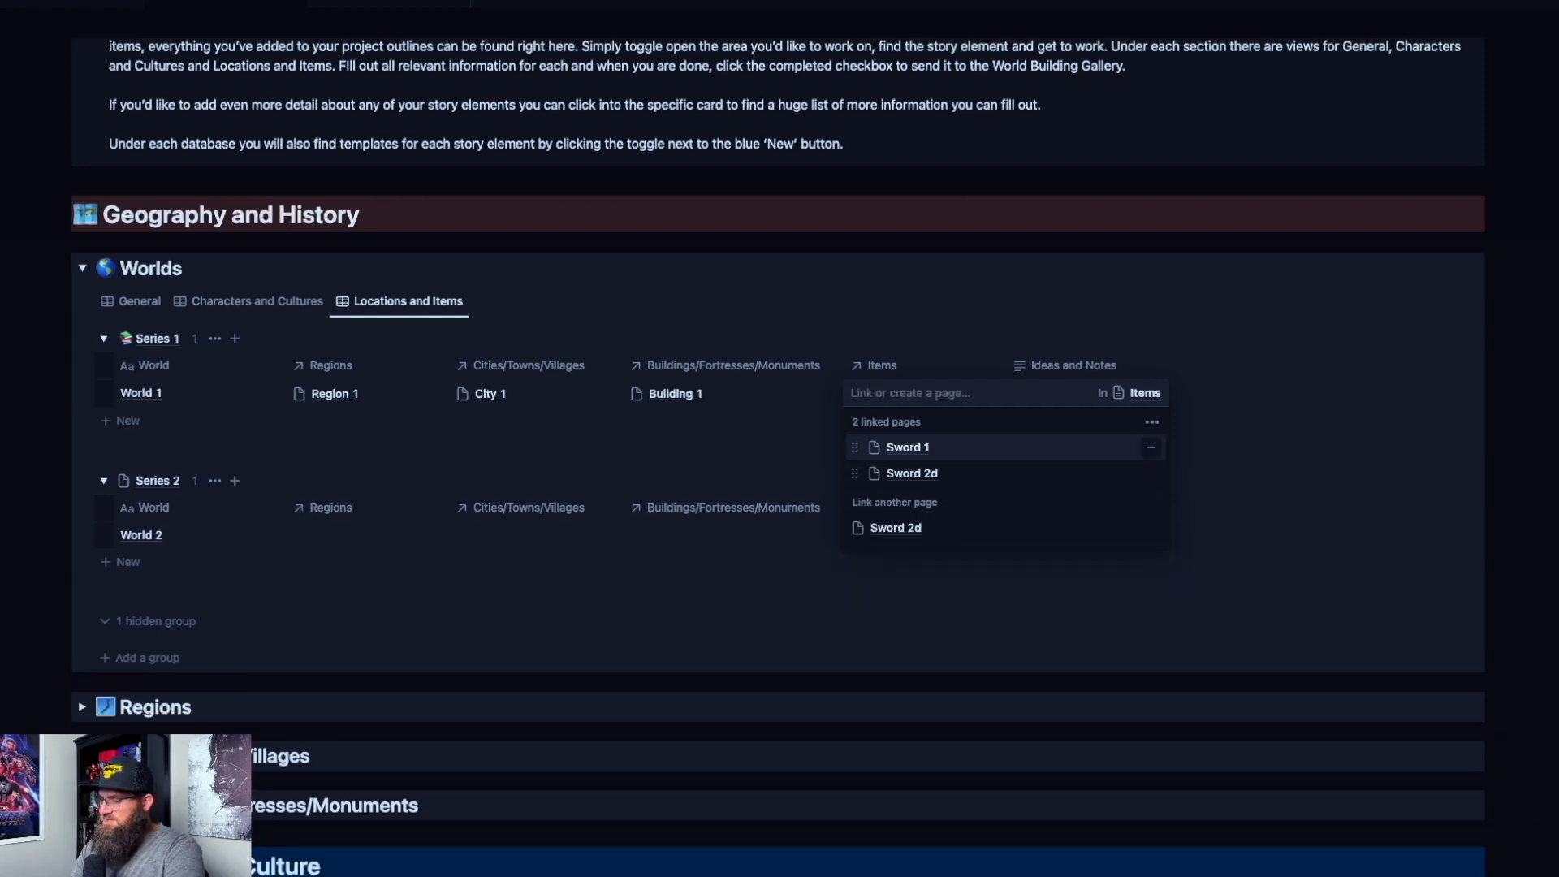
text(Staff 1)
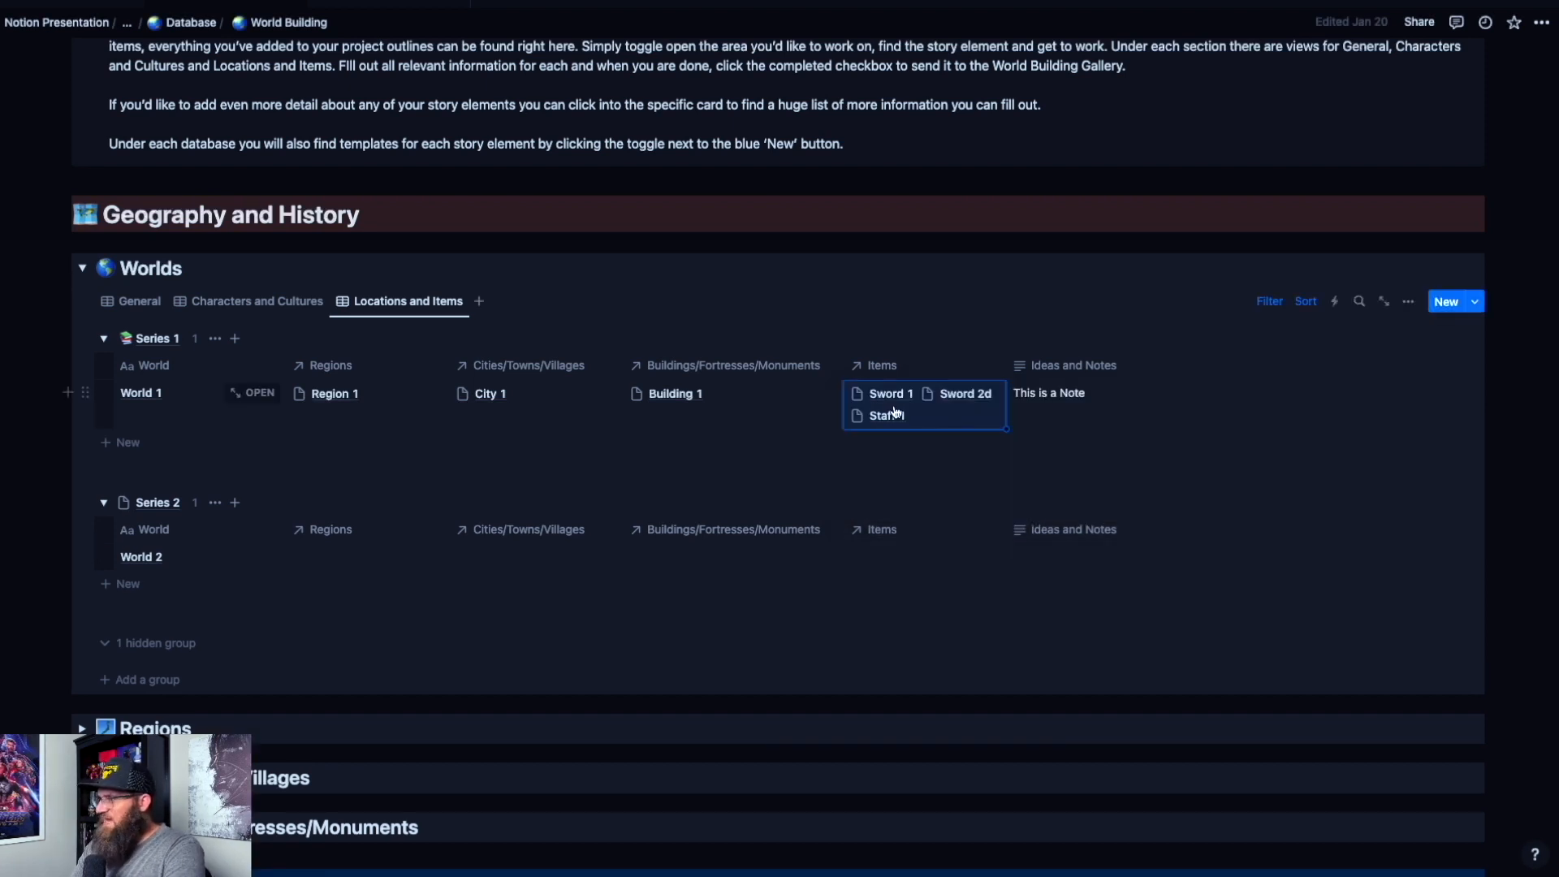
click(922, 405)
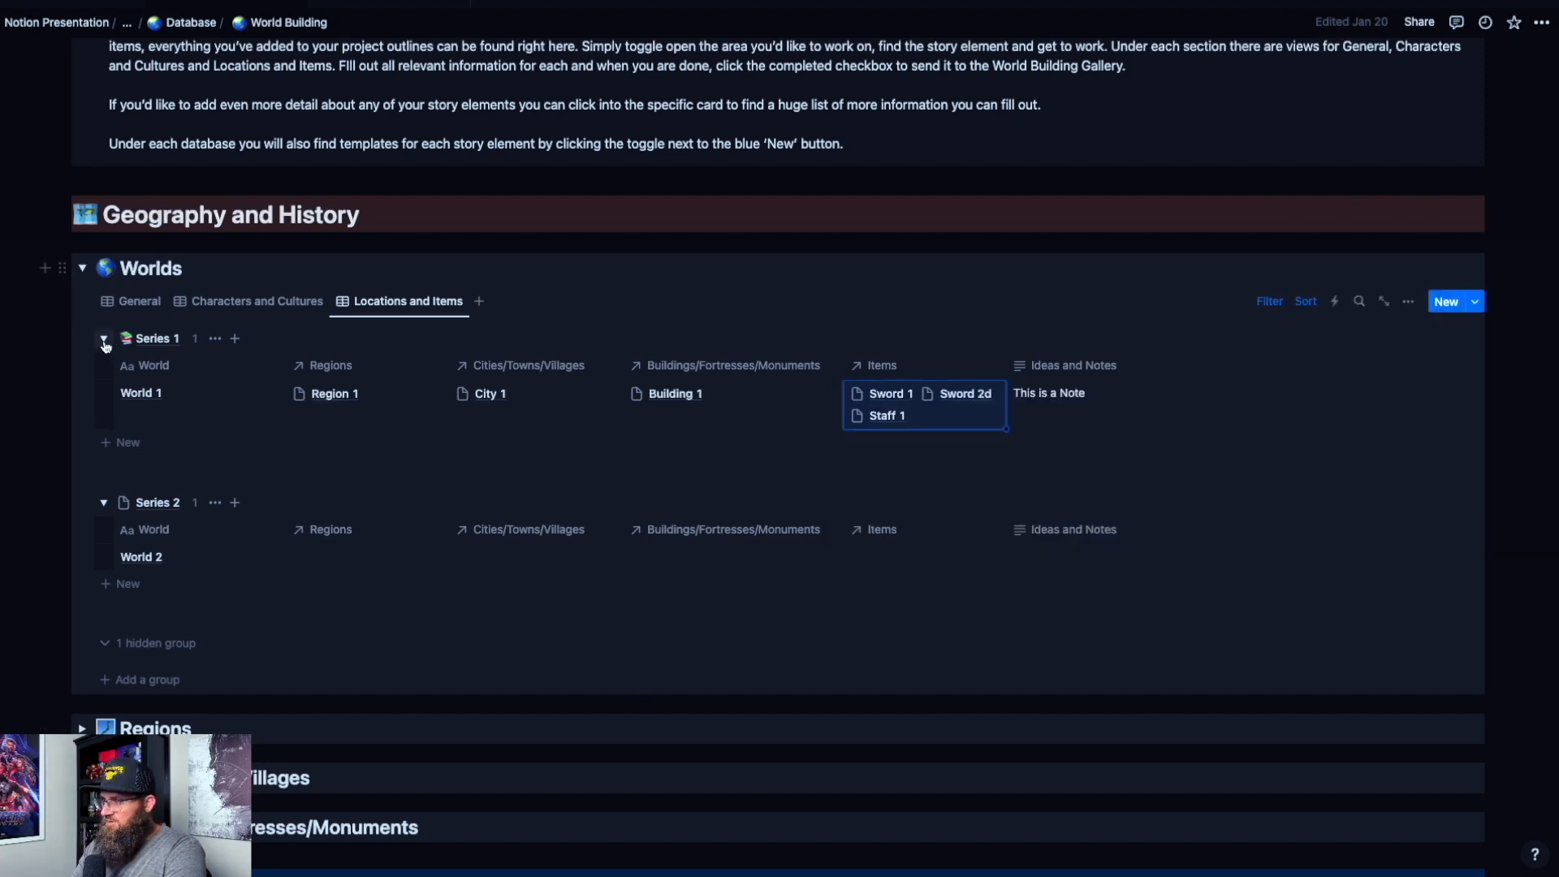
mouse_move(87, 323)
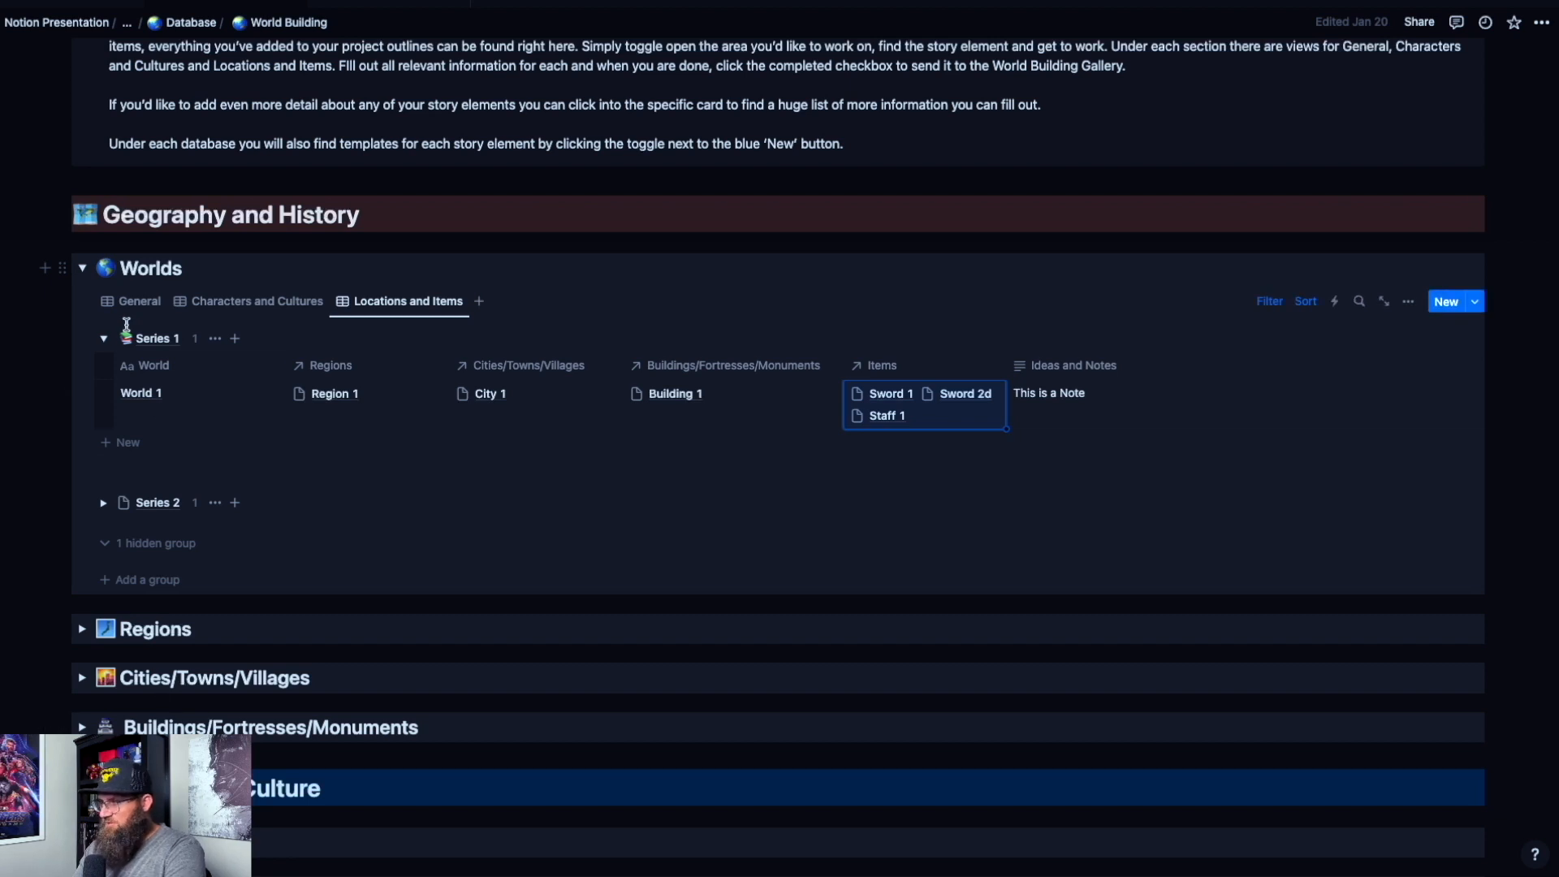
mouse_move(261, 416)
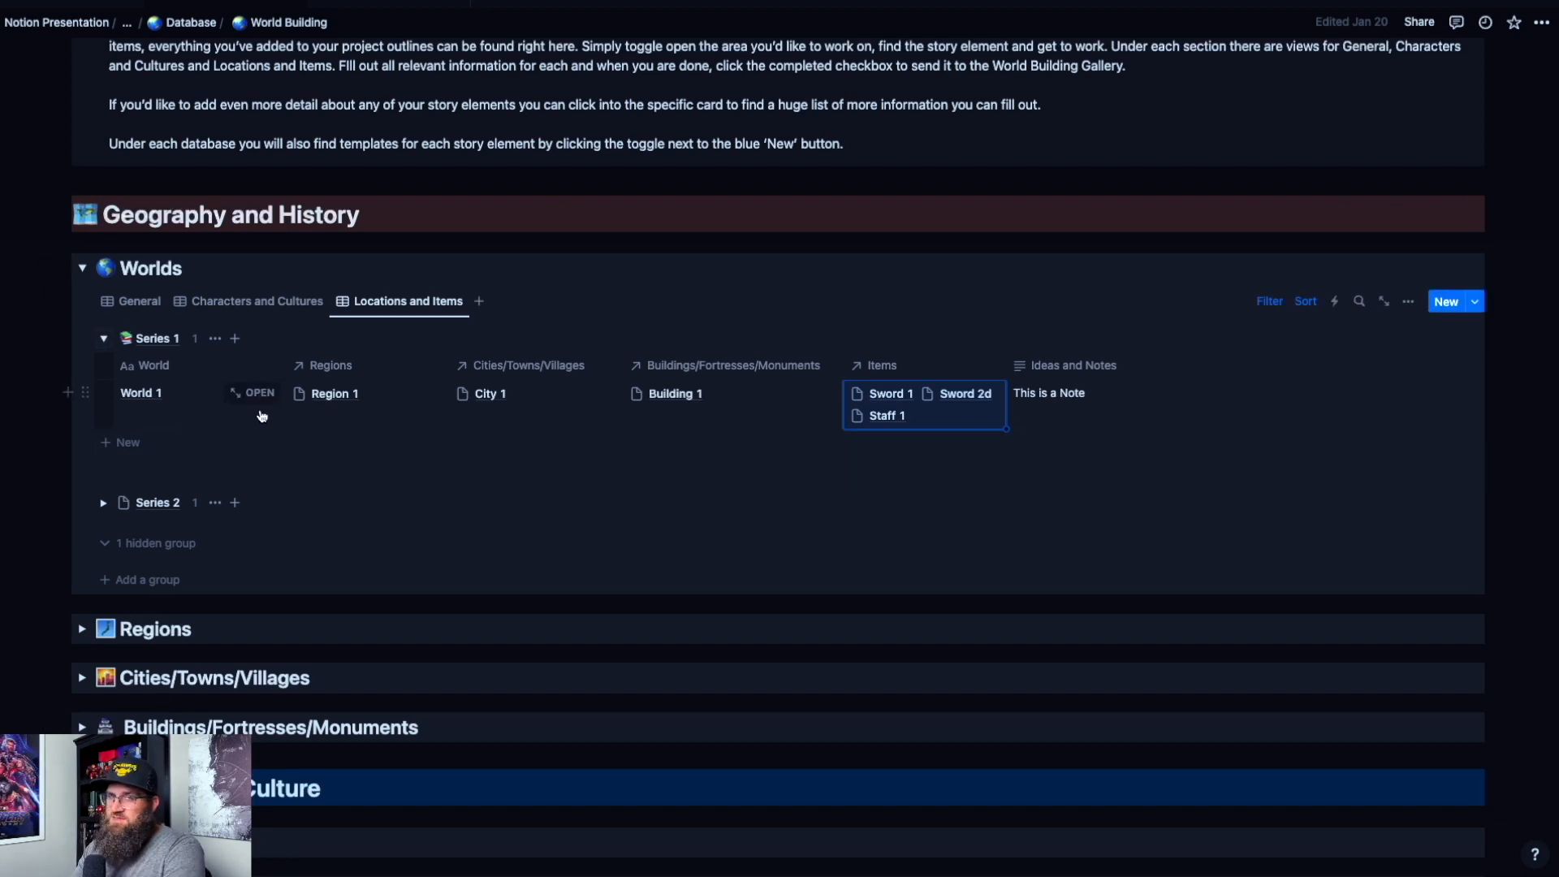
mouse_move(197, 397)
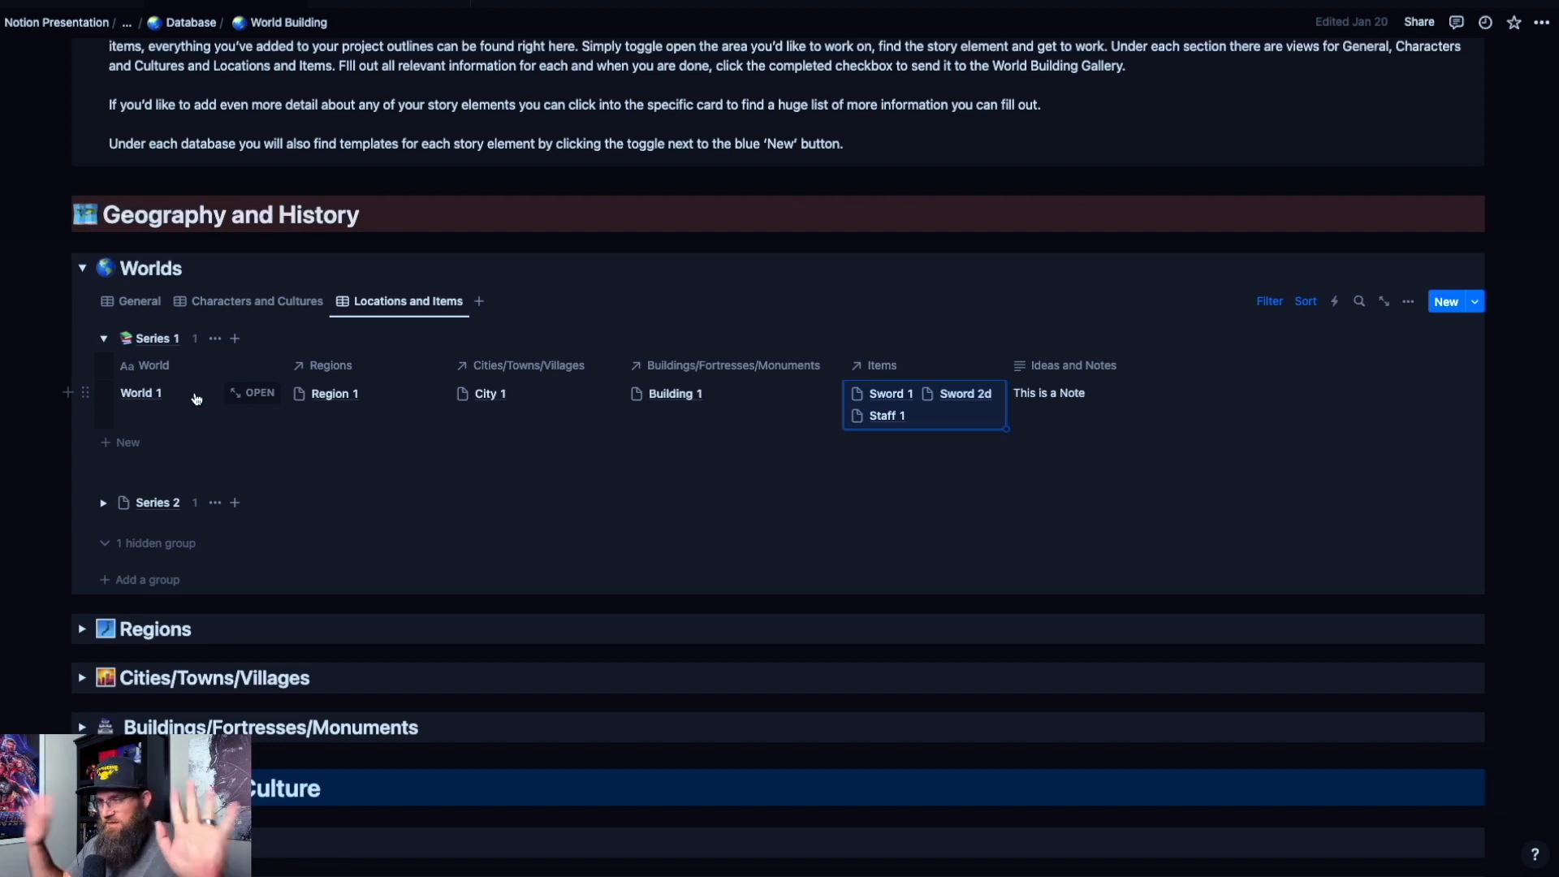
Step: Collapse the Worlds database so all Geography and History databases are folded
click(82, 268)
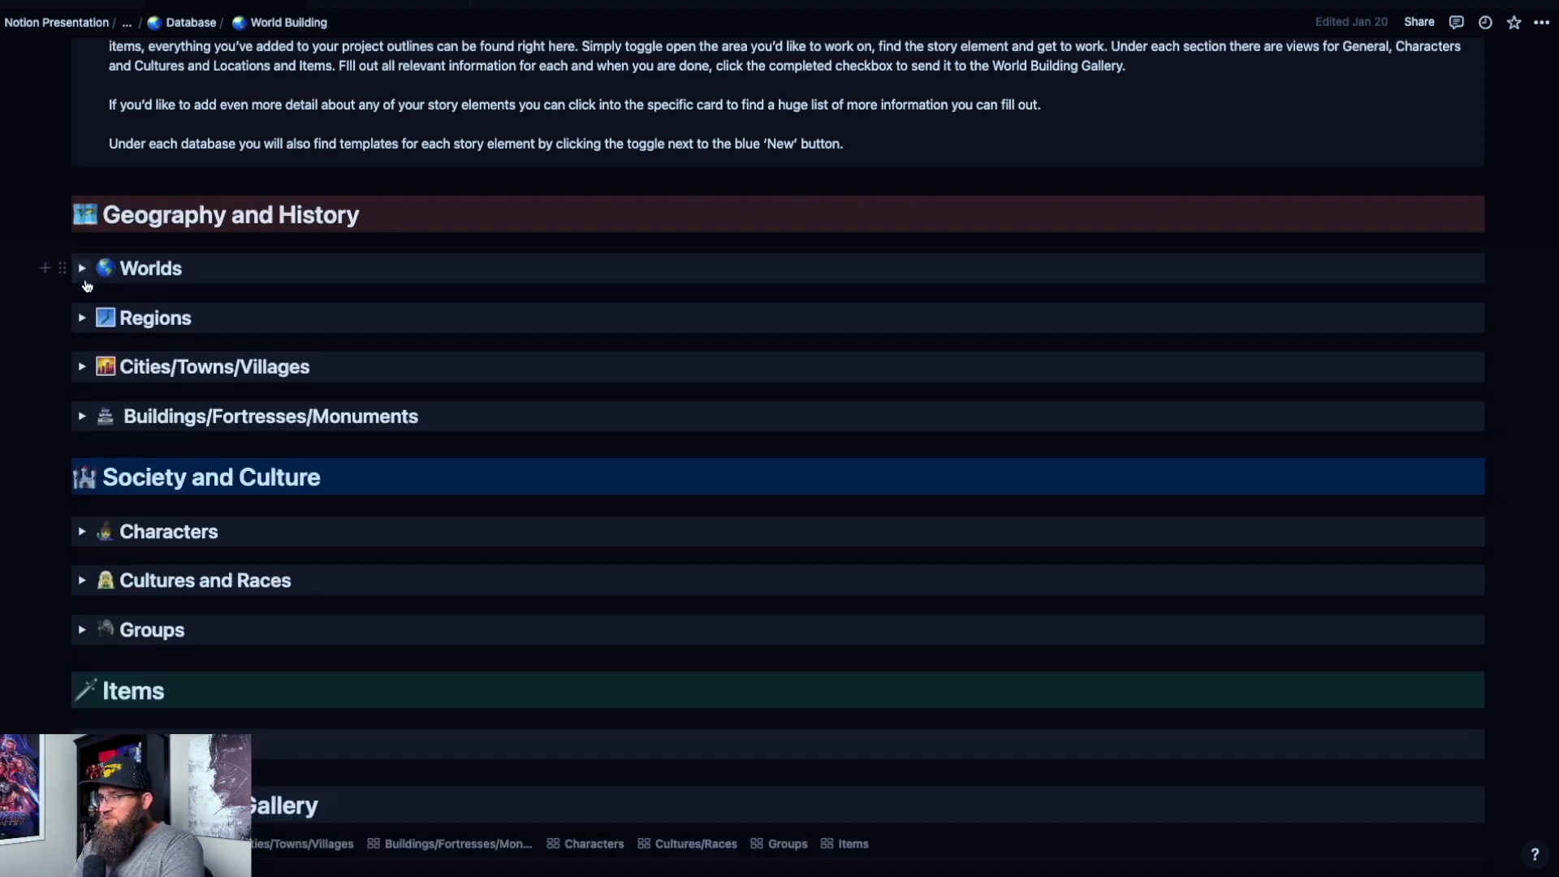
Step: Expand Regions, put Region 2 into Series 1 and link Culture 2 to it in the Characters and Cultures view
click(81, 316)
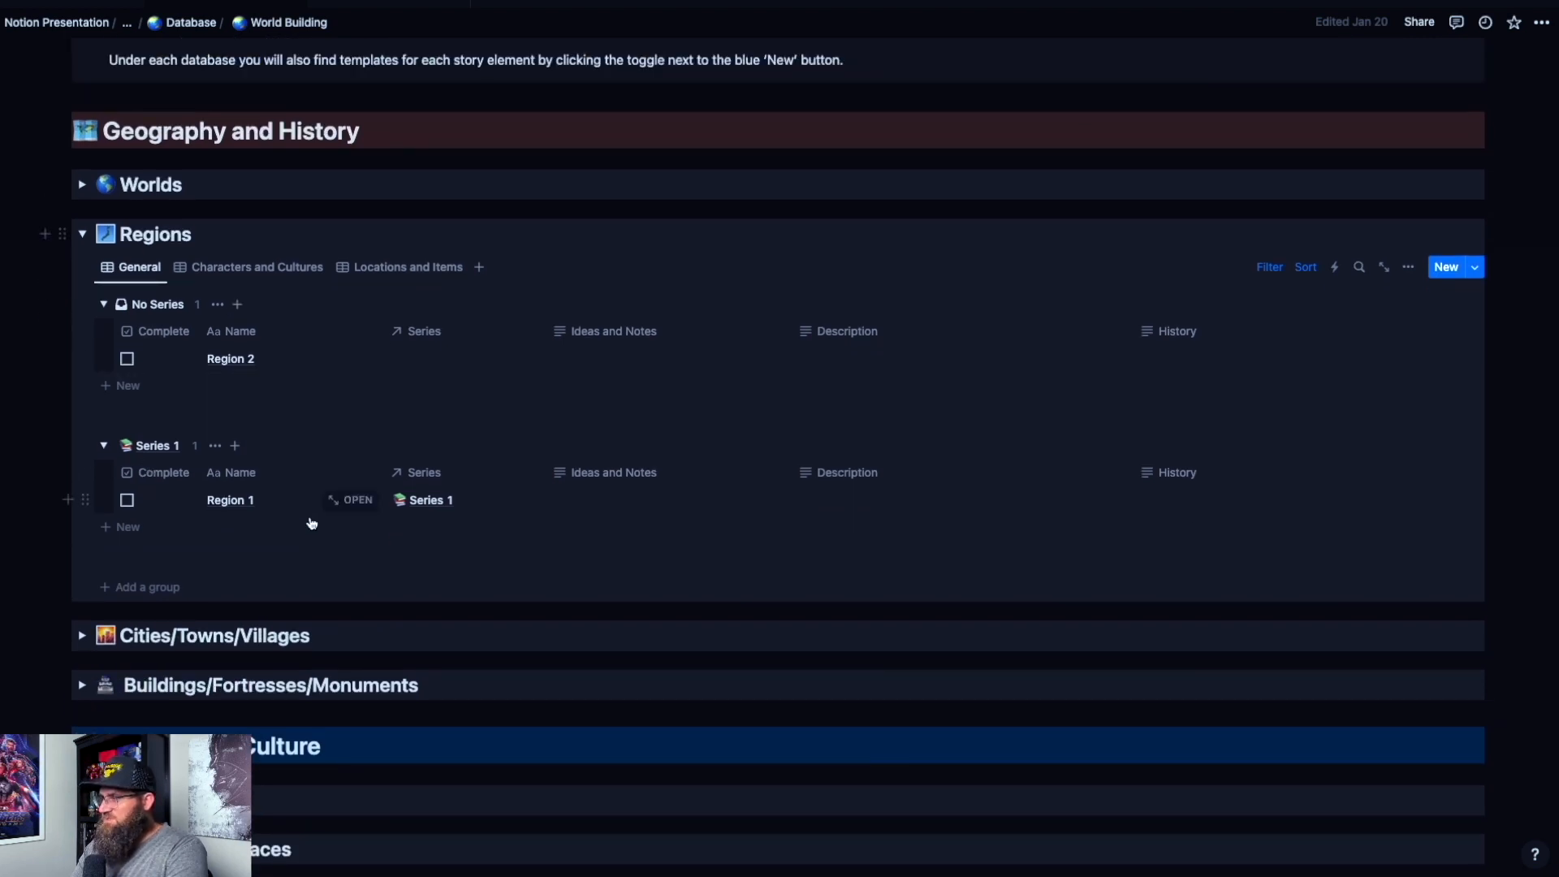
mouse_move(189, 369)
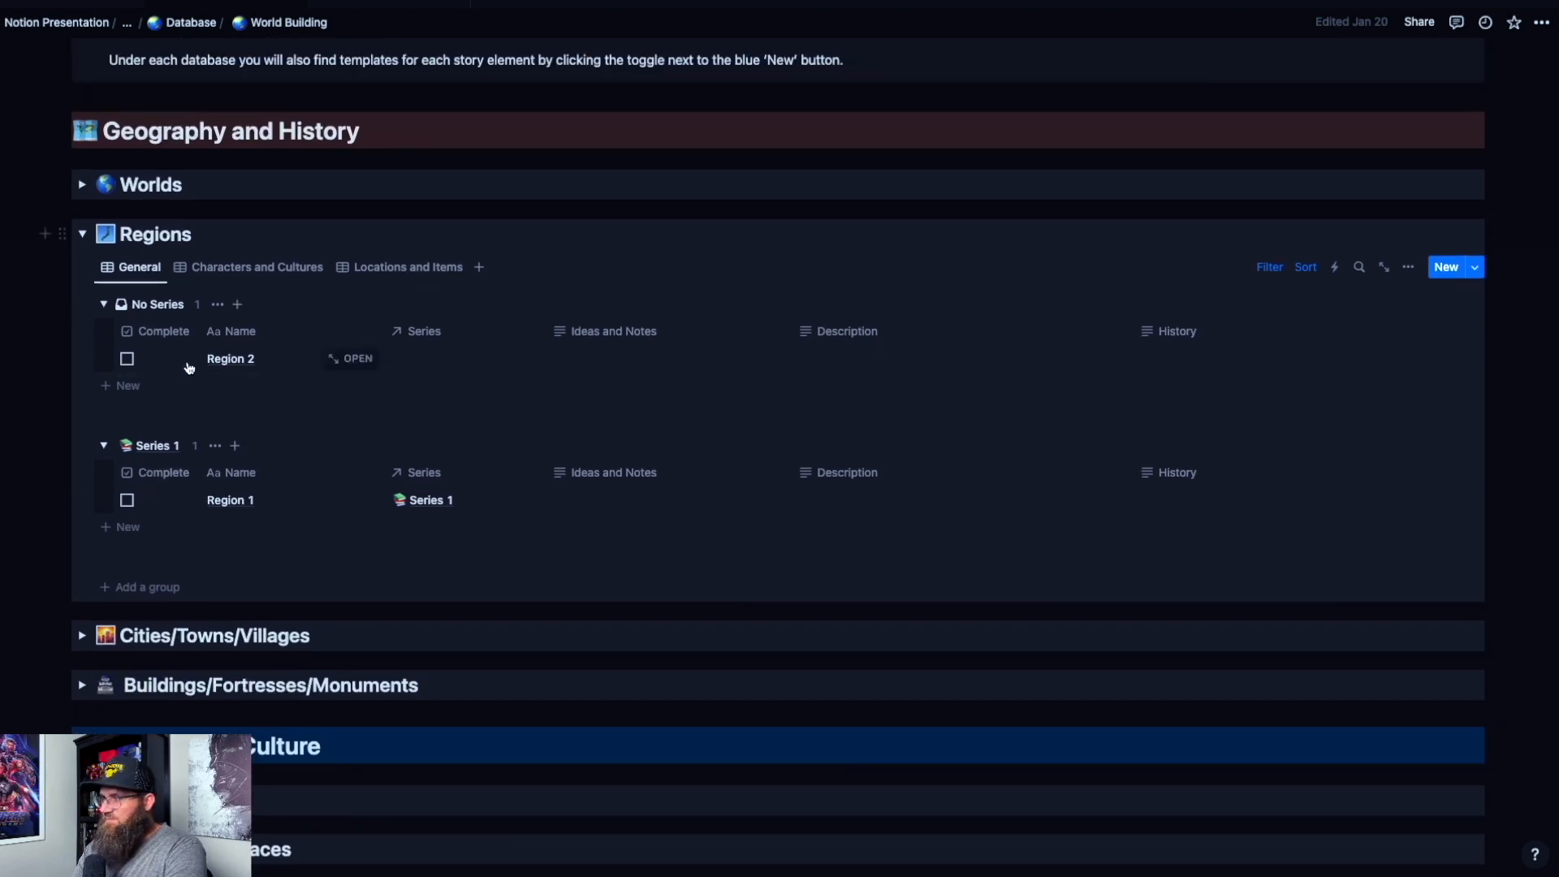
mouse_move(356, 369)
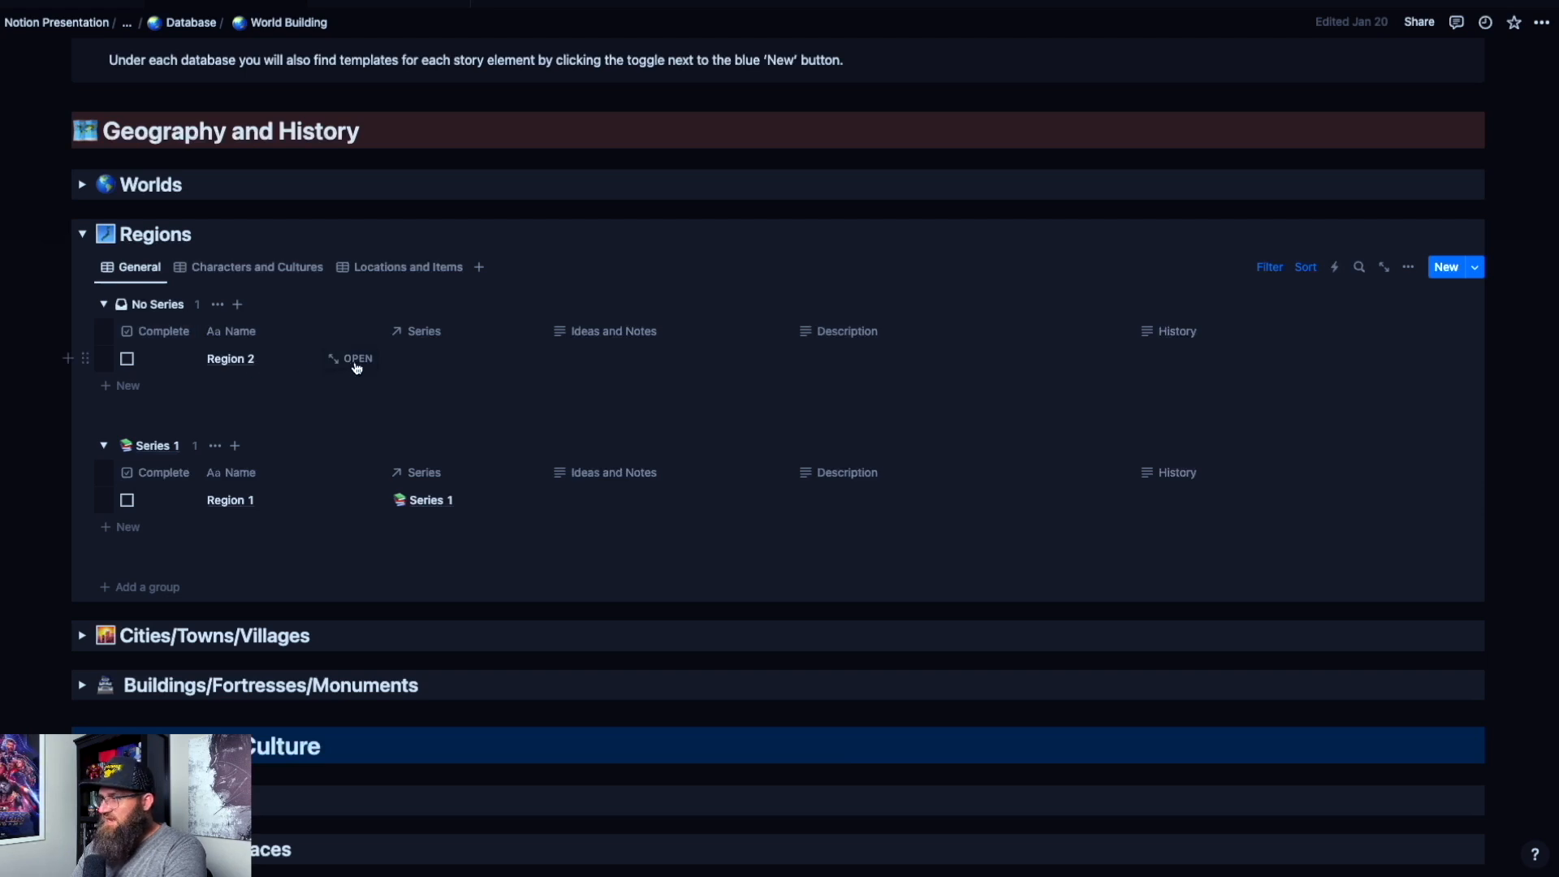
mouse_move(399, 377)
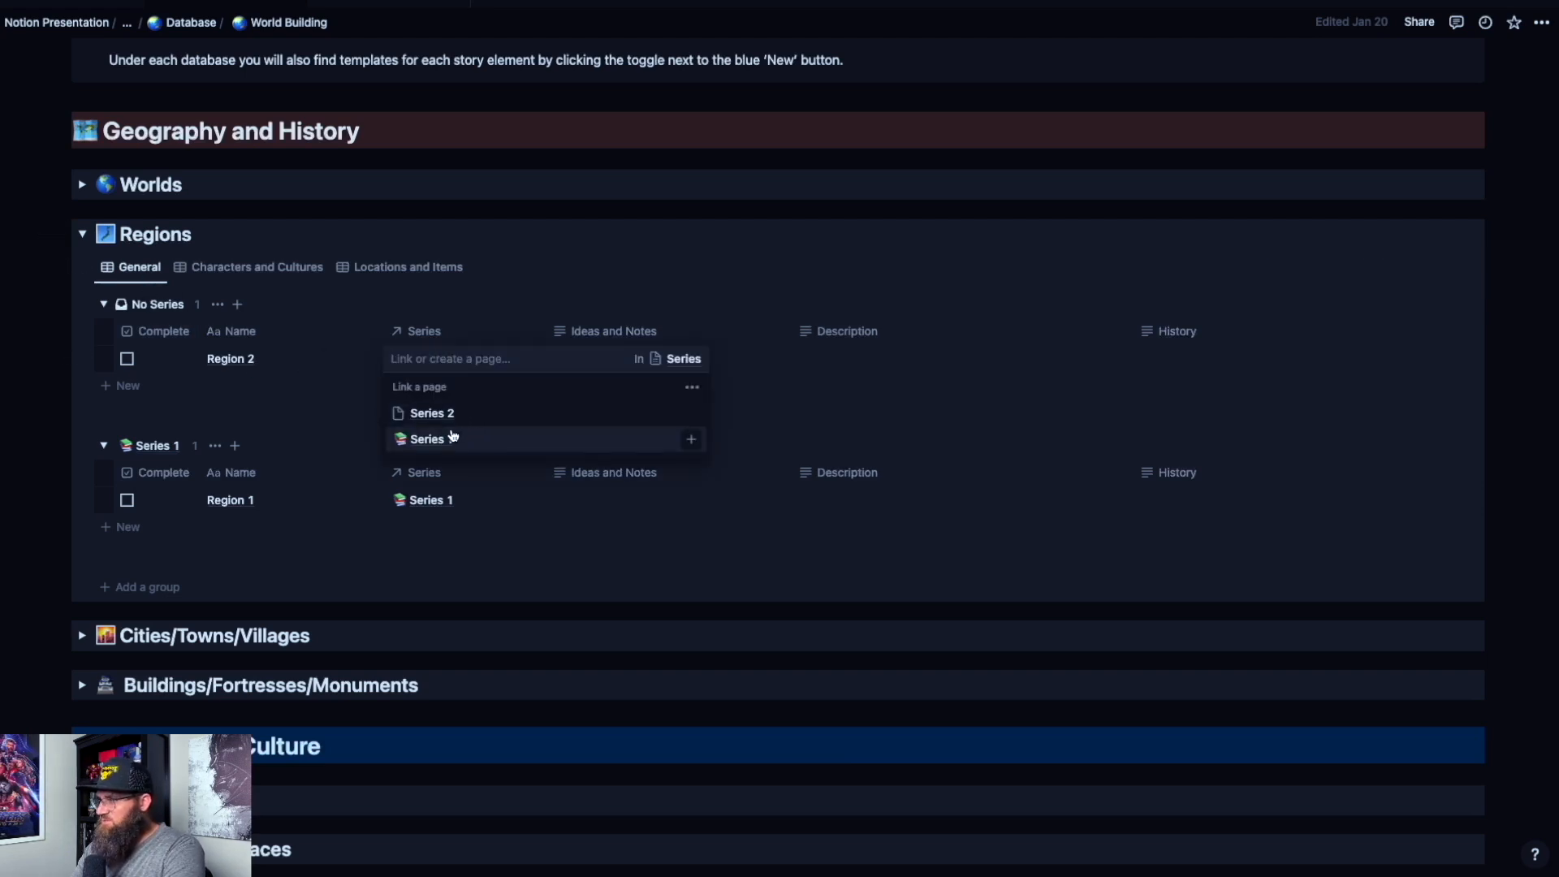
click(426, 439)
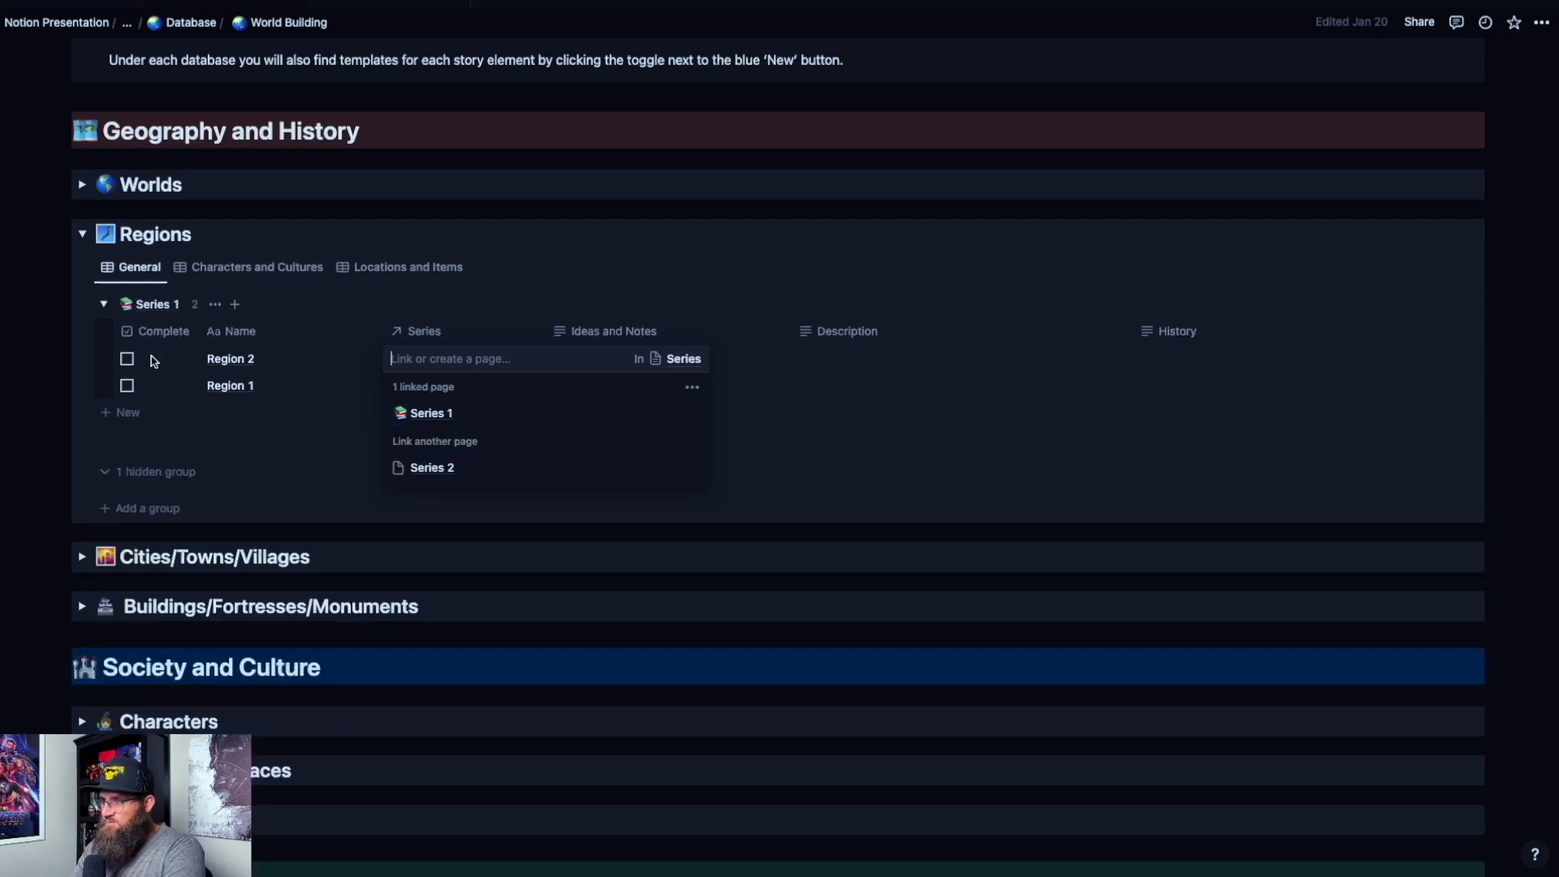
click(431, 412)
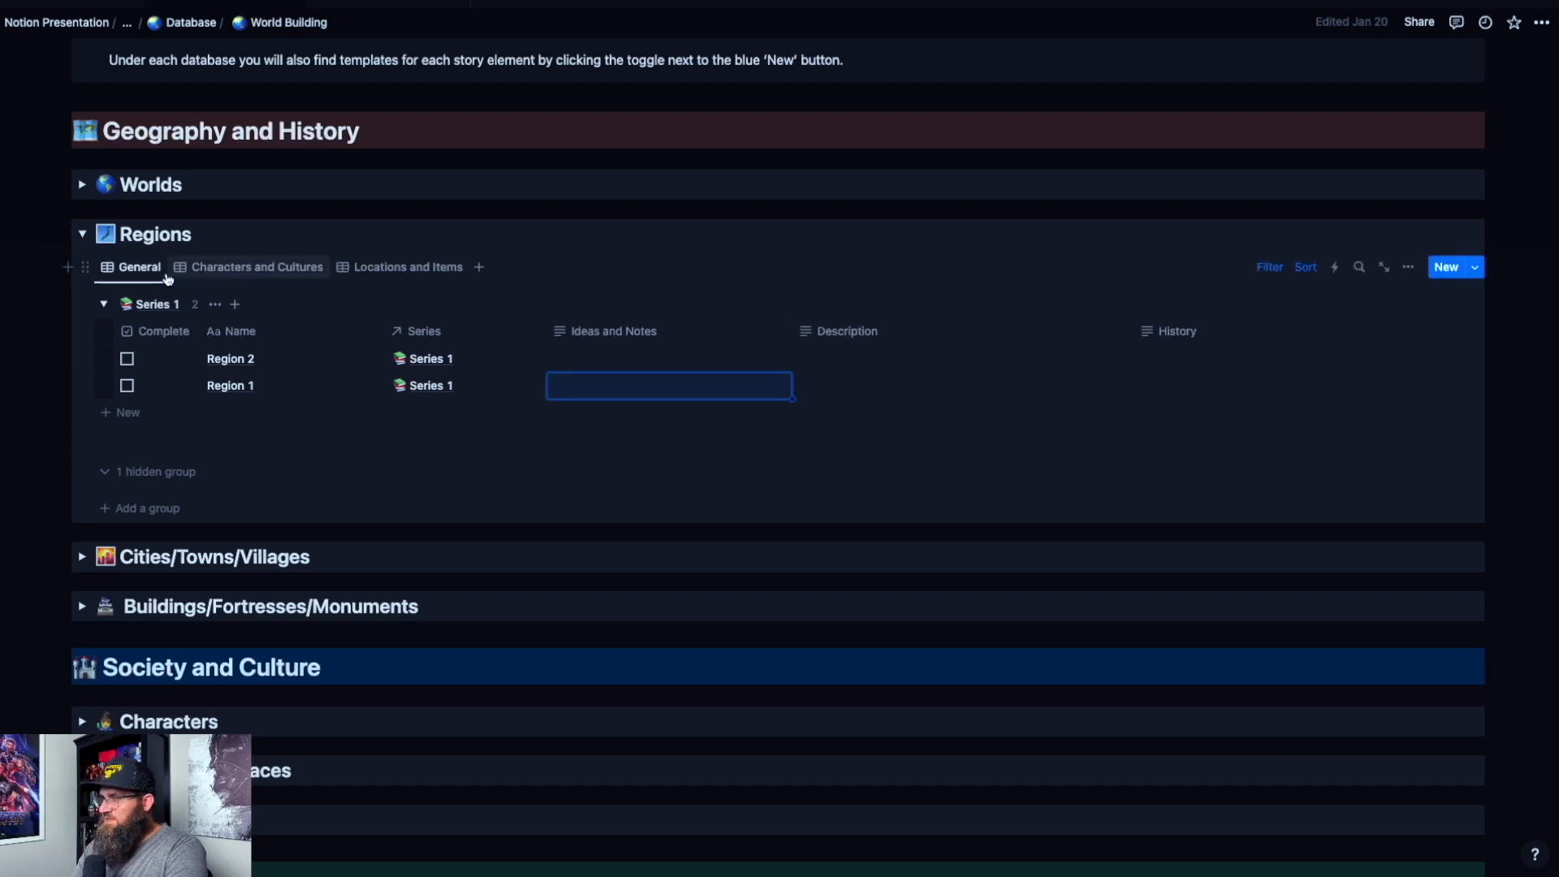
click(257, 267)
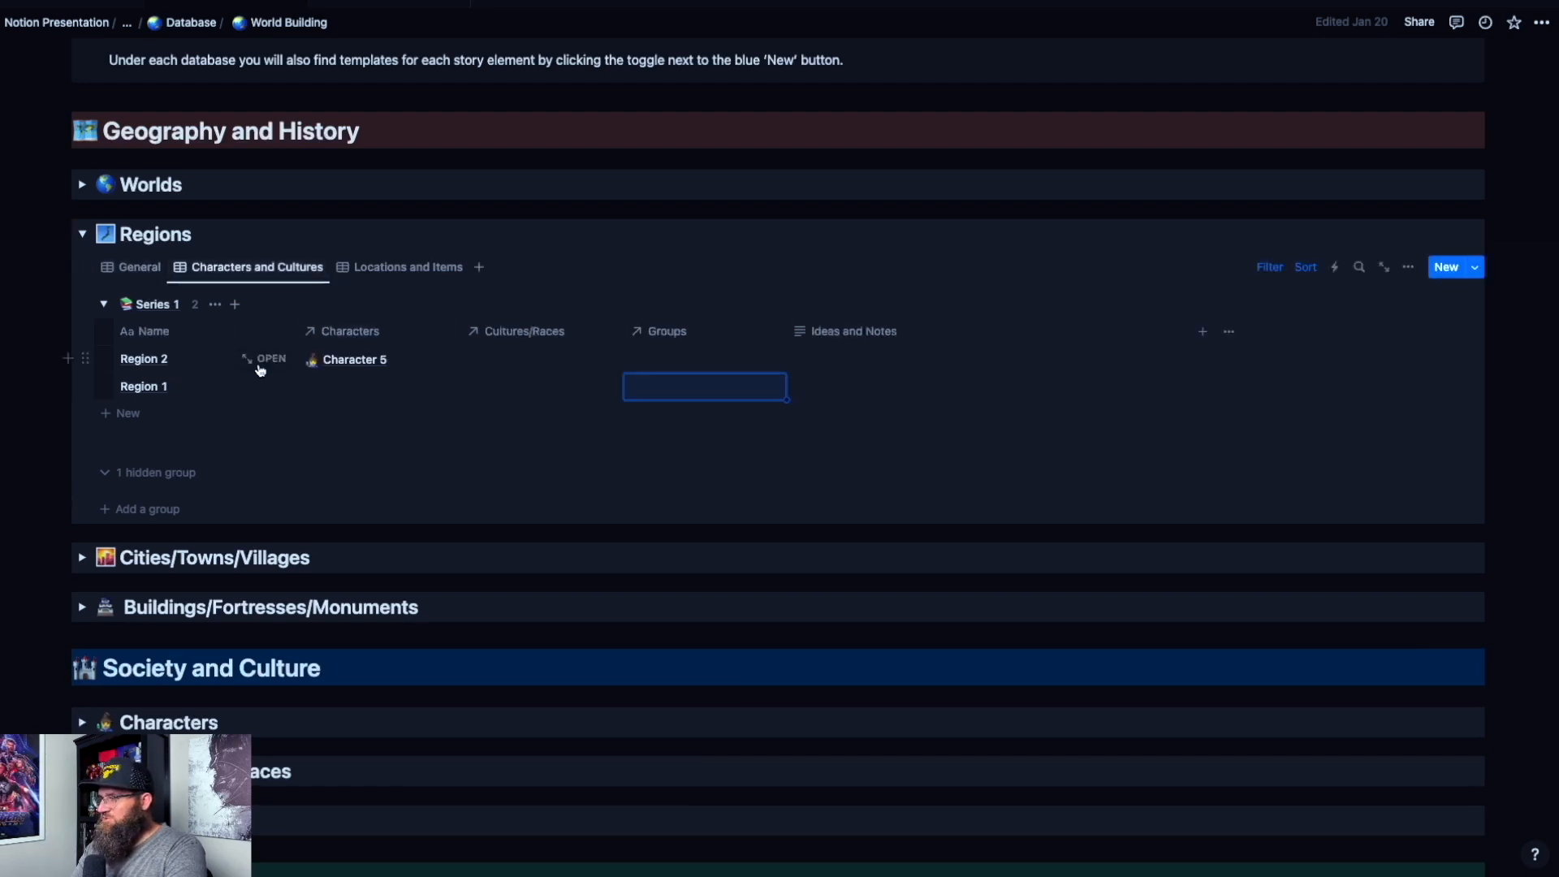
mouse_move(507, 356)
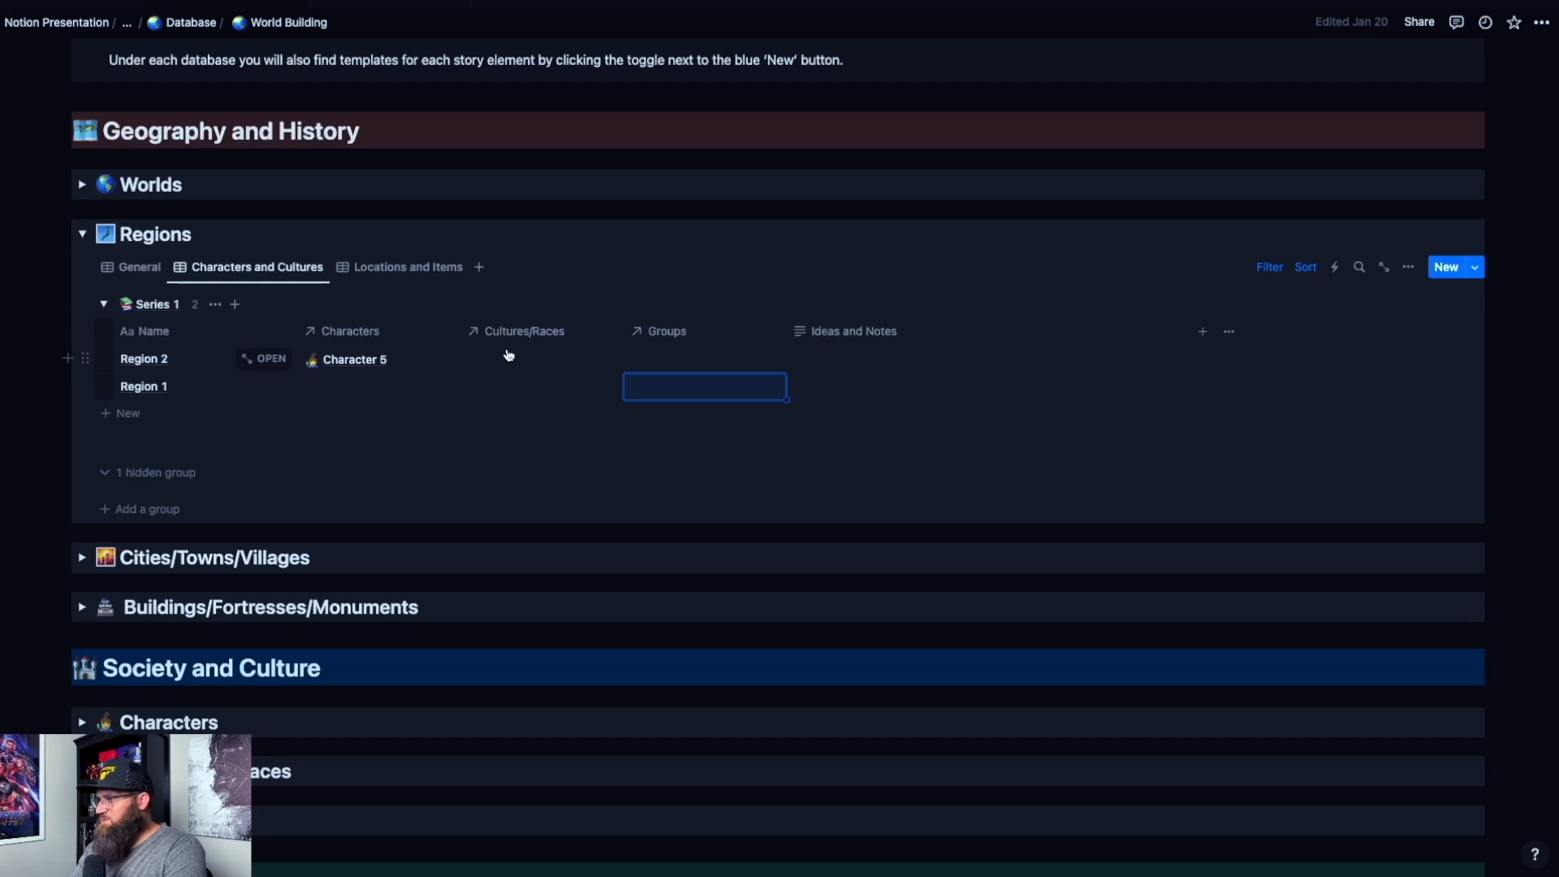
click(703, 386)
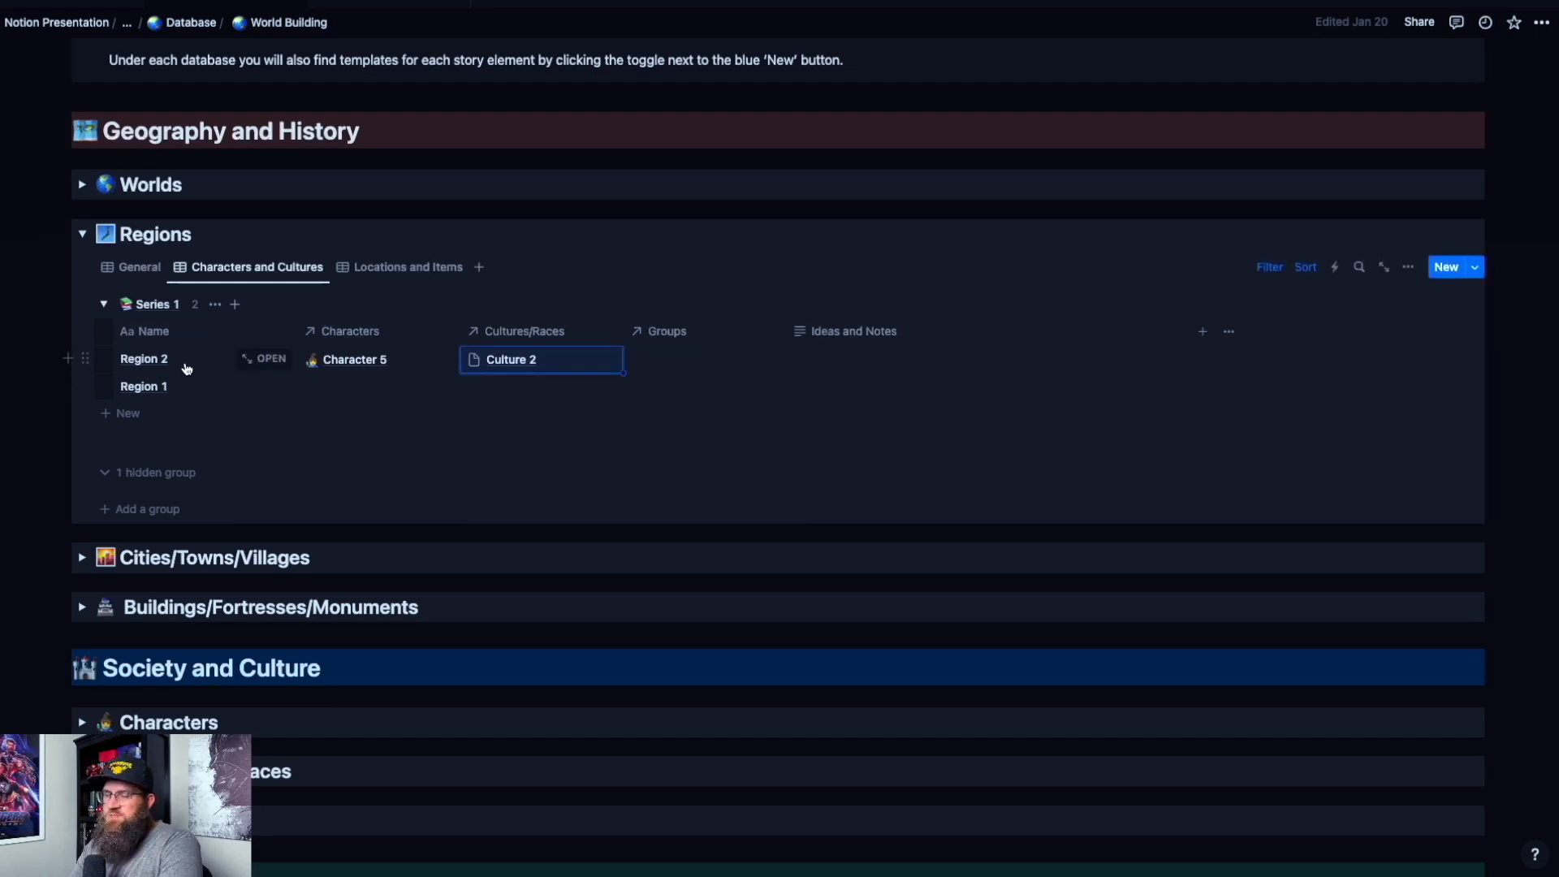
mouse_move(176, 365)
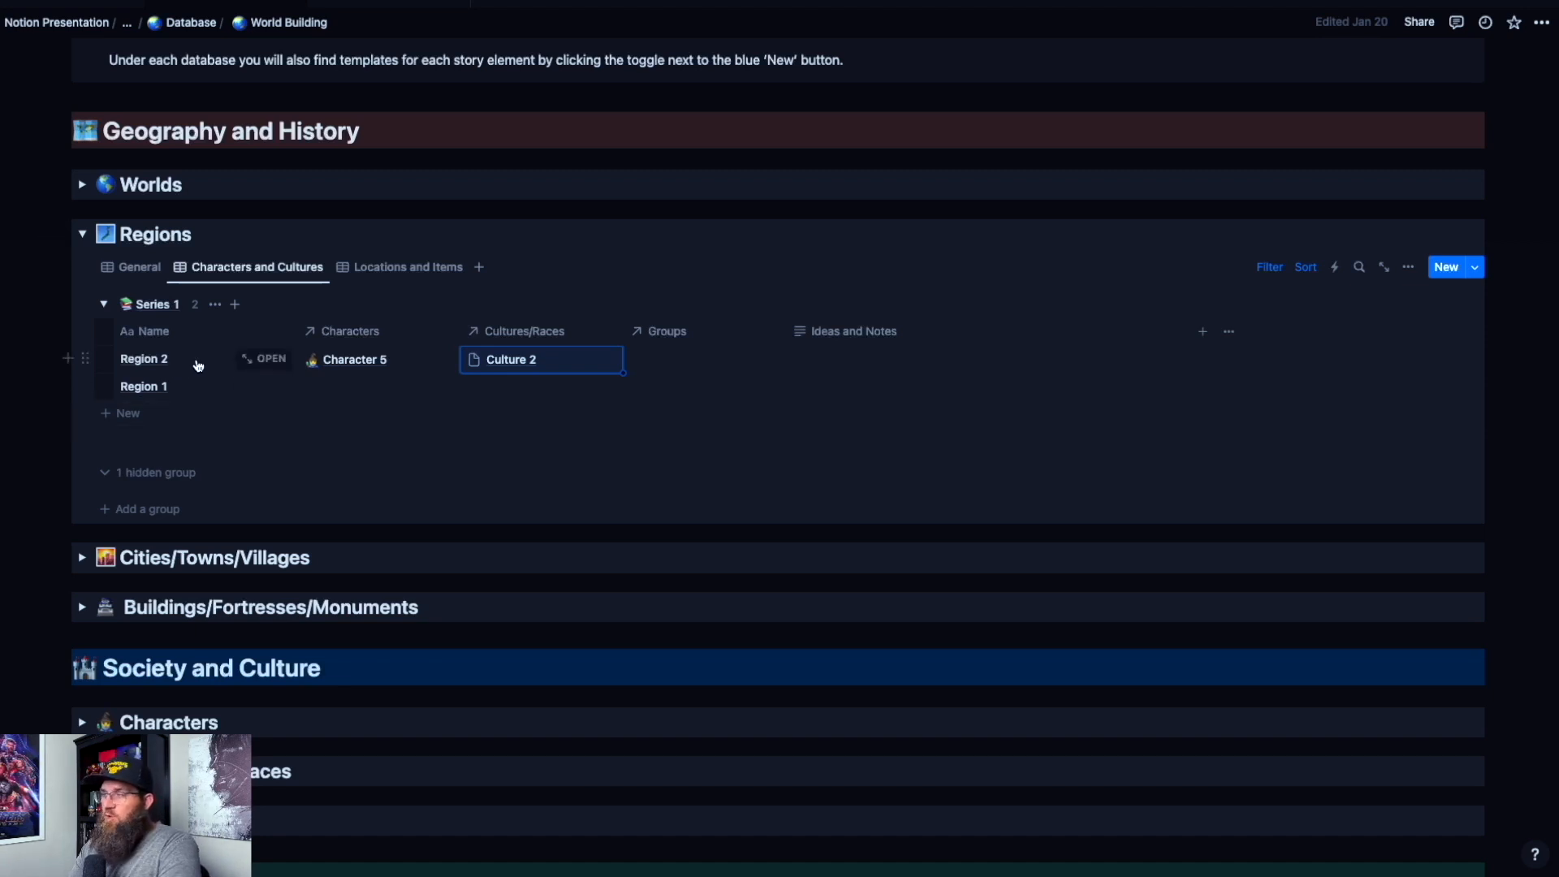
mouse_move(522, 388)
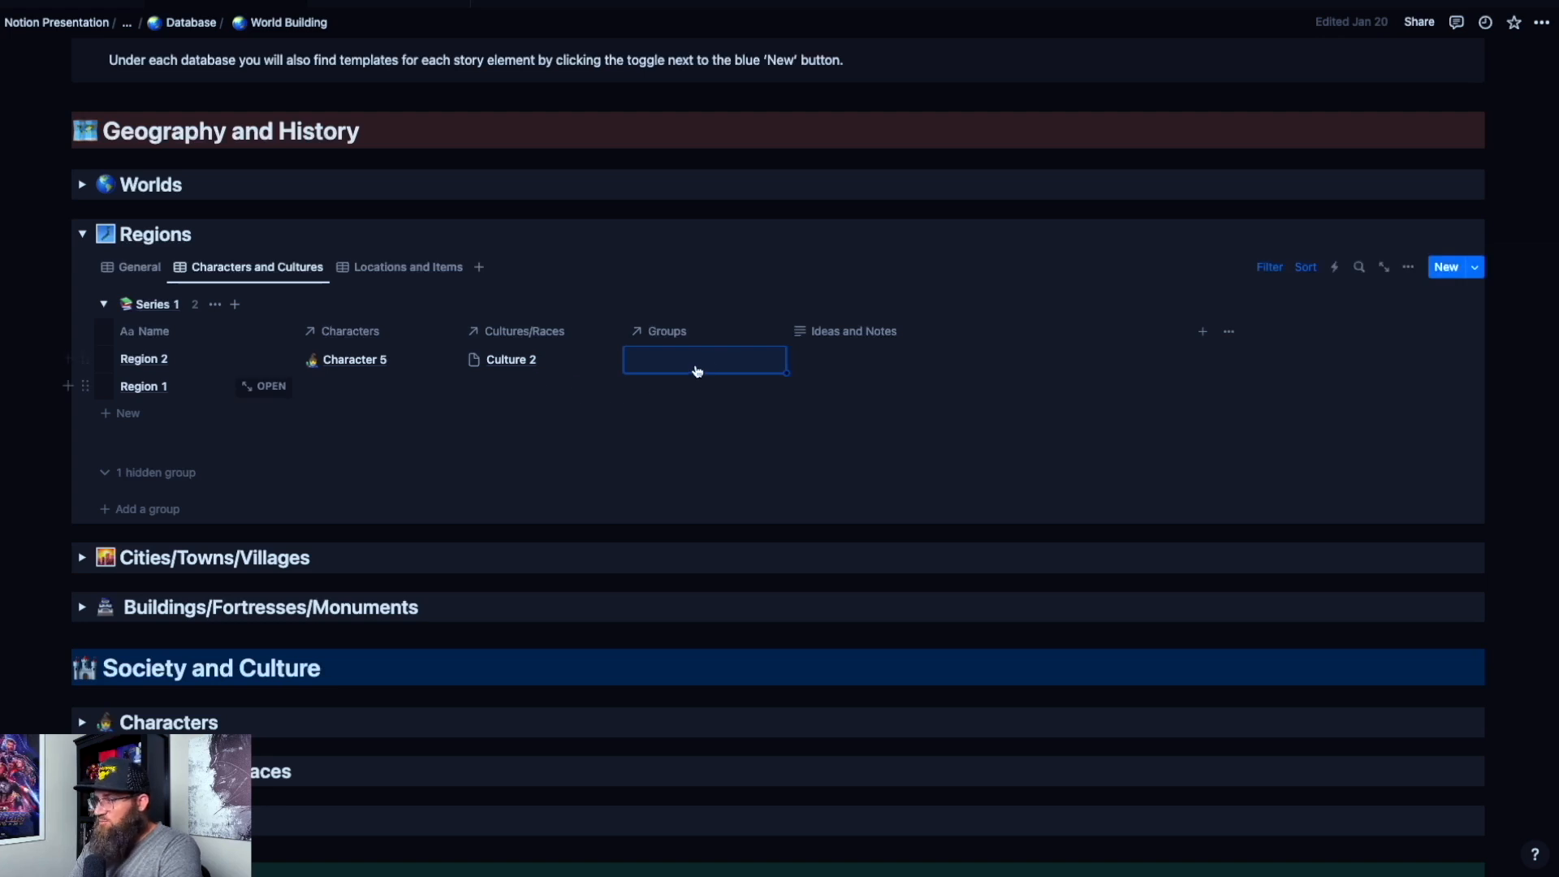
mouse_move(684, 413)
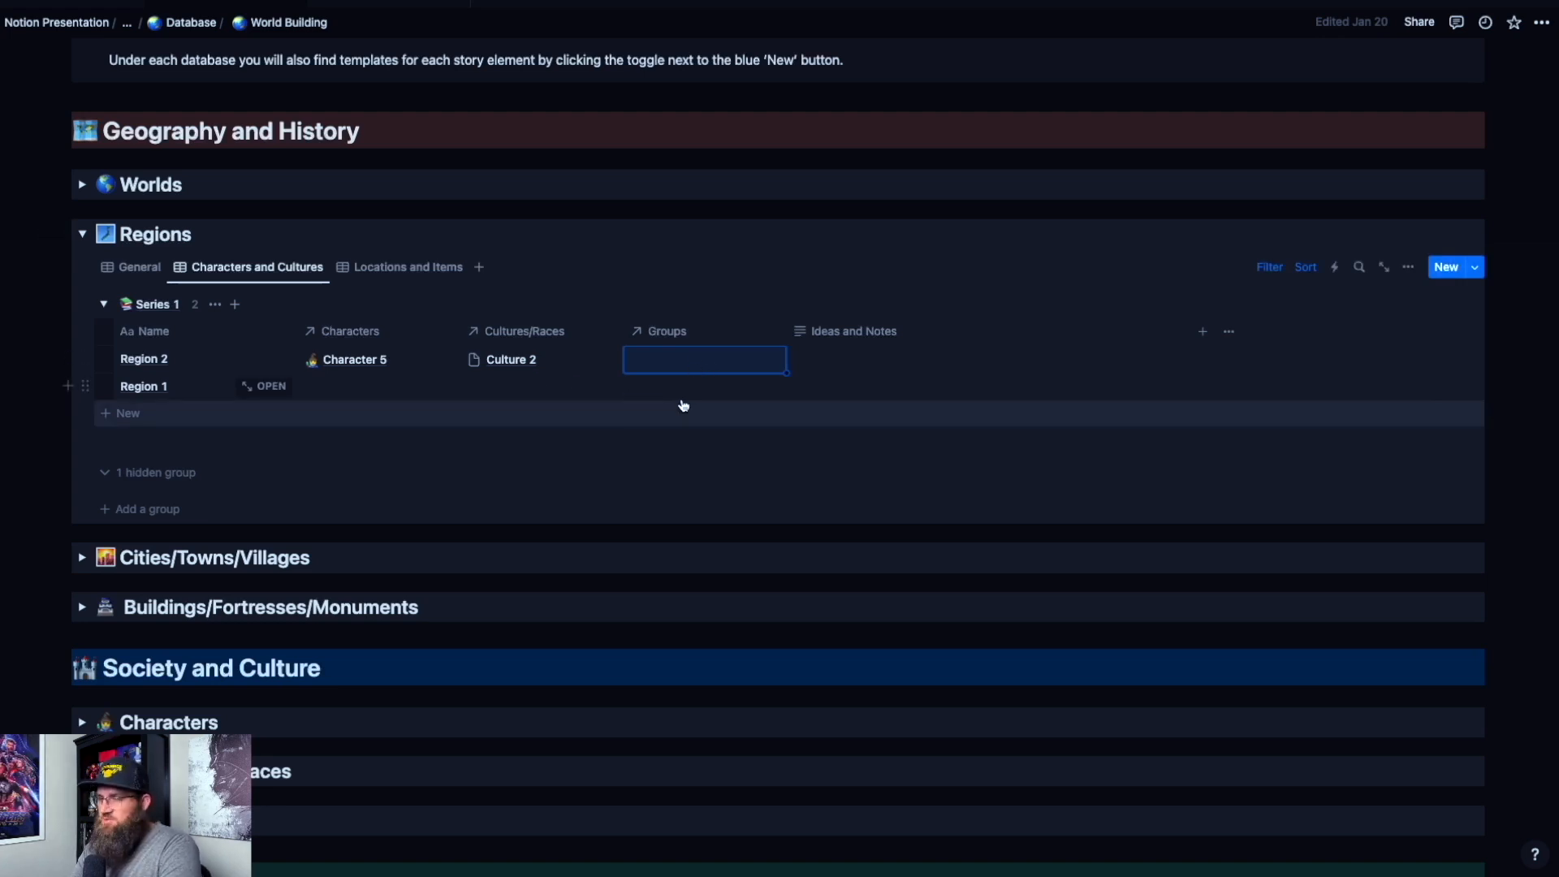
mouse_move(578, 393)
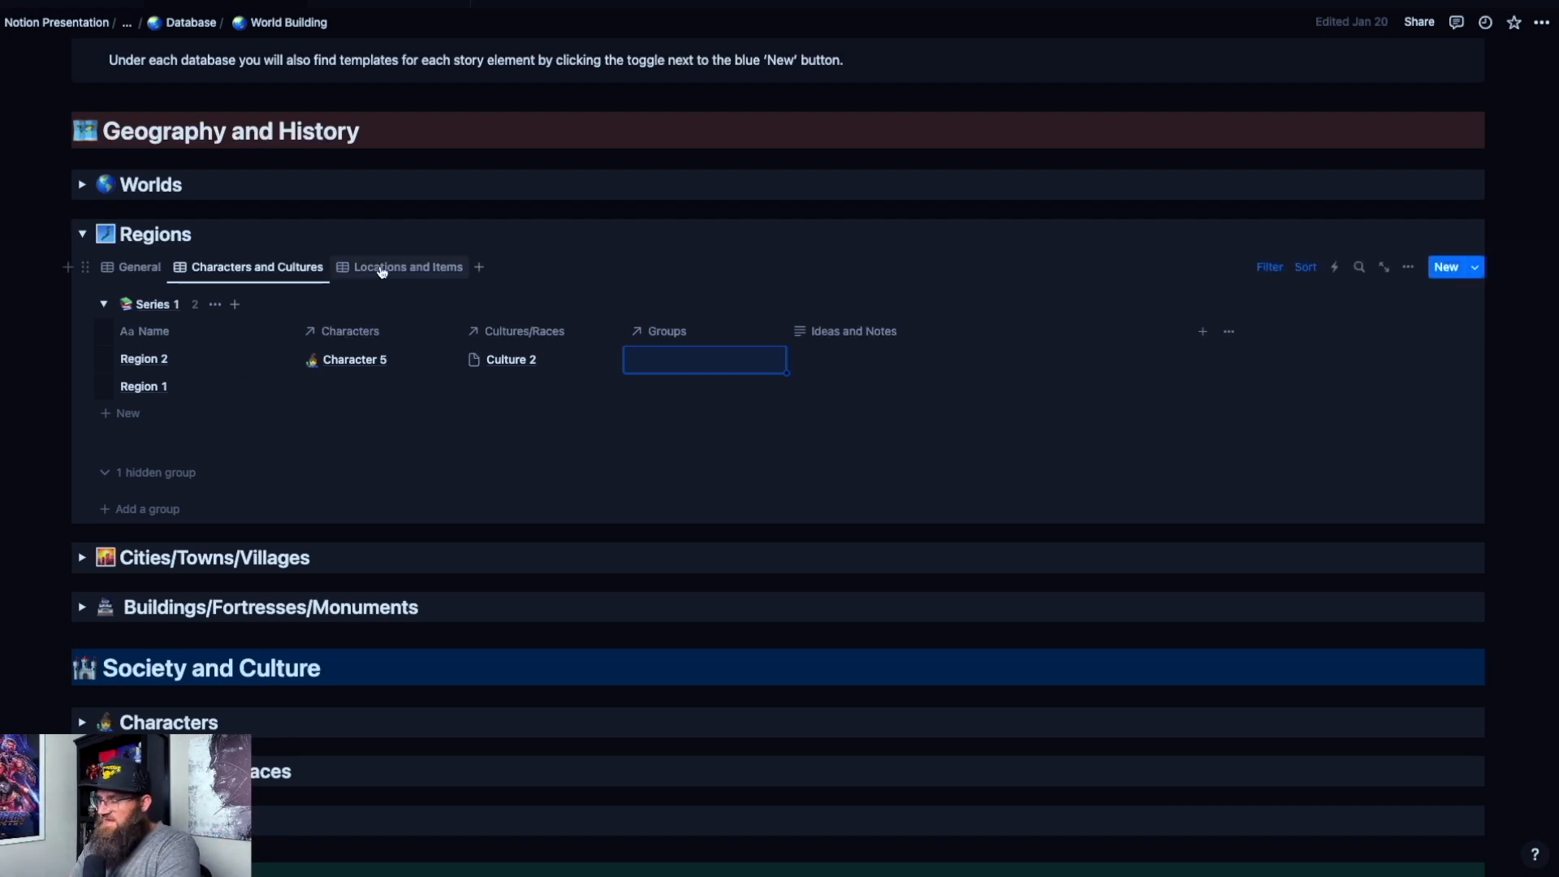
Step: Collapse Regions, peek at the Buildings/Fortresses/Monuments database, then expand the Items database
click(407, 267)
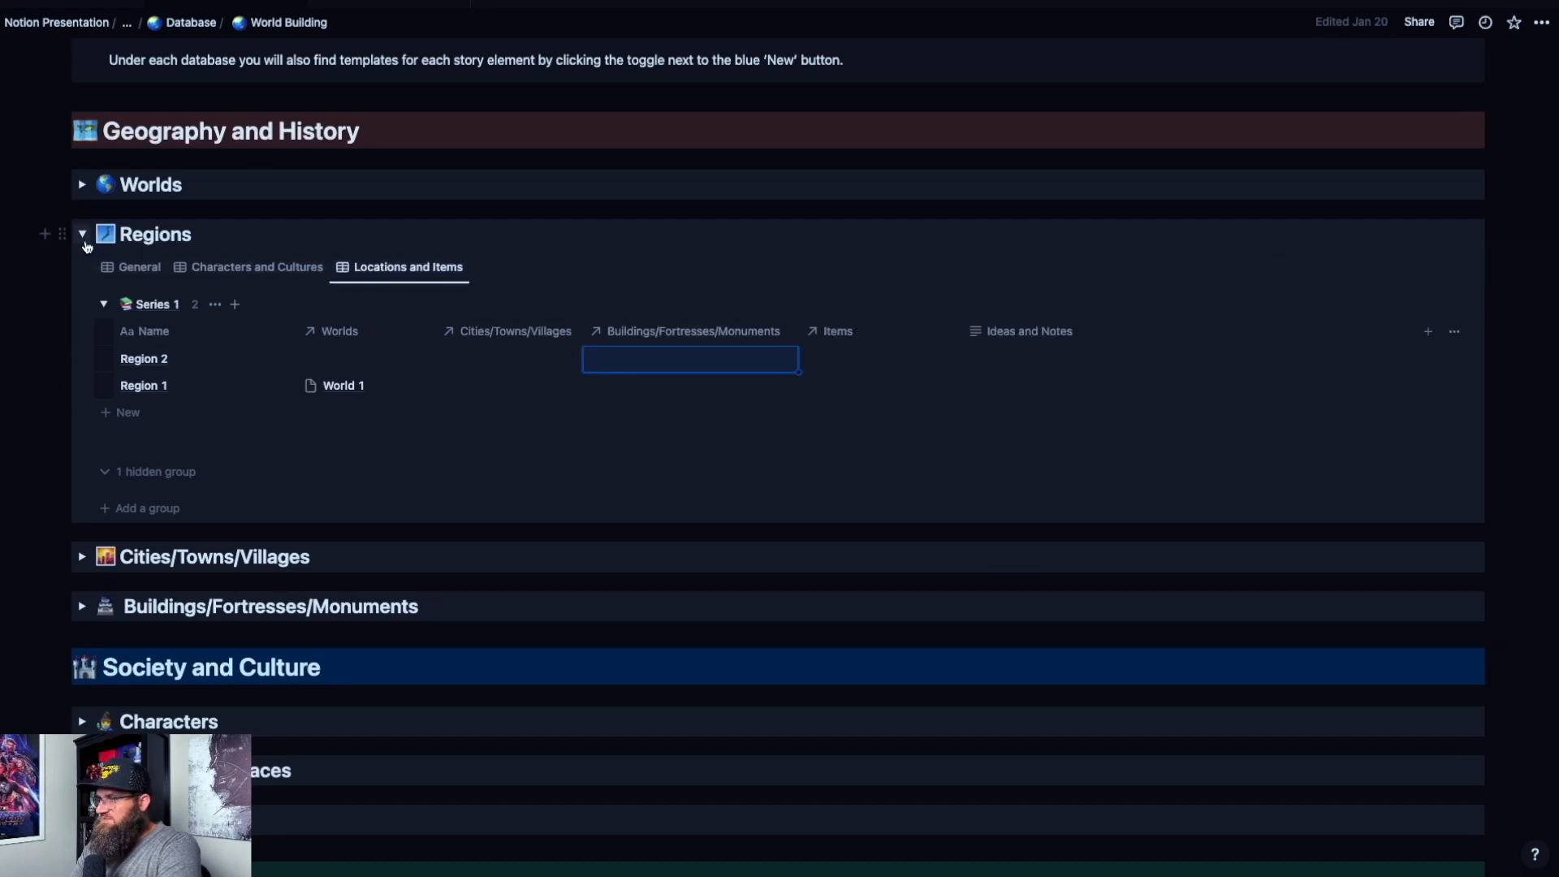
click(83, 233)
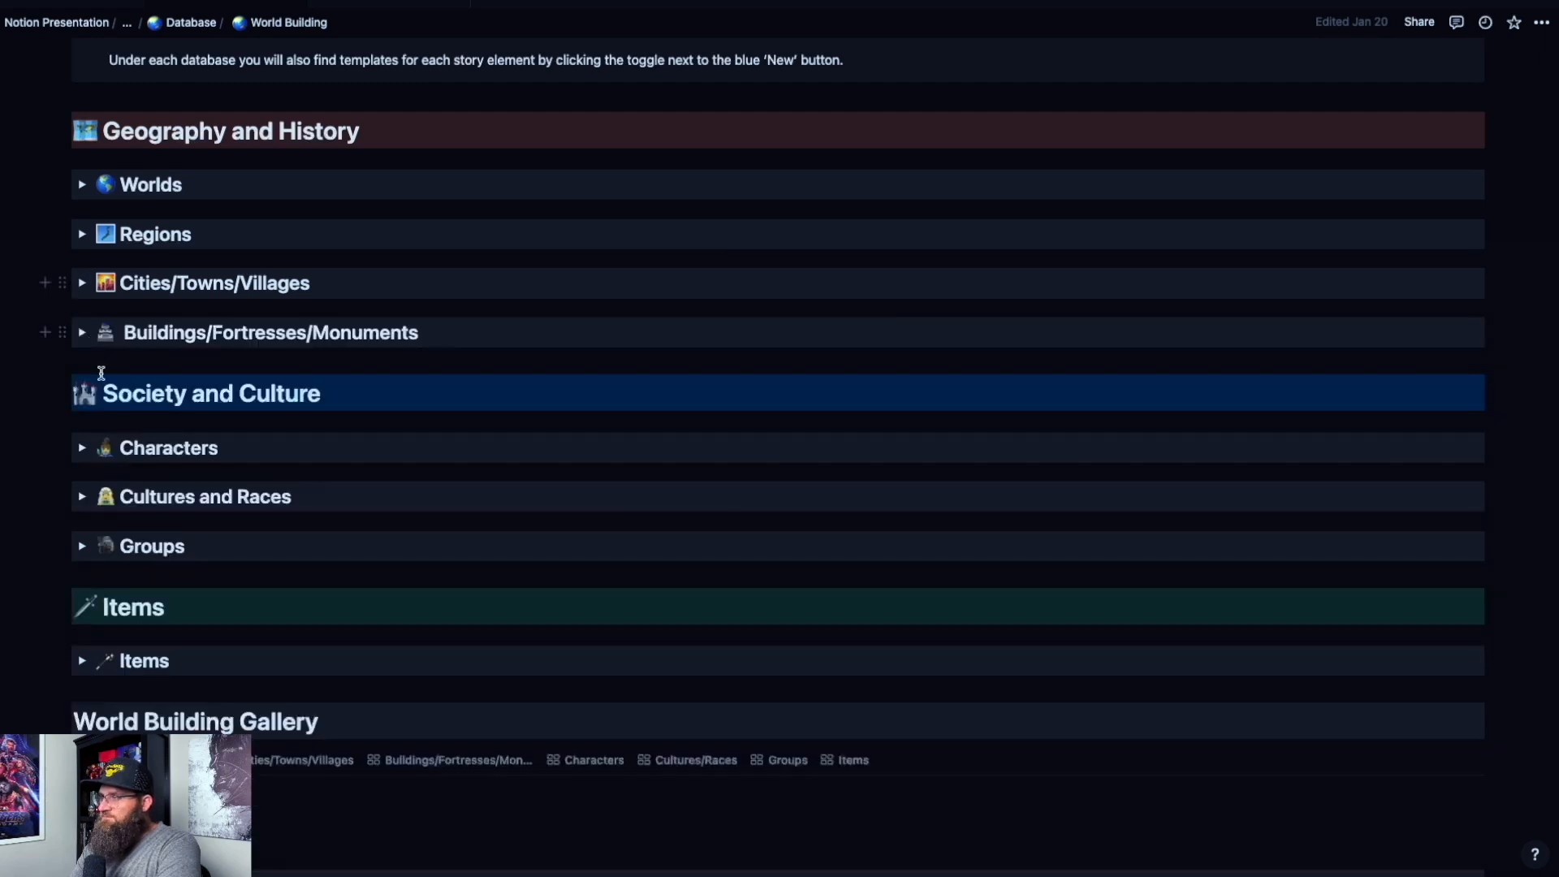
click(83, 332)
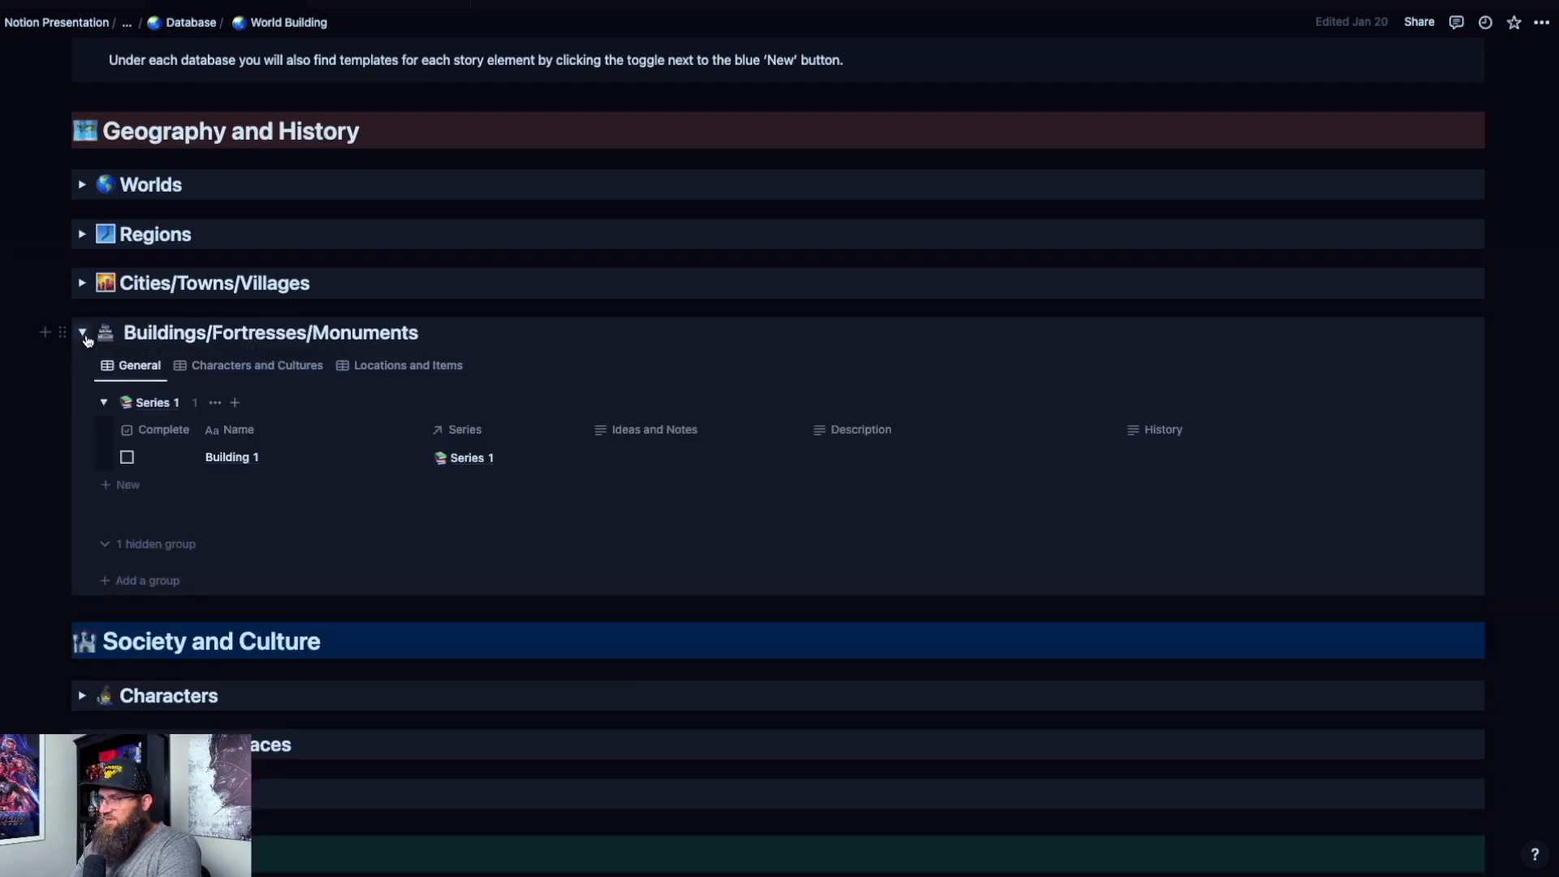
click(83, 331)
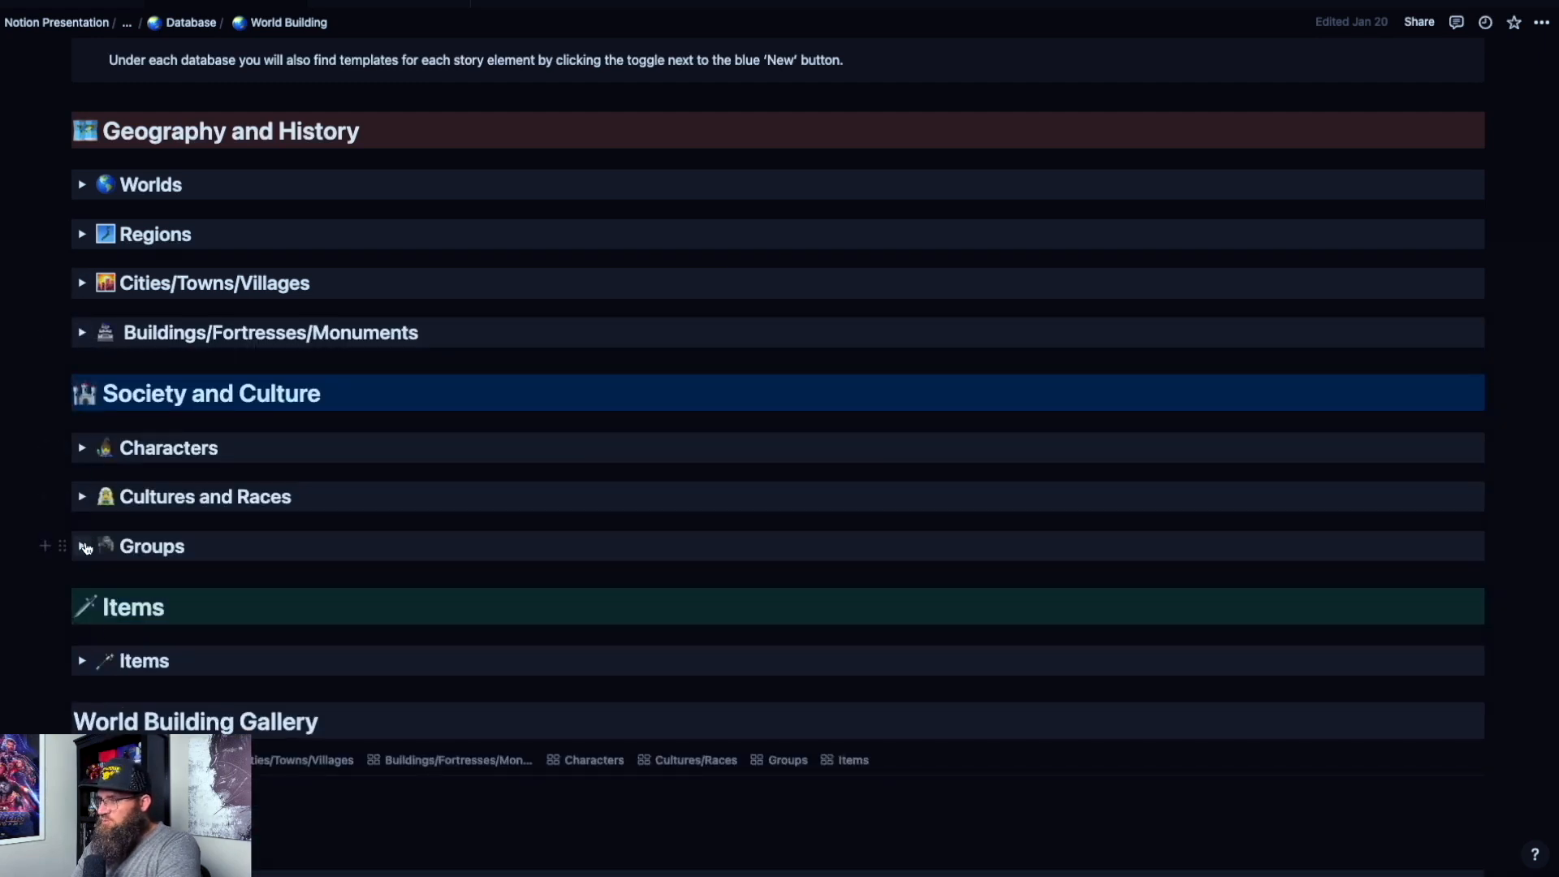
click(81, 661)
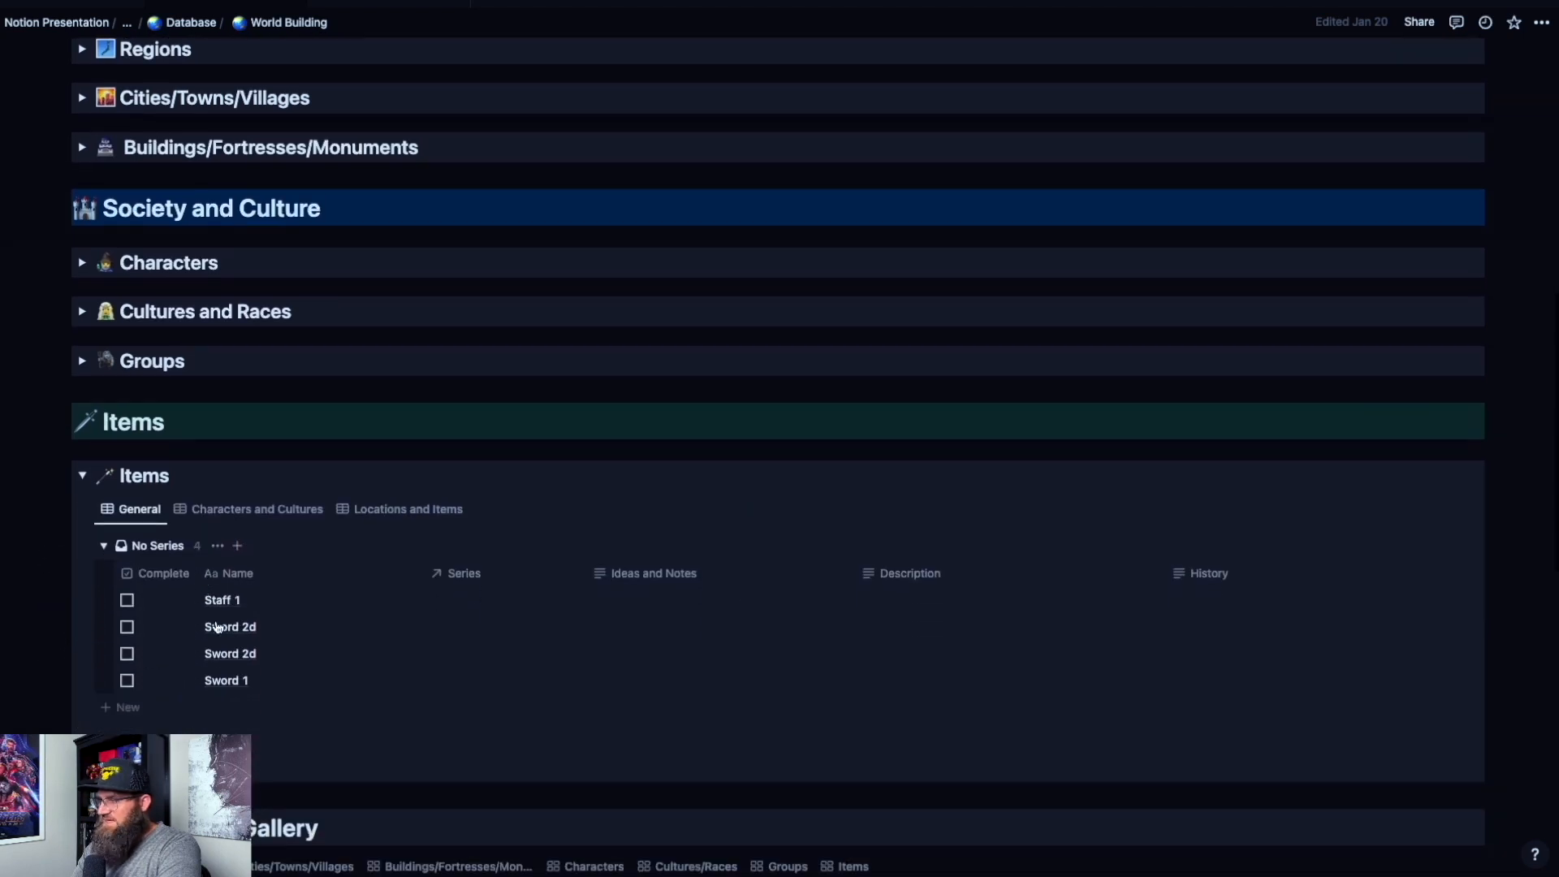
mouse_move(117, 661)
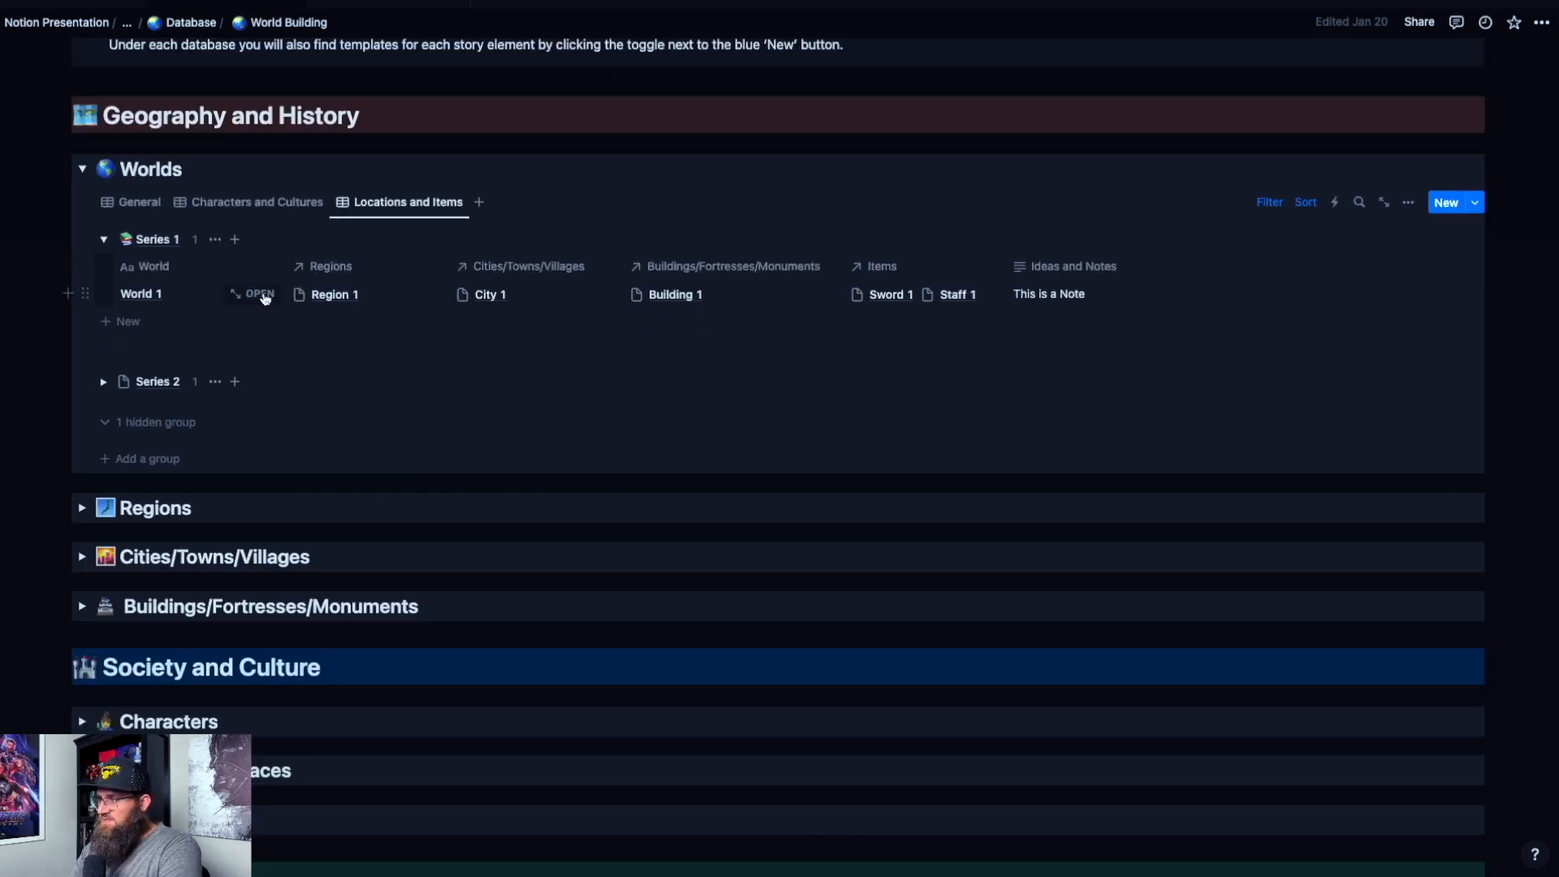
click(256, 294)
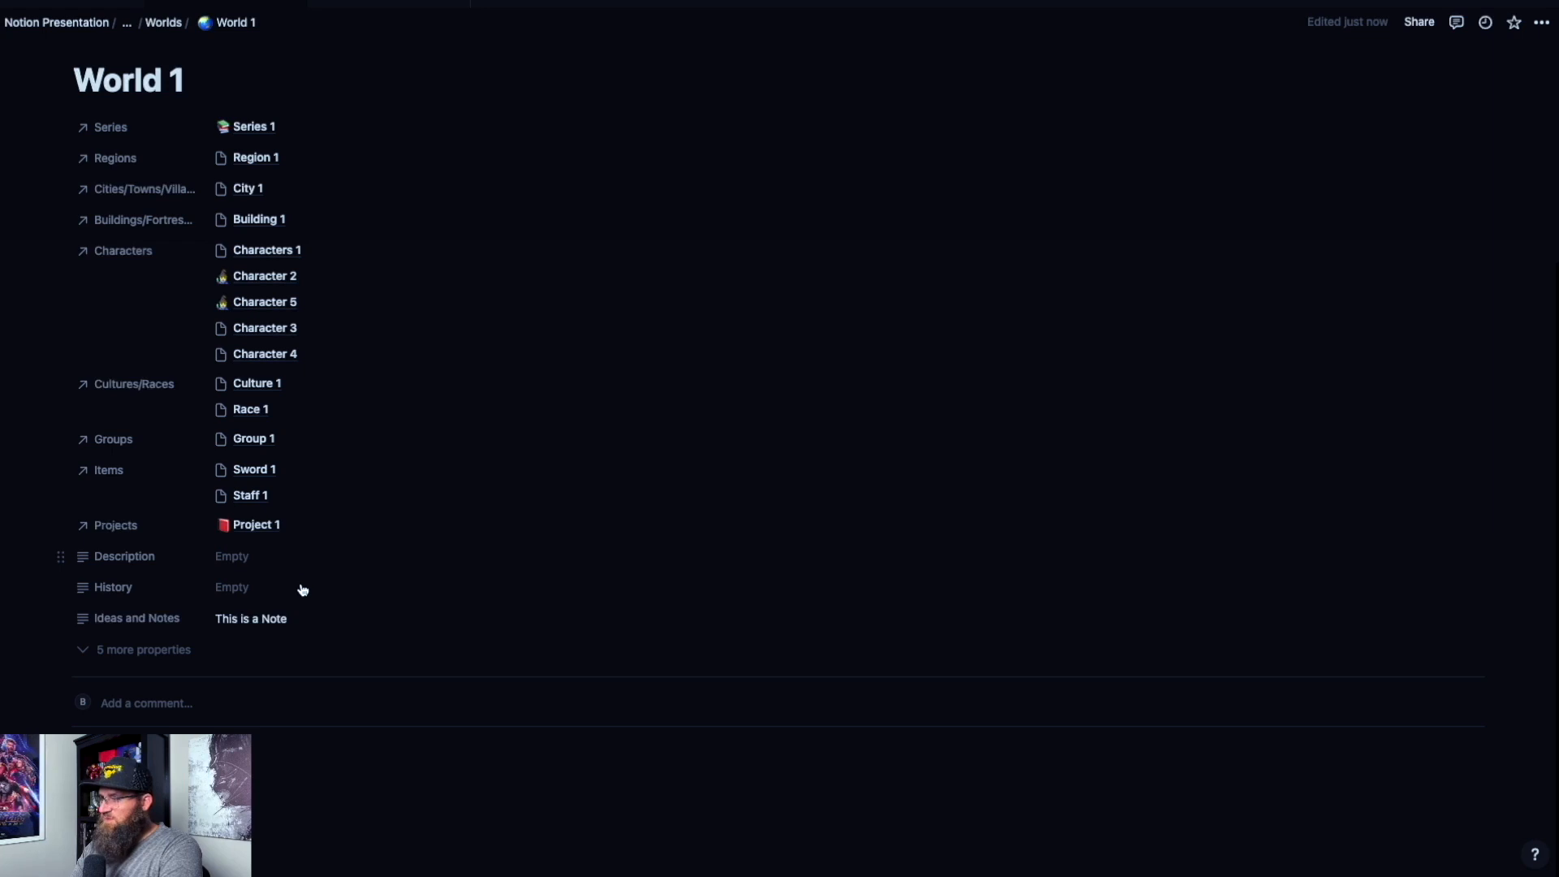
scroll(down, 3)
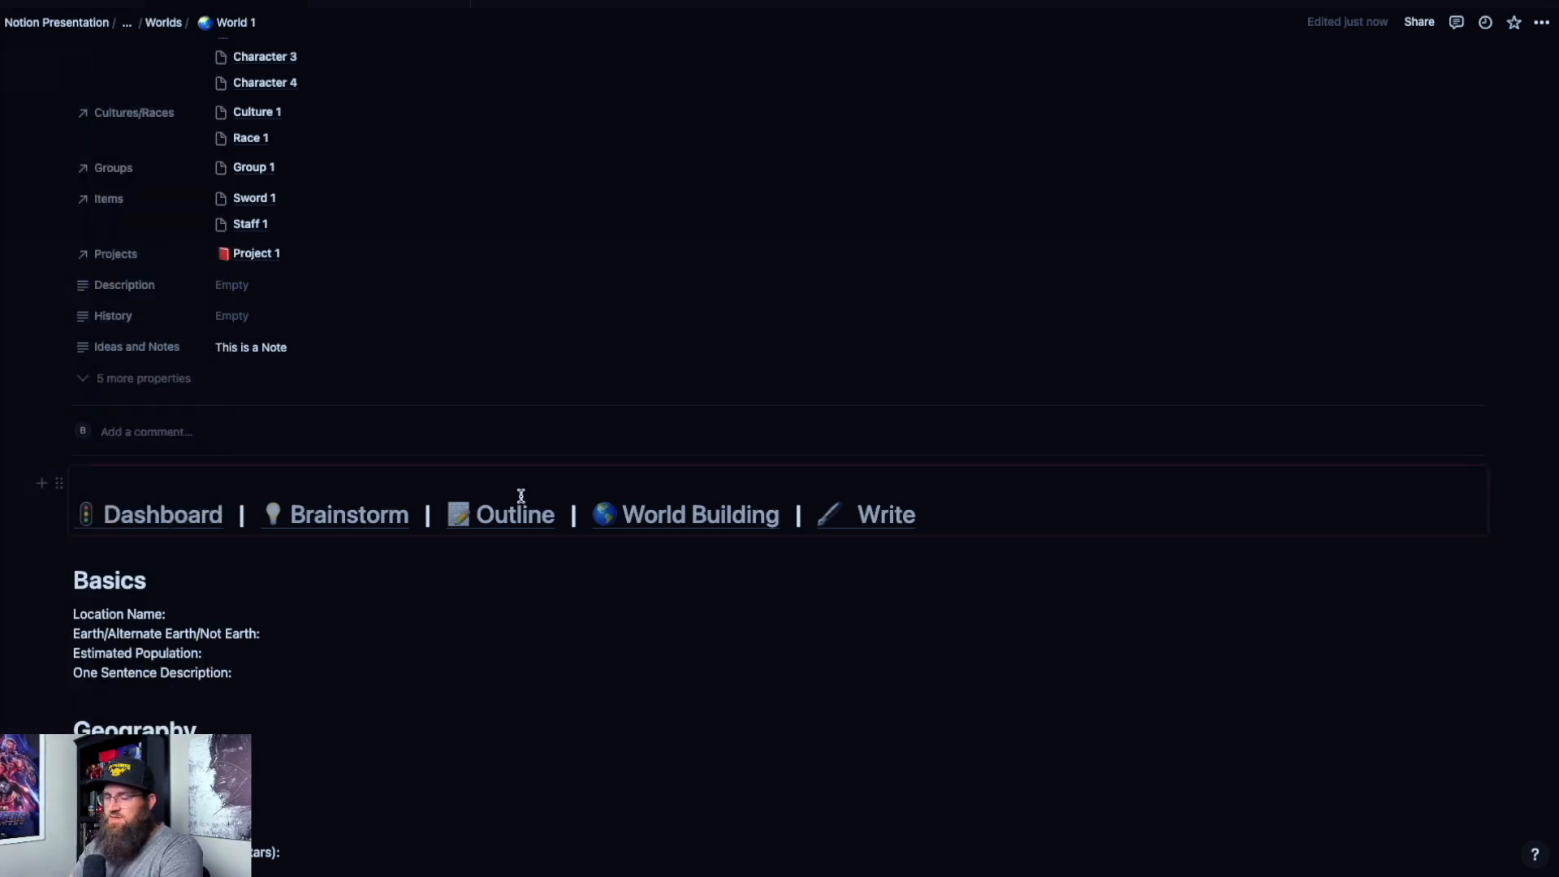
mouse_move(460, 533)
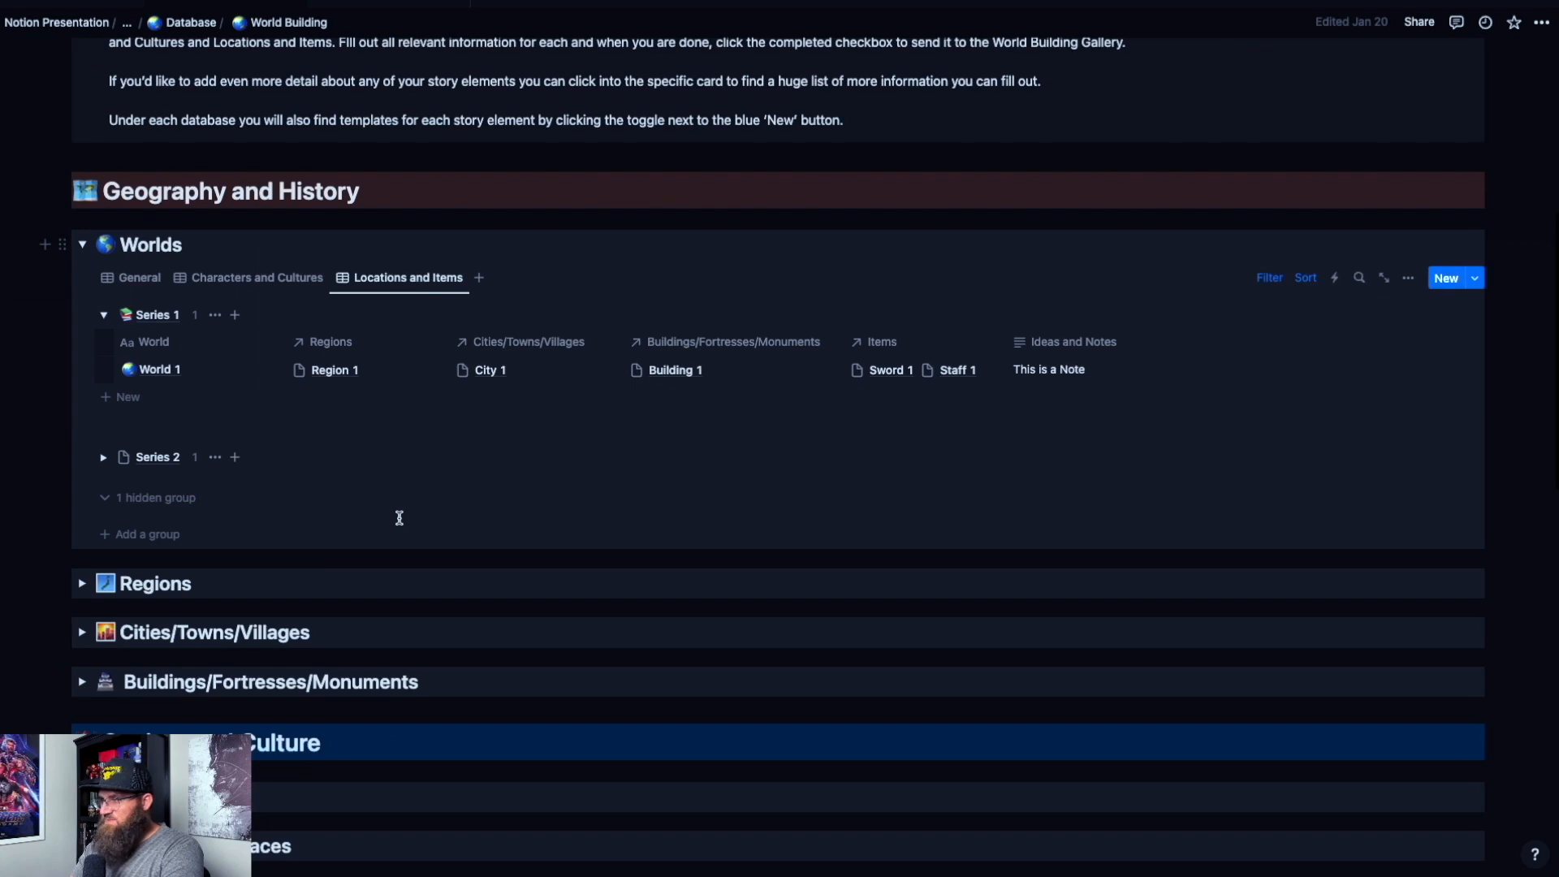
Step: Open World 1 and scroll through its applied World template question sections
click(157, 369)
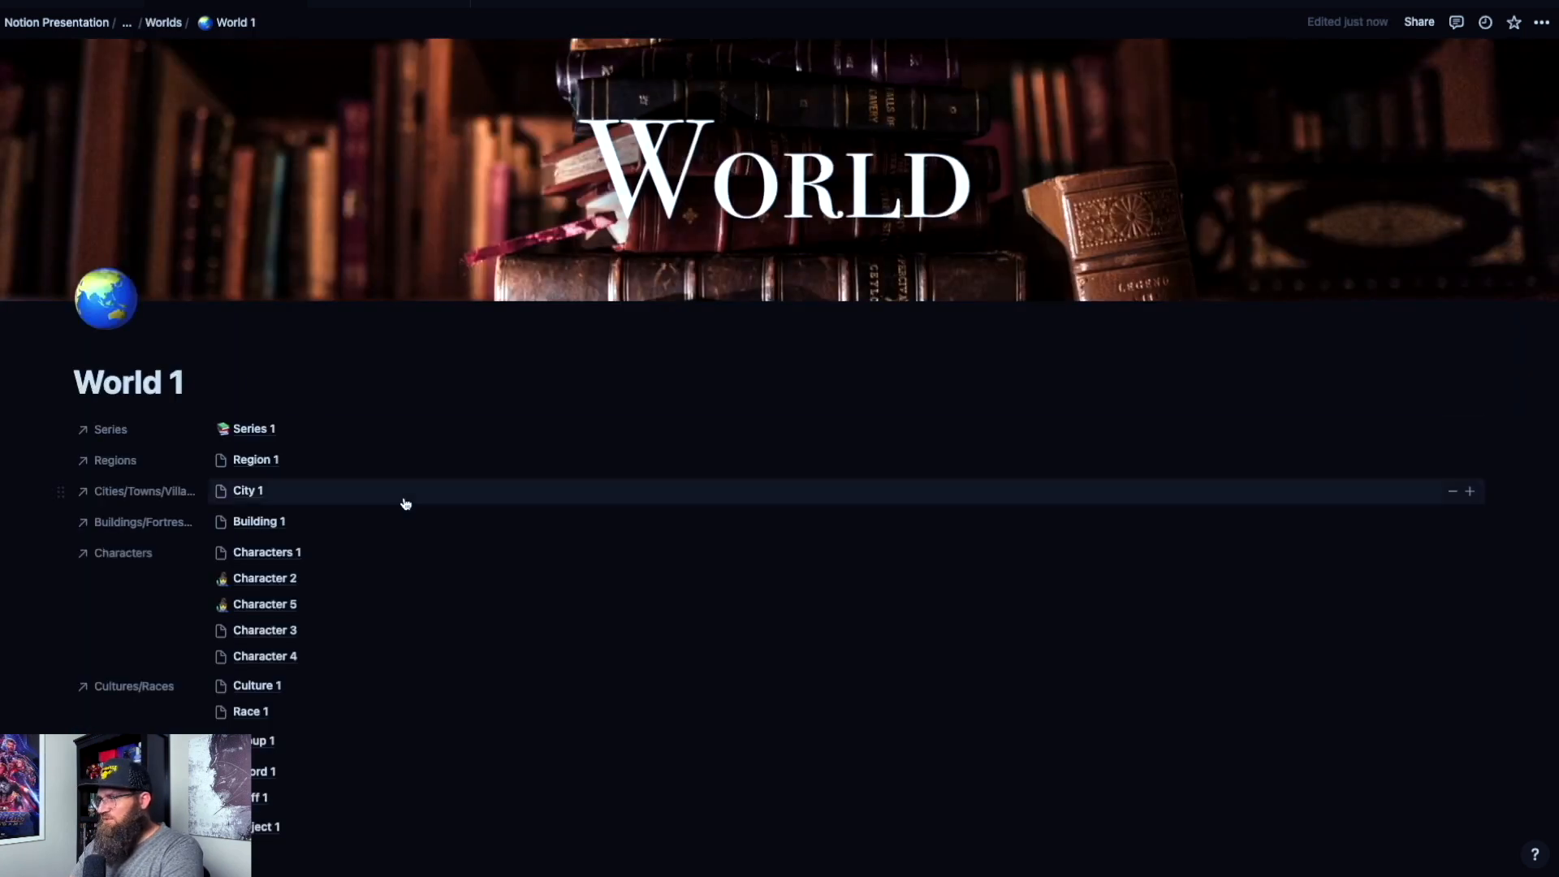
scroll(down, 3)
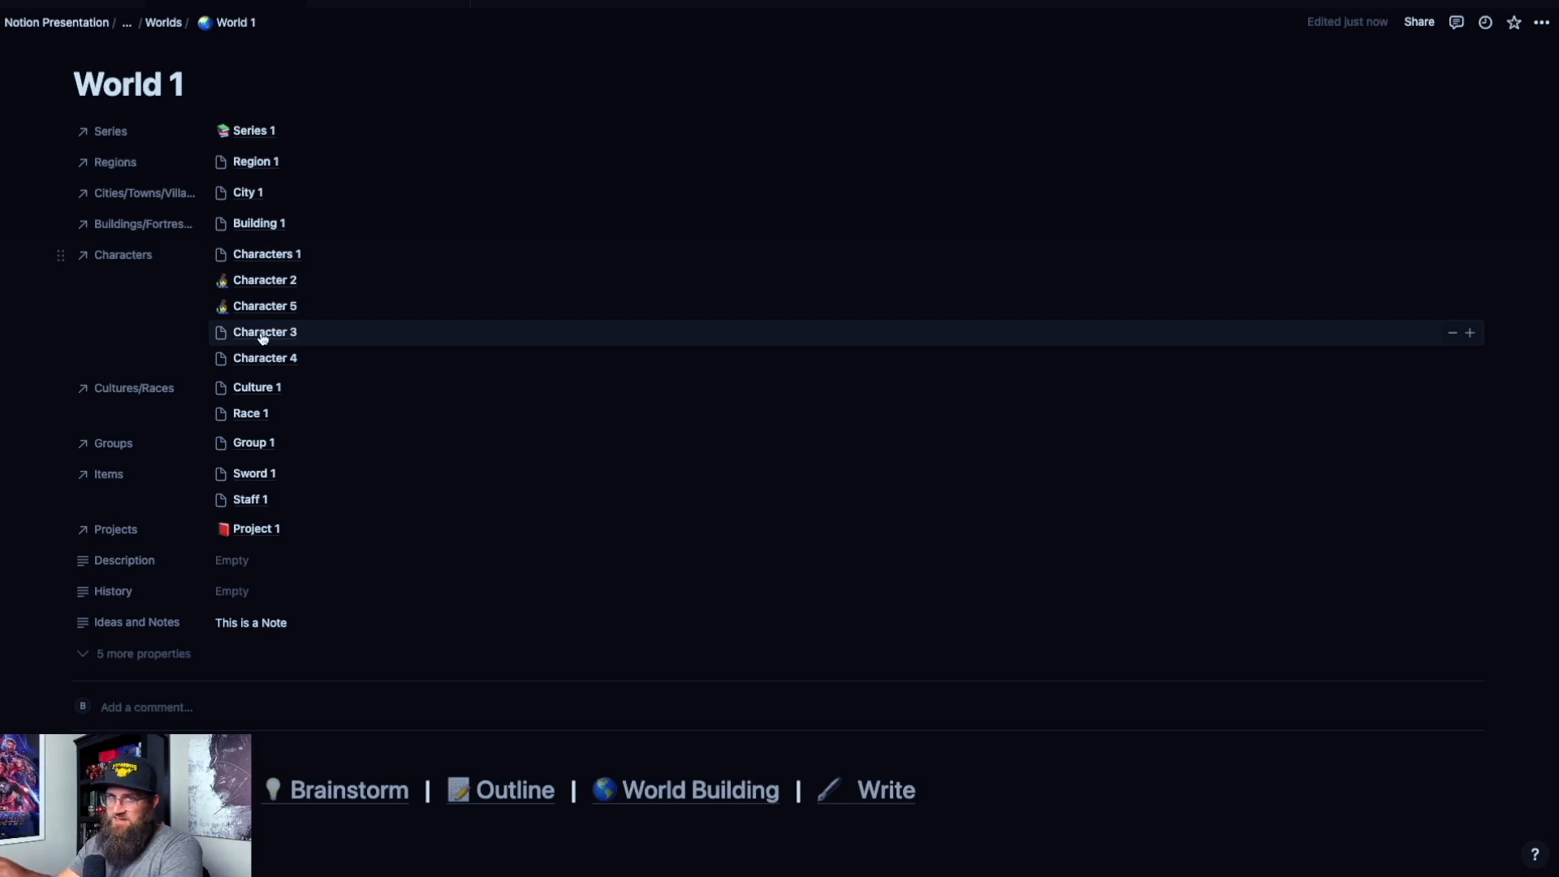
mouse_move(254, 130)
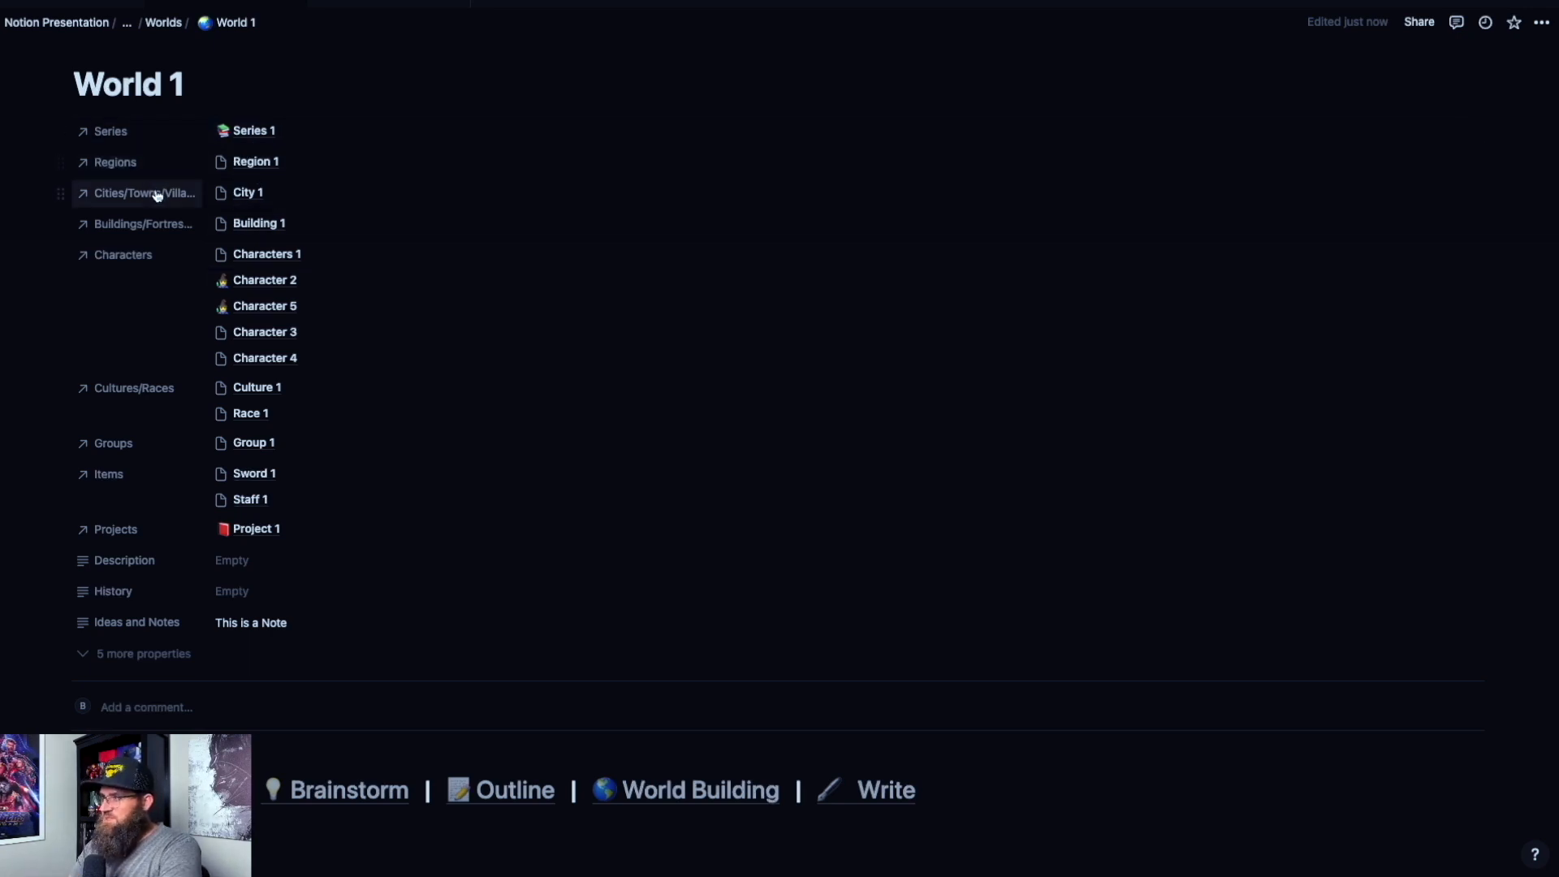
scroll(down, 3)
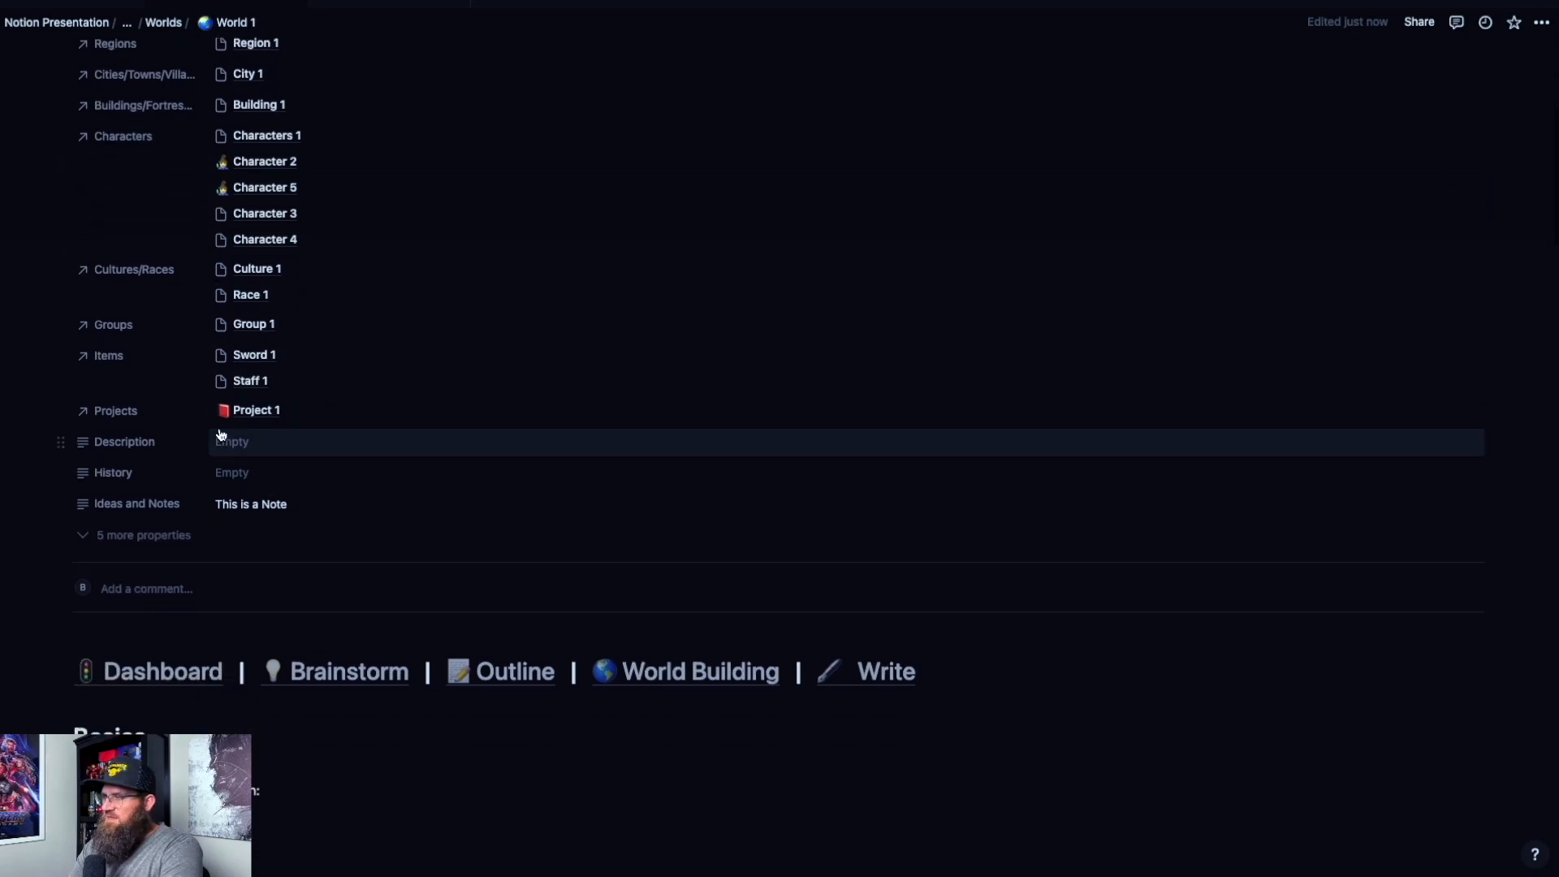
scroll(down, 3)
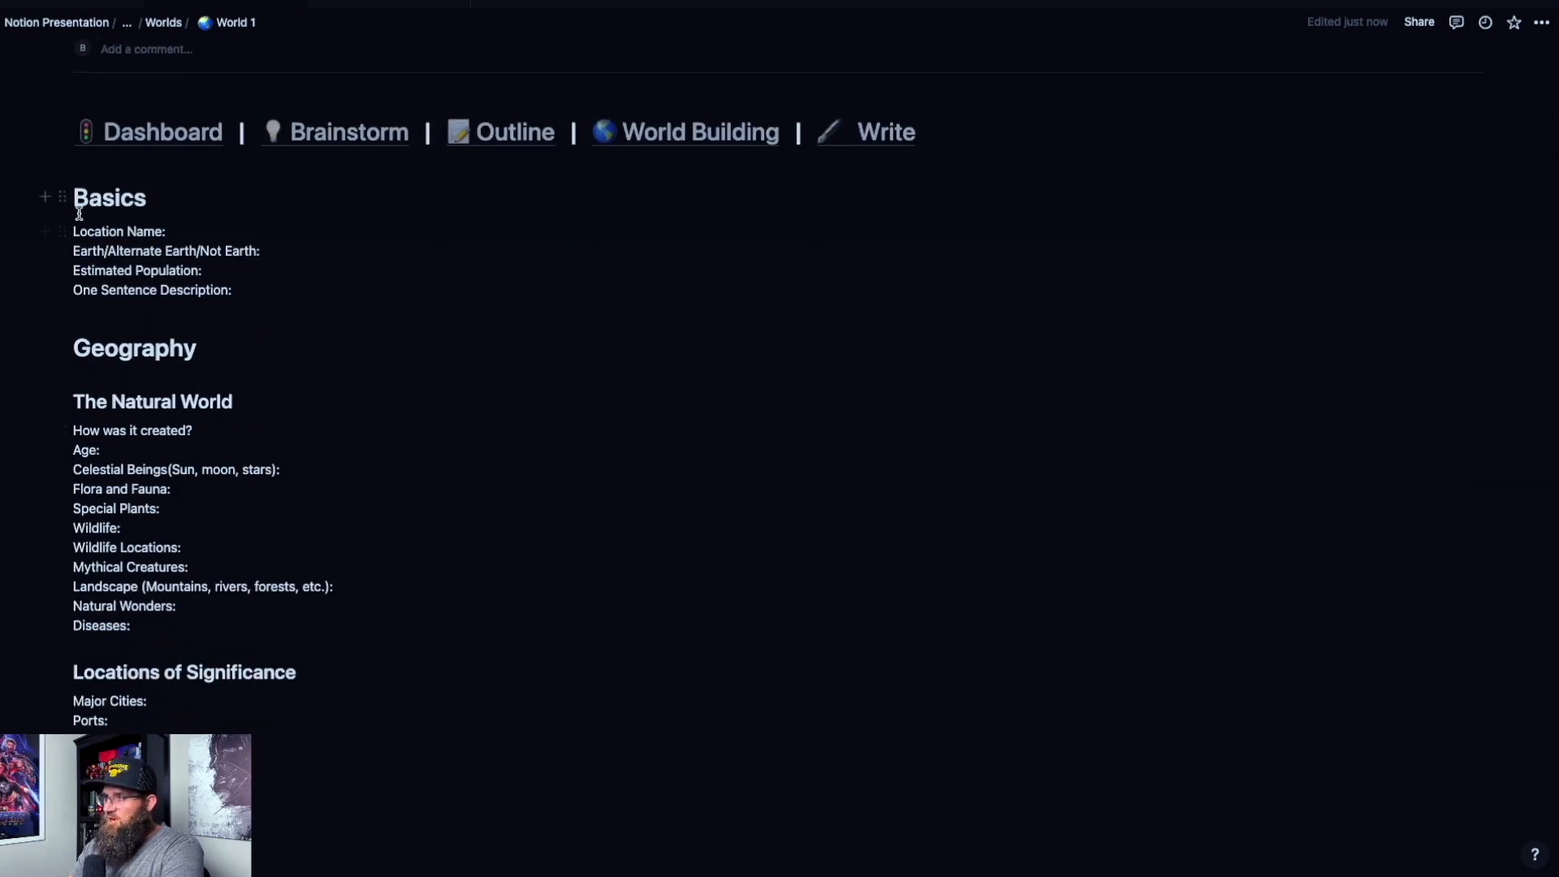
scroll(down, 3)
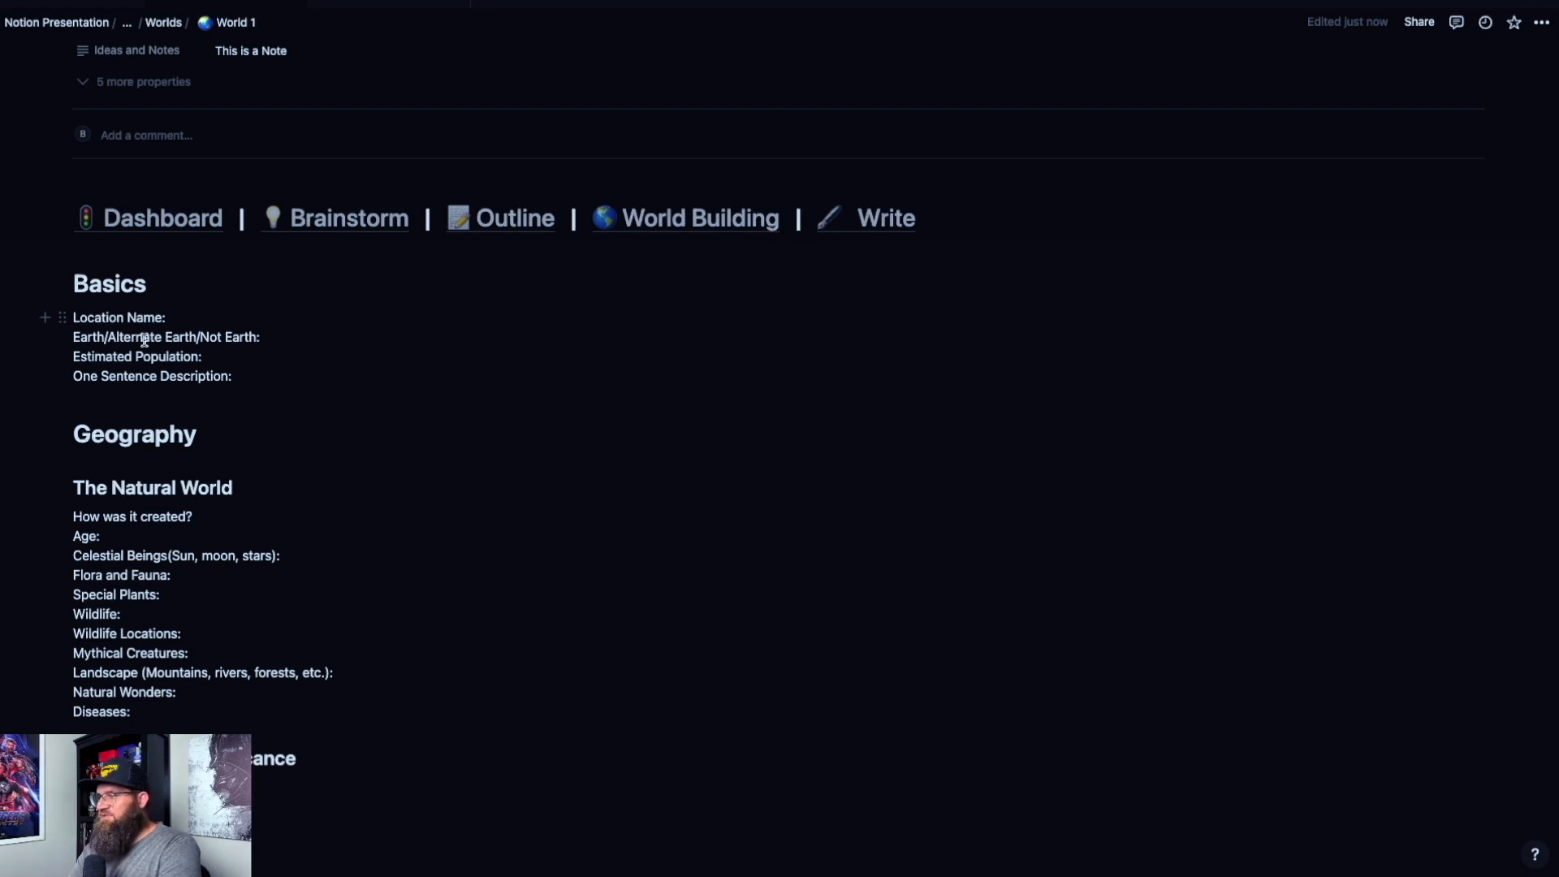
scroll(down, 3)
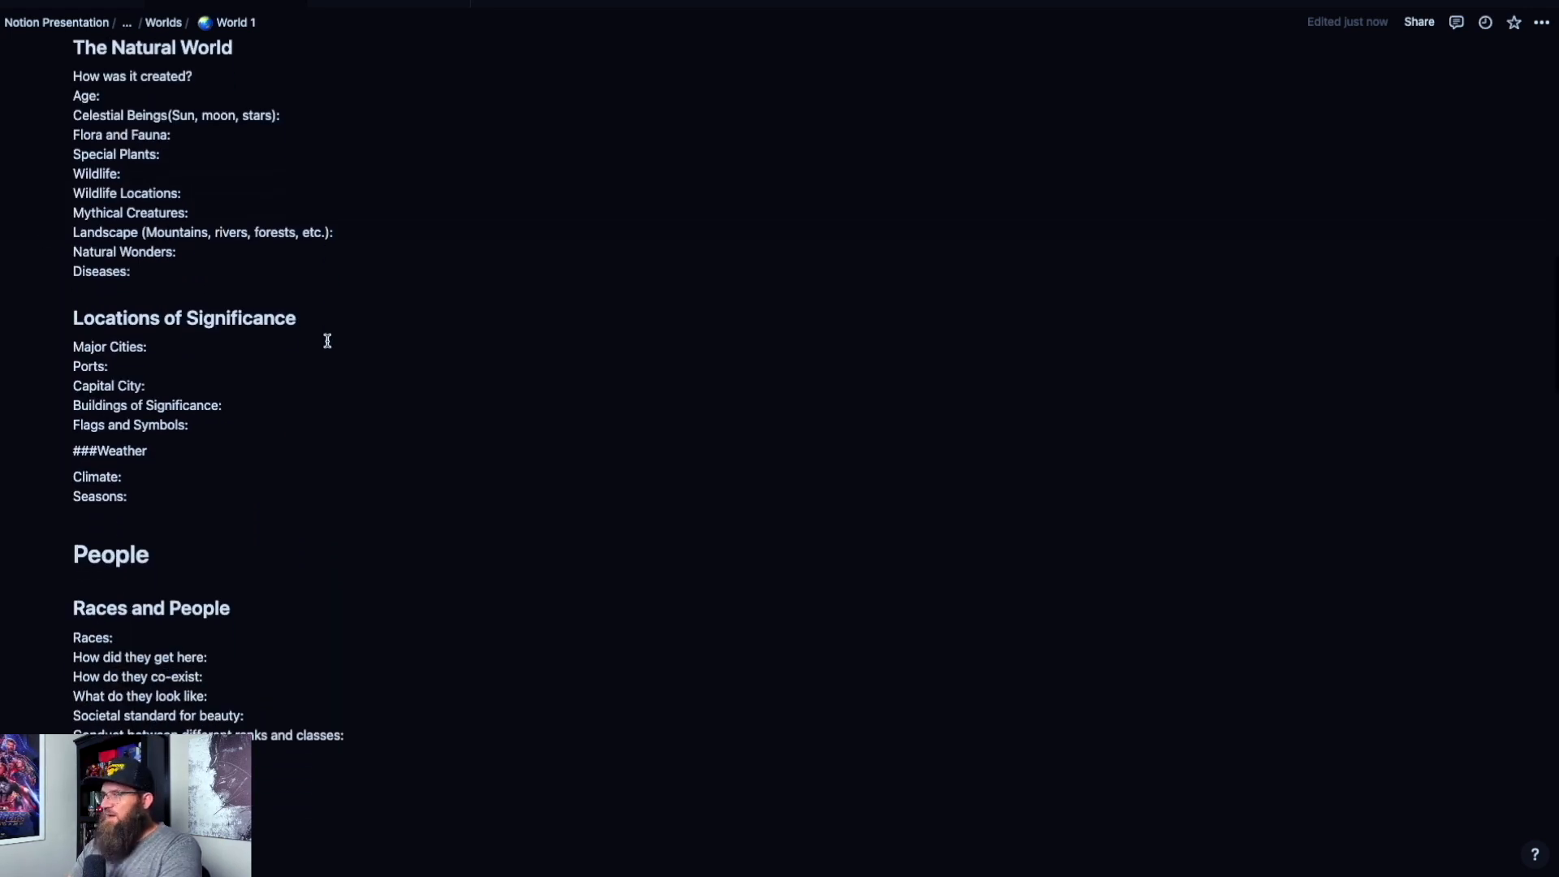
scroll(down, 3)
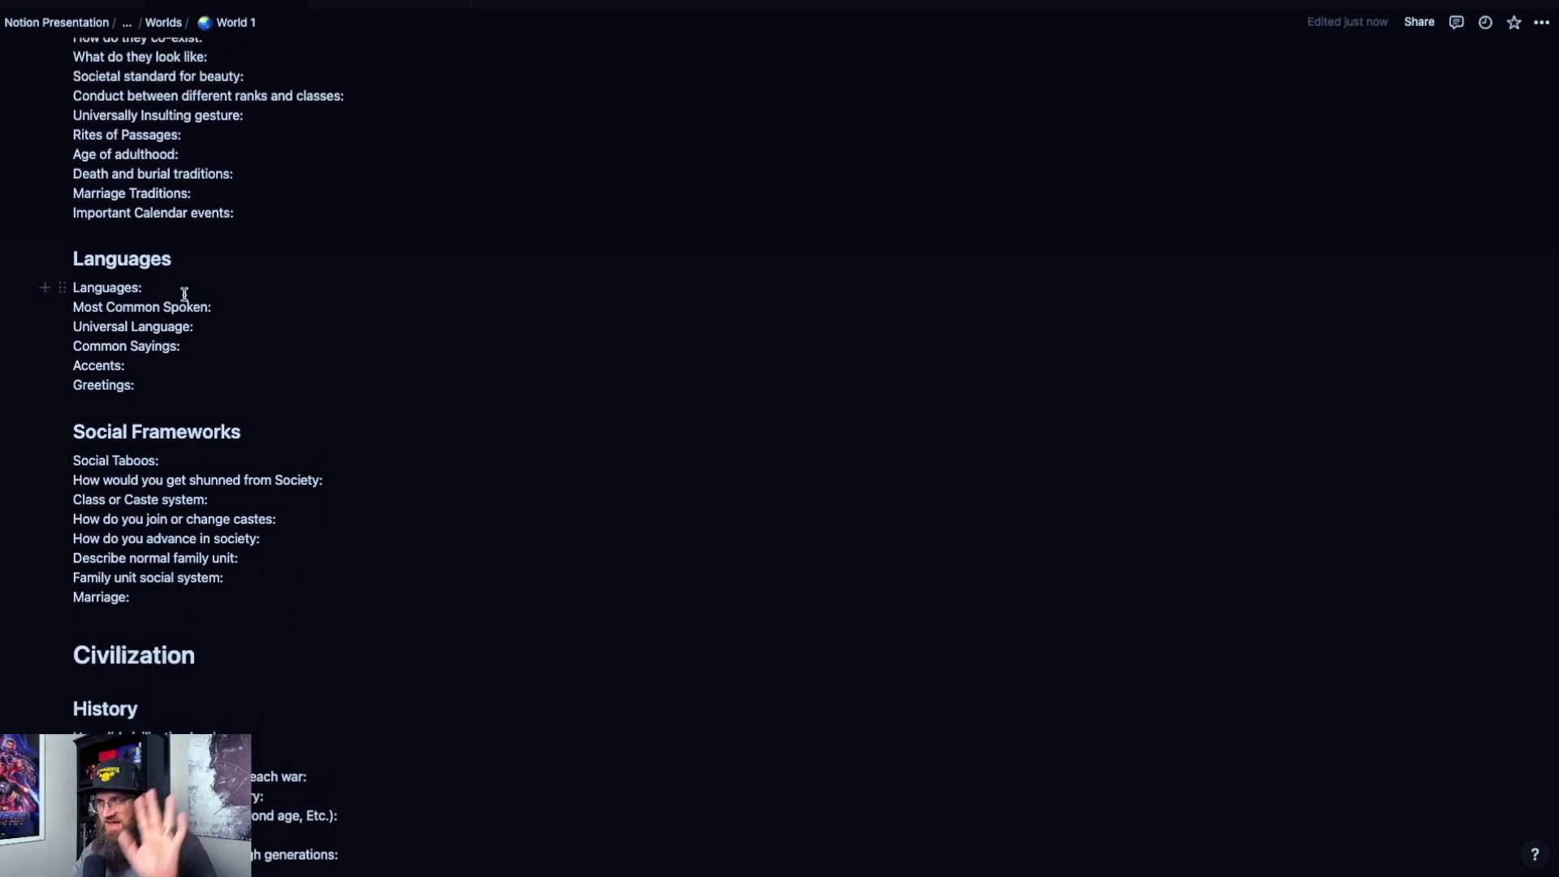
scroll(down, 3)
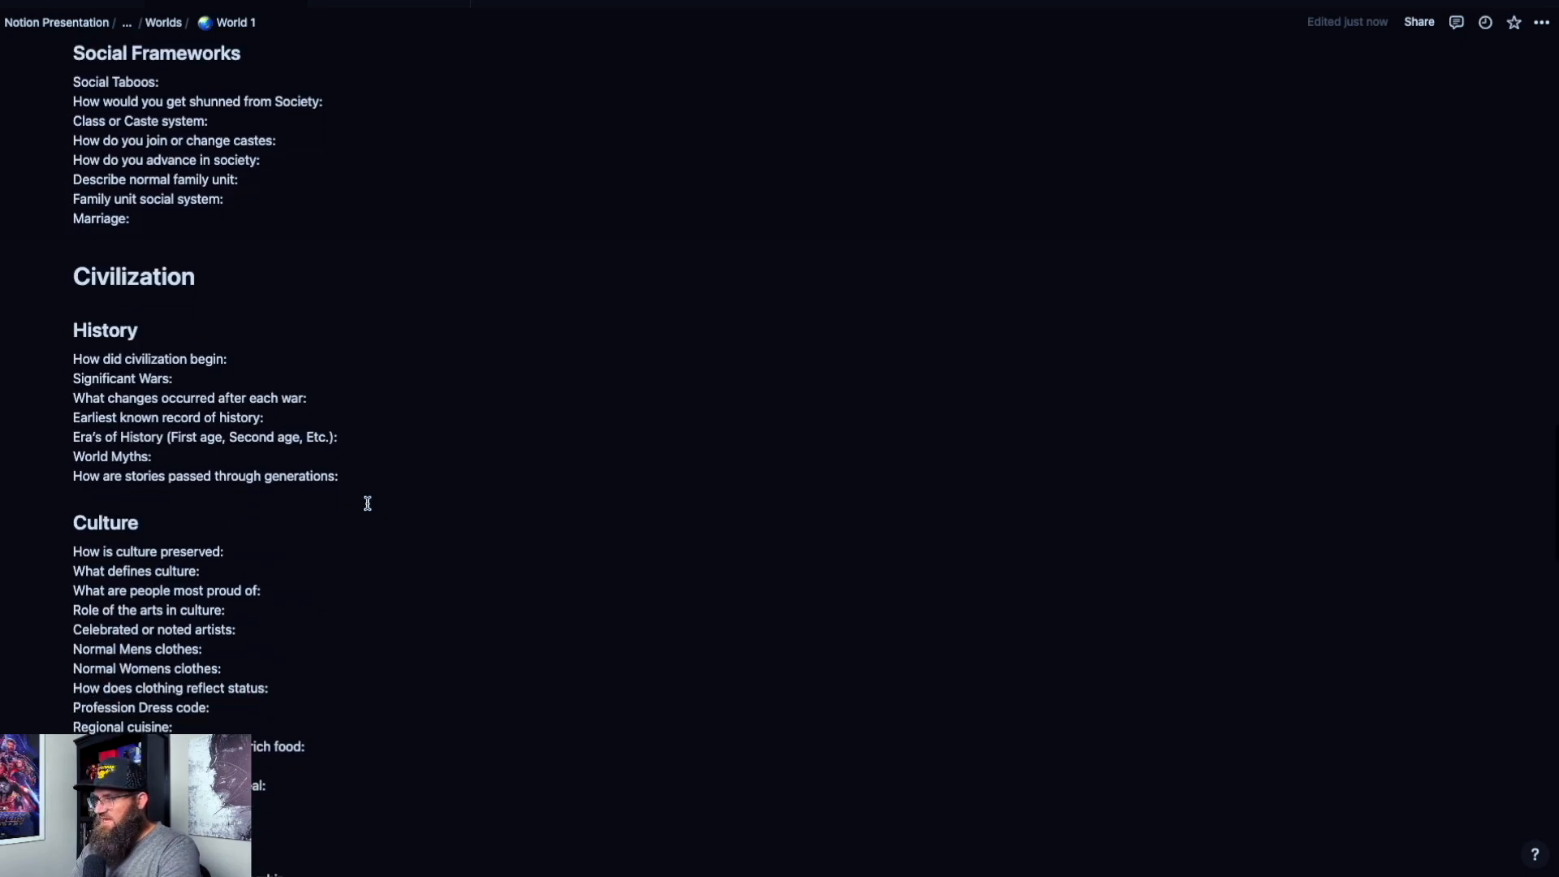
scroll(down, 3)
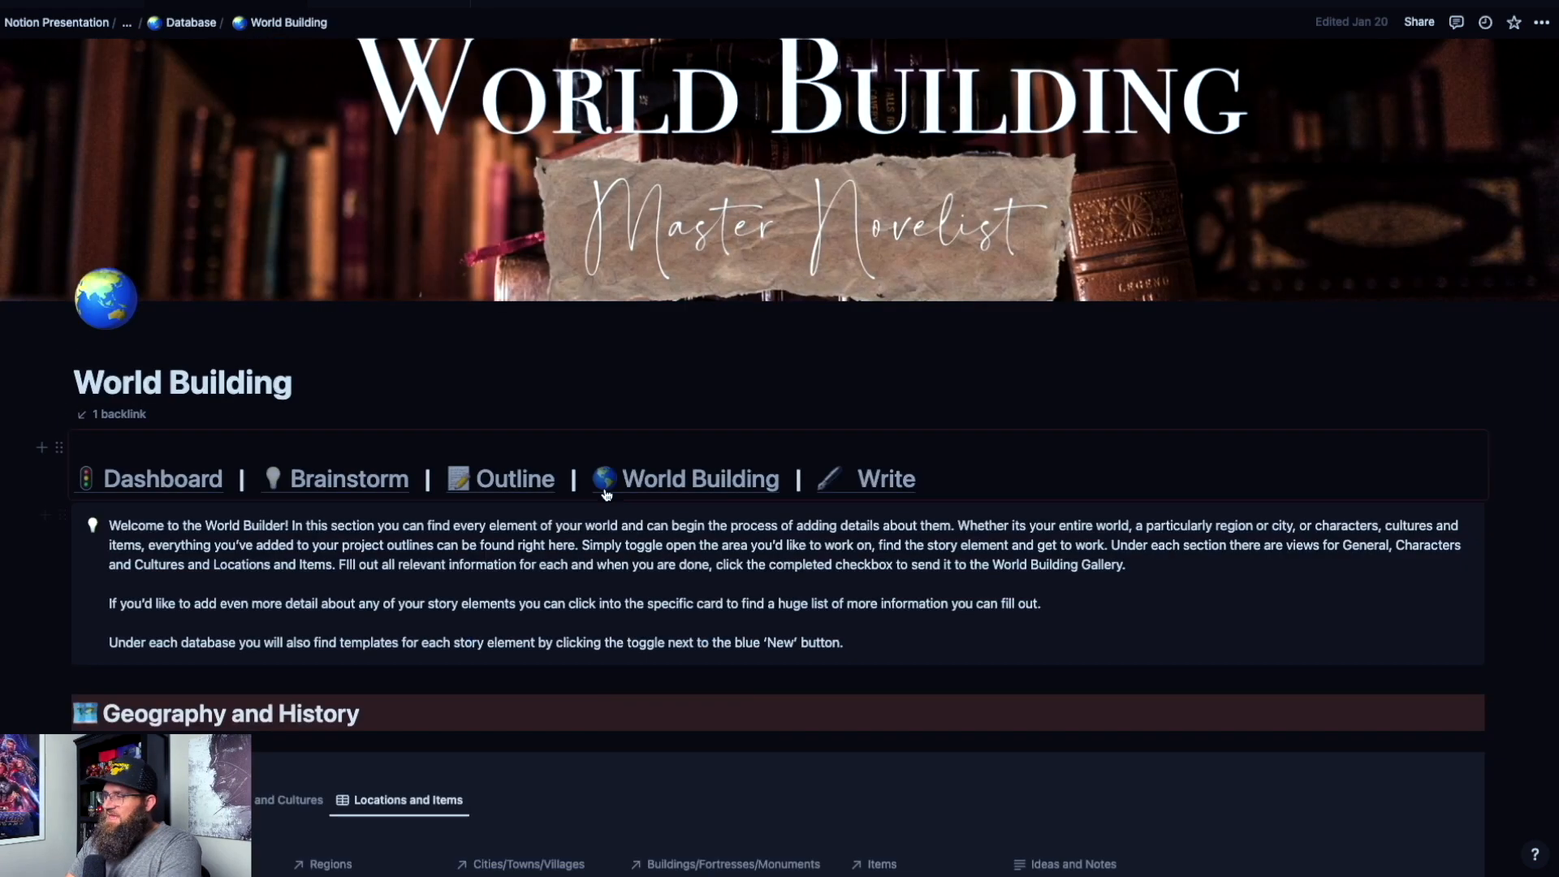
Step: Open Region 1 as its own page and scroll through its Region template content
scroll(down, 3)
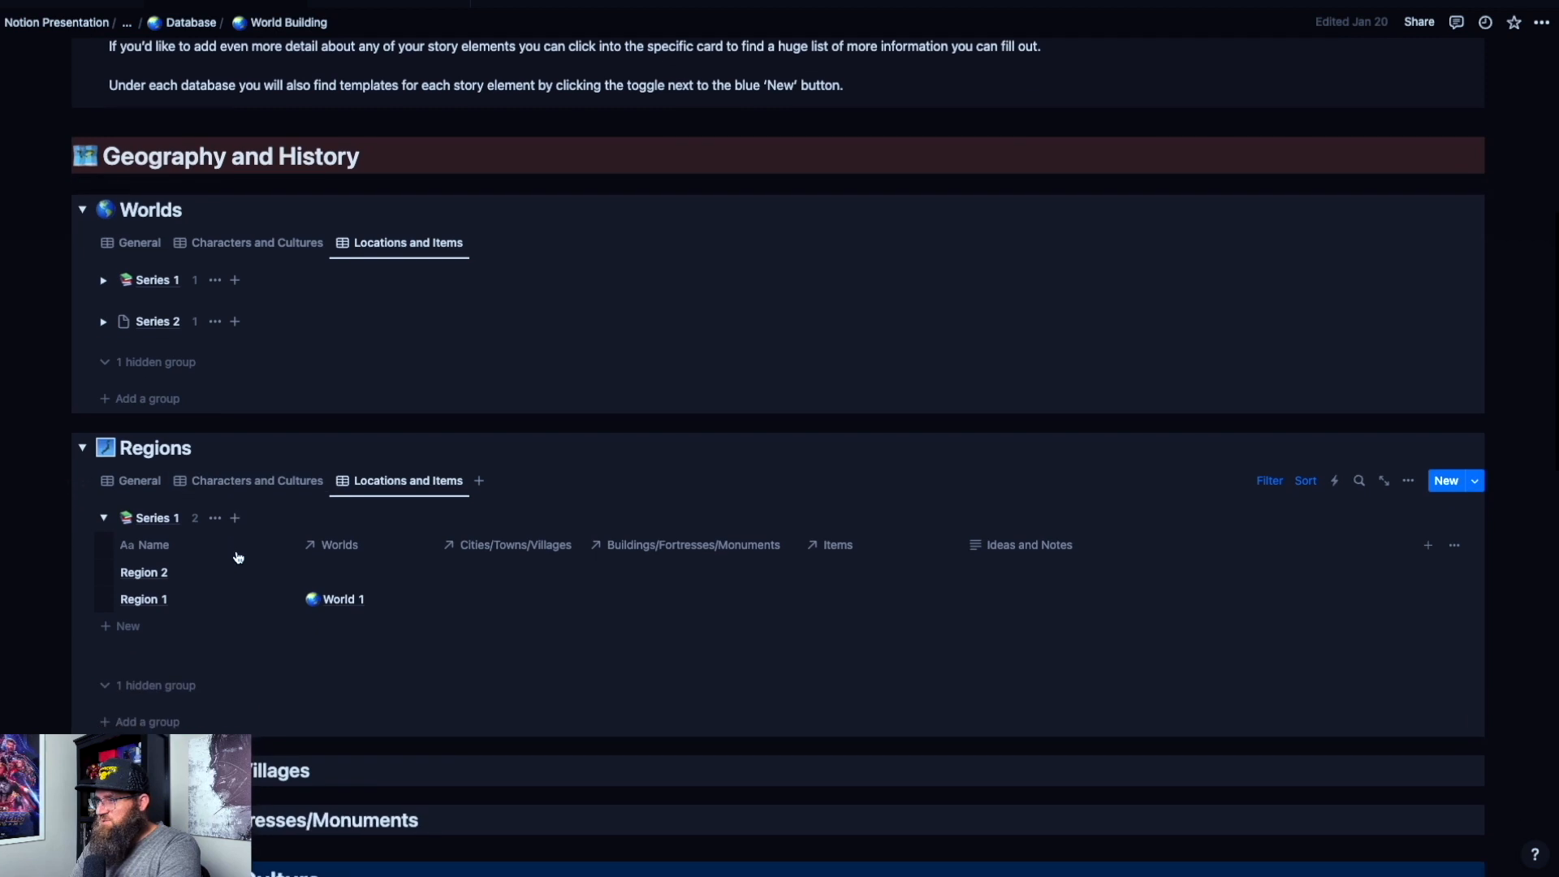
click(143, 599)
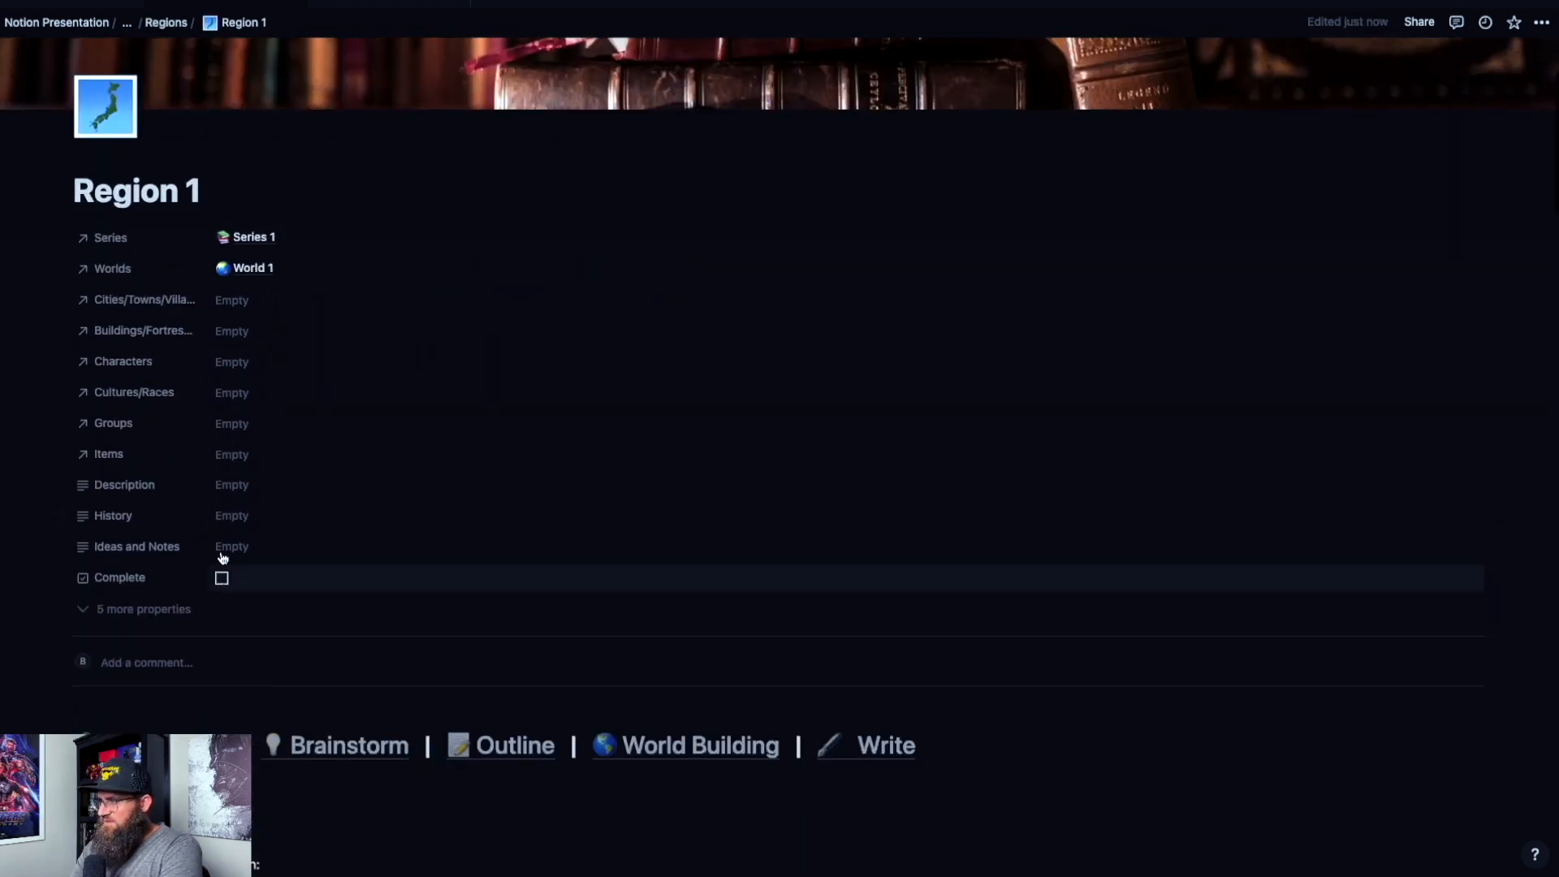
scroll(down, 3)
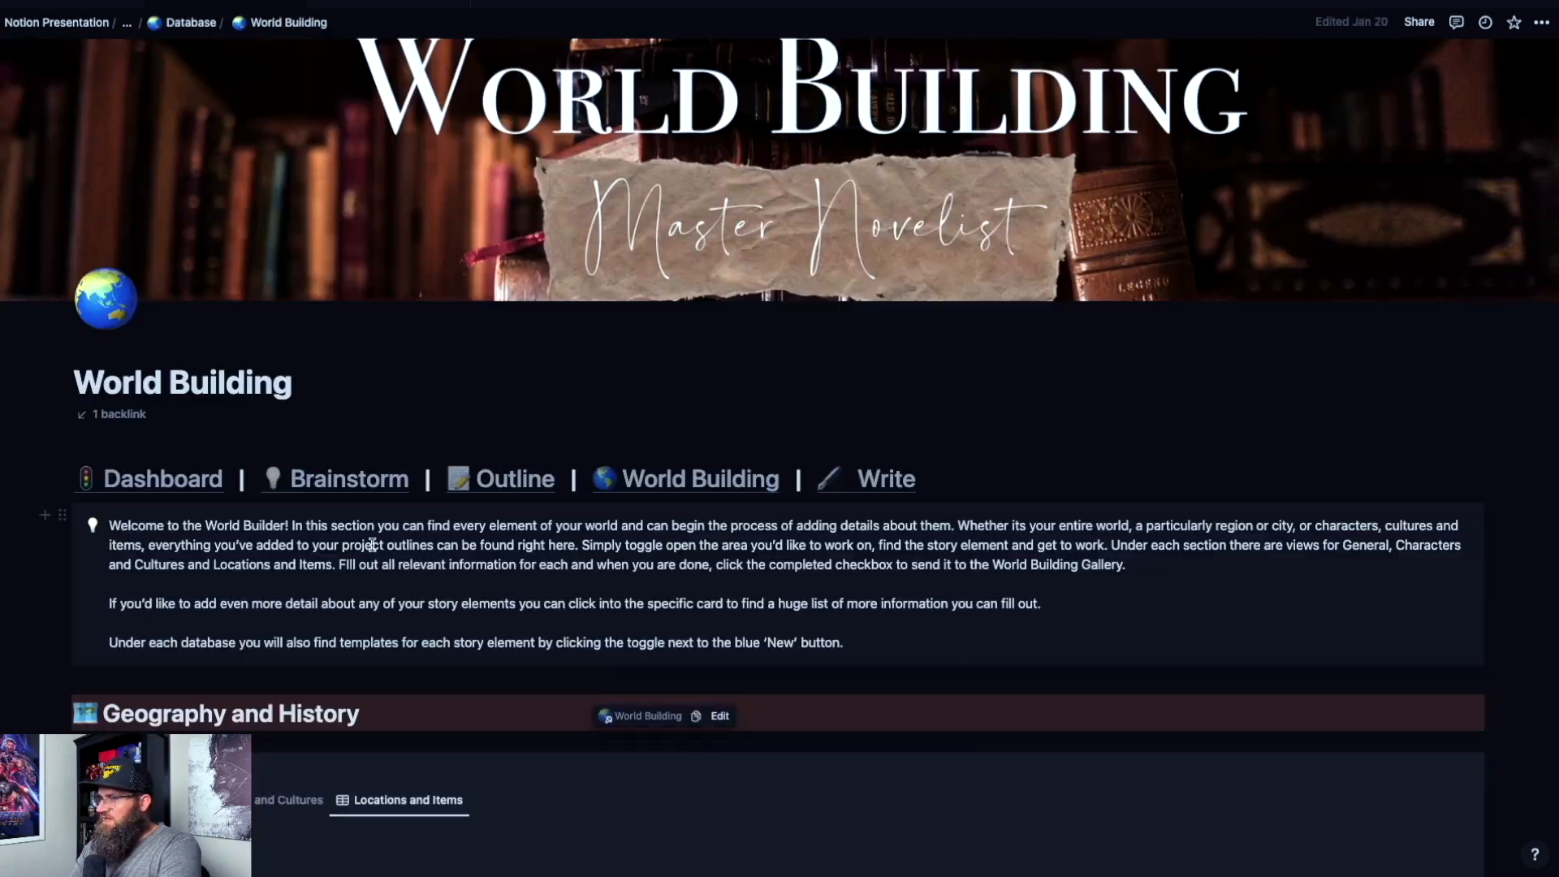
scroll(down, 3)
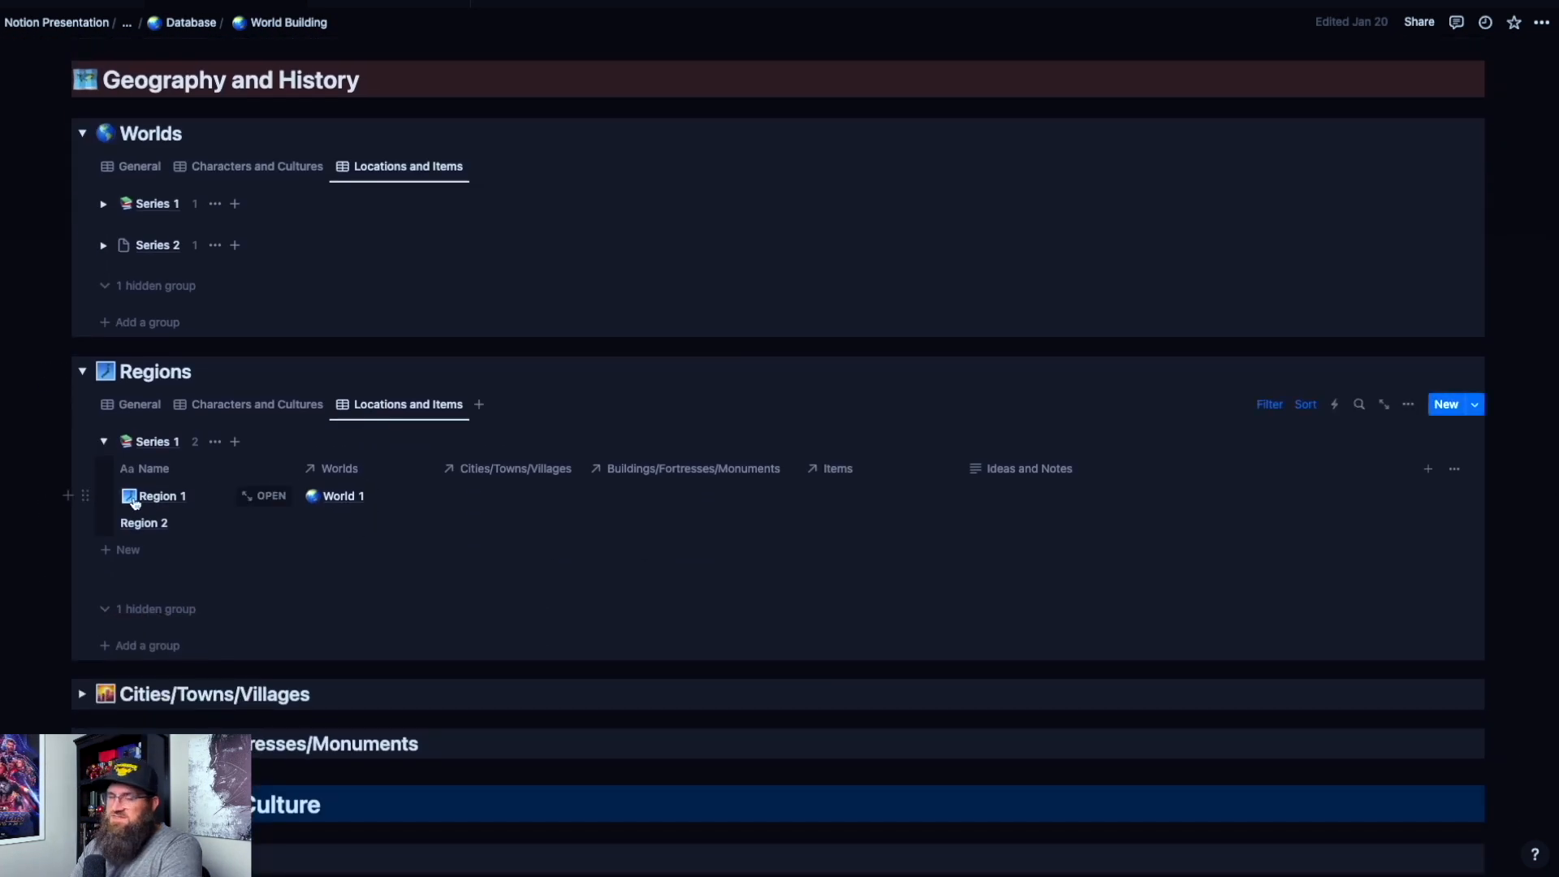
scroll(down, 3)
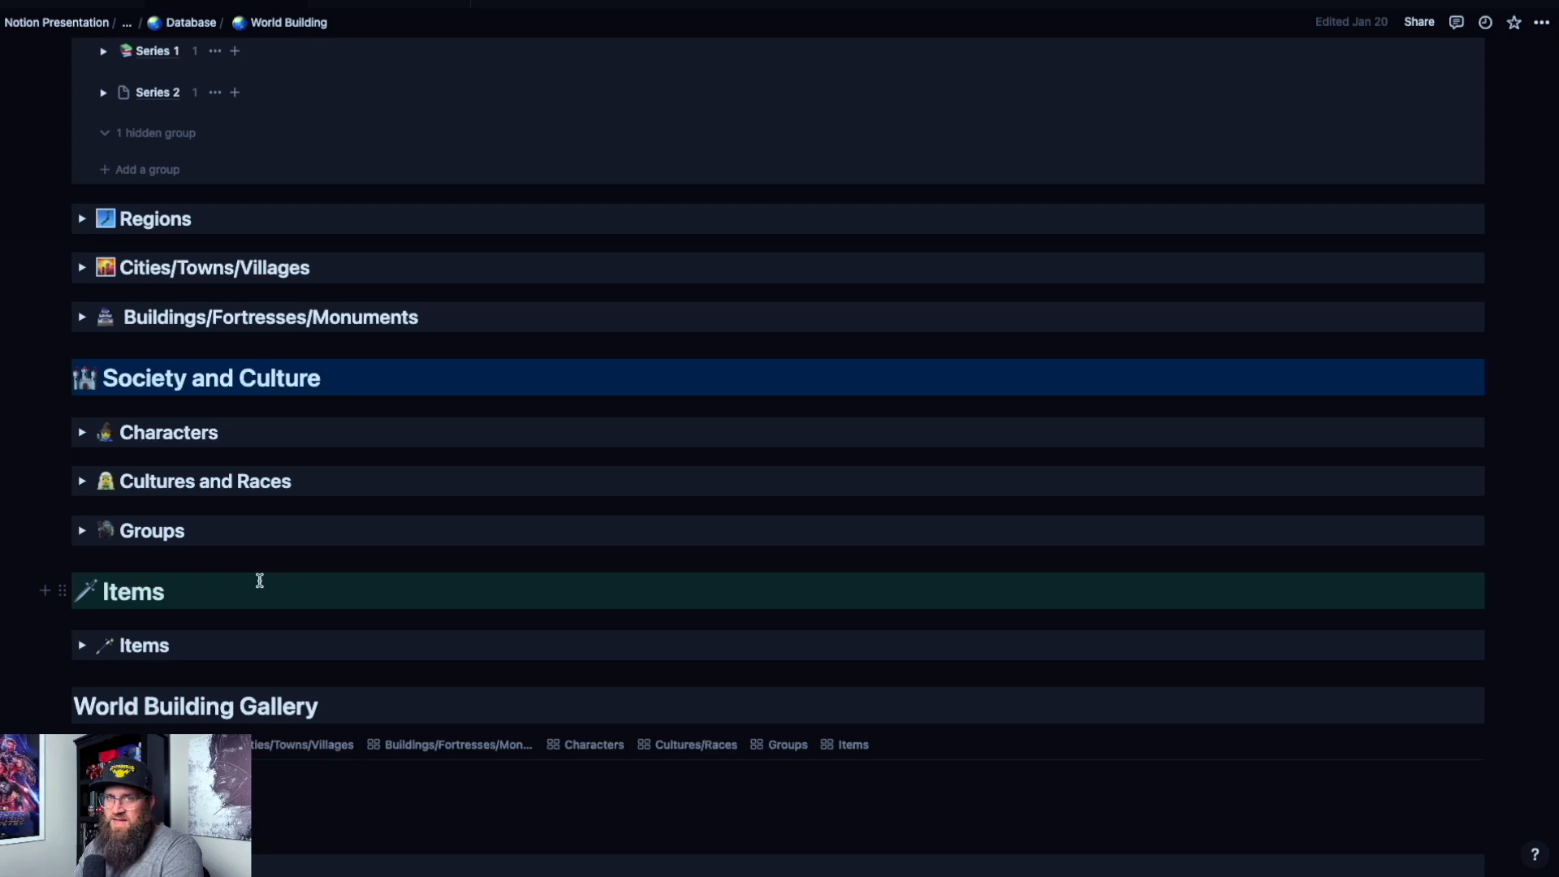
mouse_move(221, 455)
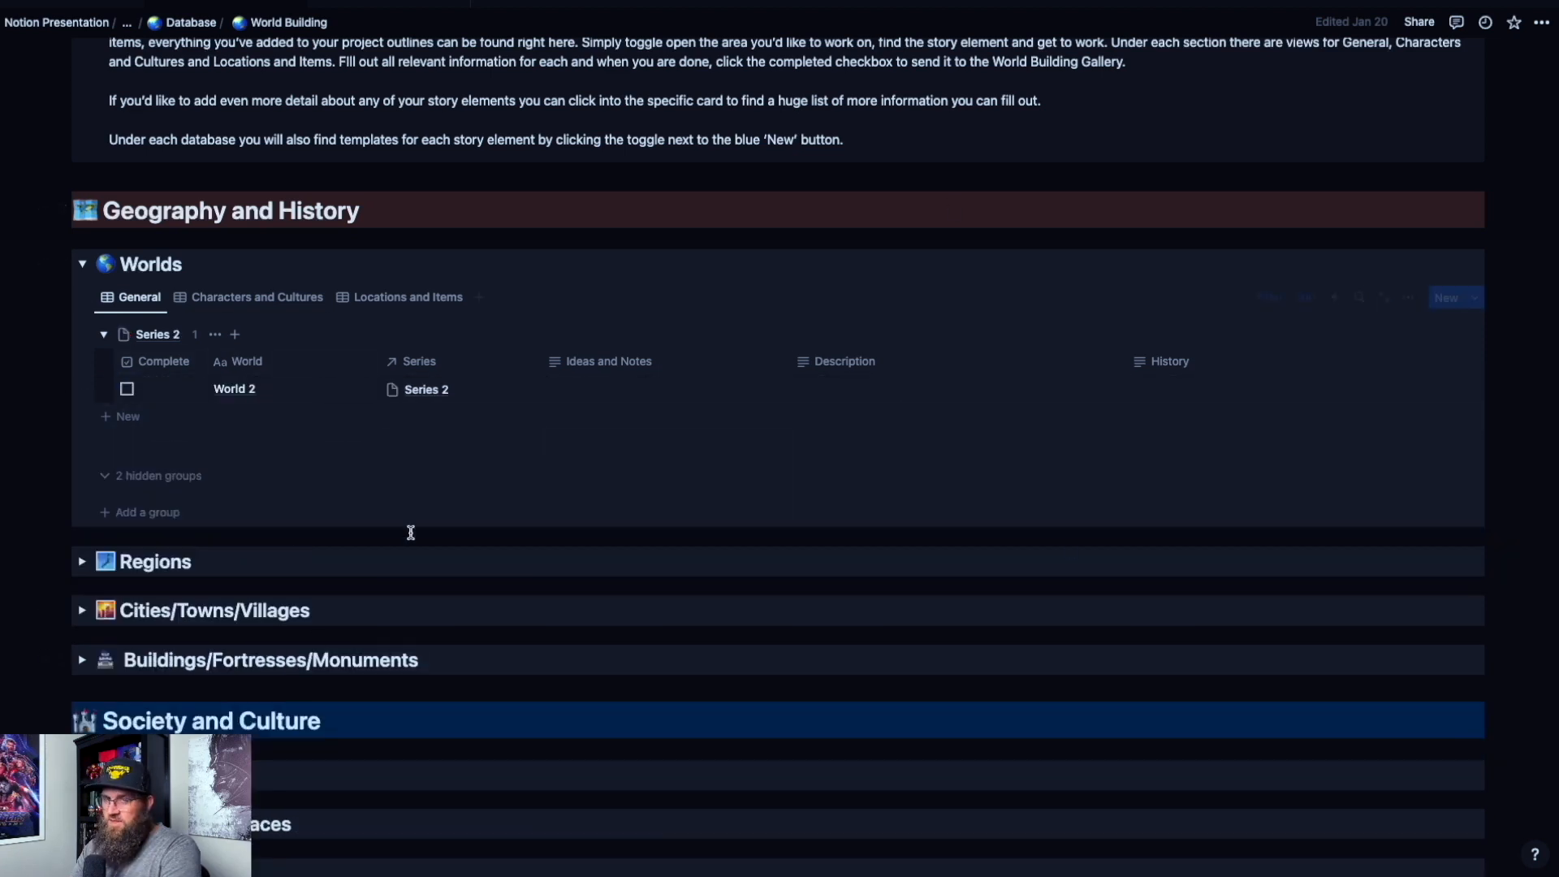
Step: Collapse Items, expand Characters, and scroll down to the World Building Gallery showing World 1 complete
scroll(down, 3)
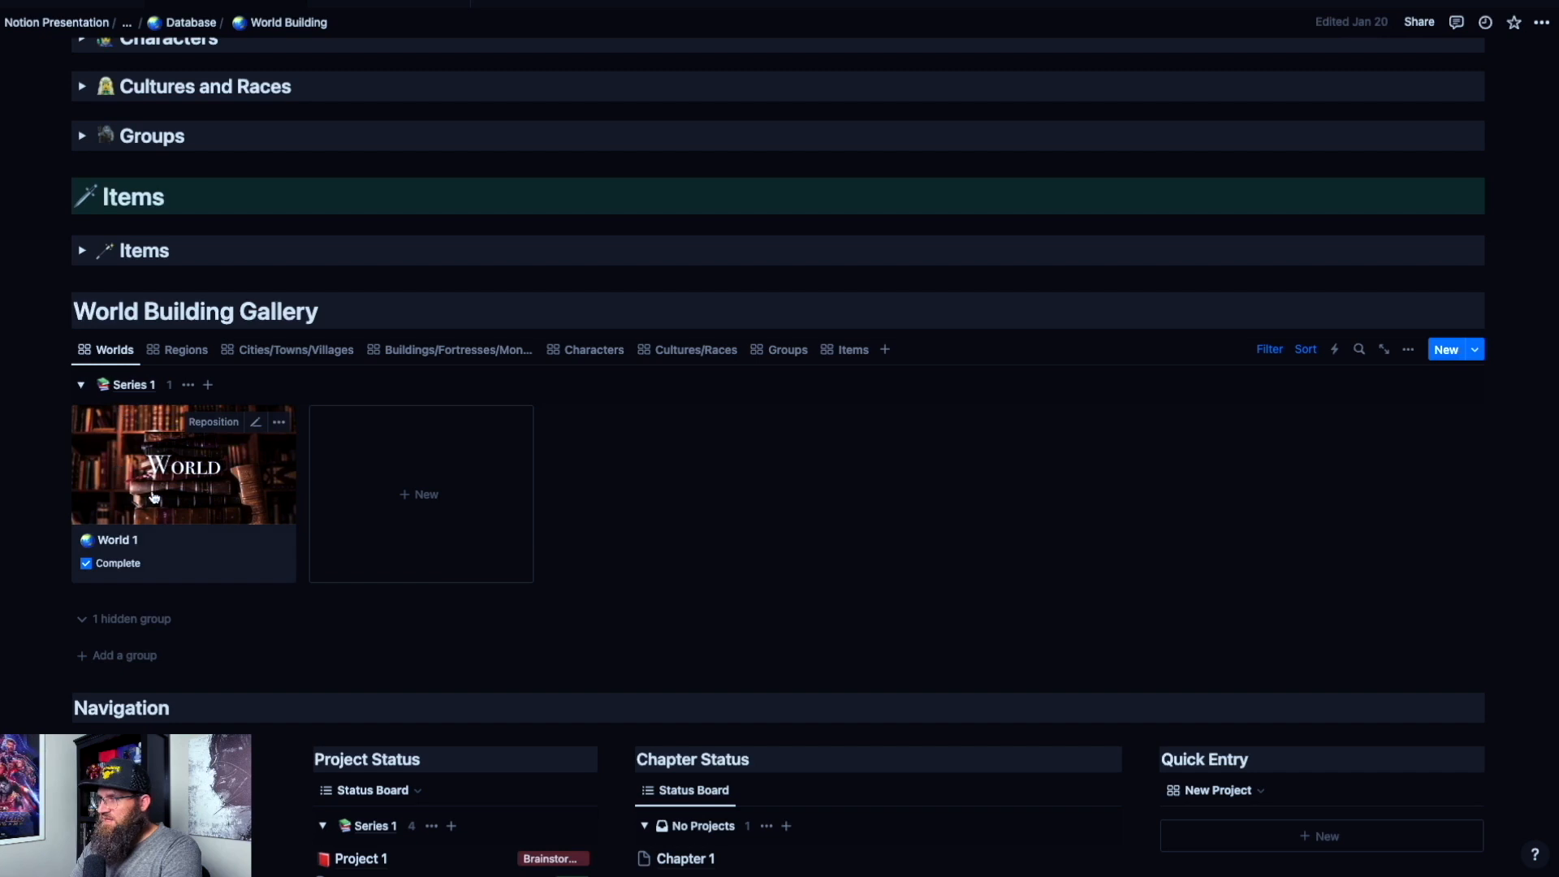
mouse_move(109, 477)
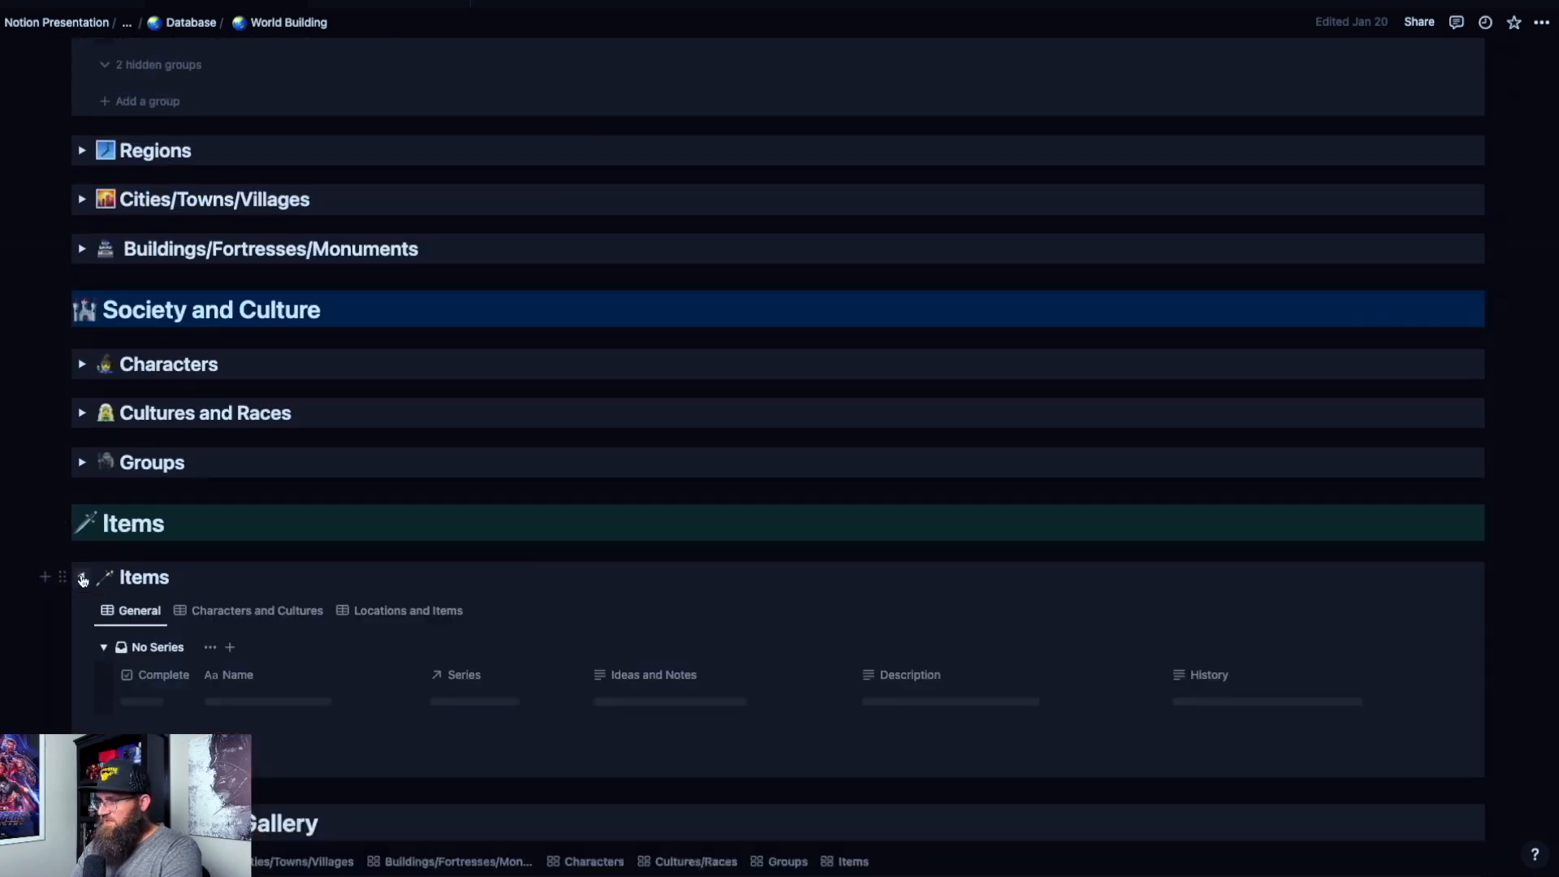
click(82, 576)
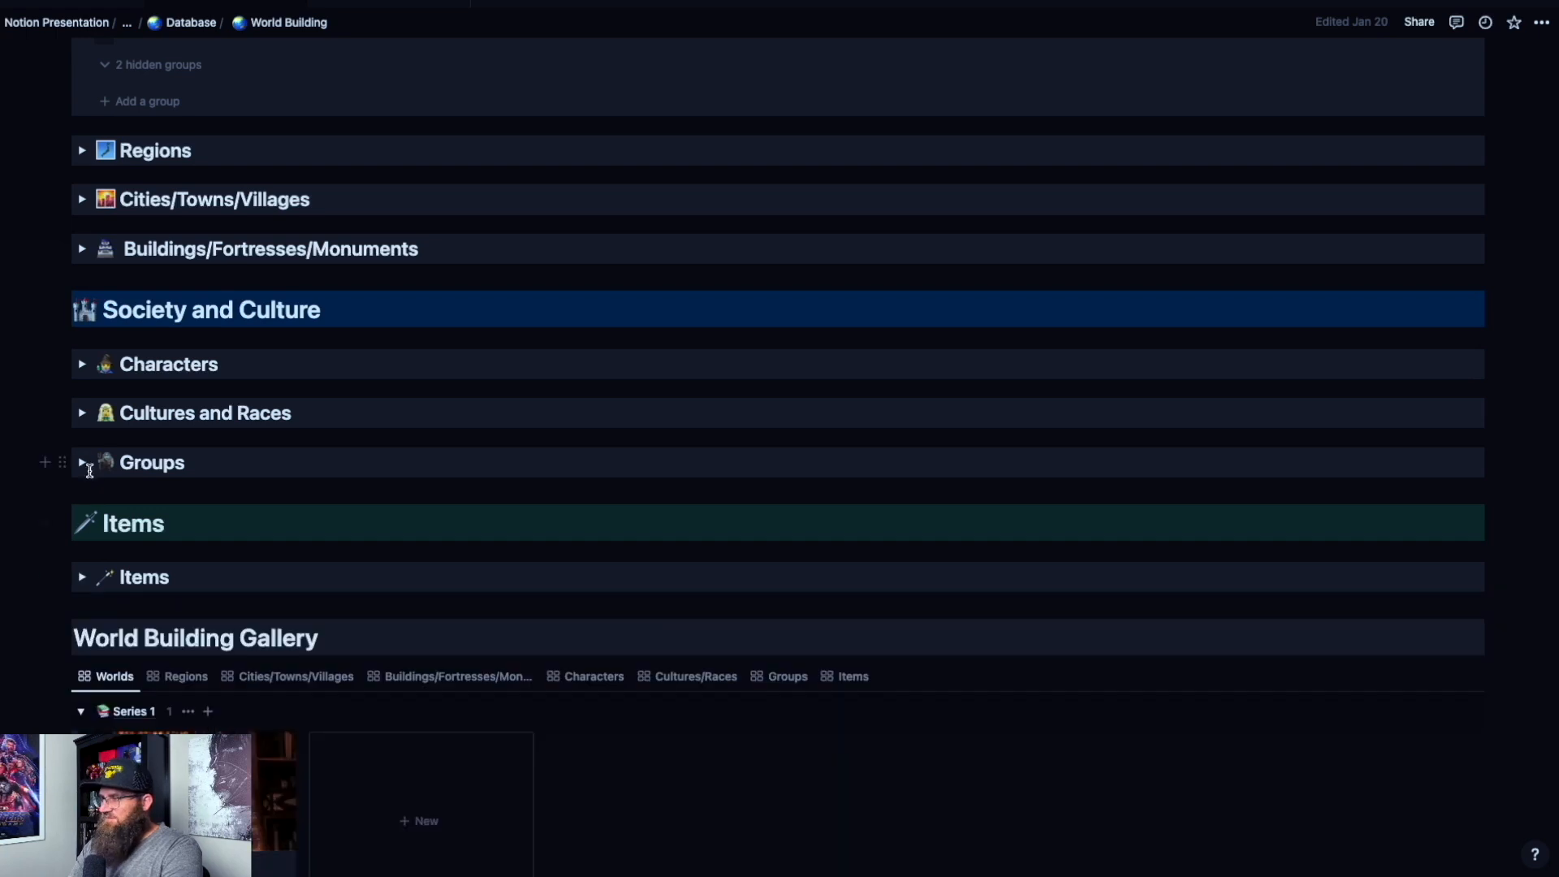
click(81, 463)
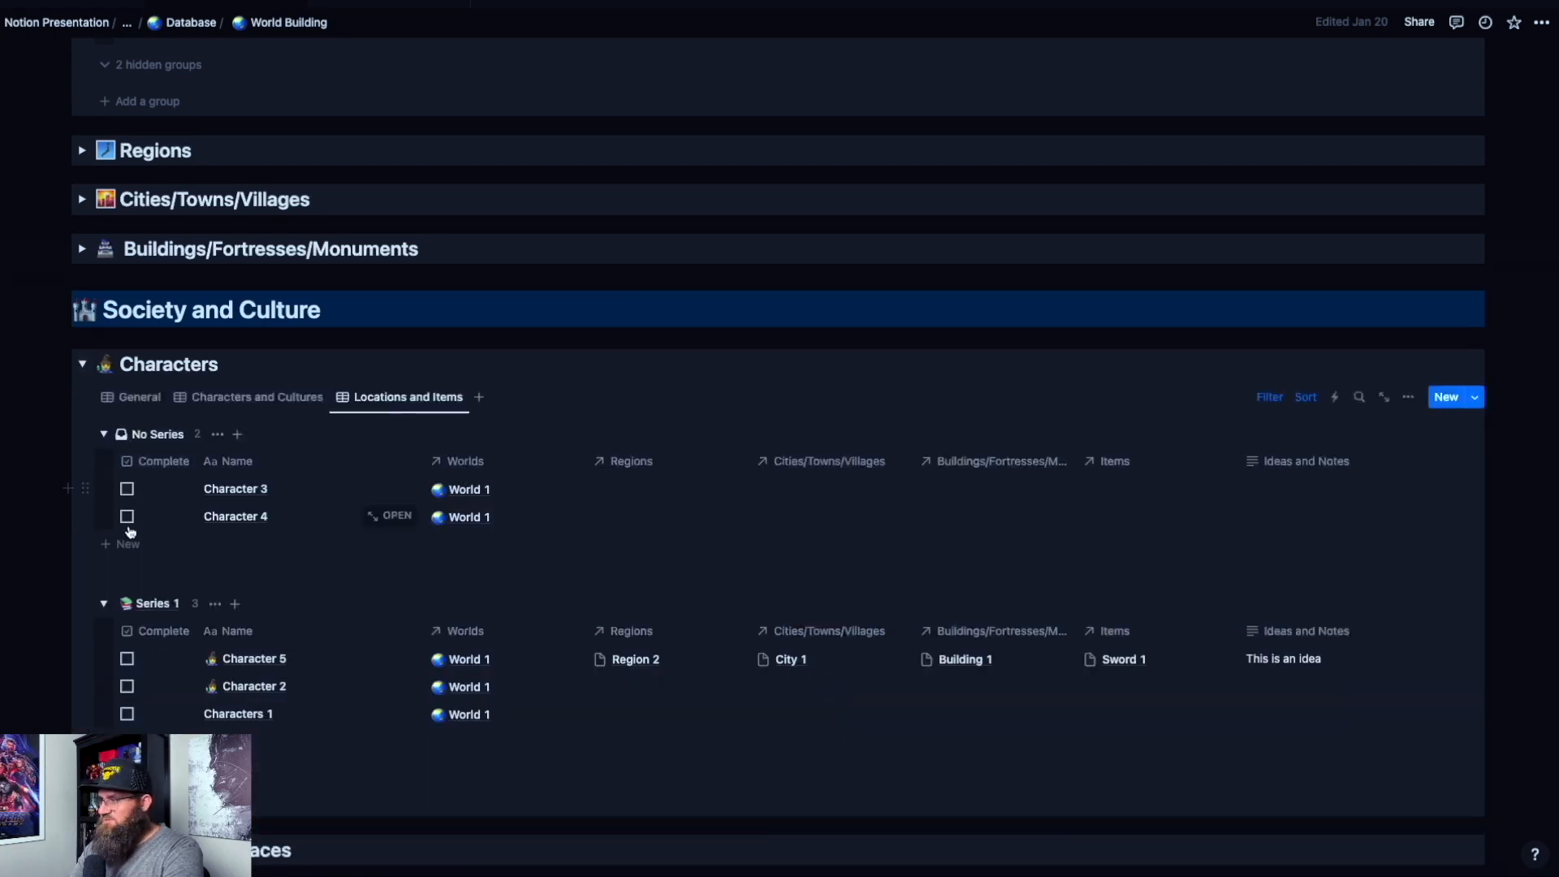
scroll(down, 3)
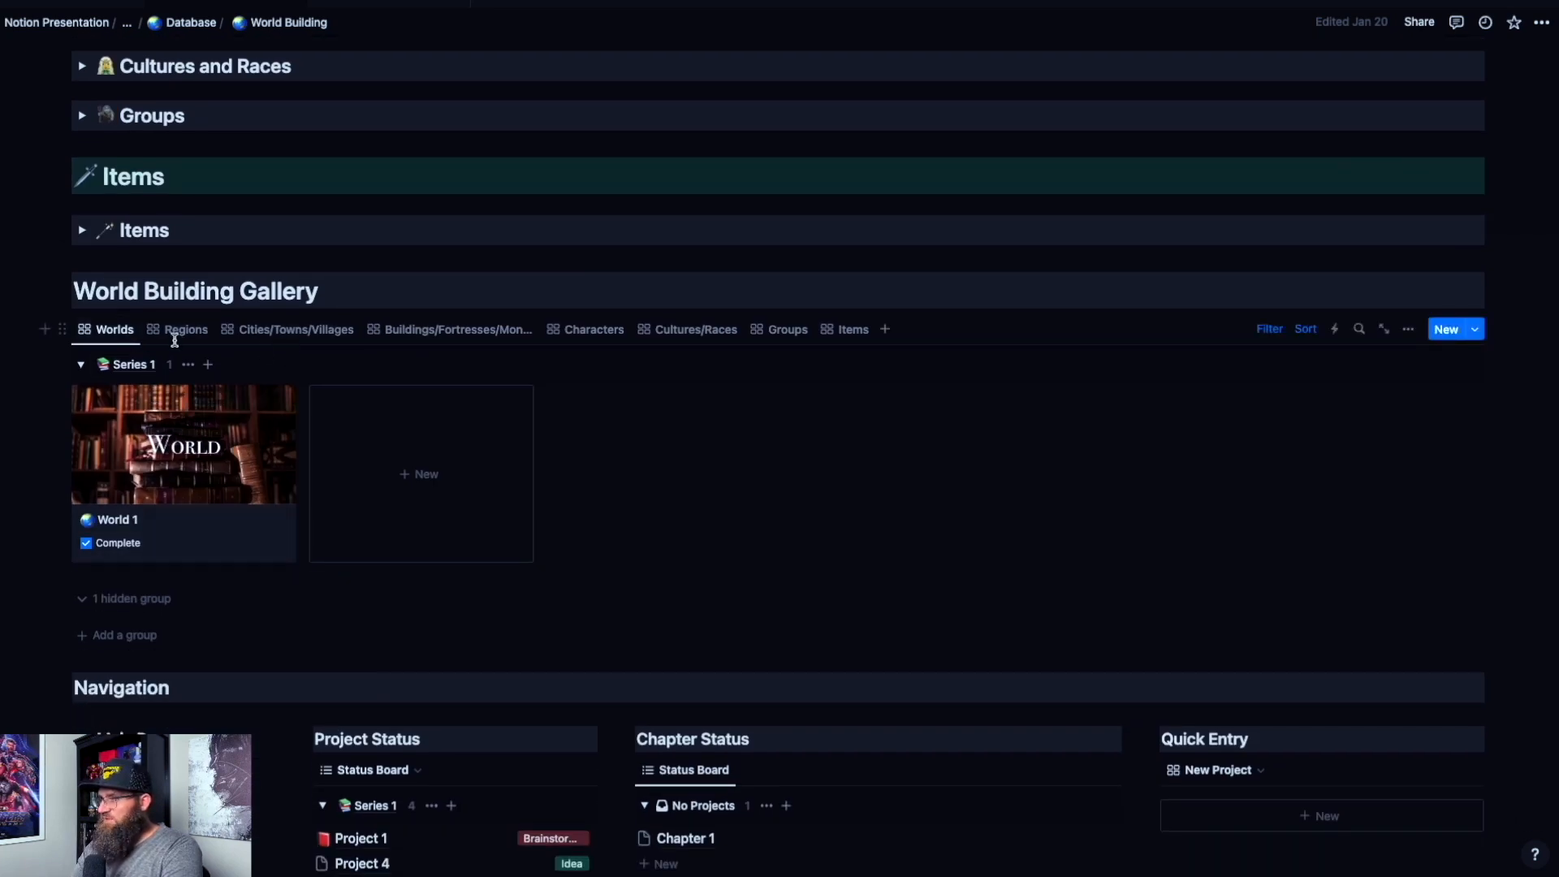
Step: View the Regions and Characters tabs, peek at completed Character 2, then land on Groups
click(185, 329)
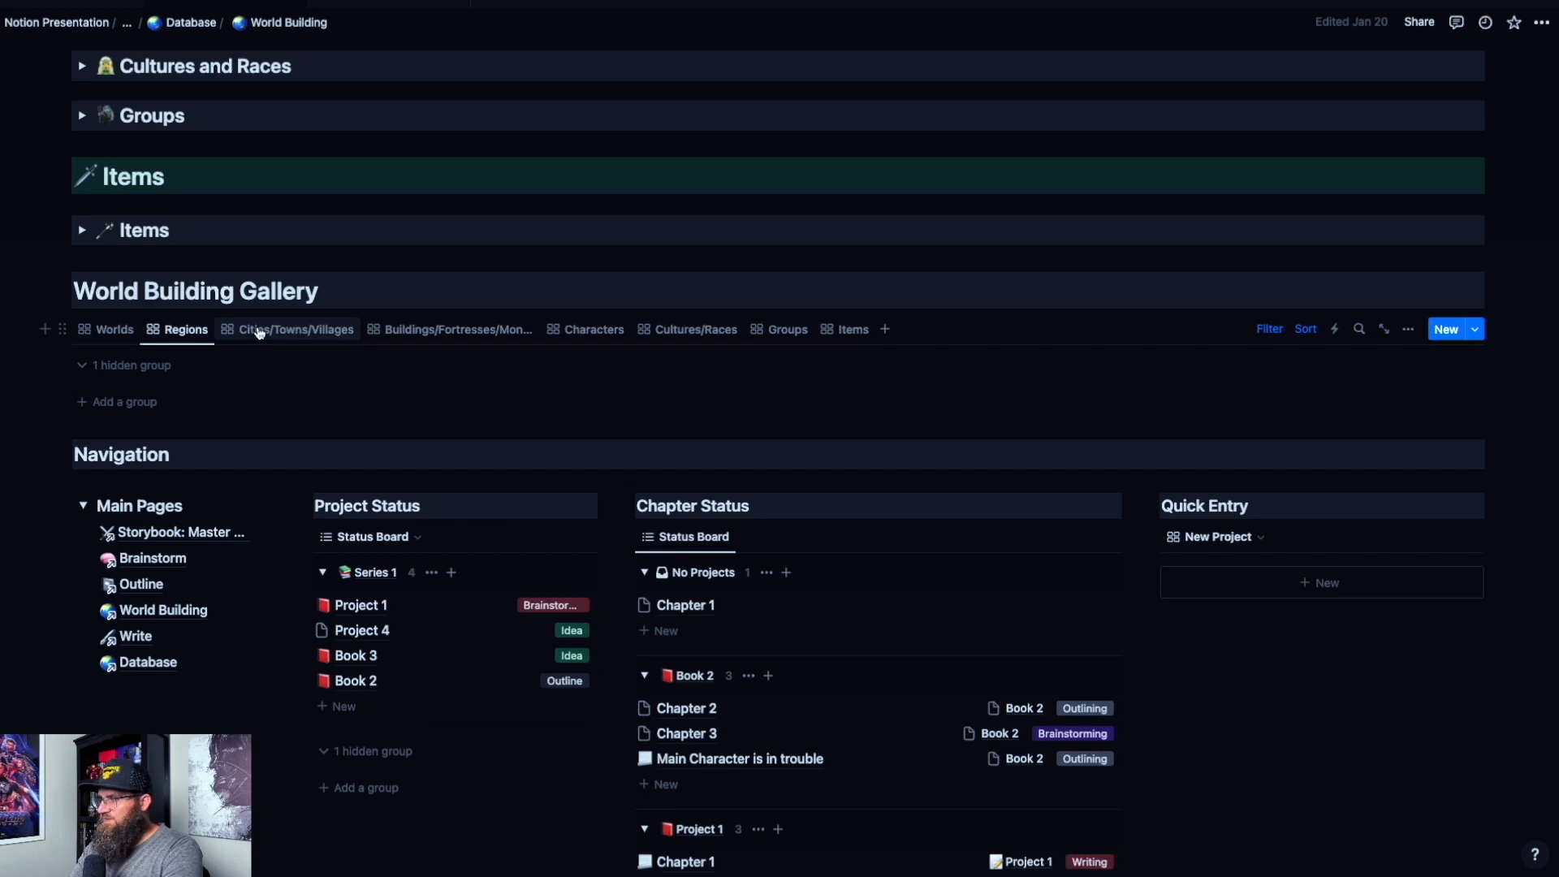
click(592, 330)
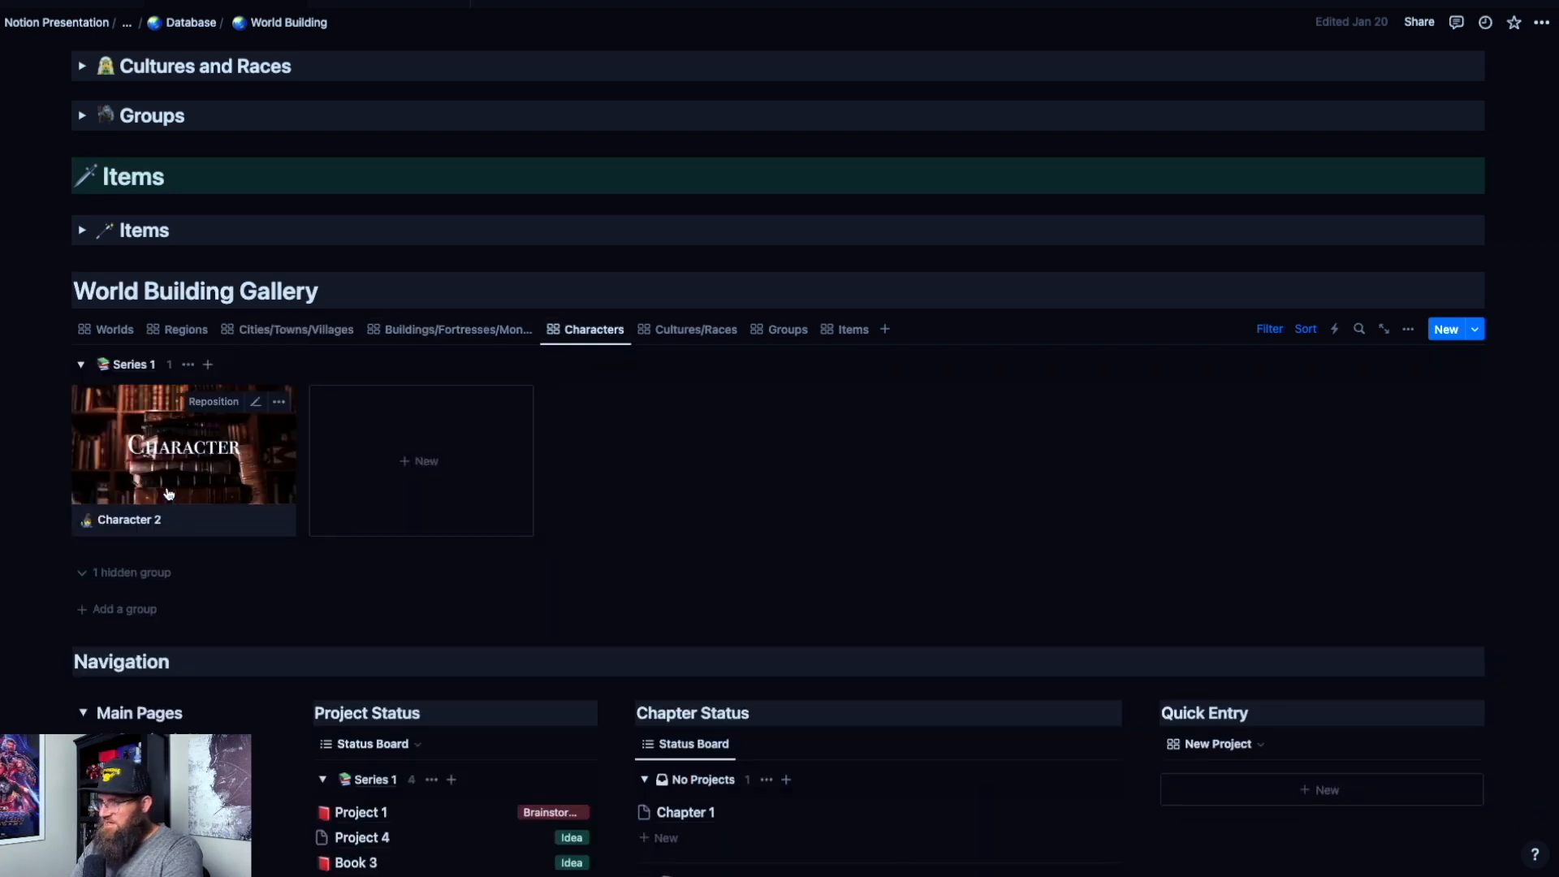
mouse_move(164, 458)
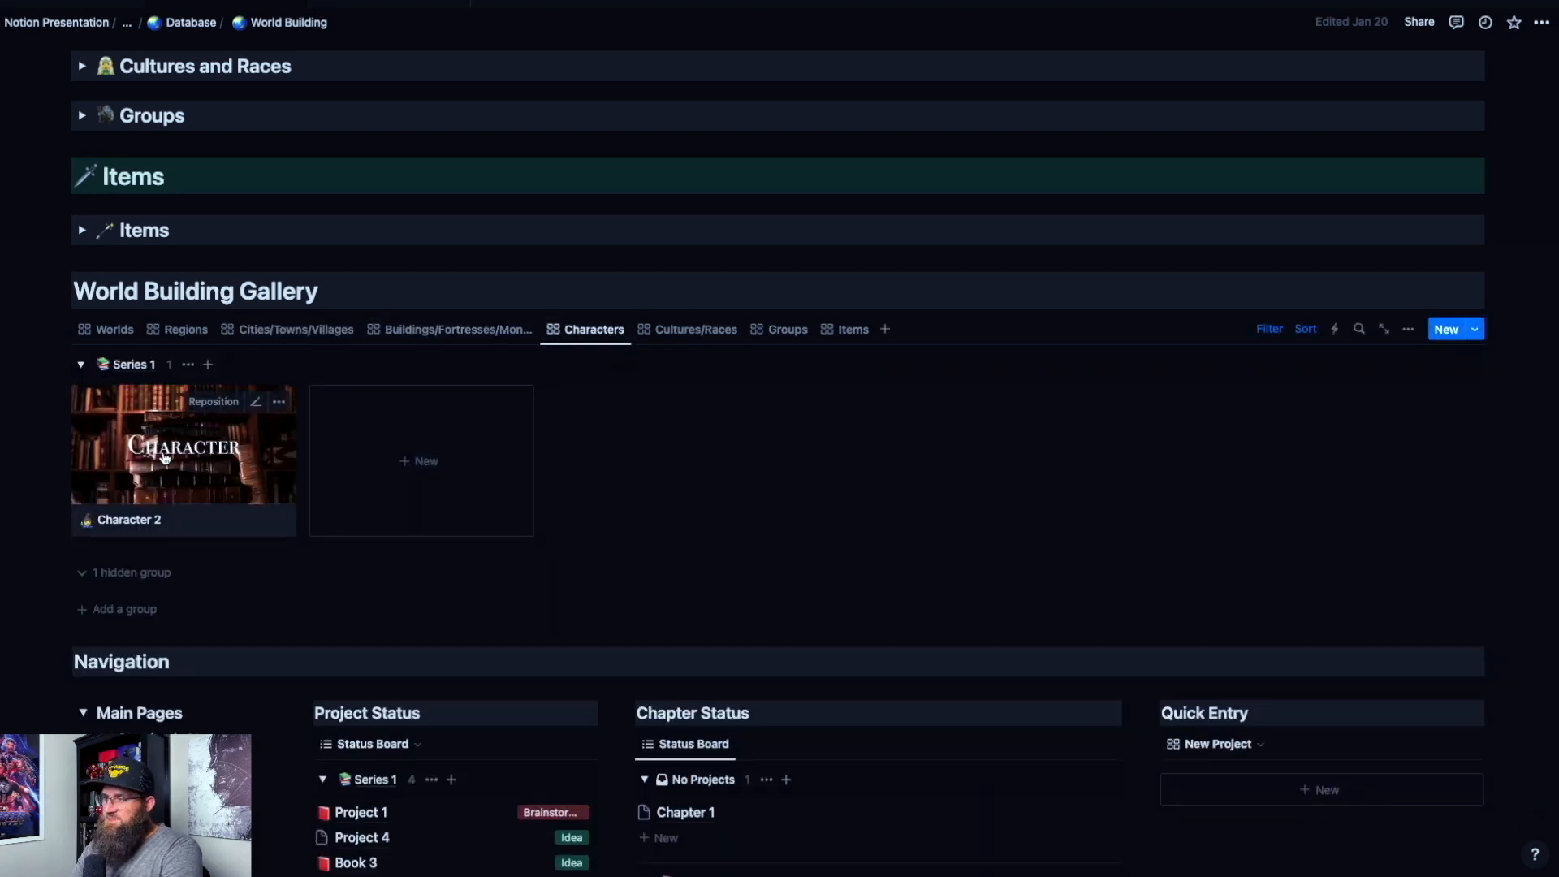
click(183, 444)
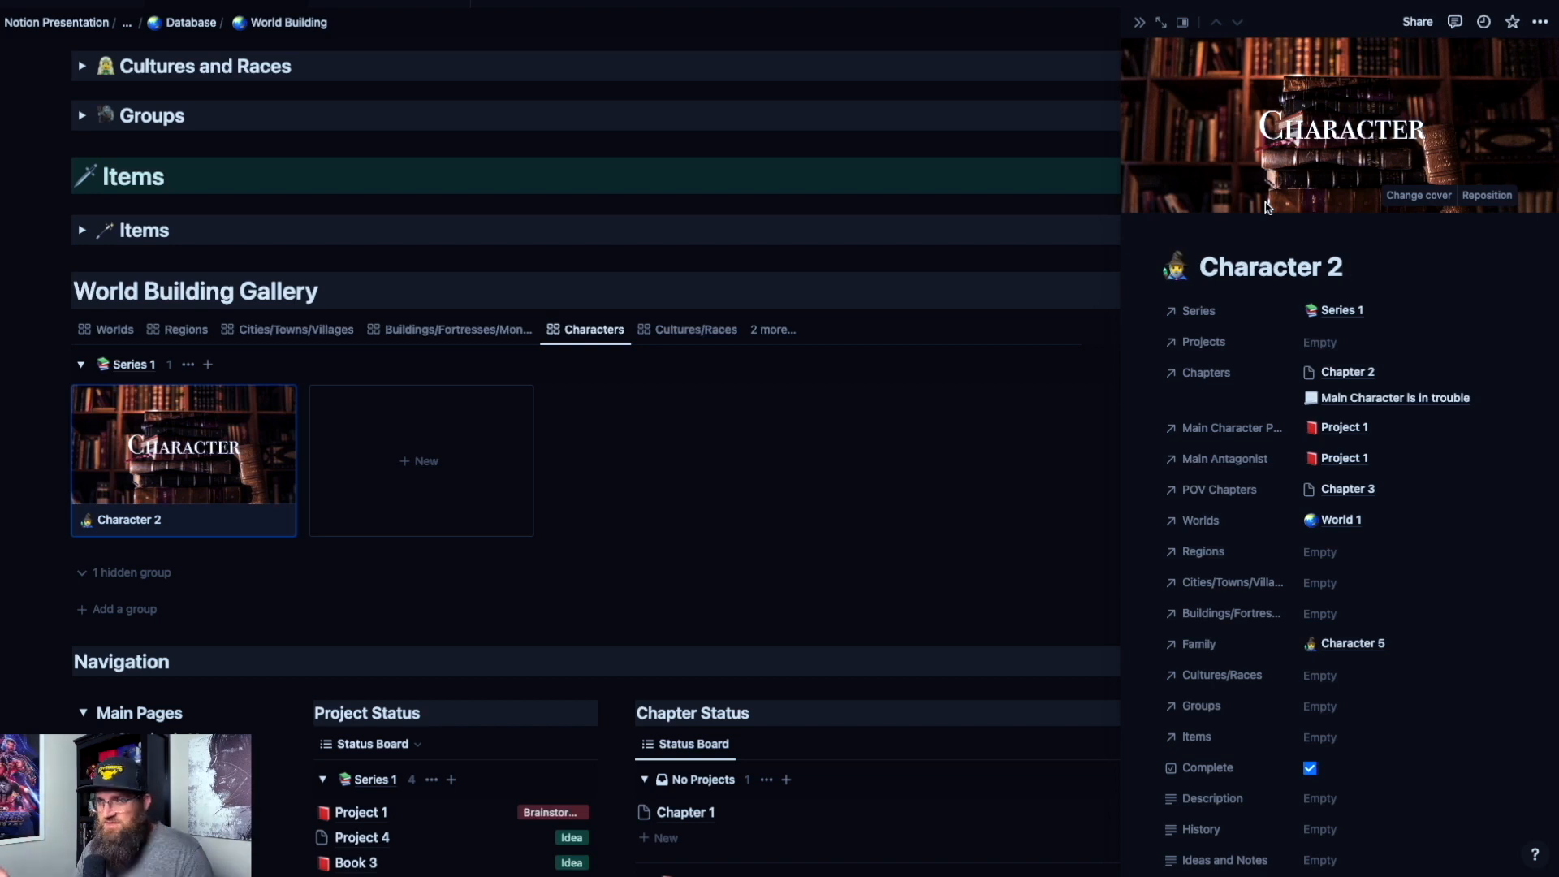
mouse_move(1140, 21)
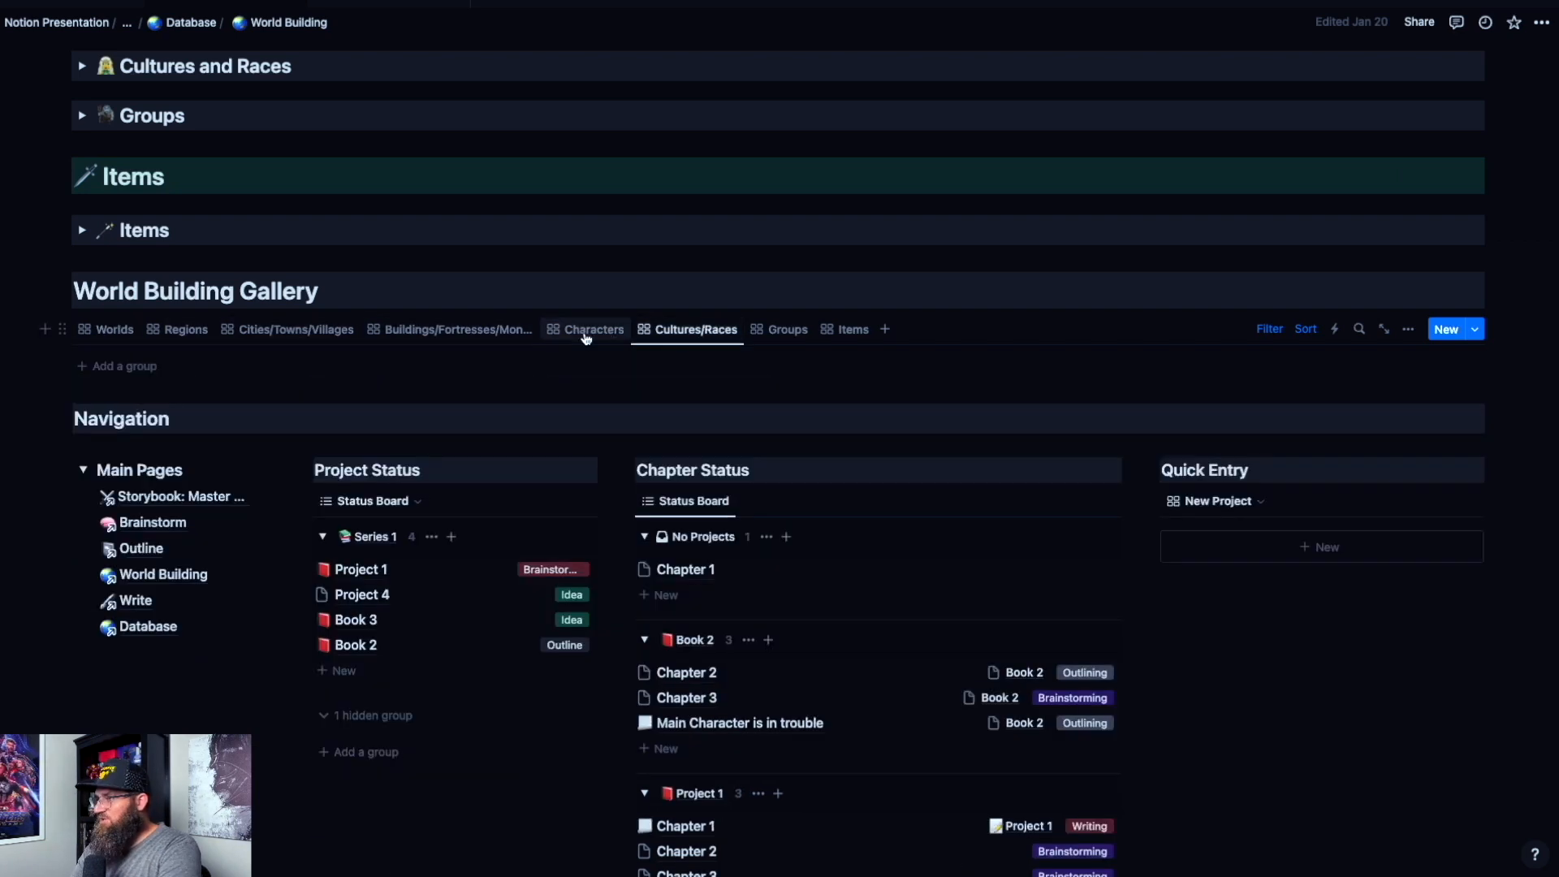
click(853, 330)
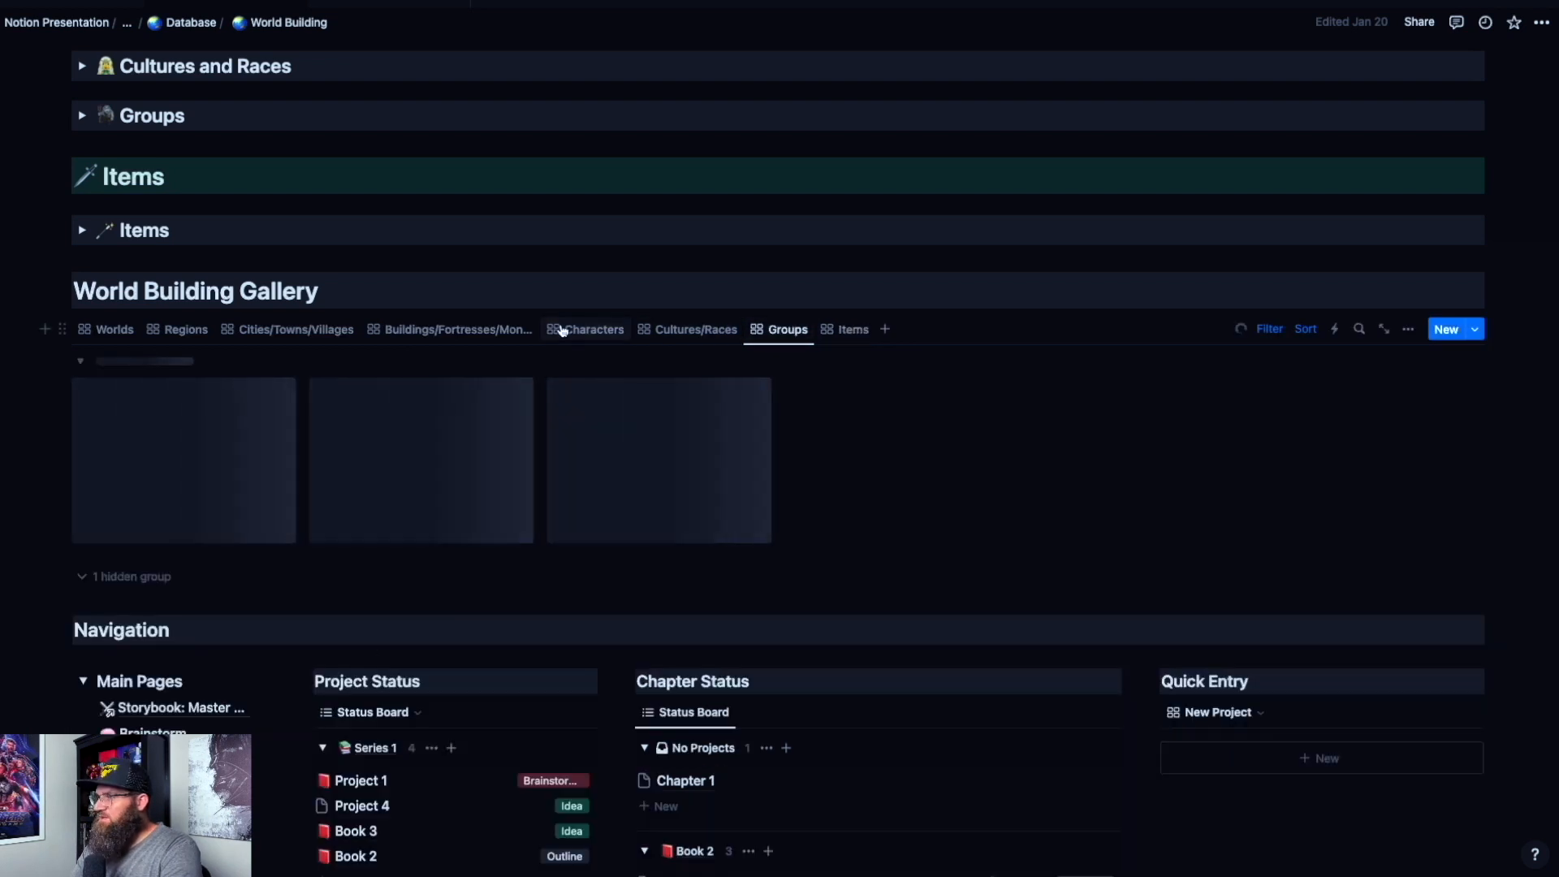
click(113, 330)
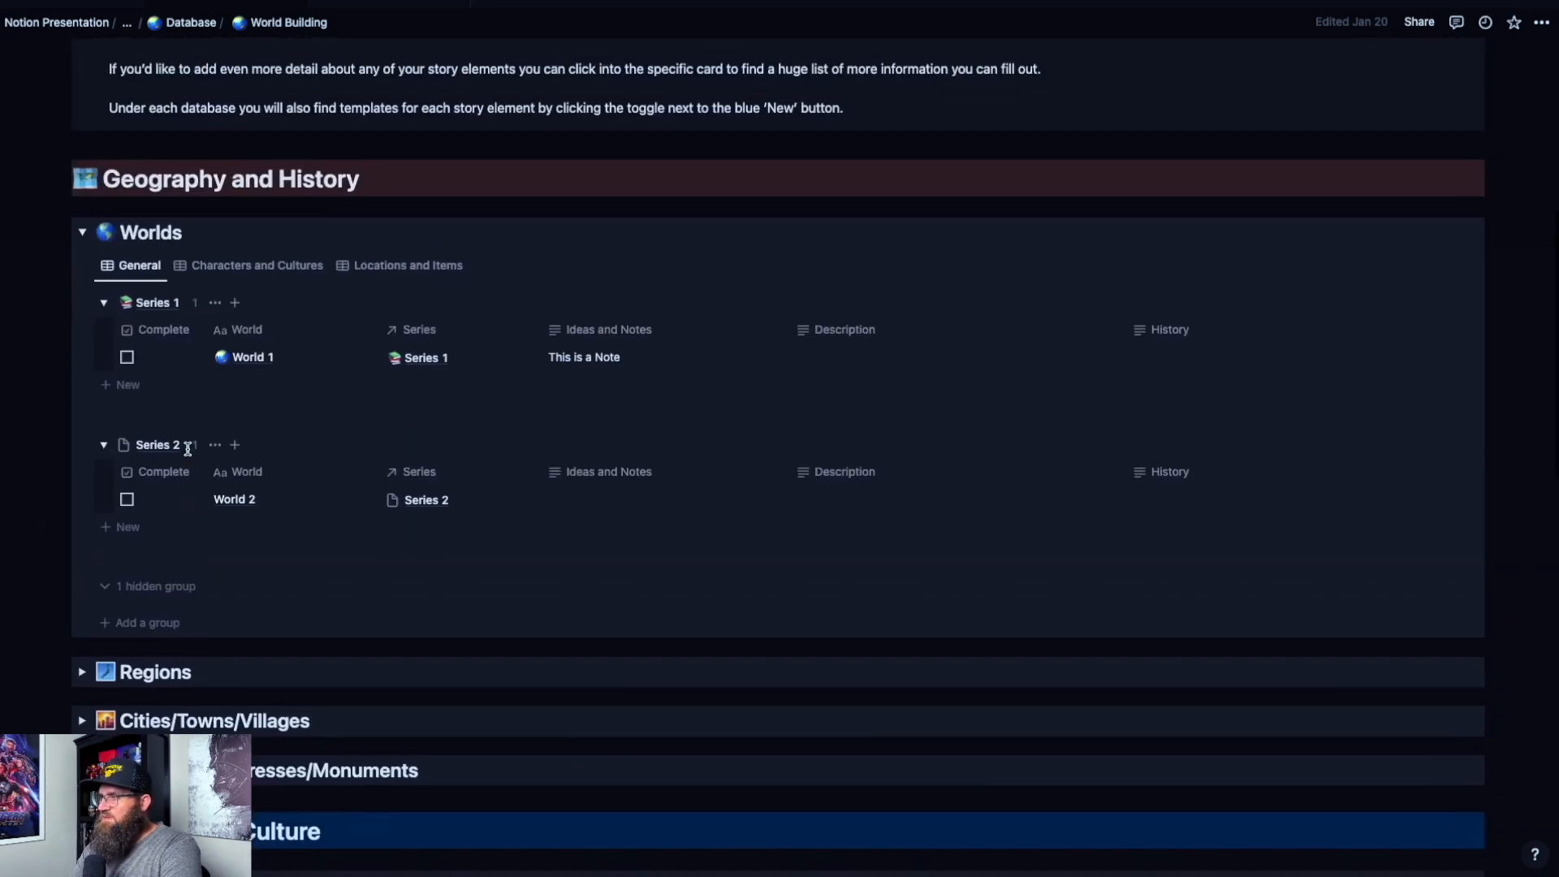
scroll(down, 3)
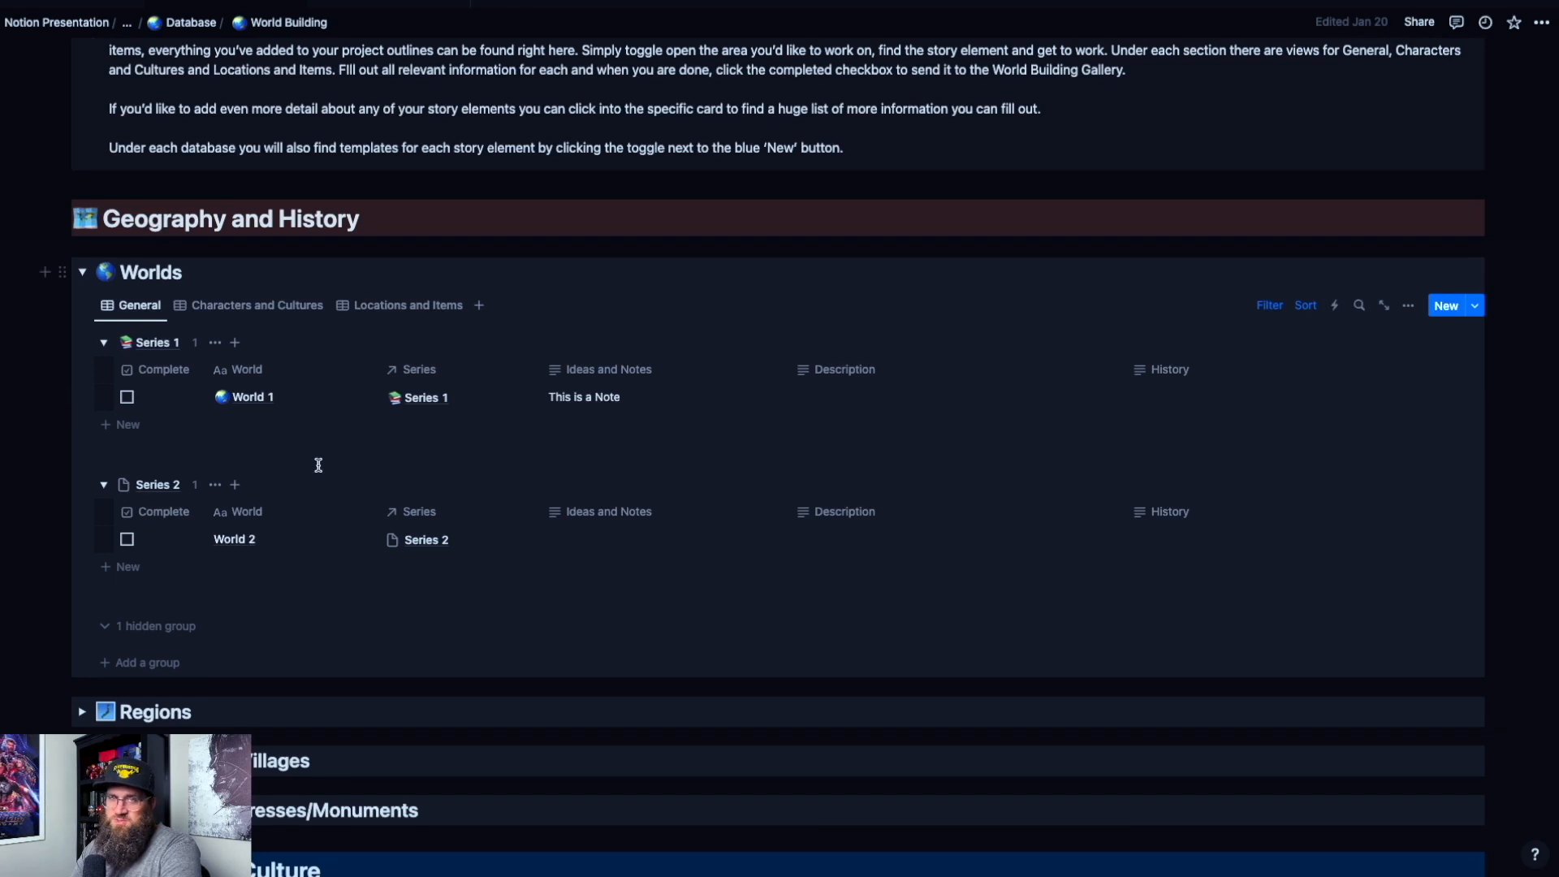